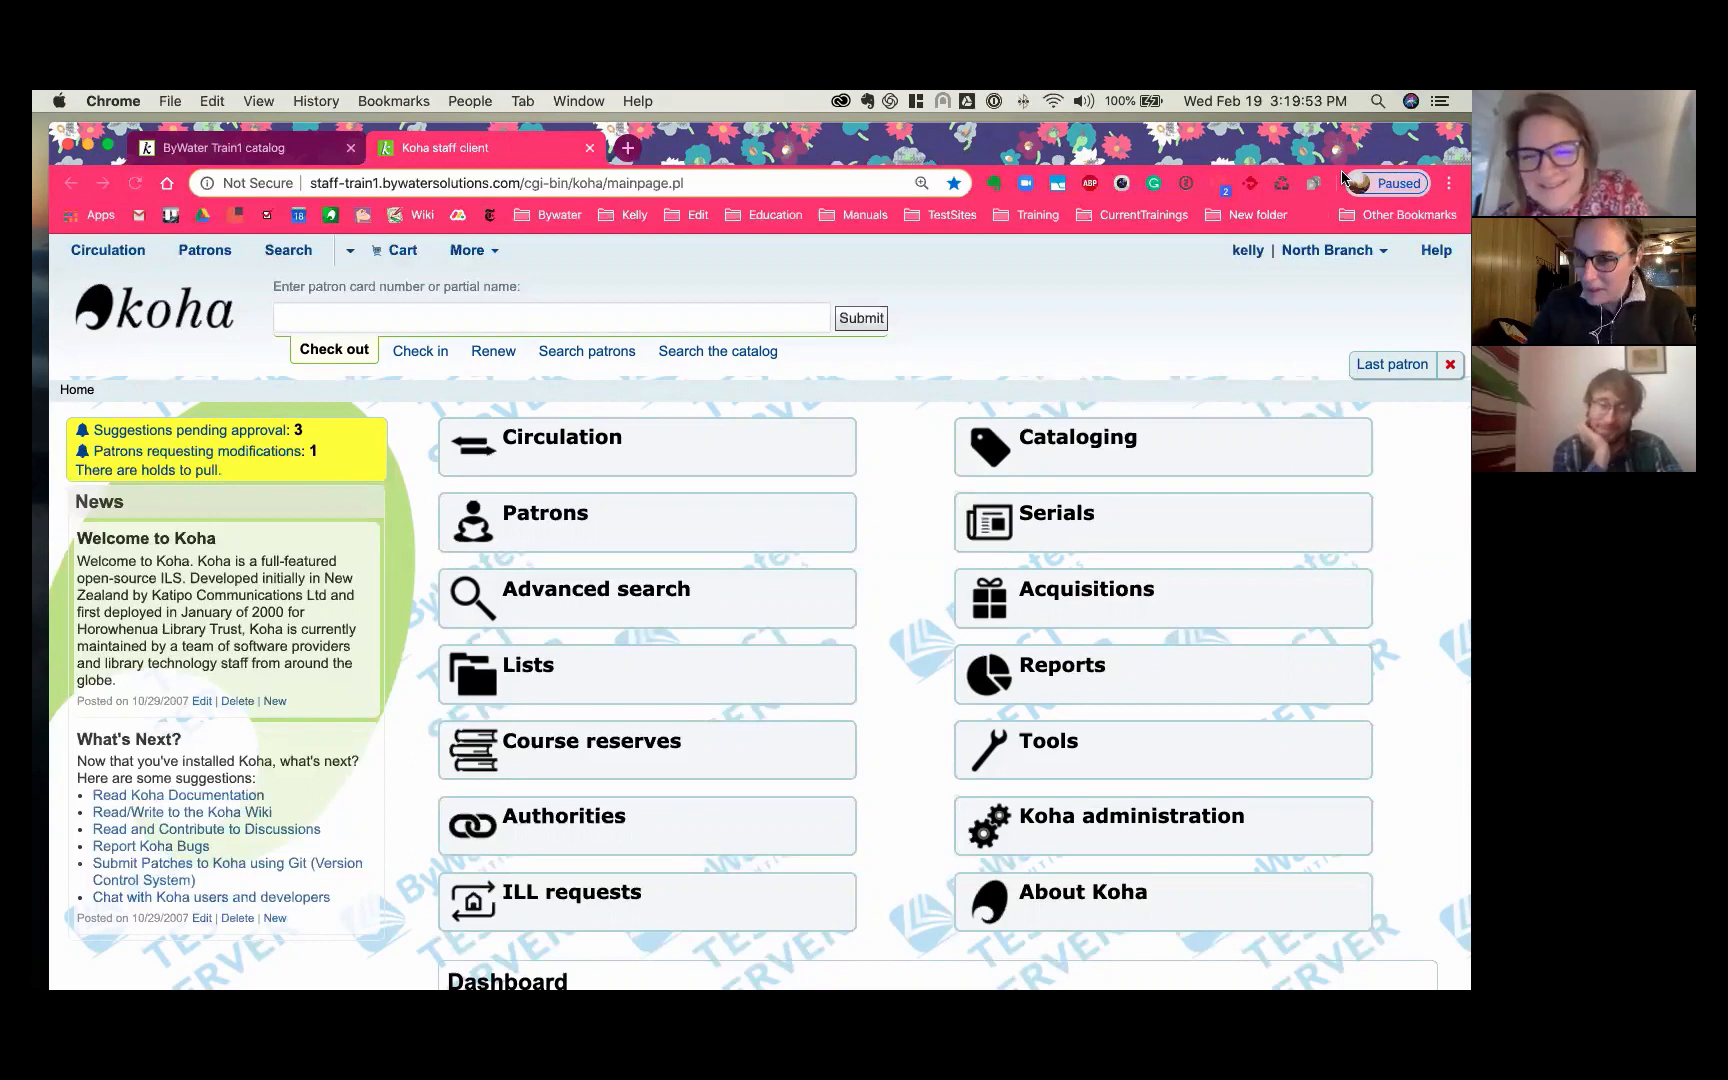
mouse_move(912, 549)
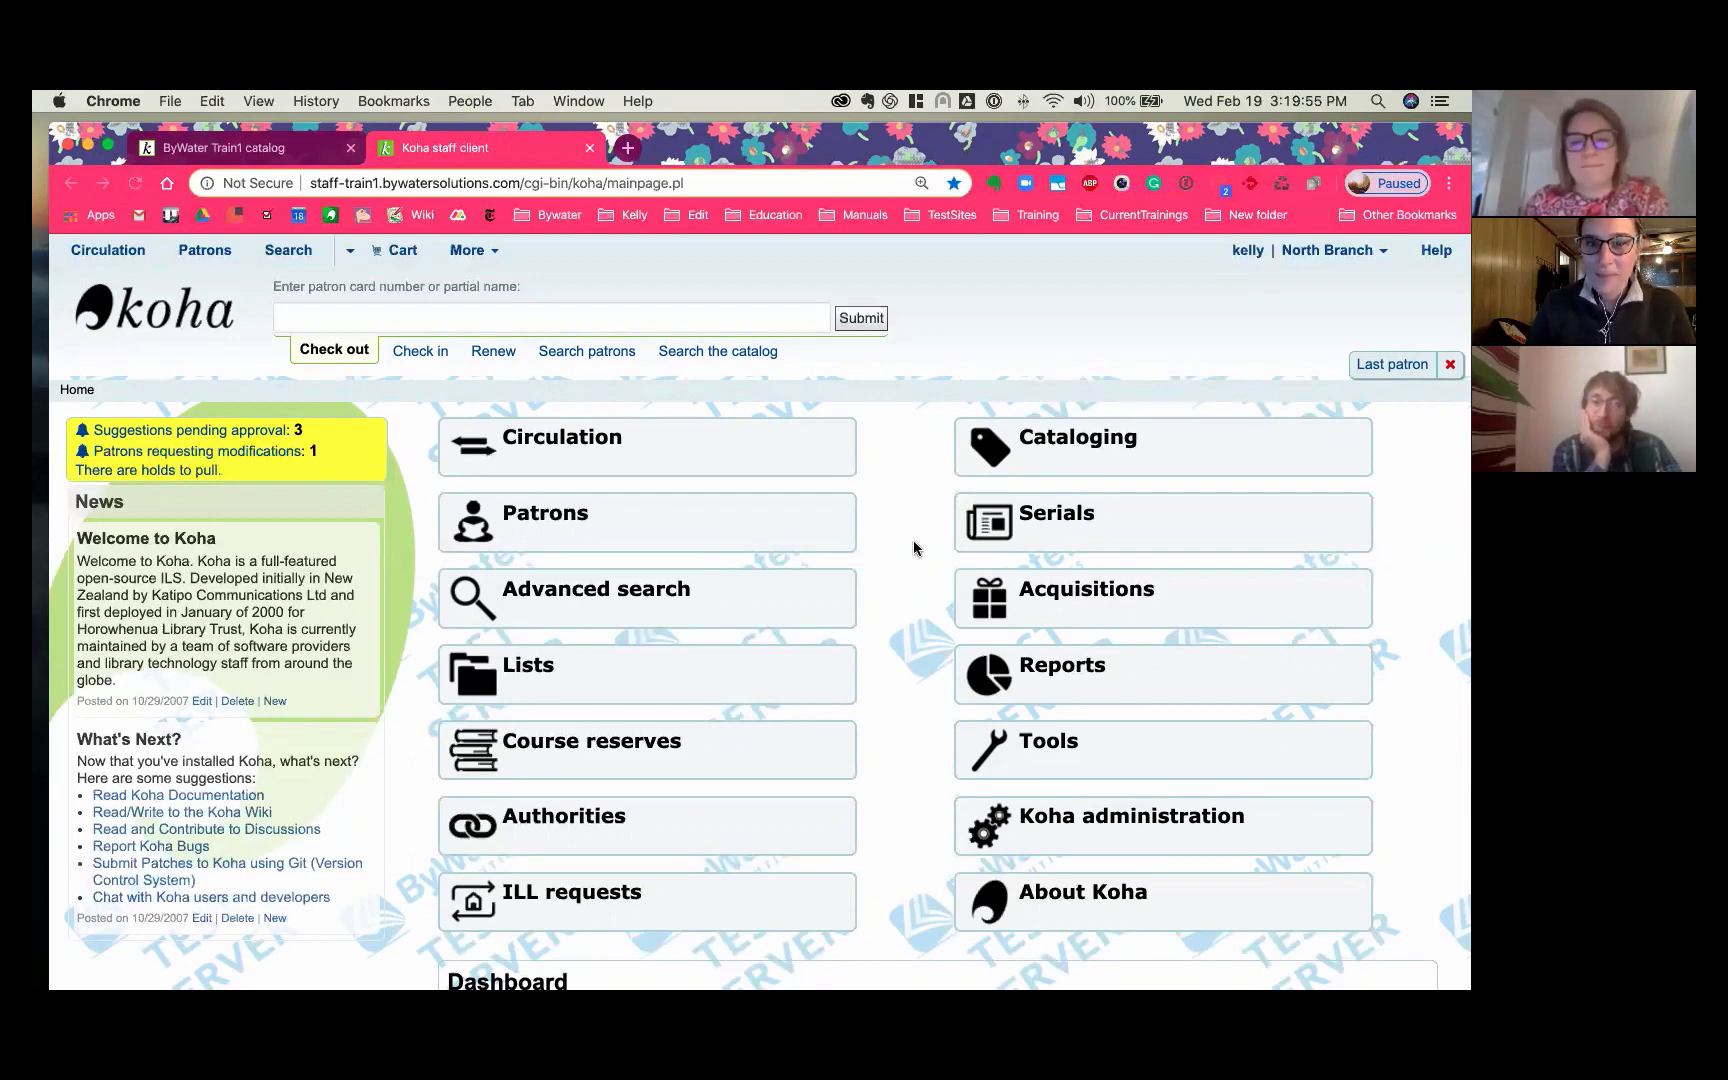
Step: Switch to the ByWater Train1 catalog tab to view the plain OPAC home page
scroll("down", 3)
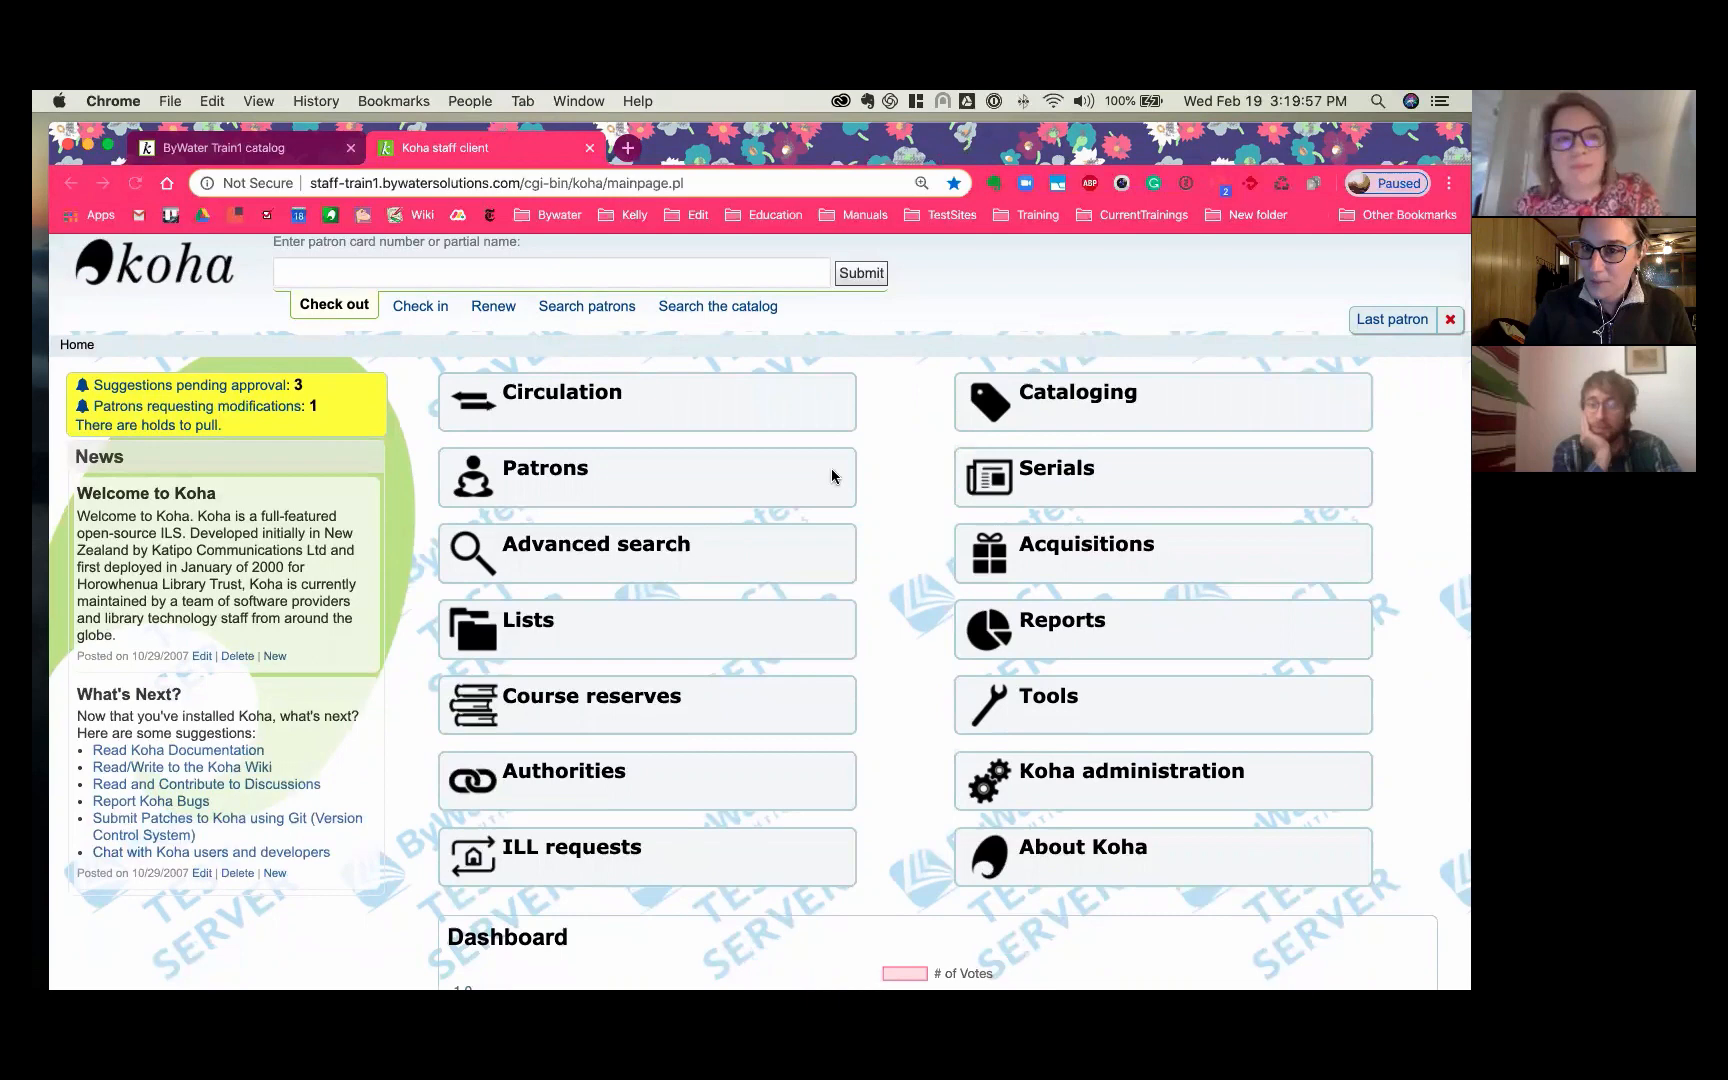
left_click(226, 148)
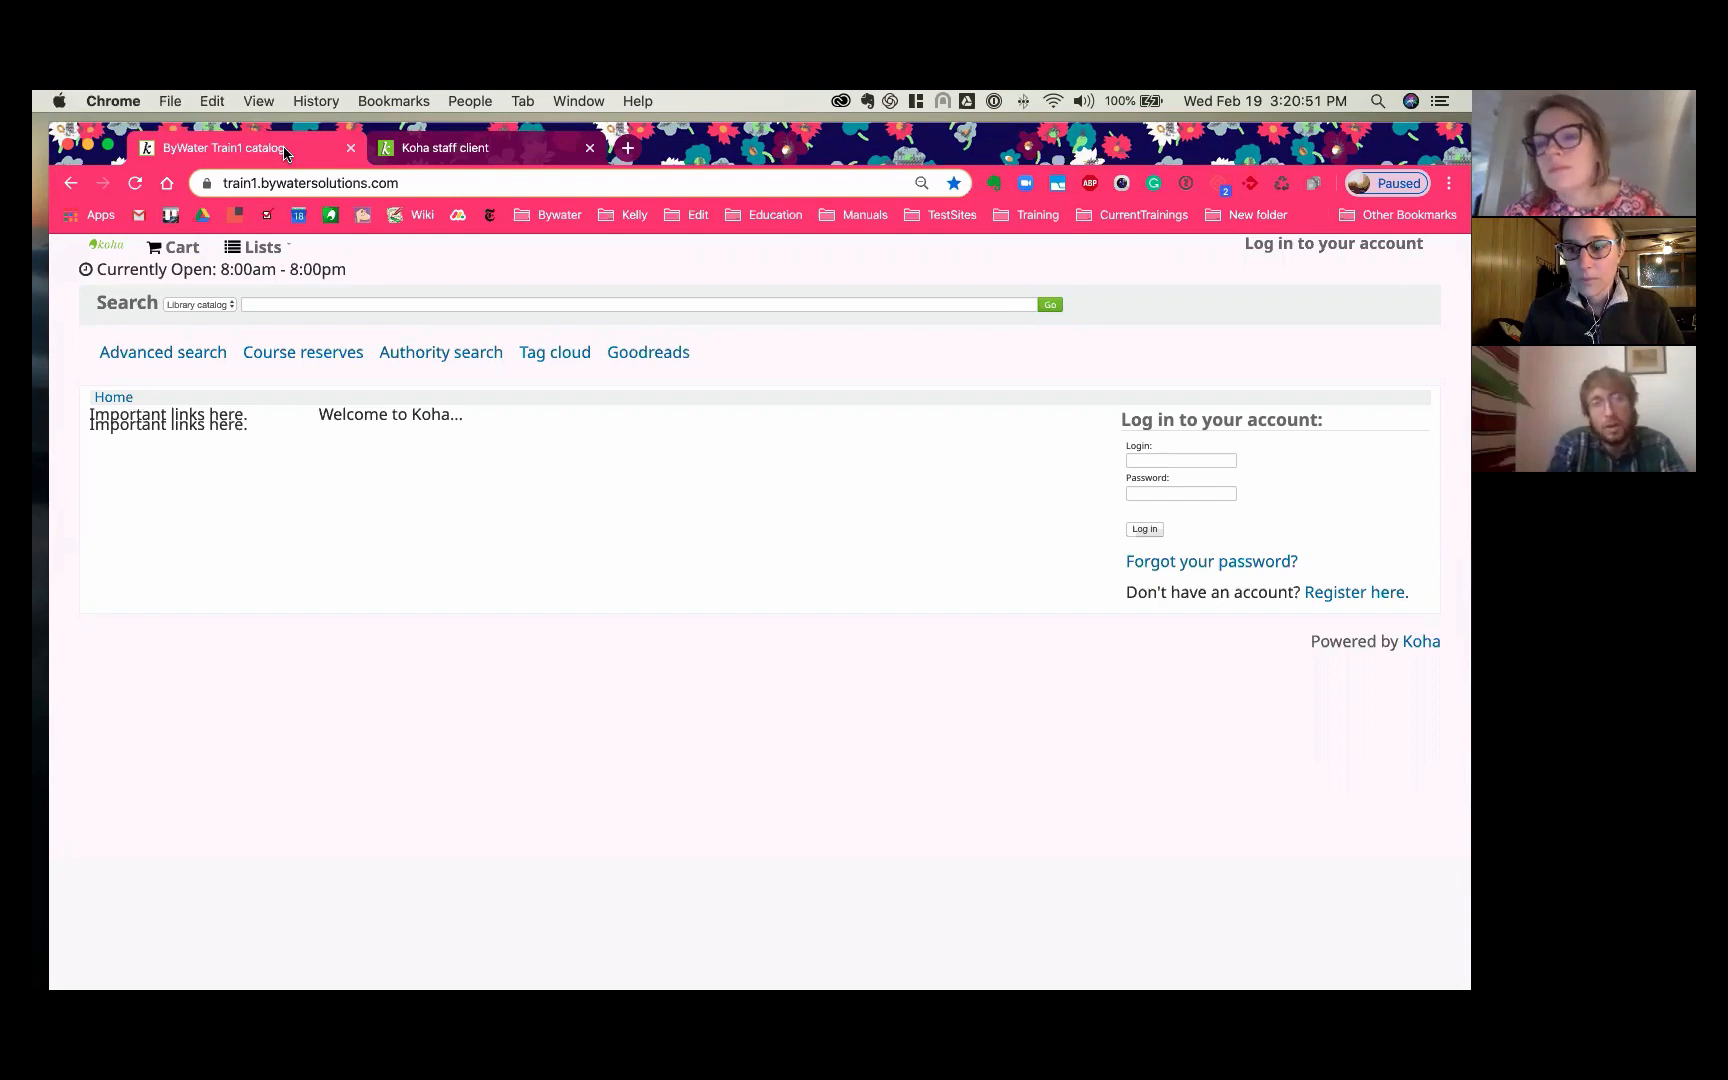
mouse_move(1049, 493)
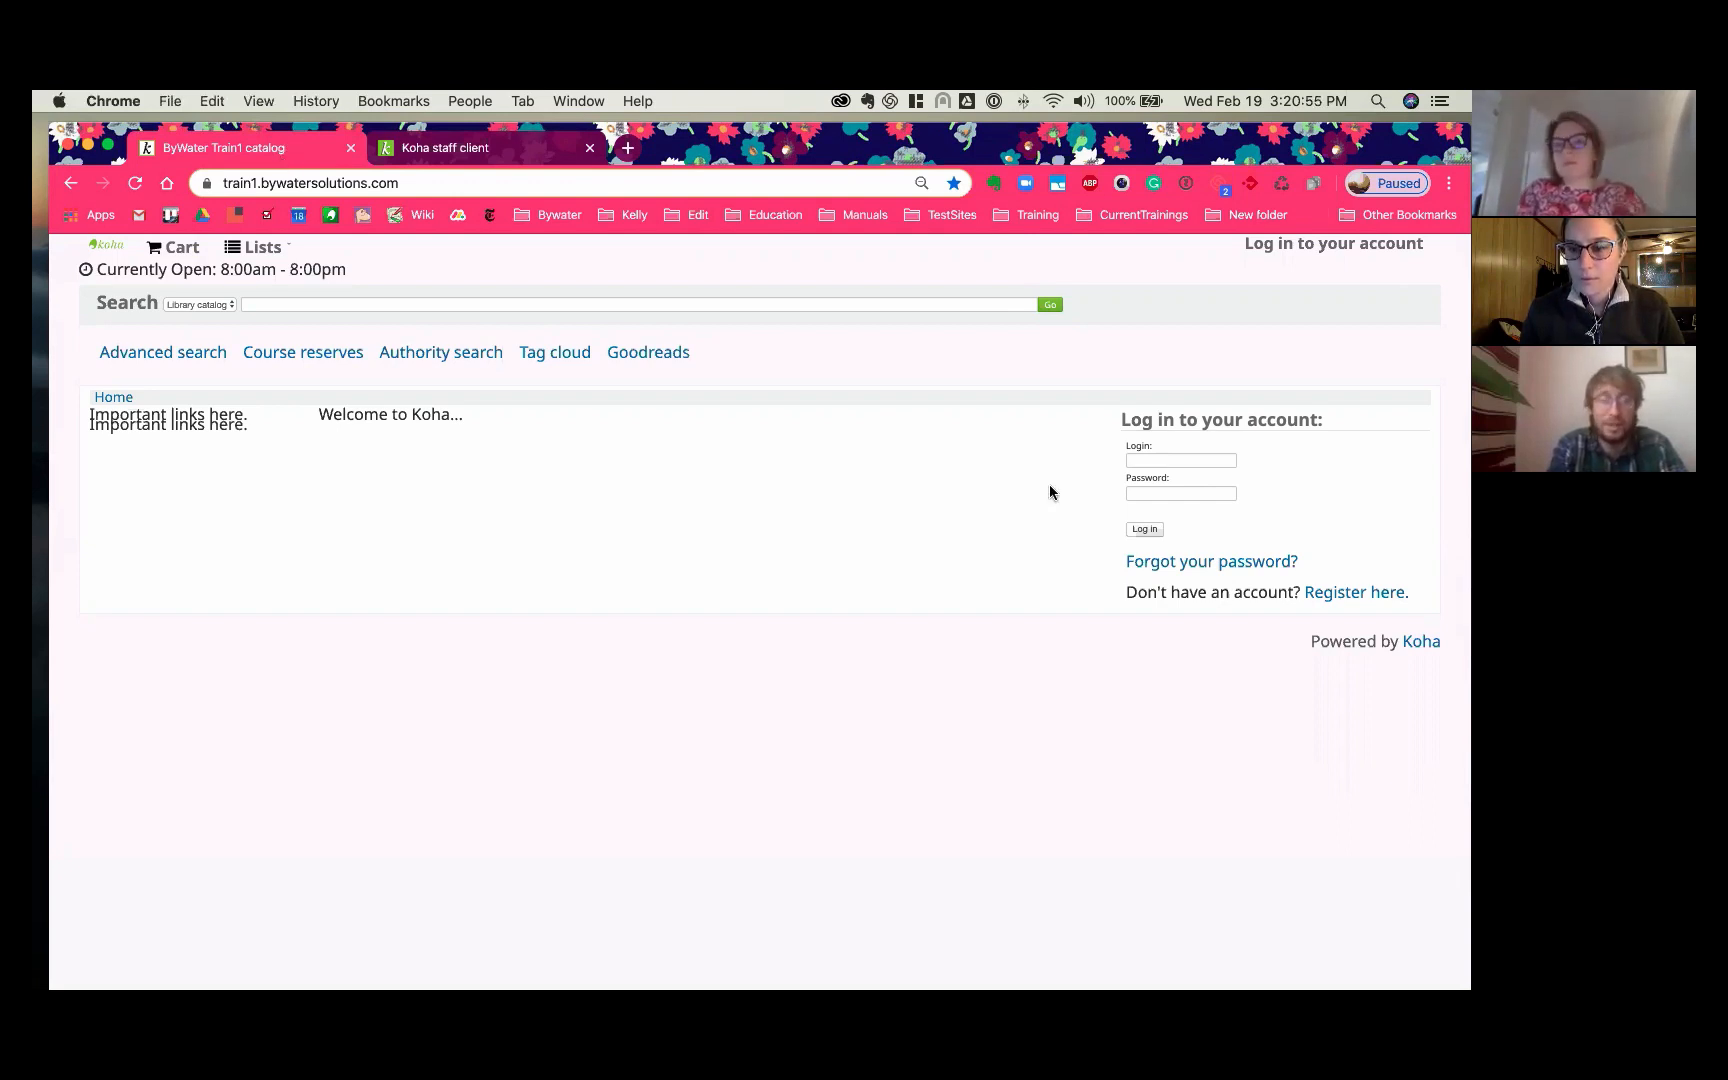
mouse_move(607, 739)
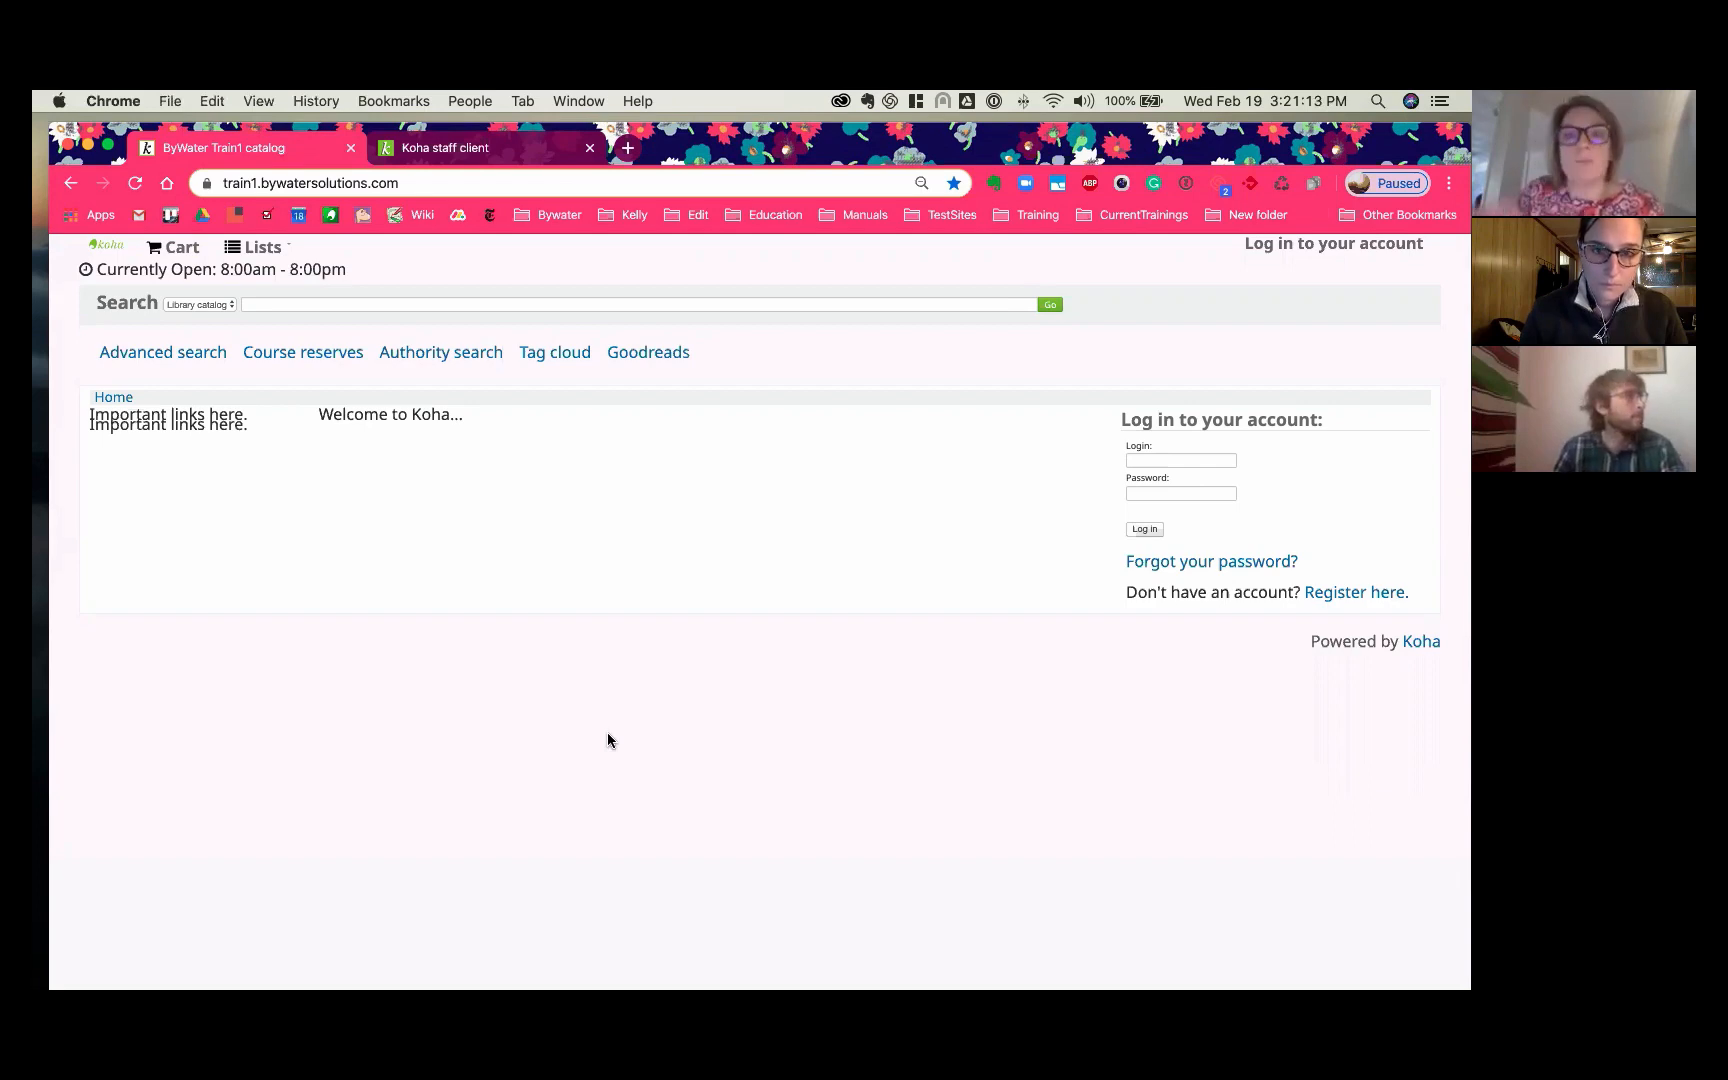
mouse_move(468, 169)
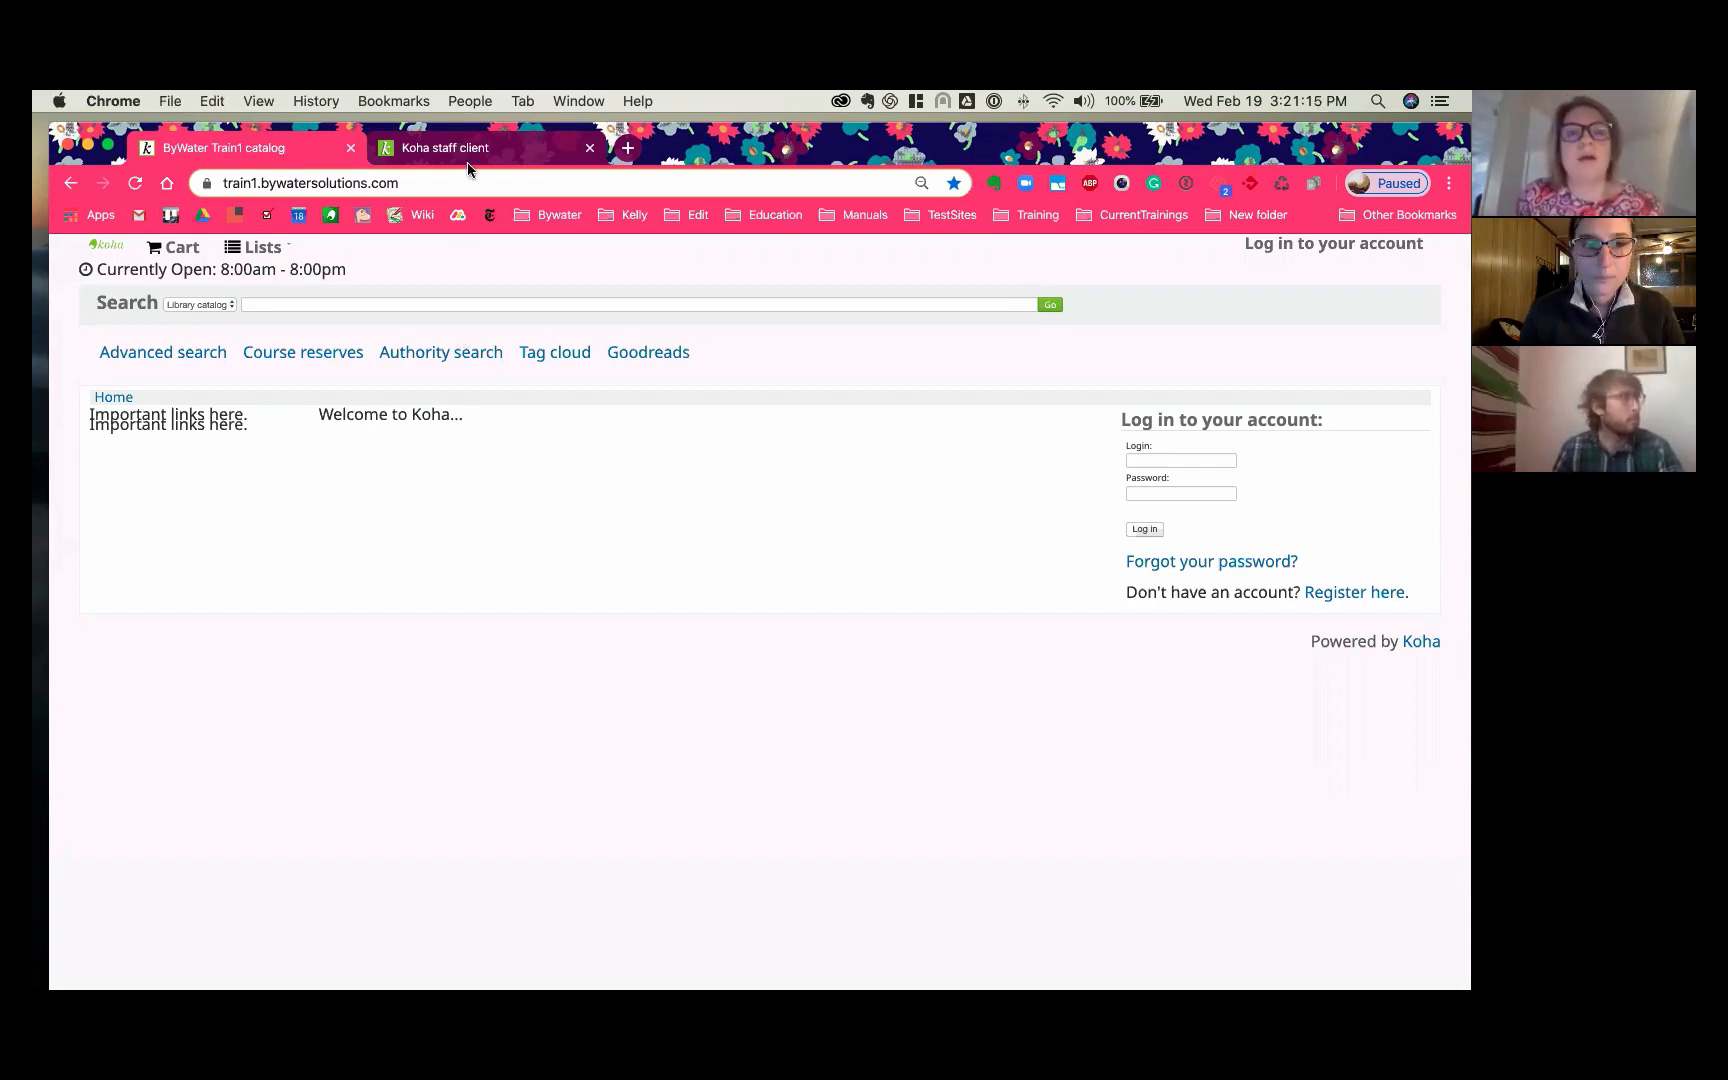
Step: Open the Galadriel OPAC Theme plugin's configuration via Koha administration > Manage plugins
left_click(443, 148)
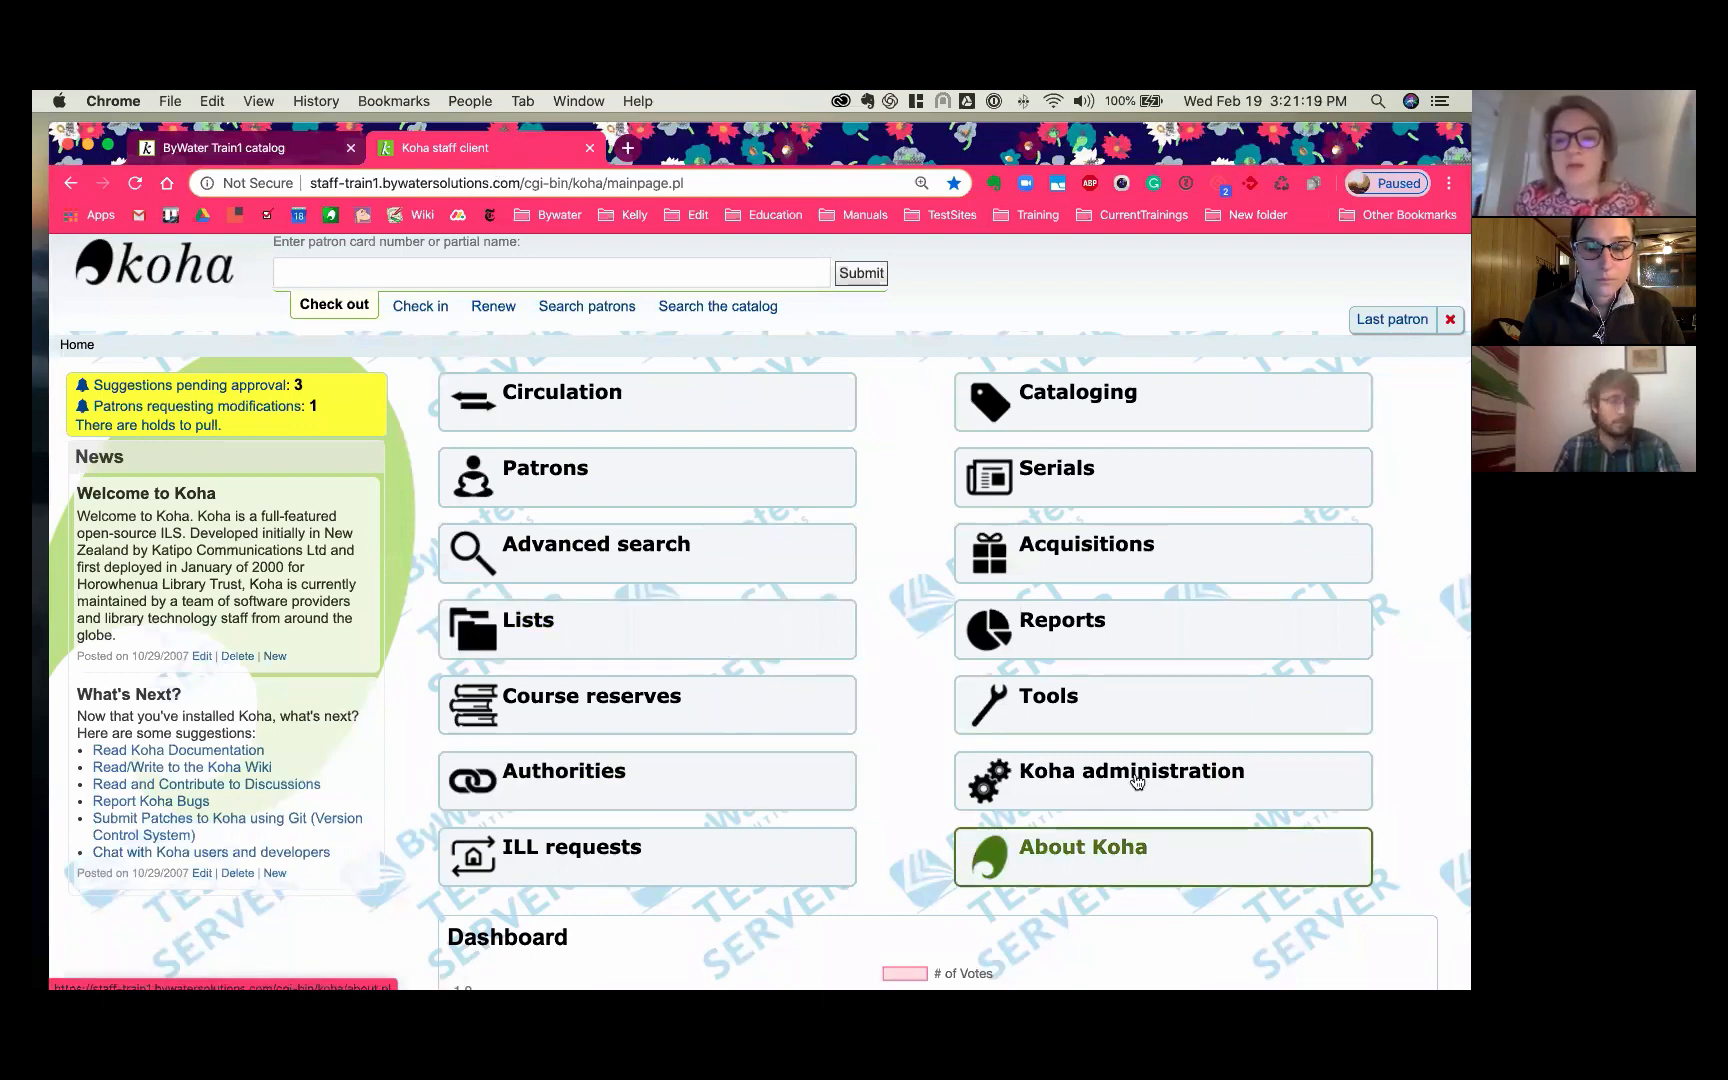
left_click(1130, 770)
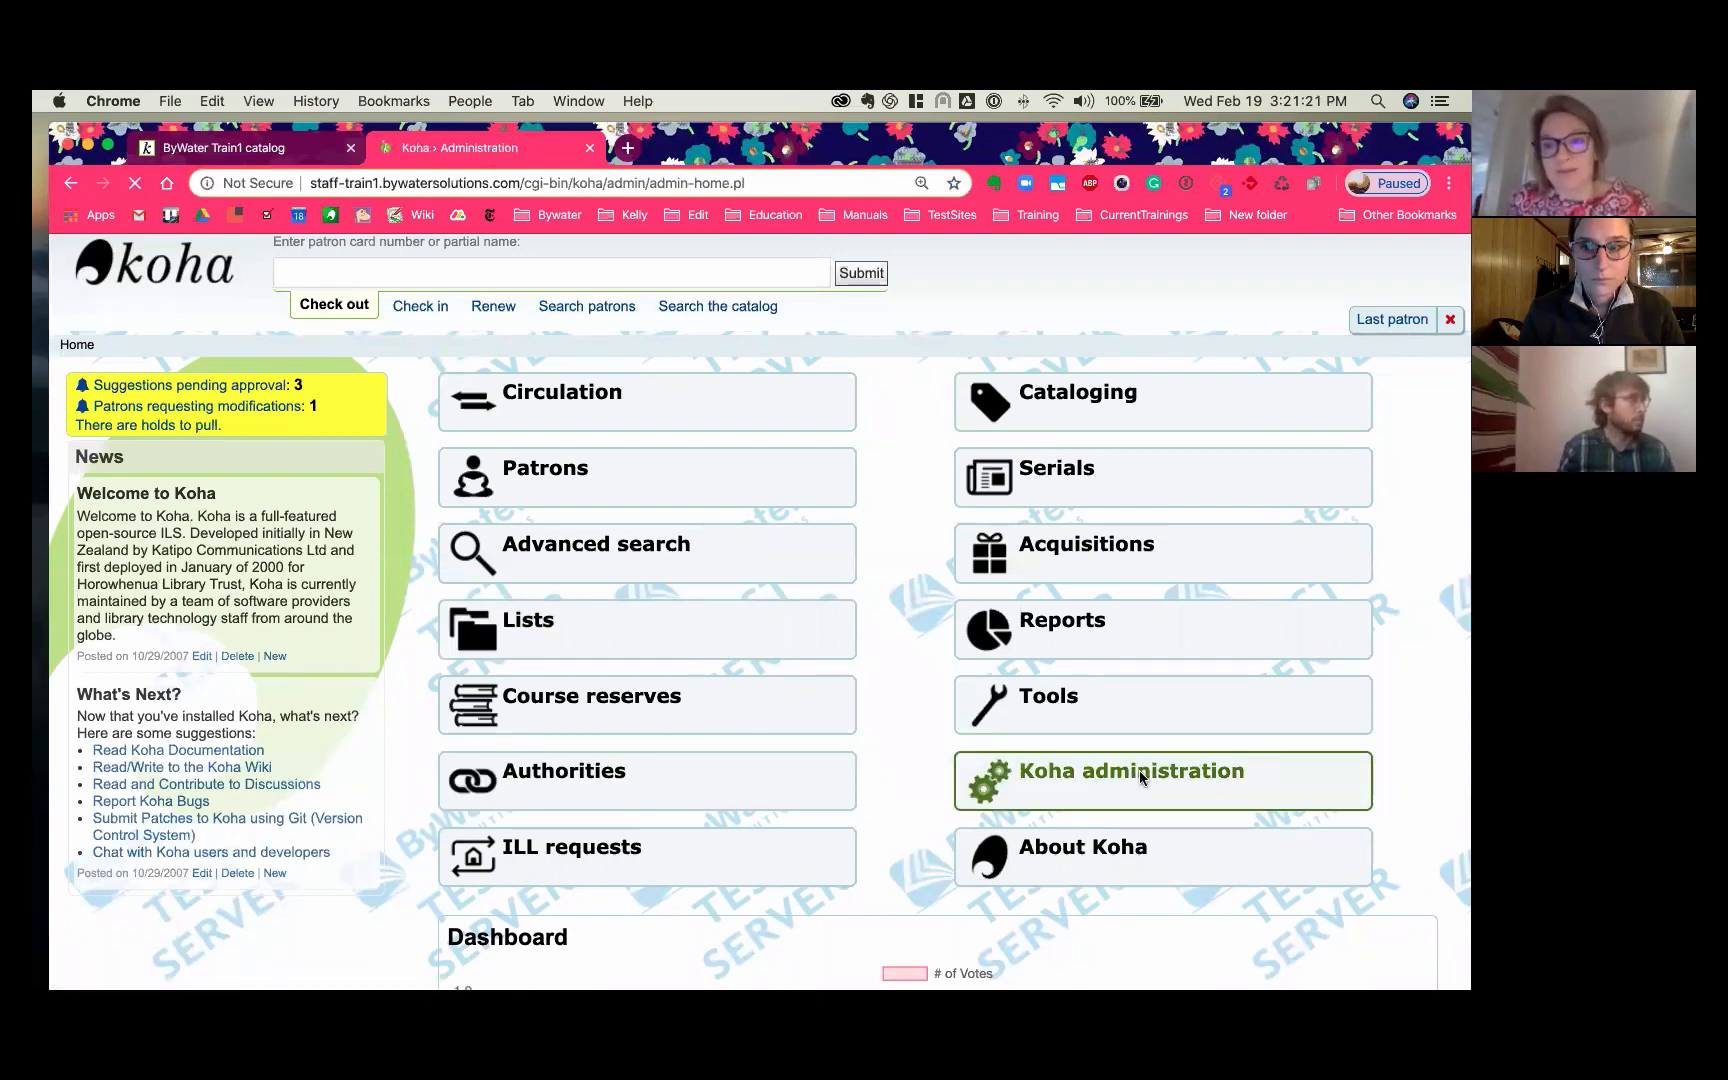
left_click(1128, 770)
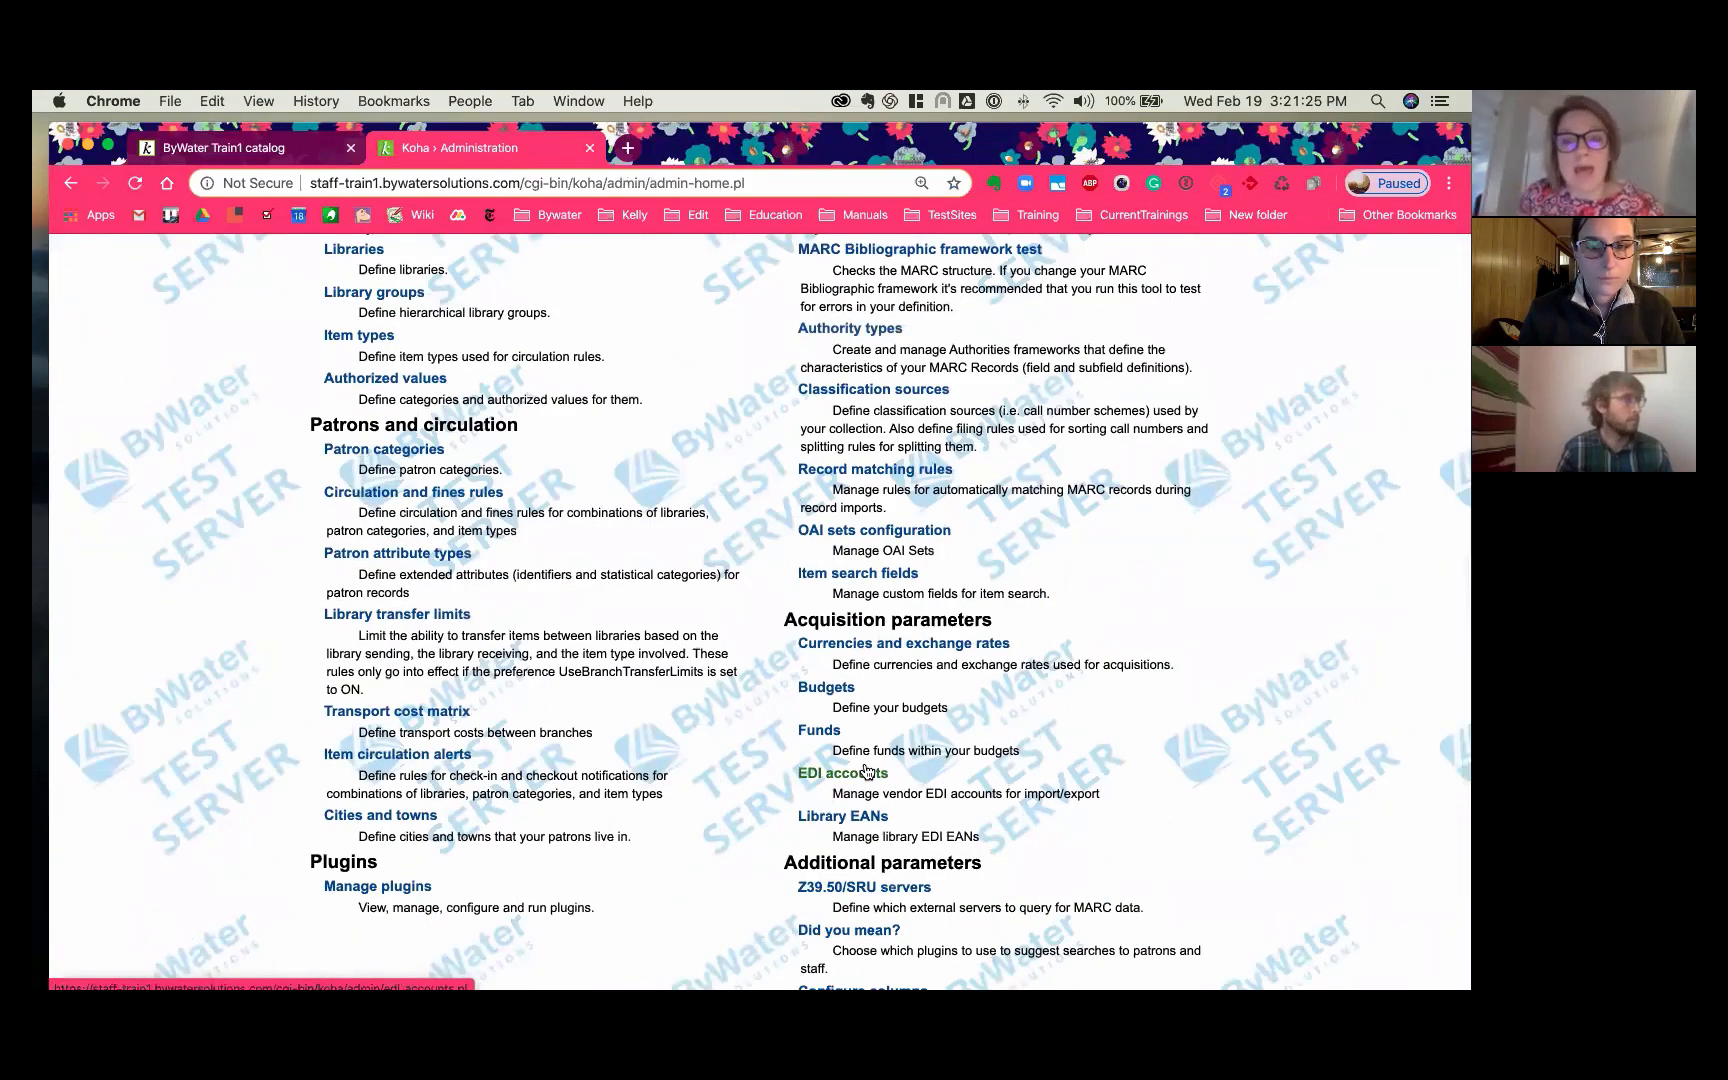
left_click(376, 885)
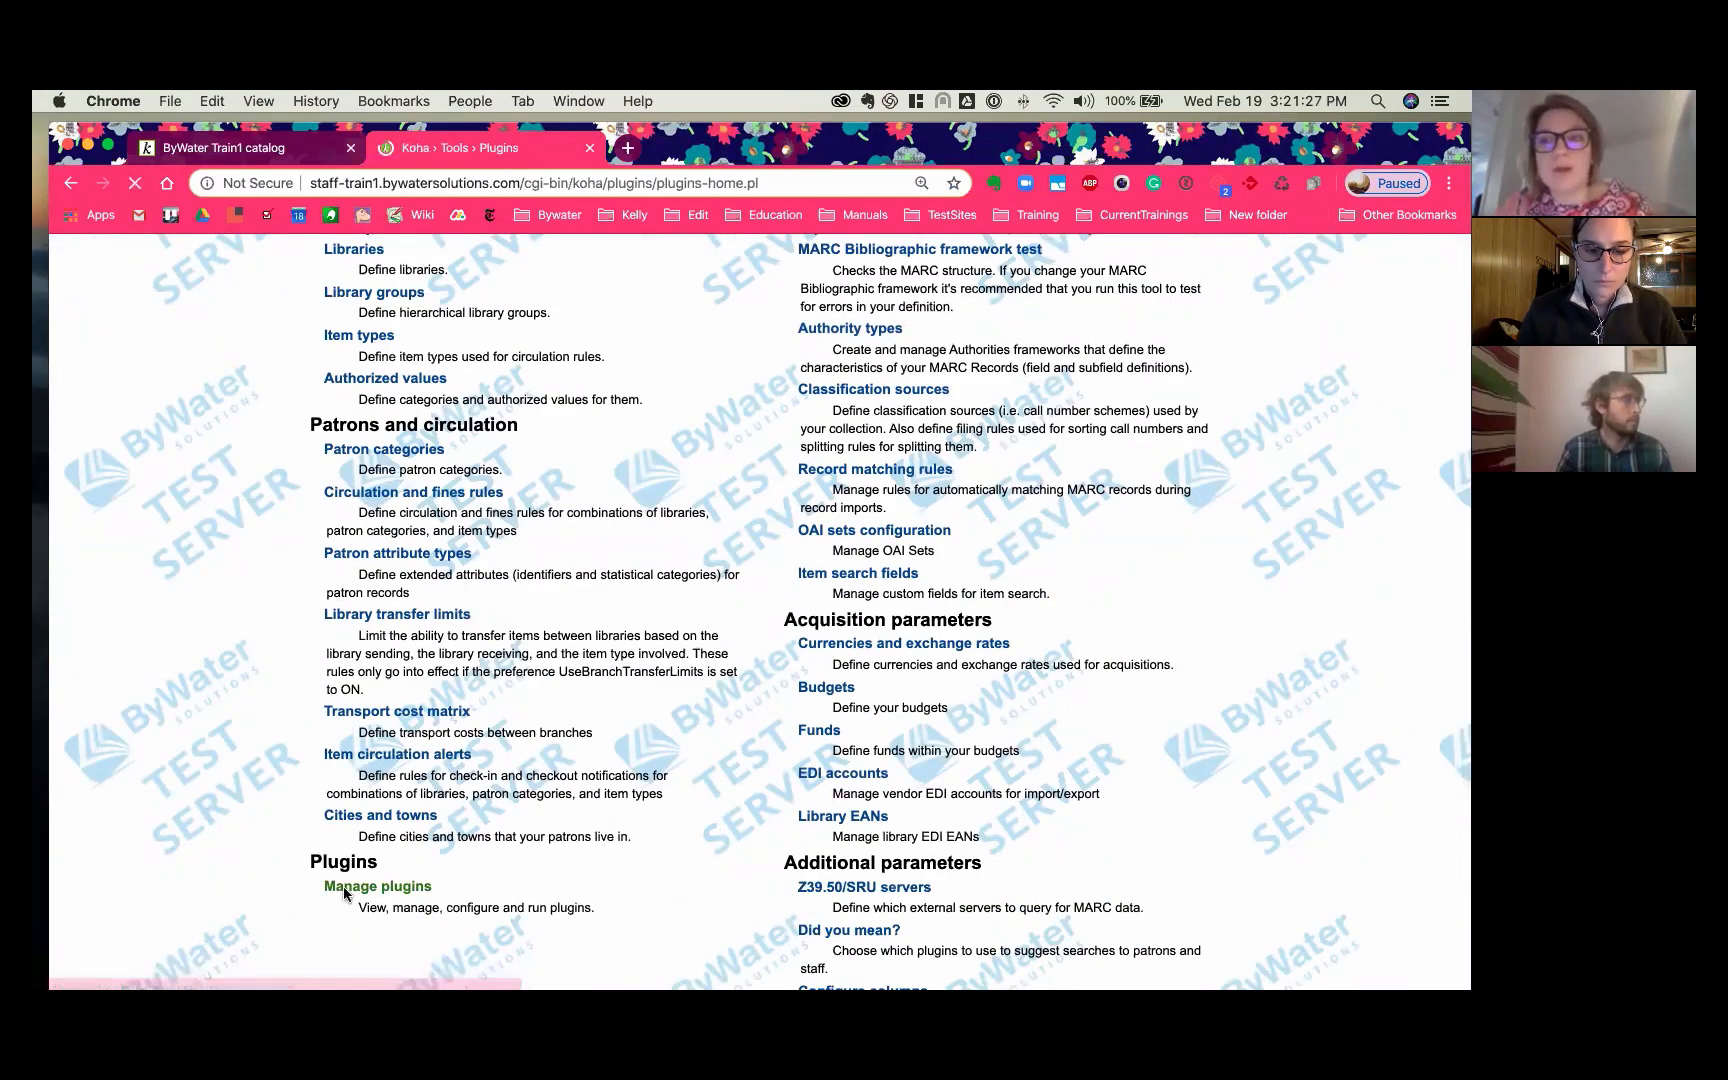
left_click(377, 885)
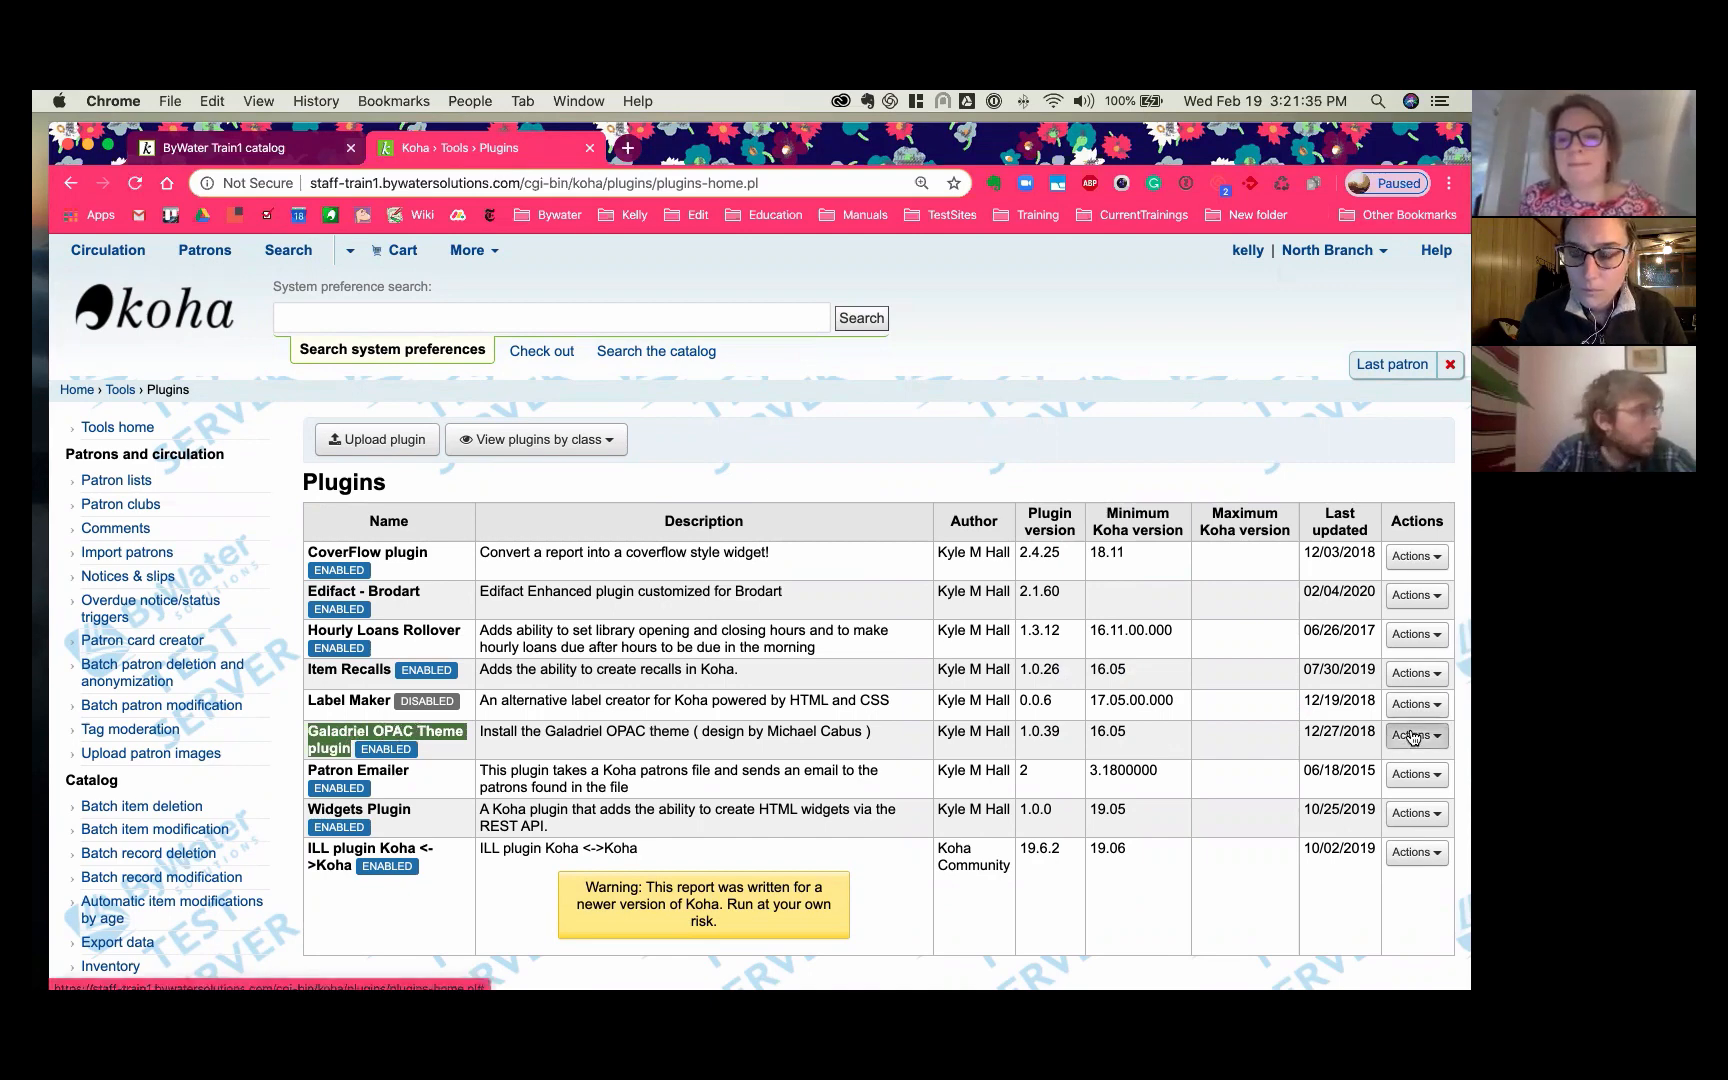
left_click(1415, 735)
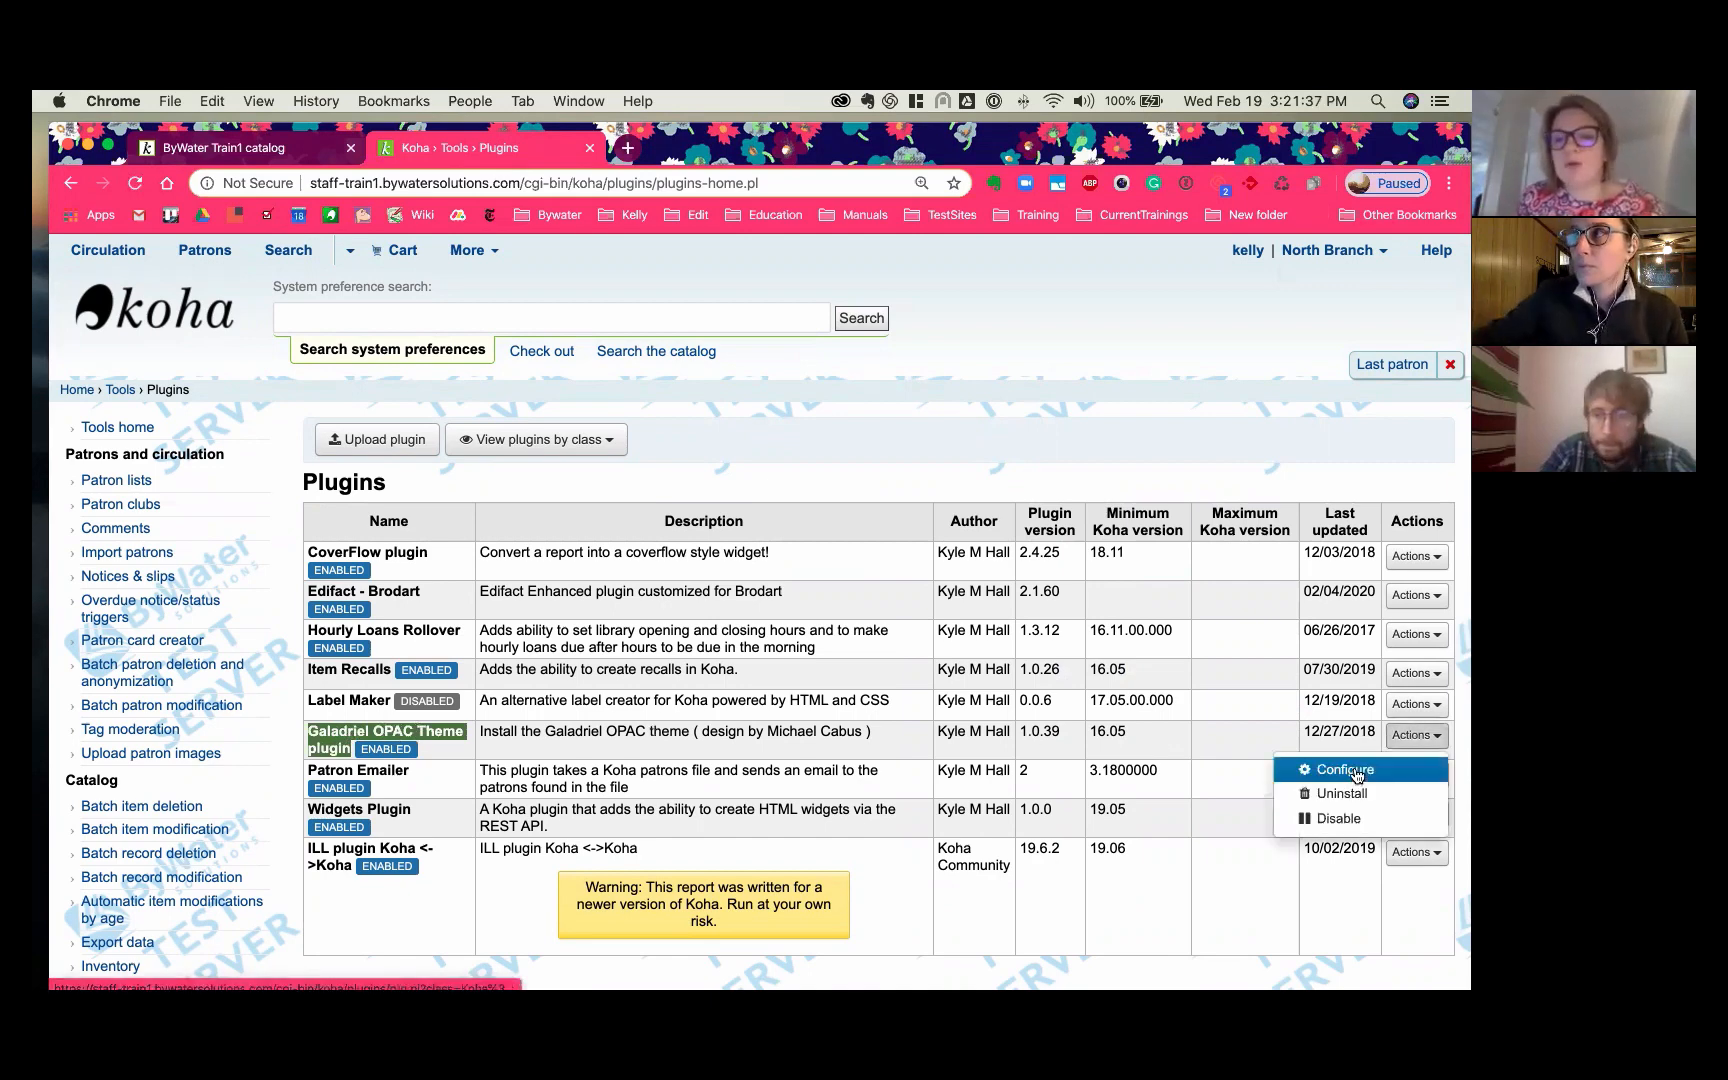
left_click(1340, 768)
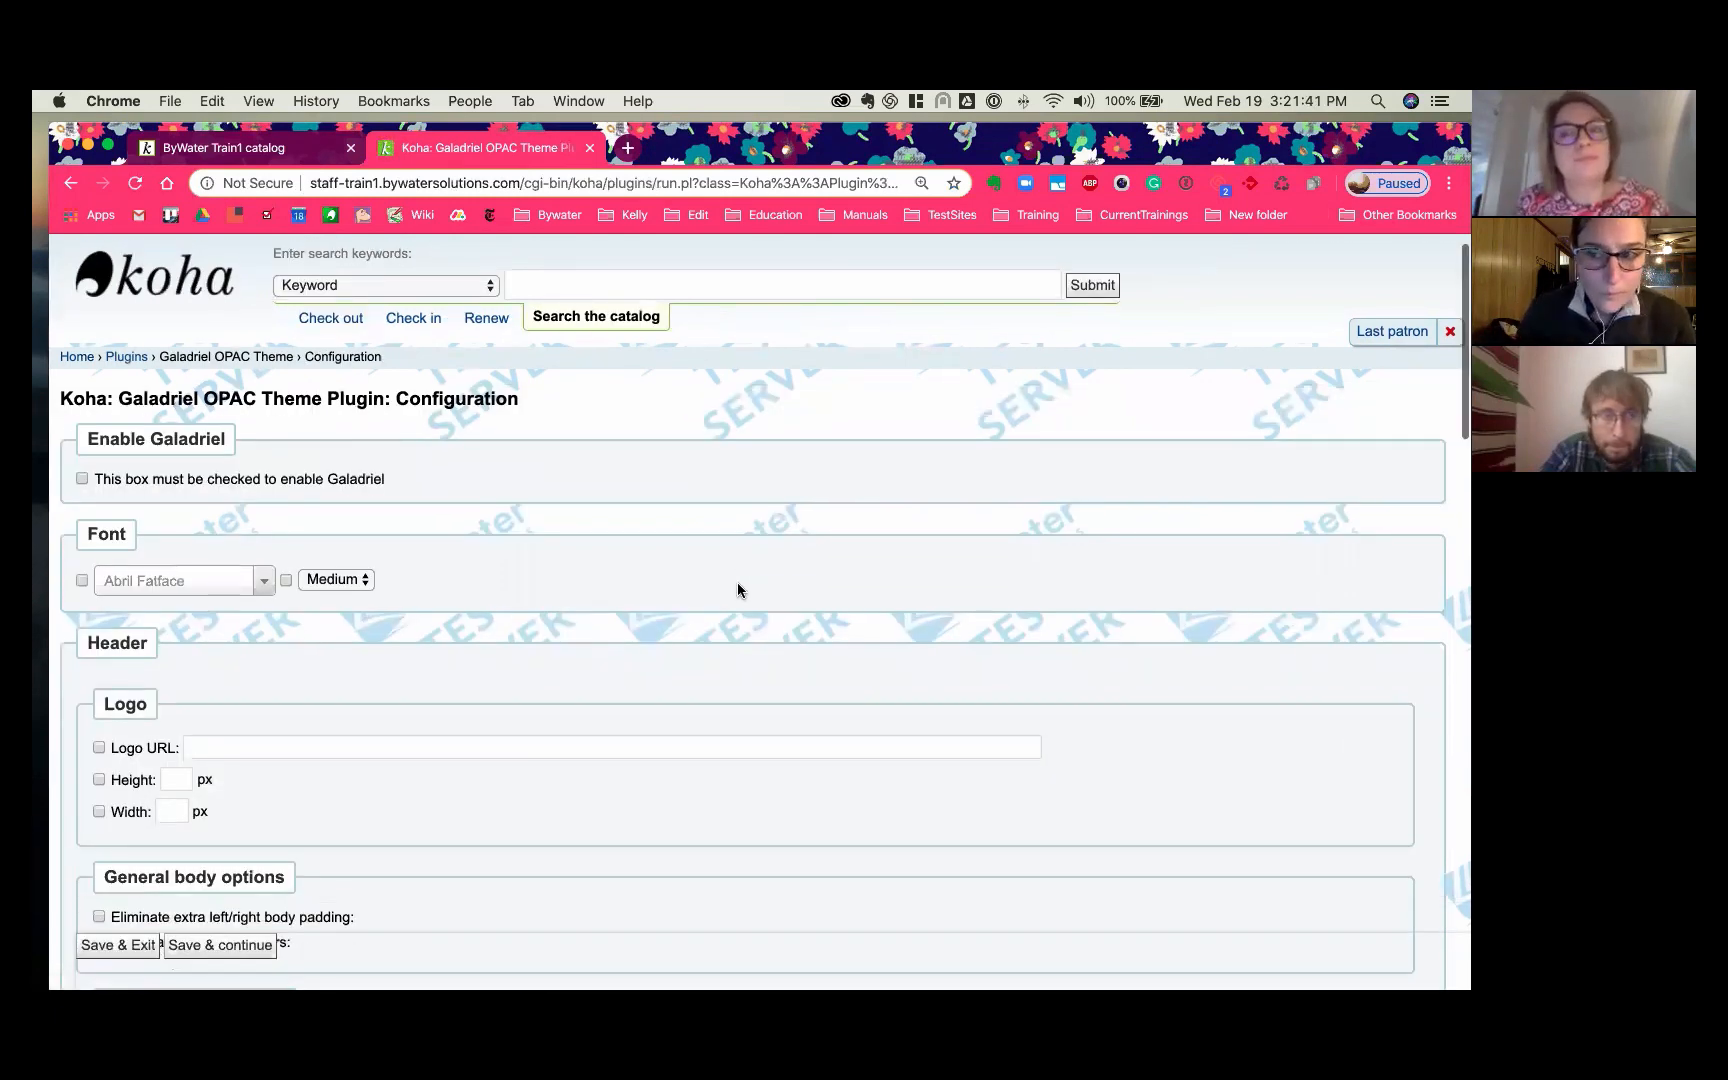
Step: Tick 'This box must be checked to enable Galadriel' on the plugin configuration
scroll("down", 3)
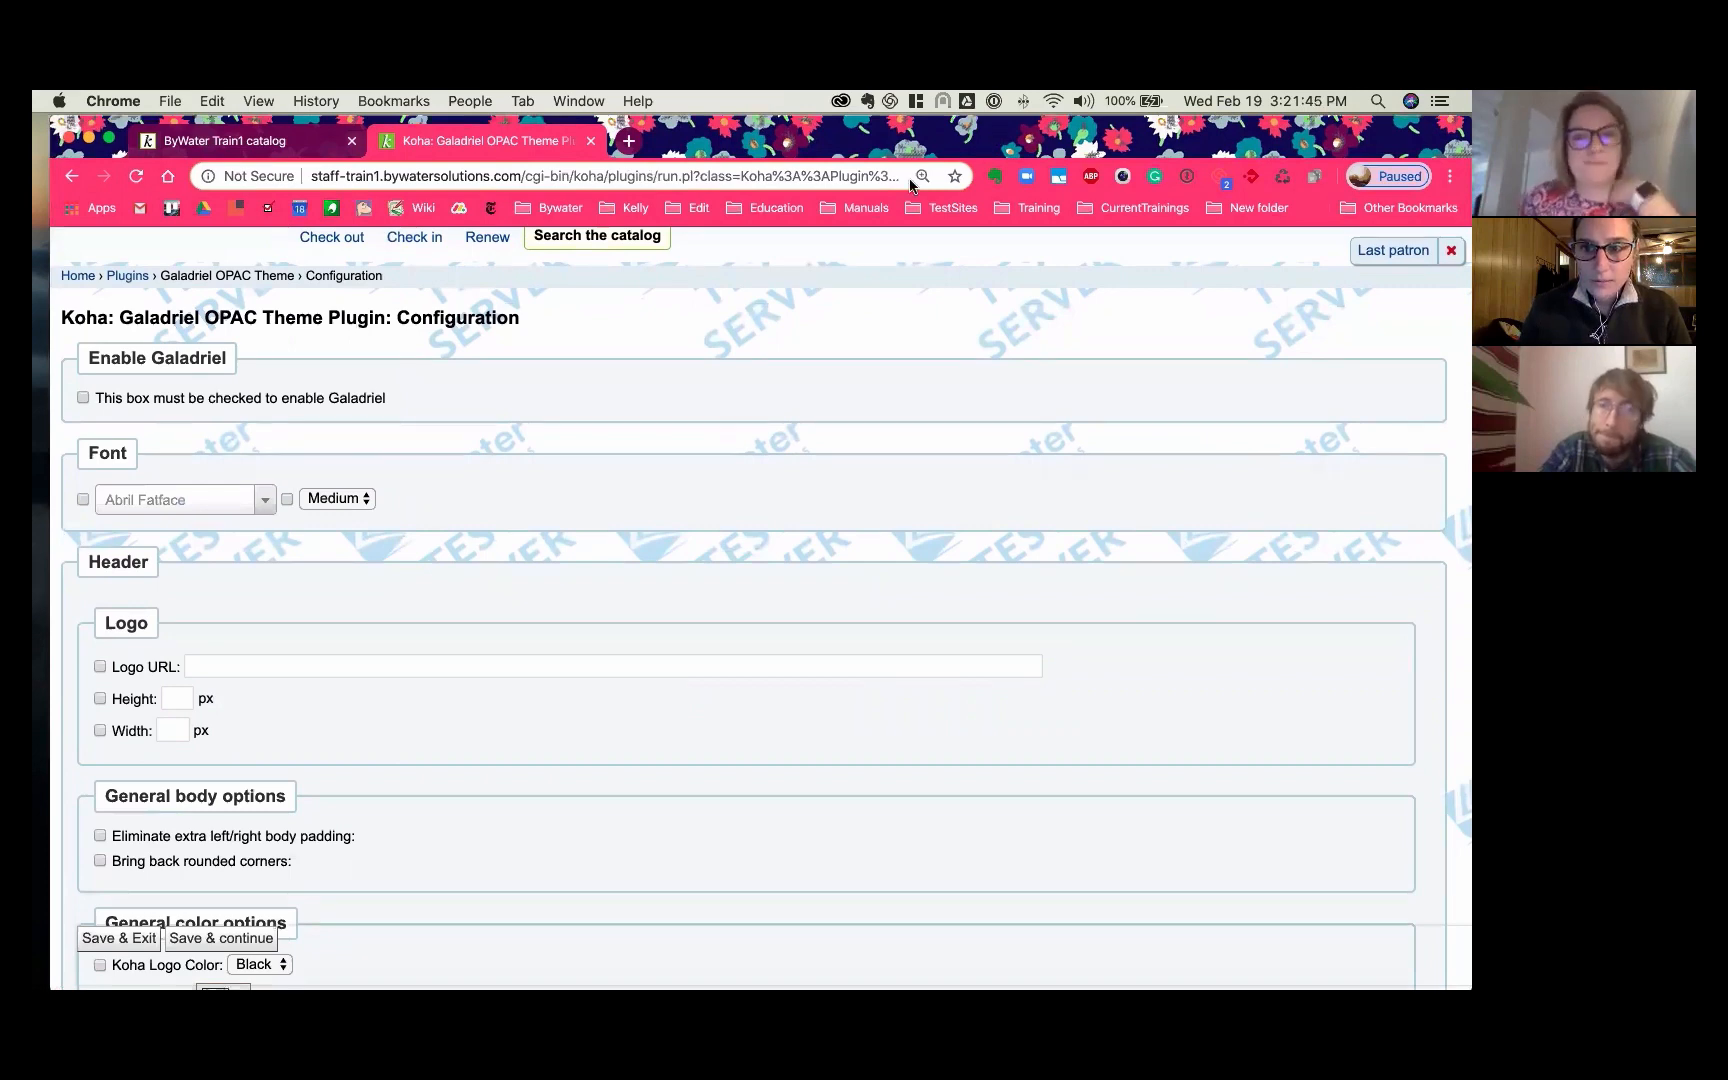
mouse_move(893, 245)
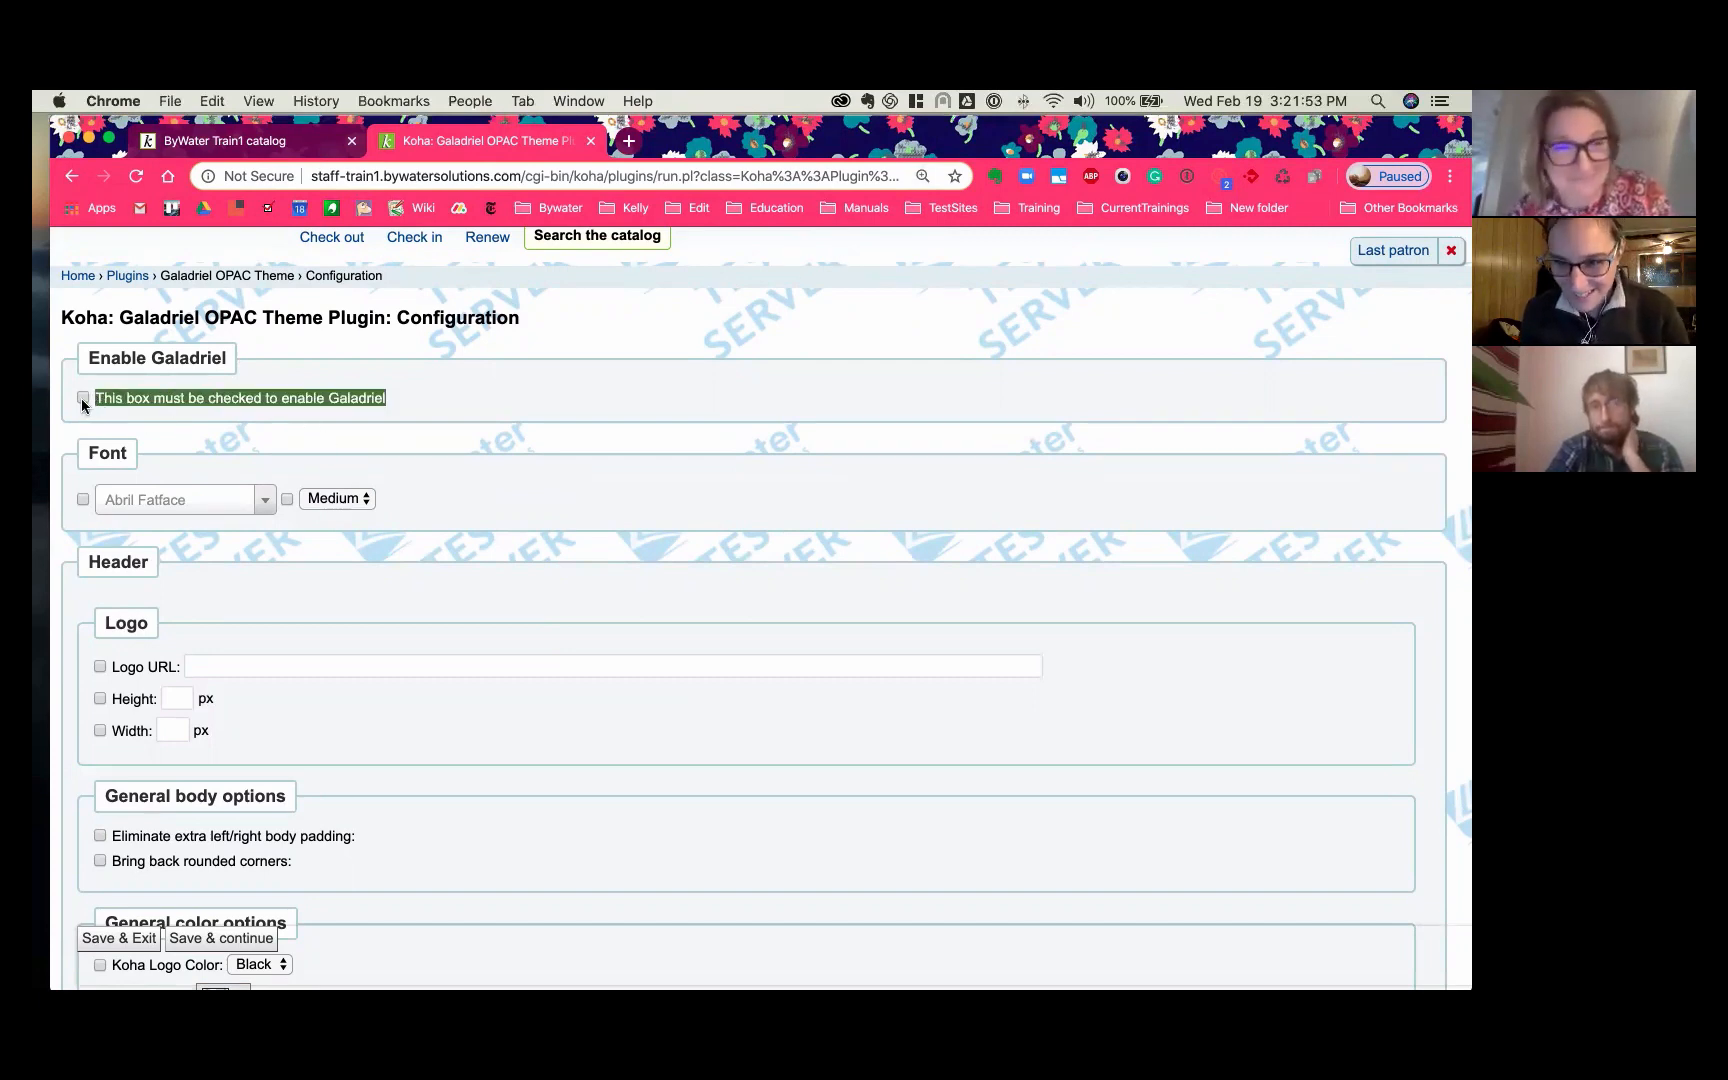
left_click(83, 398)
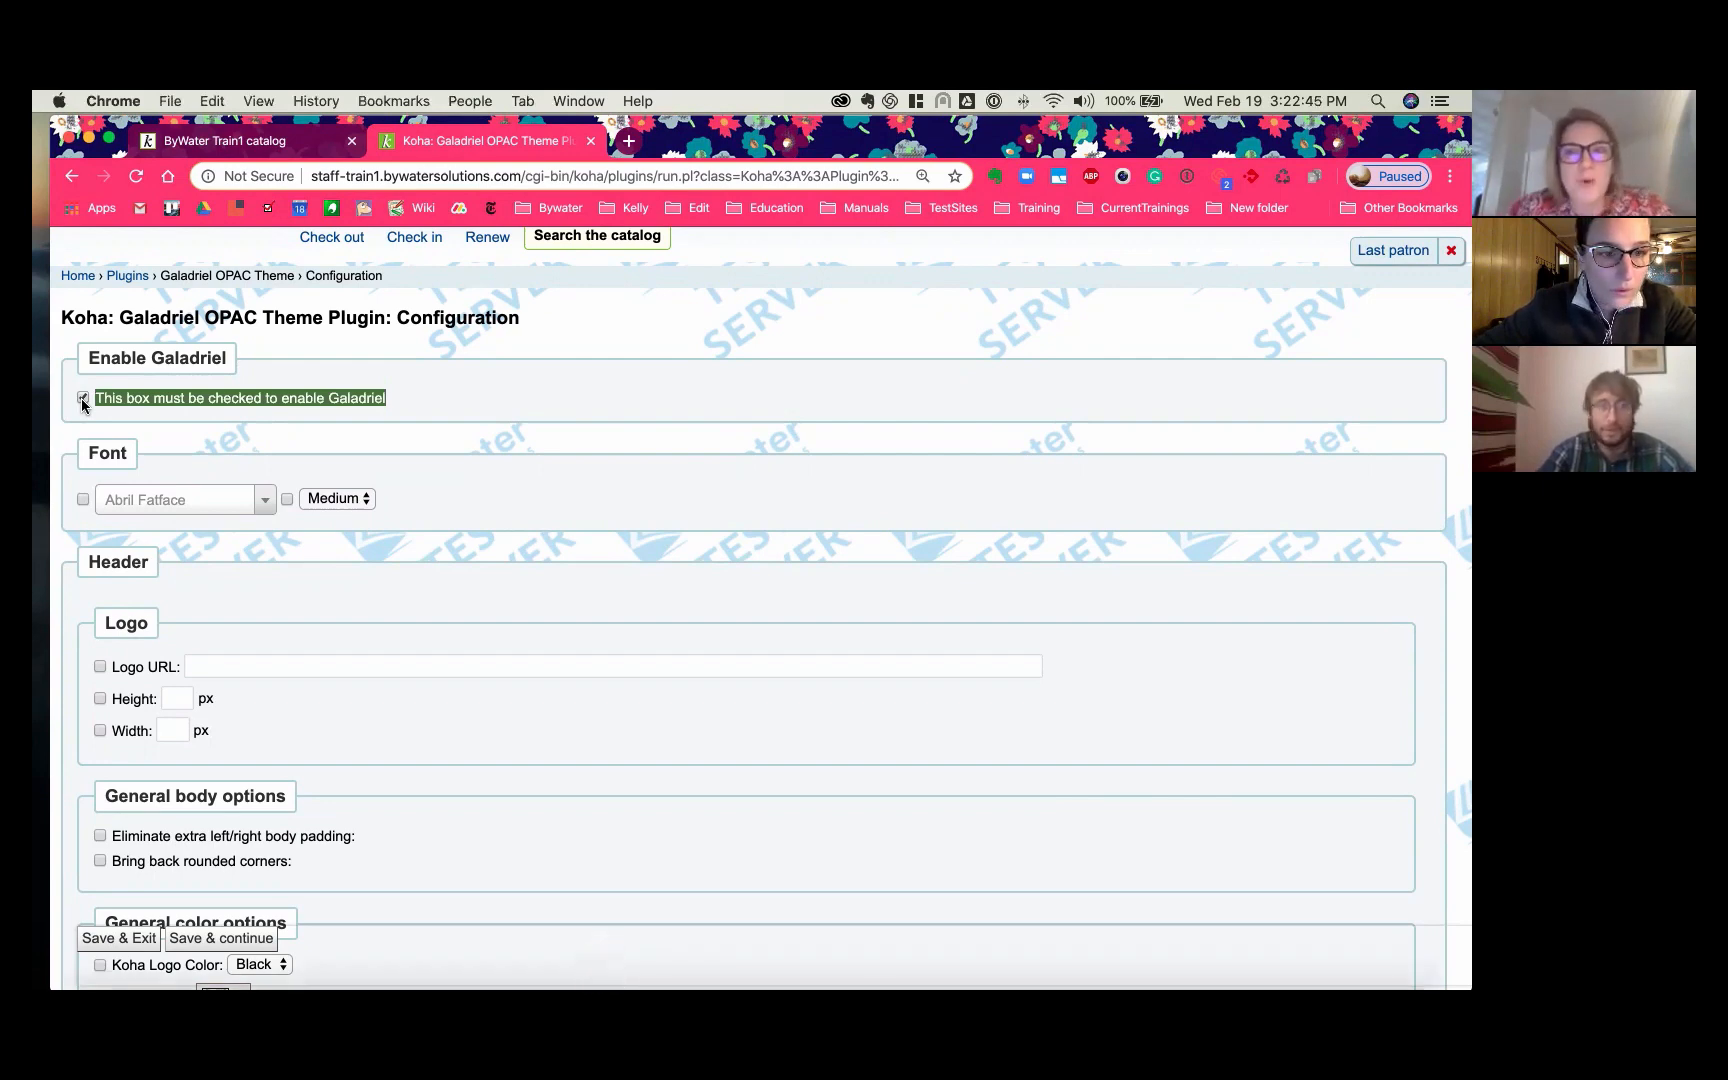
left_click(83, 398)
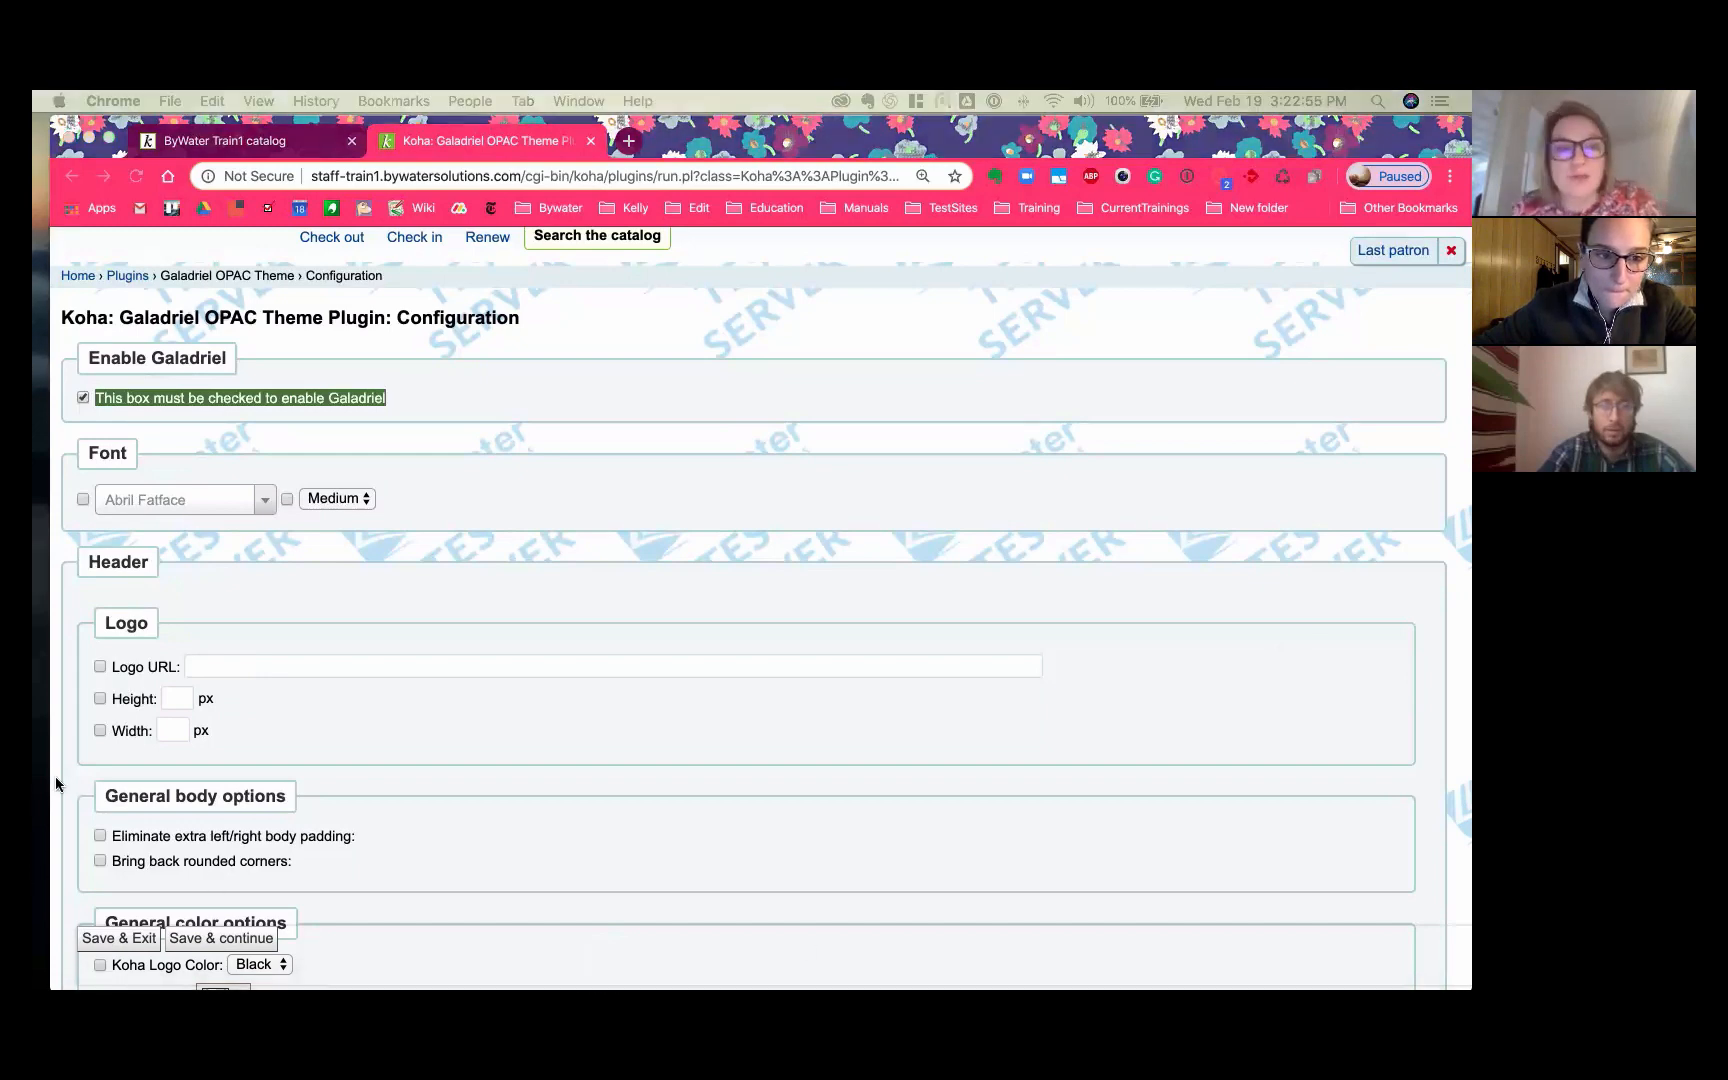
mouse_move(280, 716)
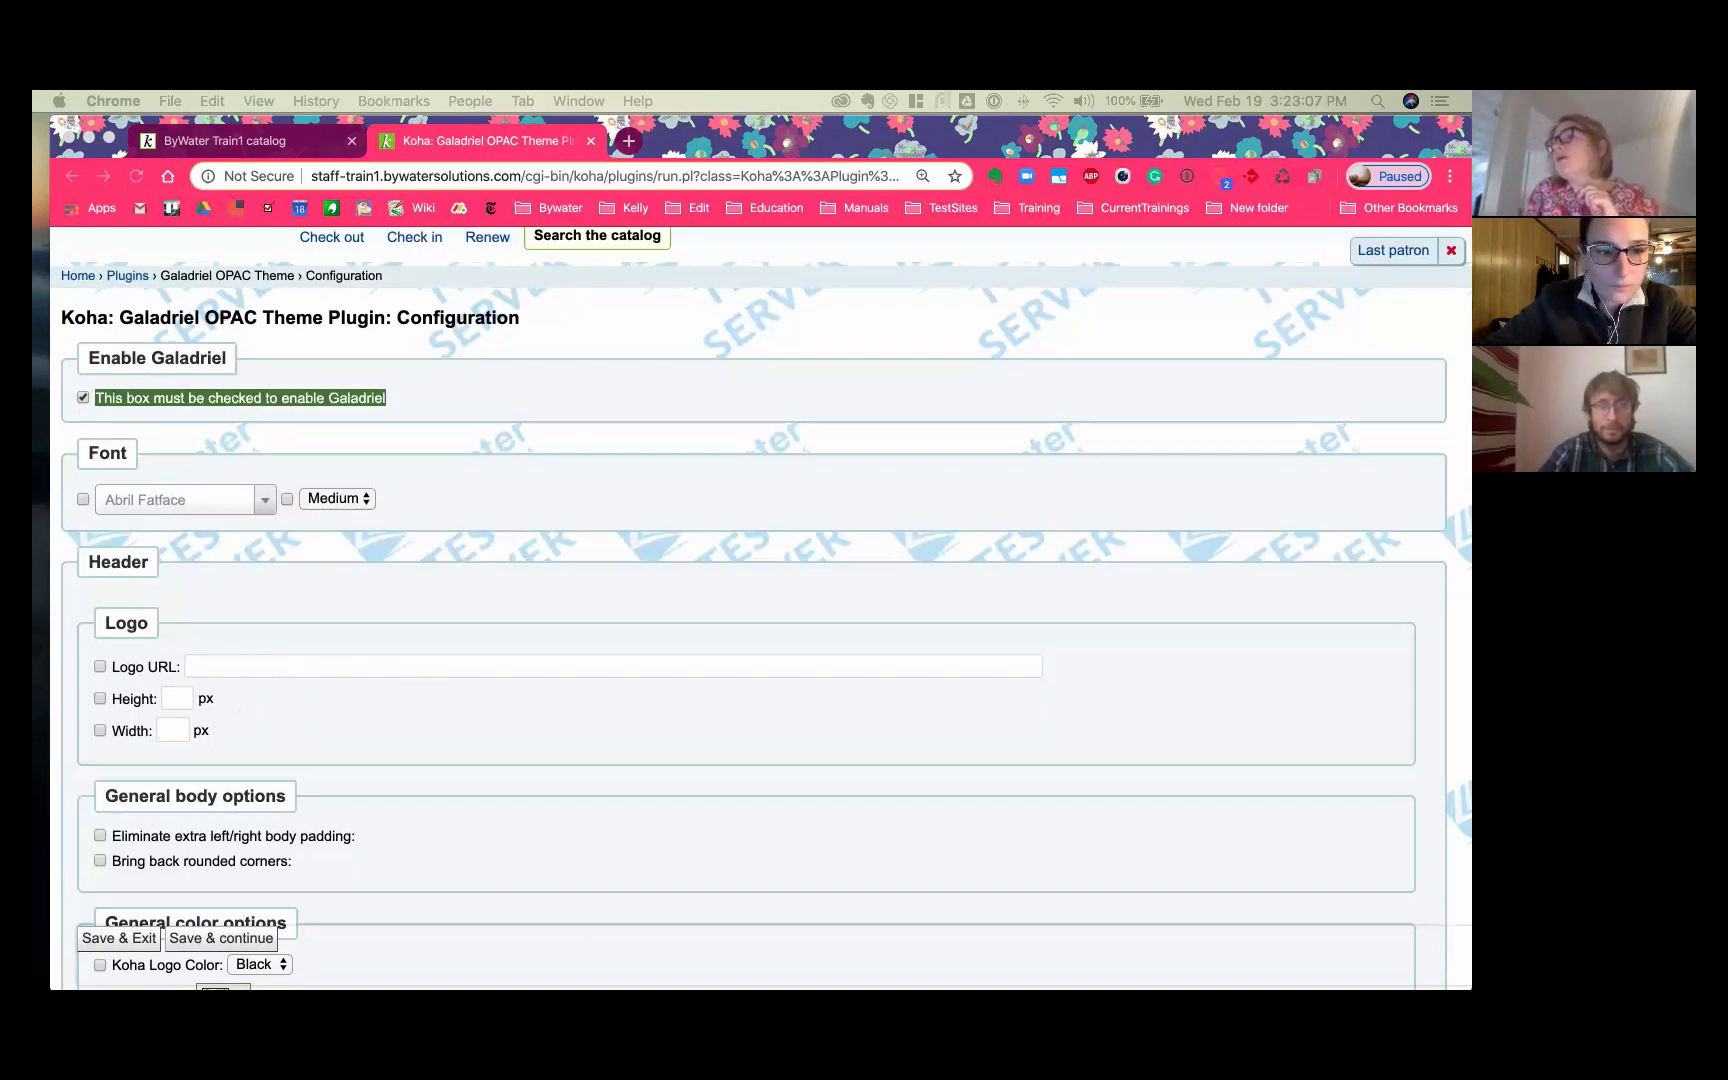
Step: Set the header logo to the ByWater Solutions logo URL, height 125, width 100, enabled
type("https://d128kuqazpbsps.cloudfront.net/images/bywater-solutions-logo.png")
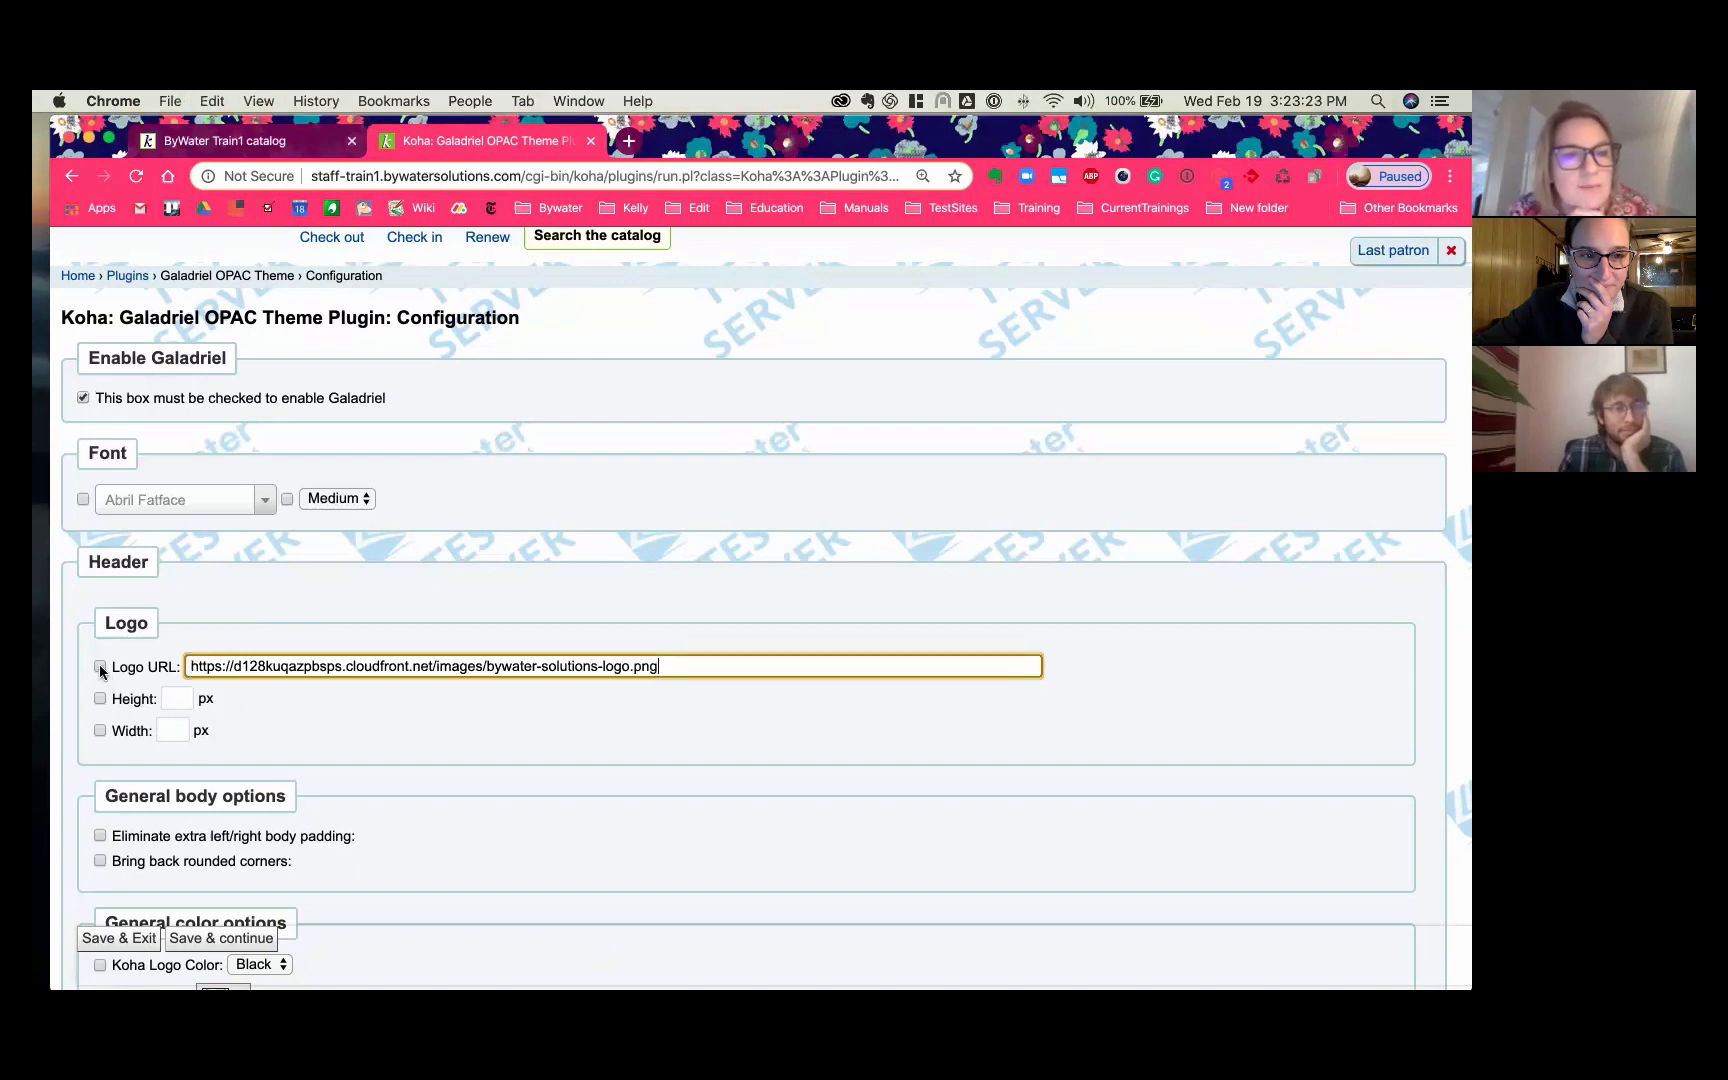
left_click(100, 666)
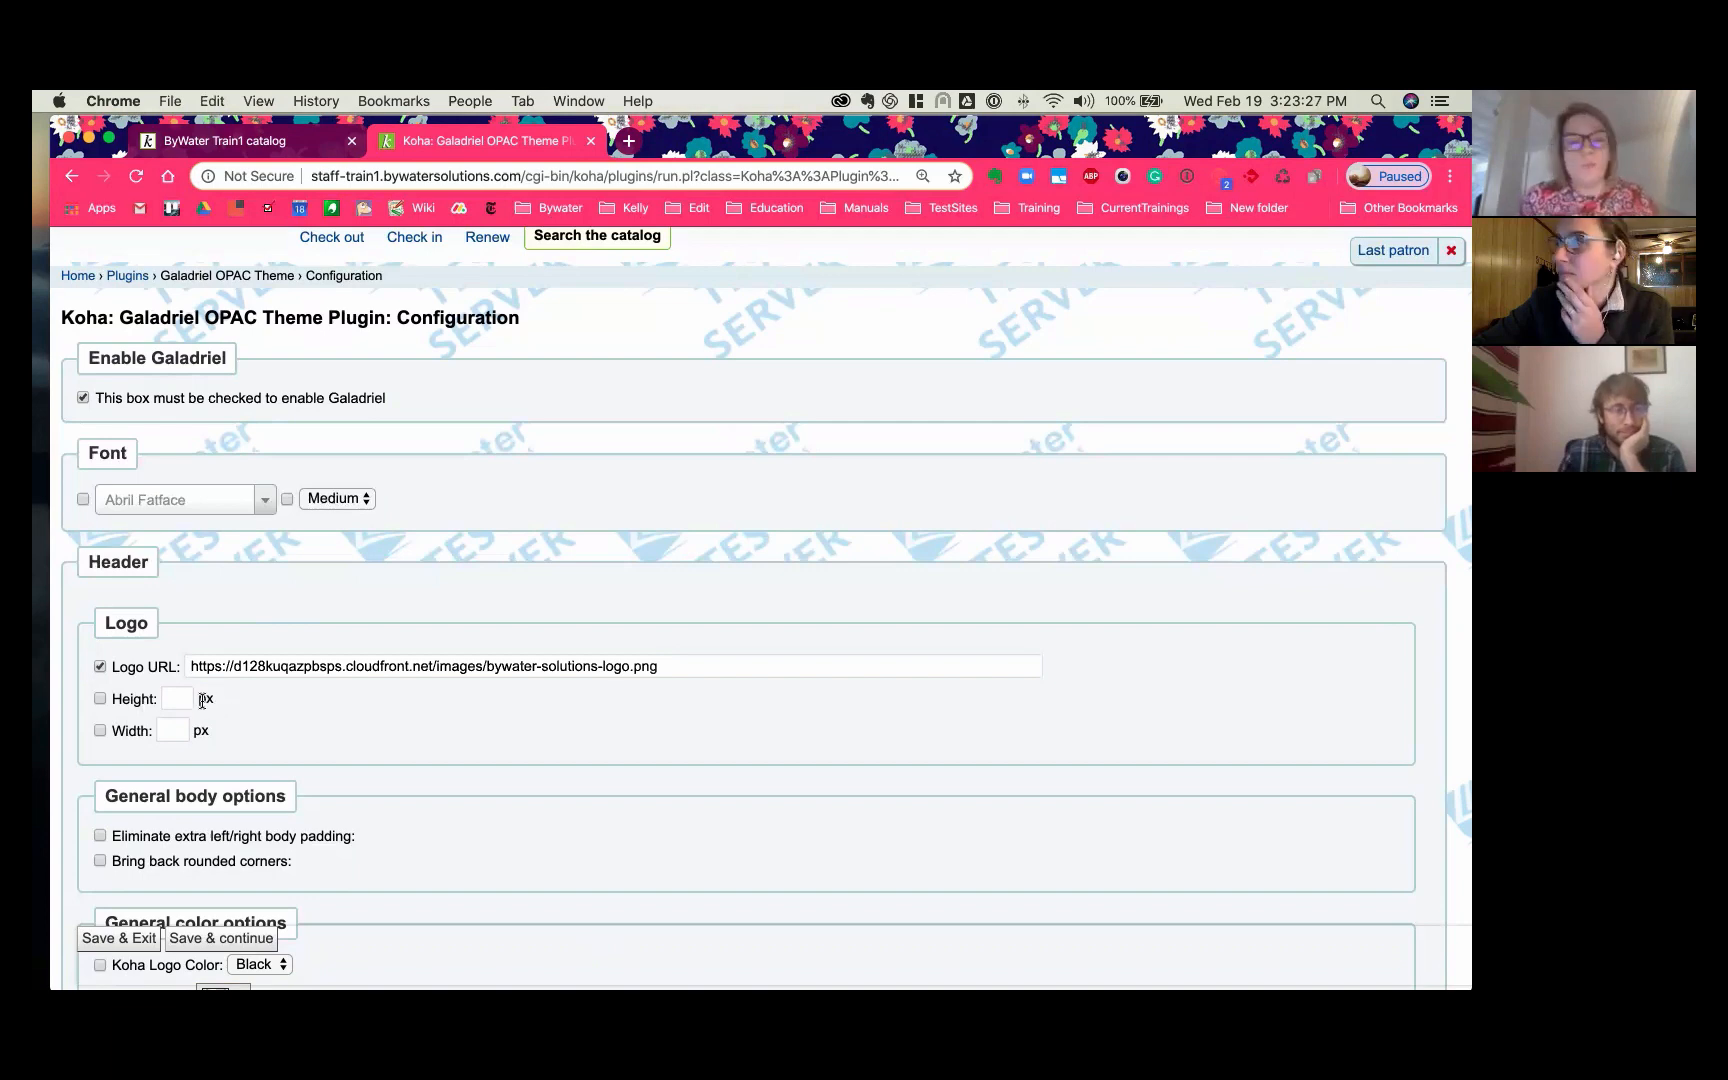
type("125")
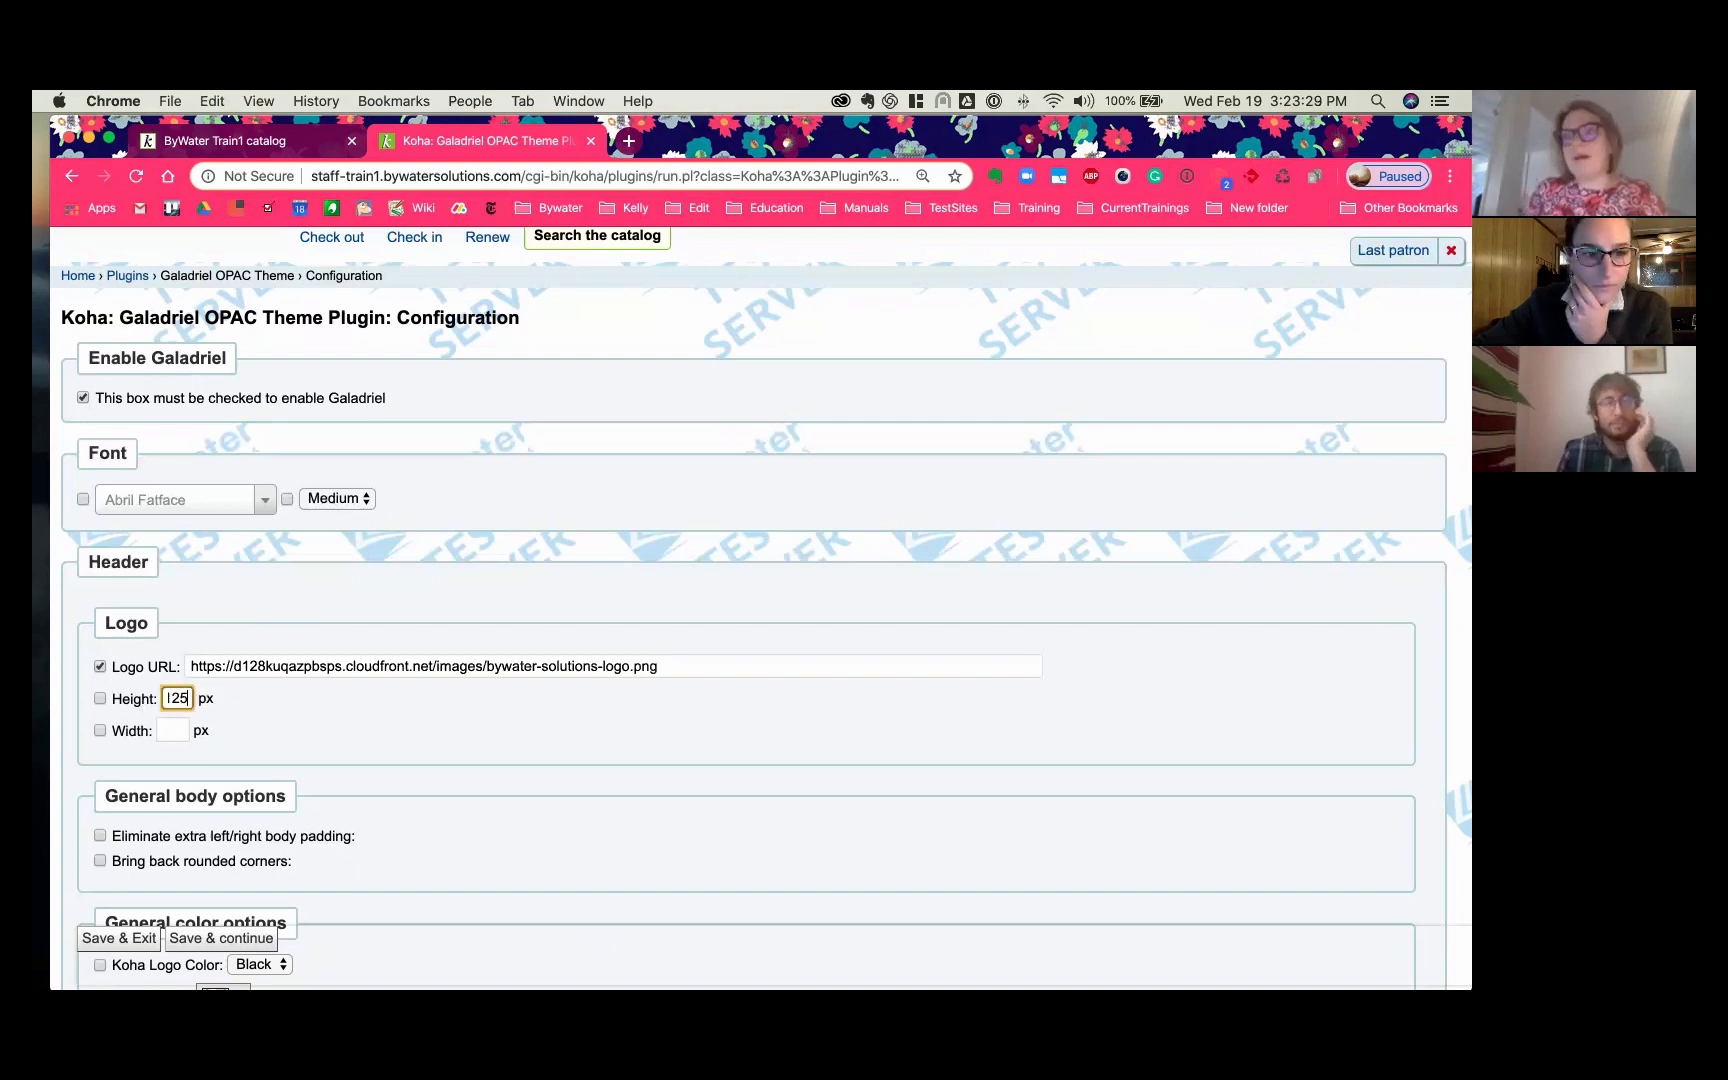
type("100")
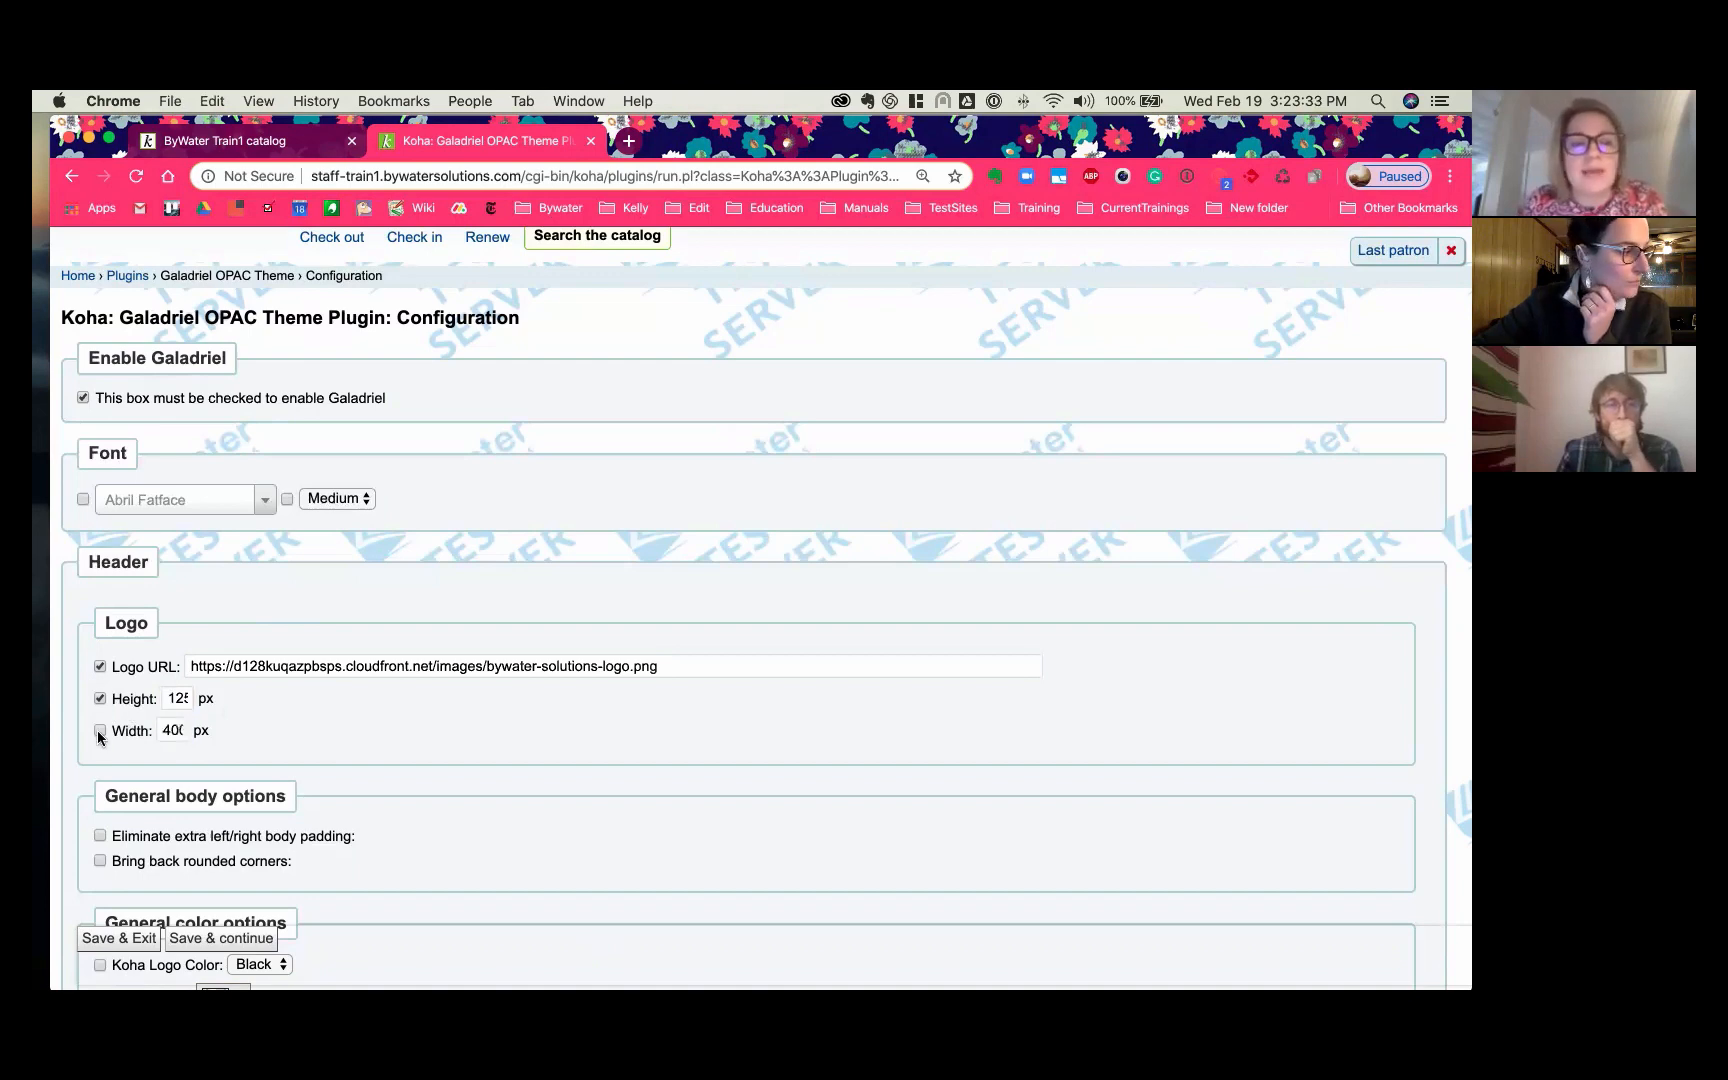
left_click(100, 730)
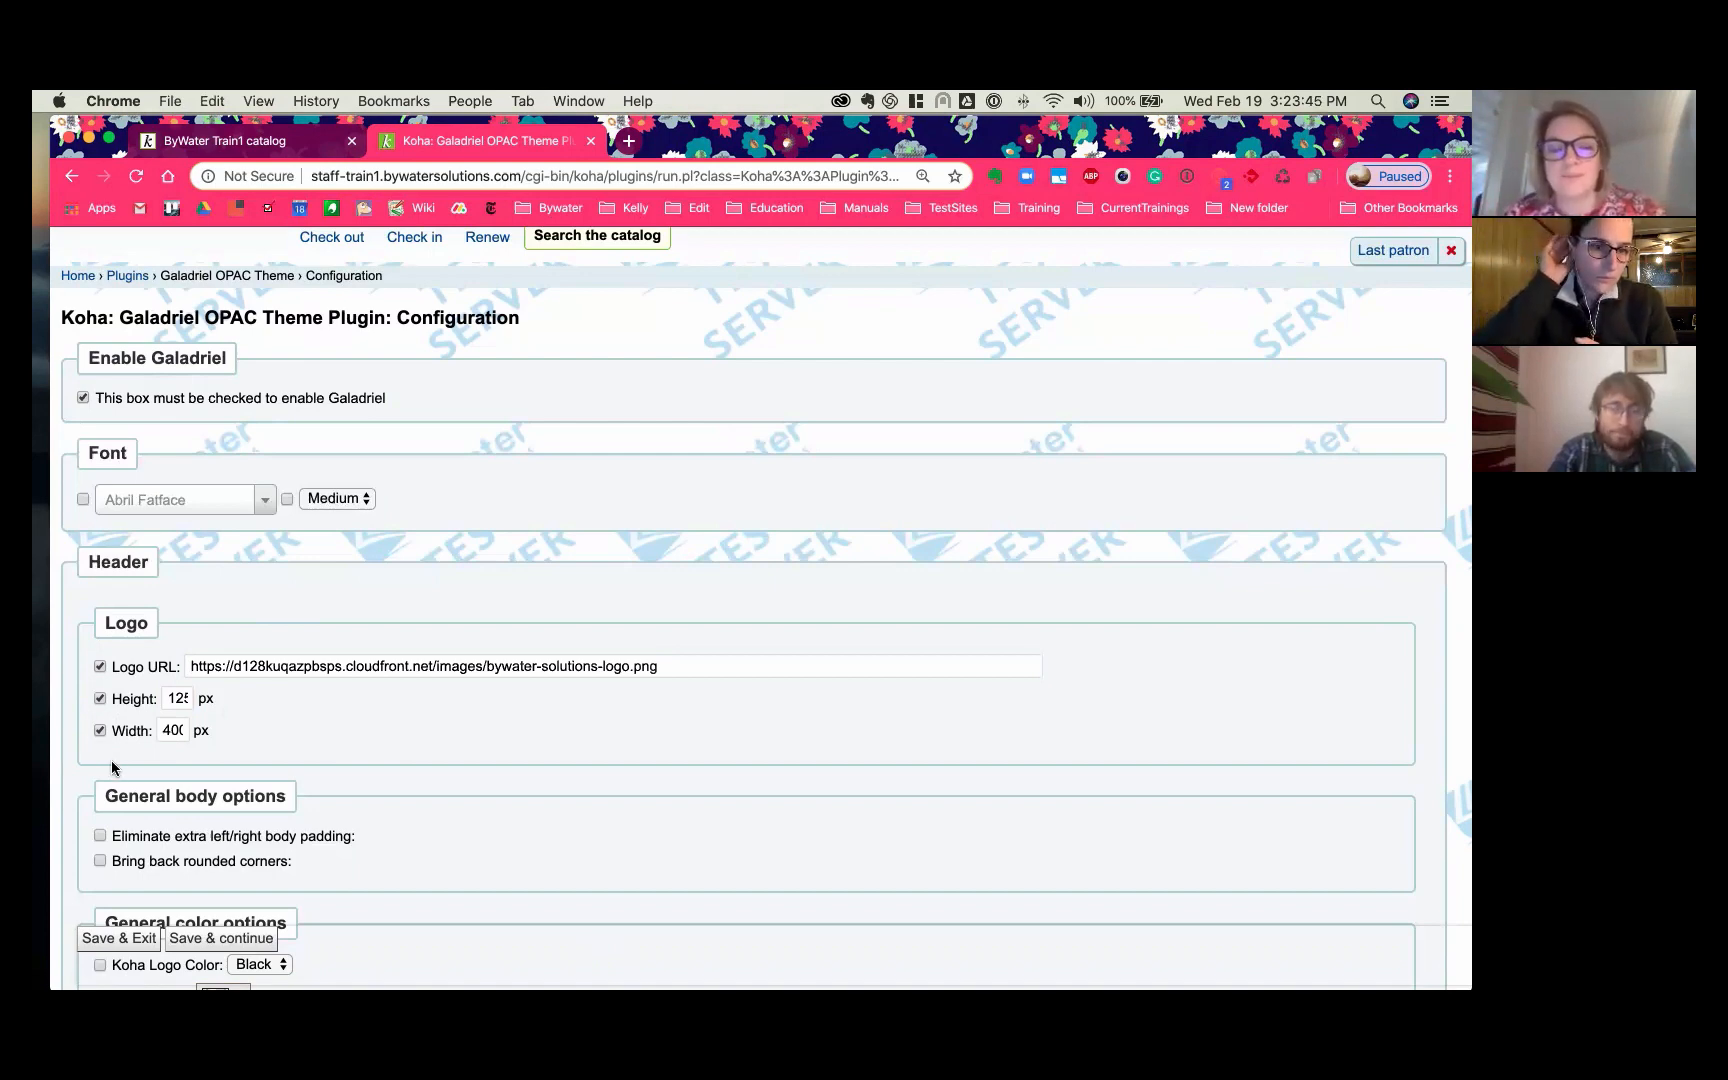
scroll("down", 3)
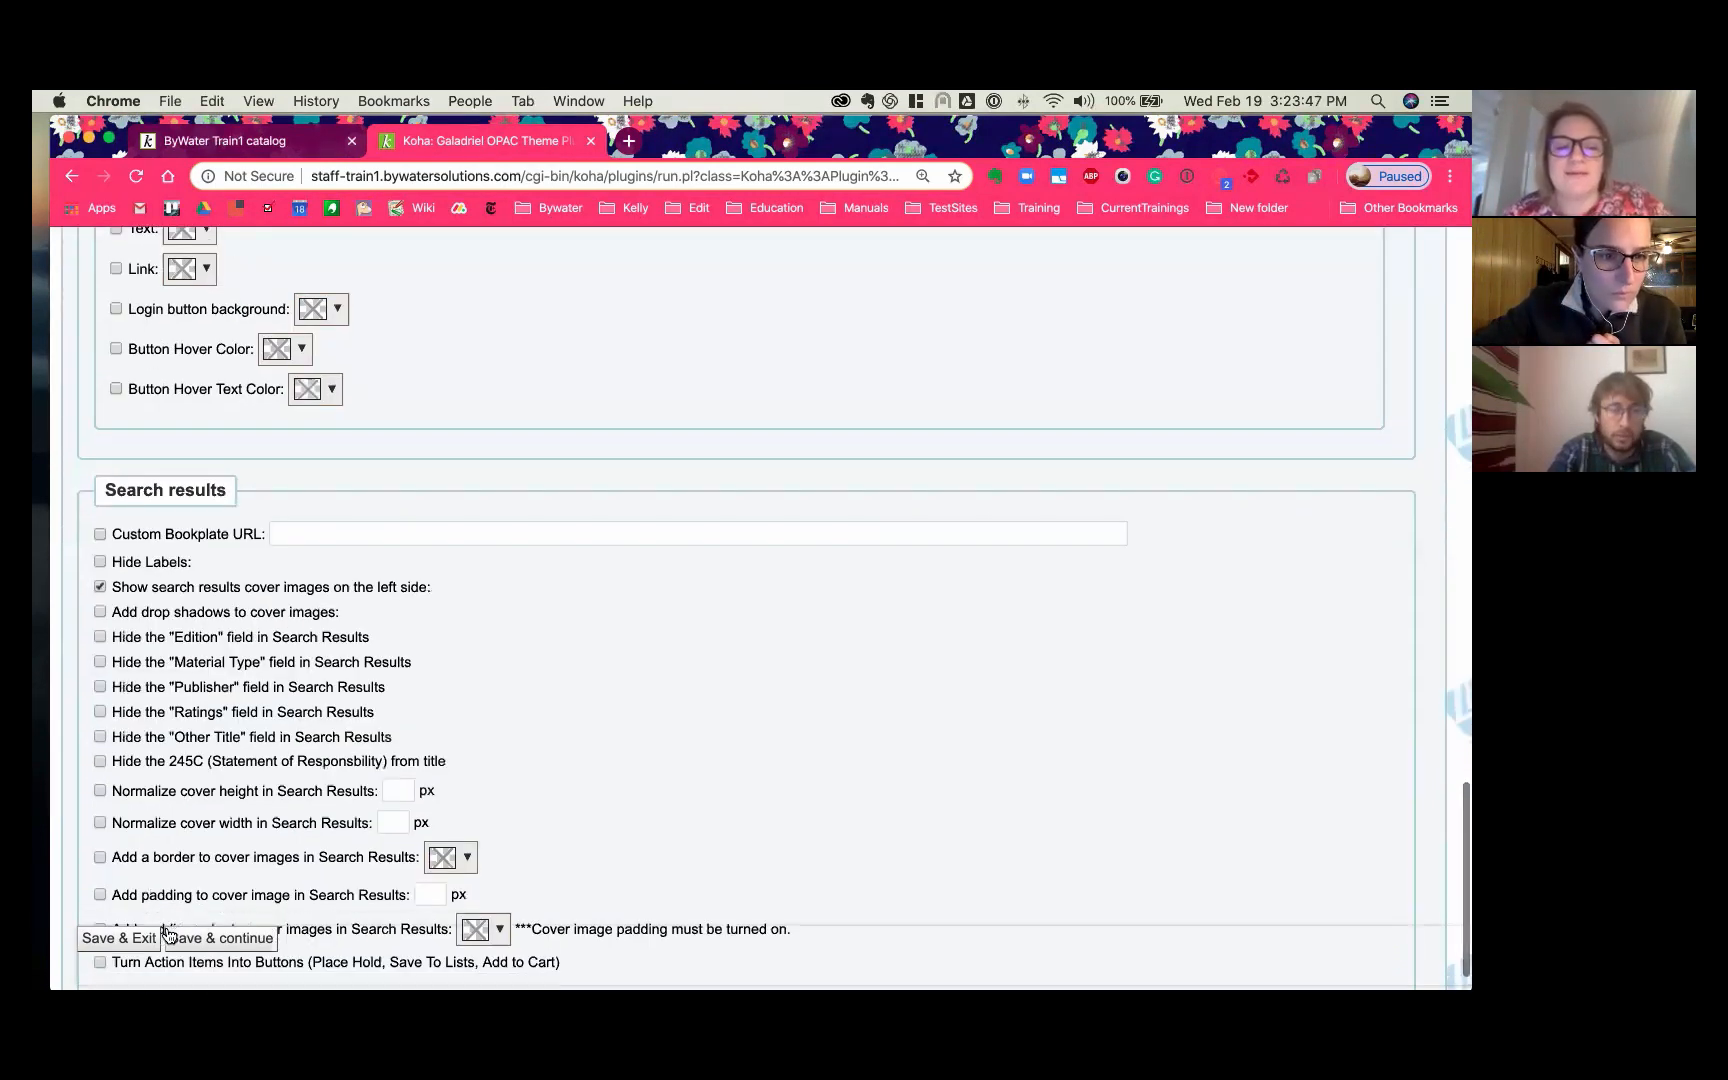
Step: Save the Galadriel logo settings and move down to General color options
left_click(217, 938)
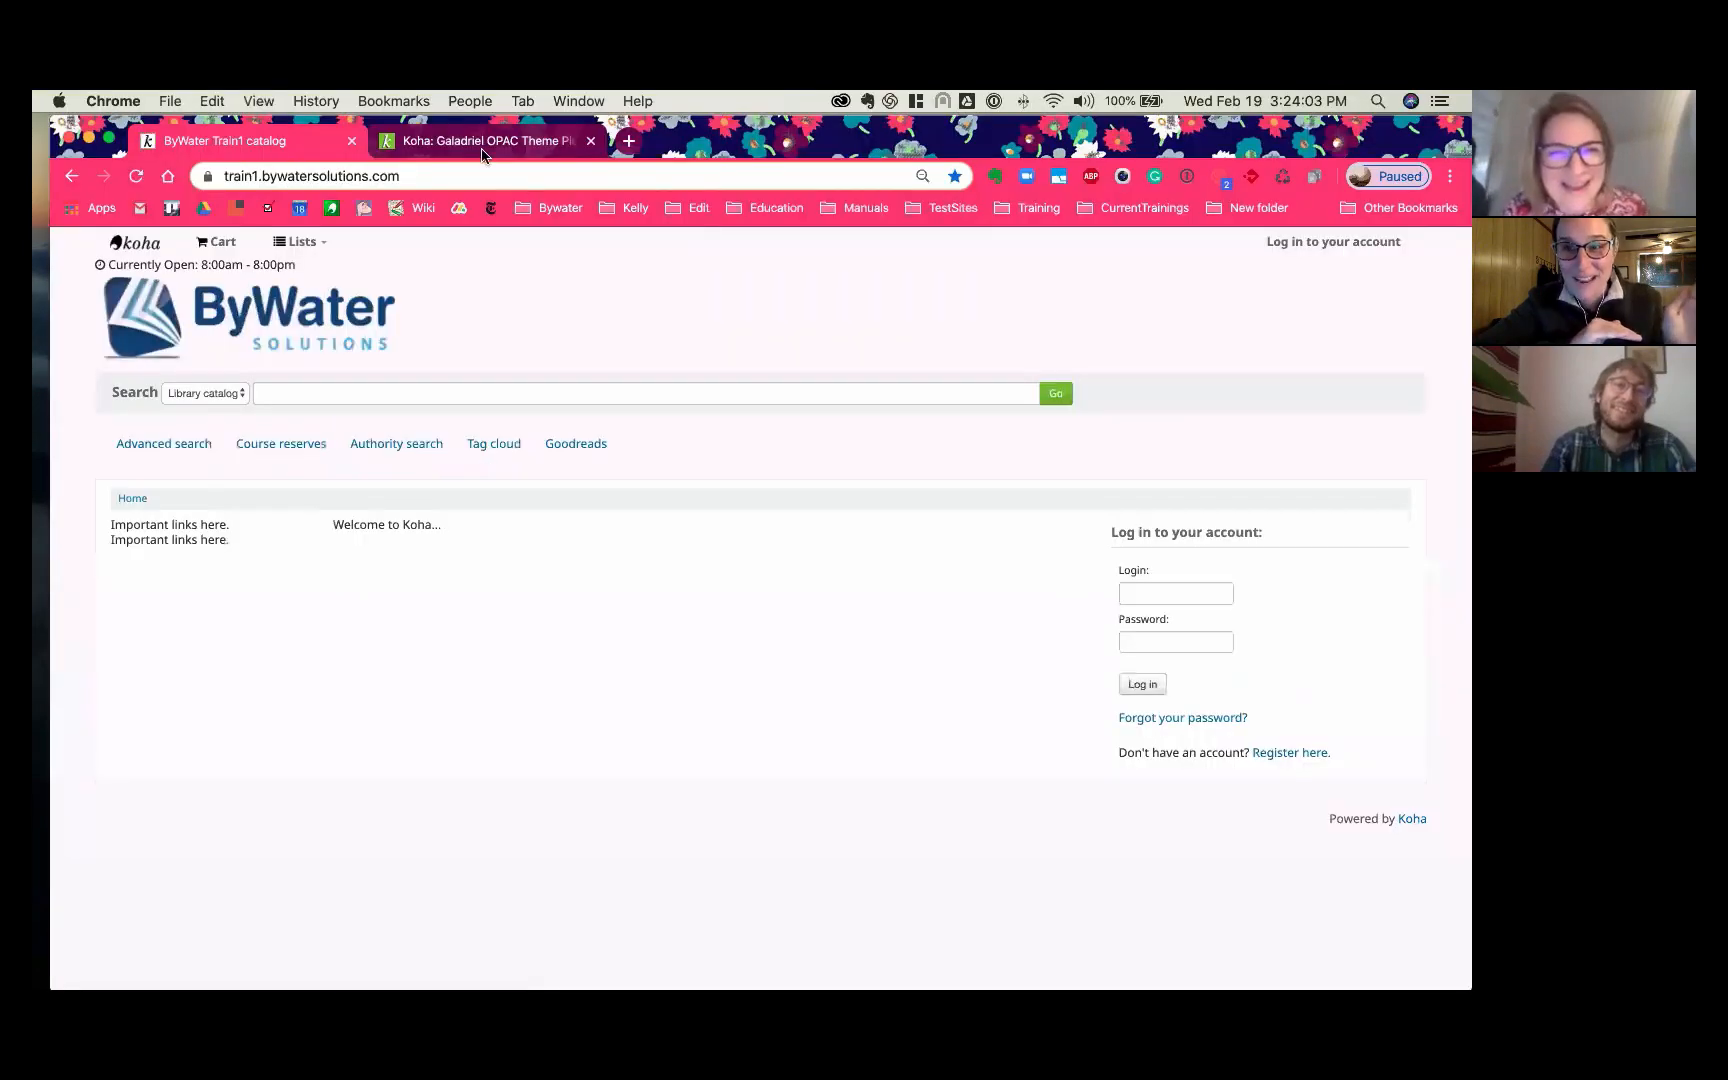
mouse_move(480, 140)
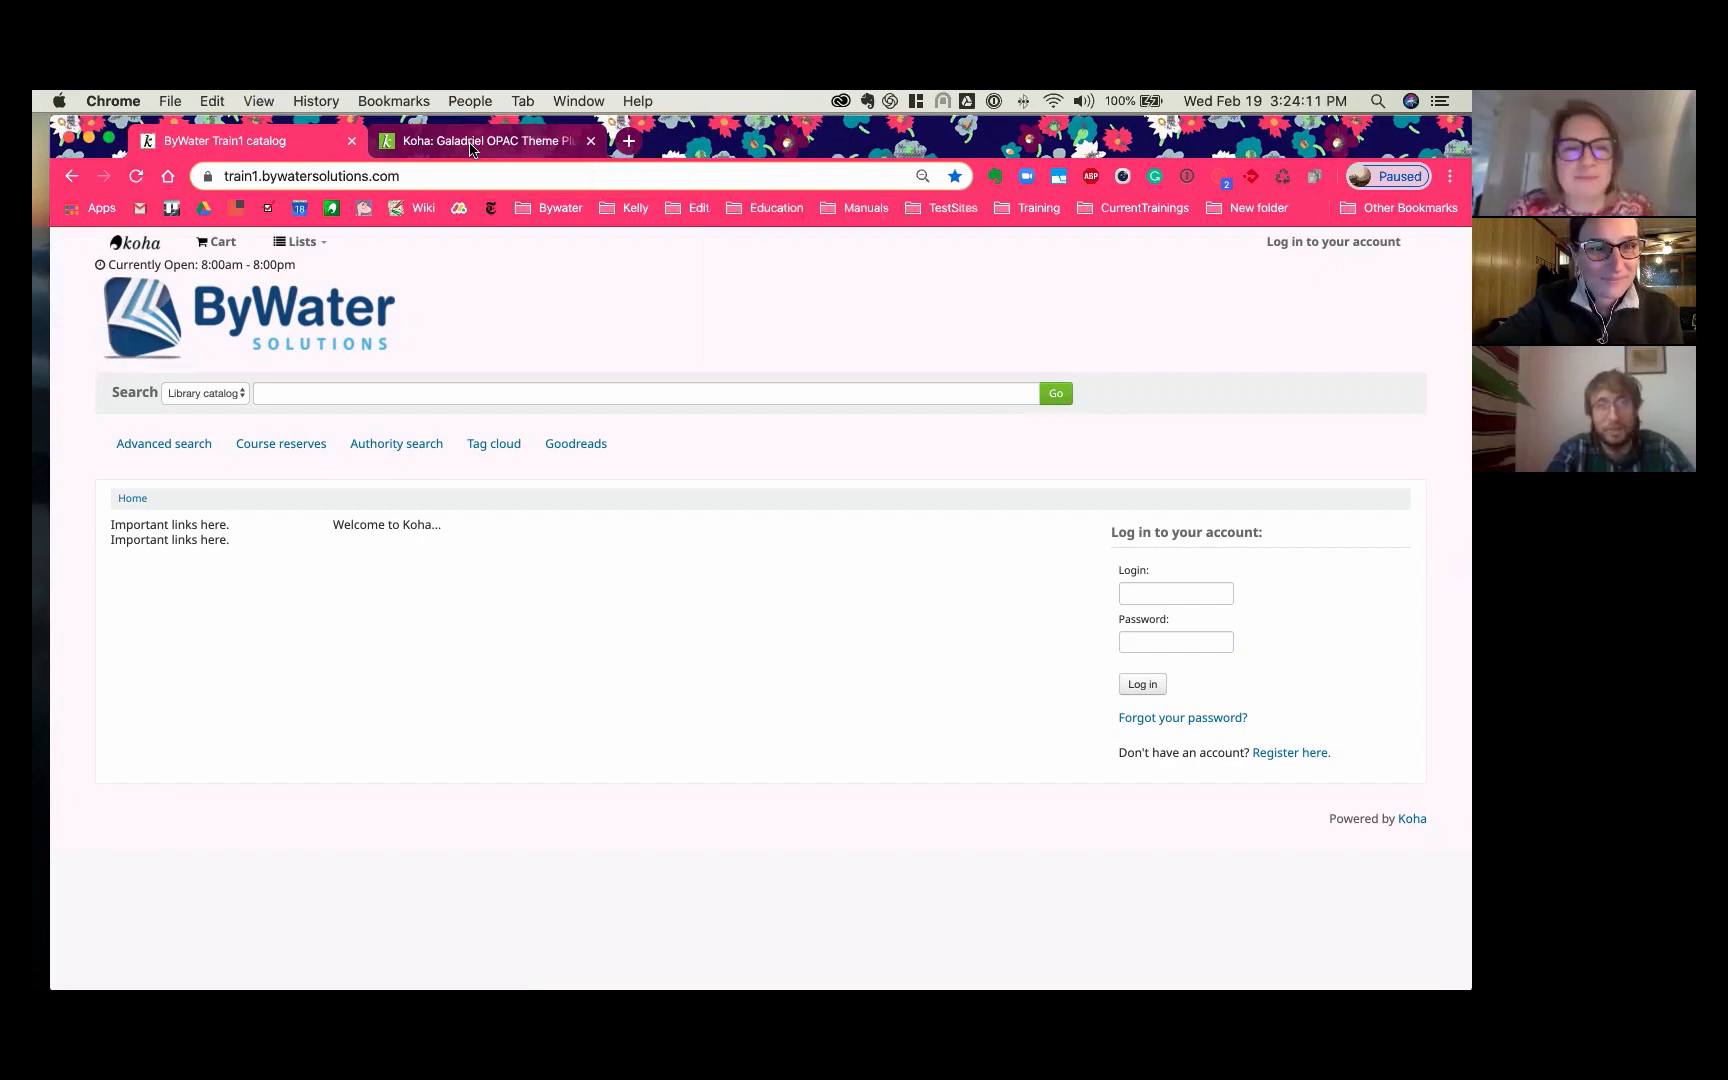
left_click(219, 938)
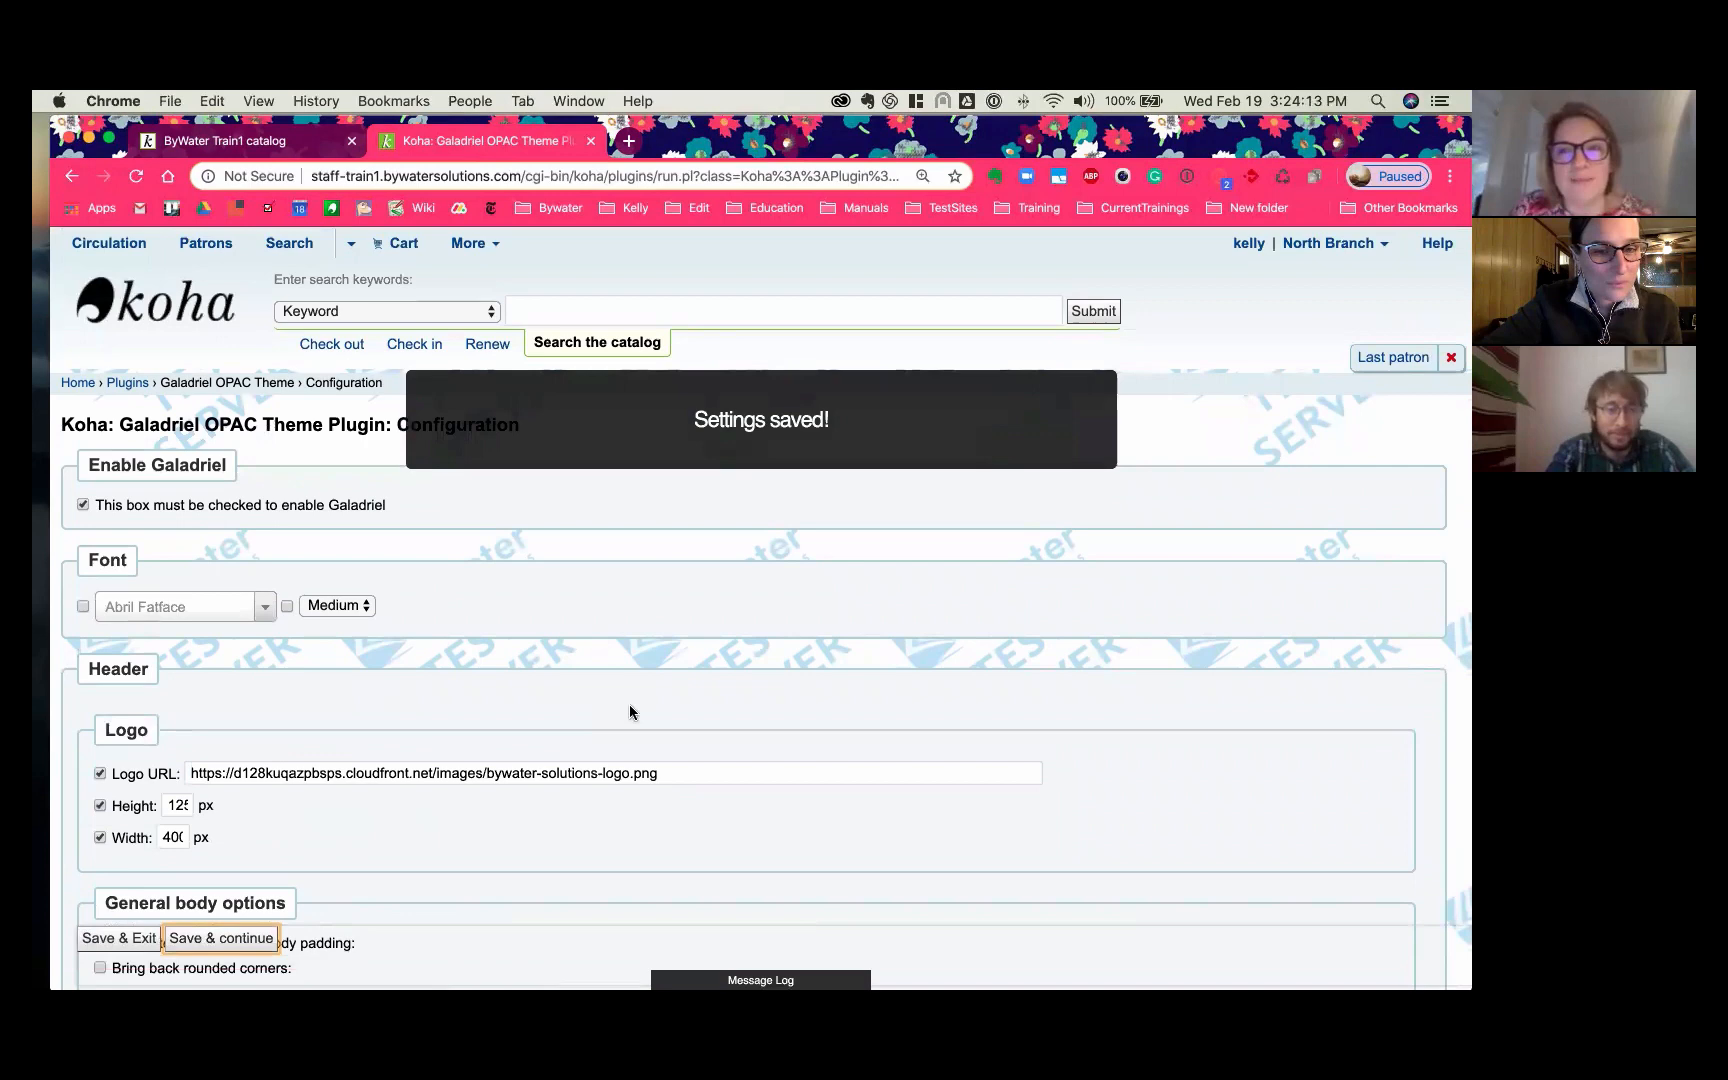
scroll("down", 3)
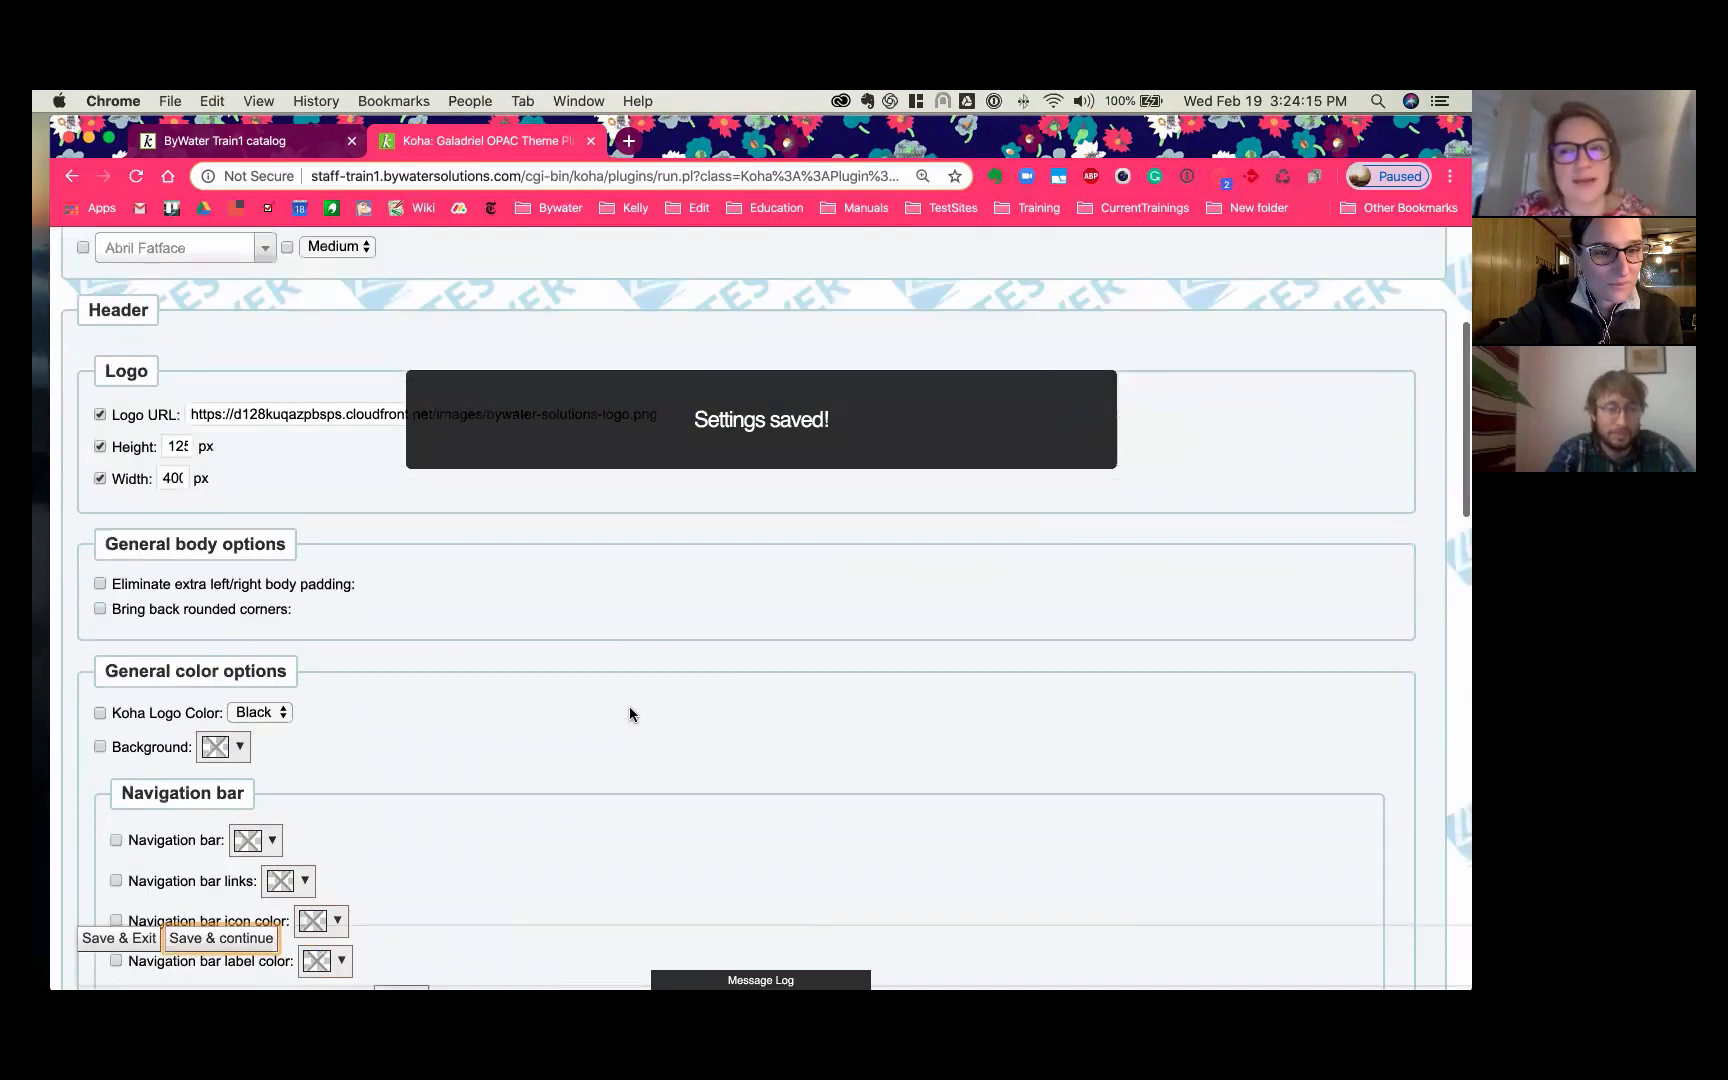
scroll("down", 3)
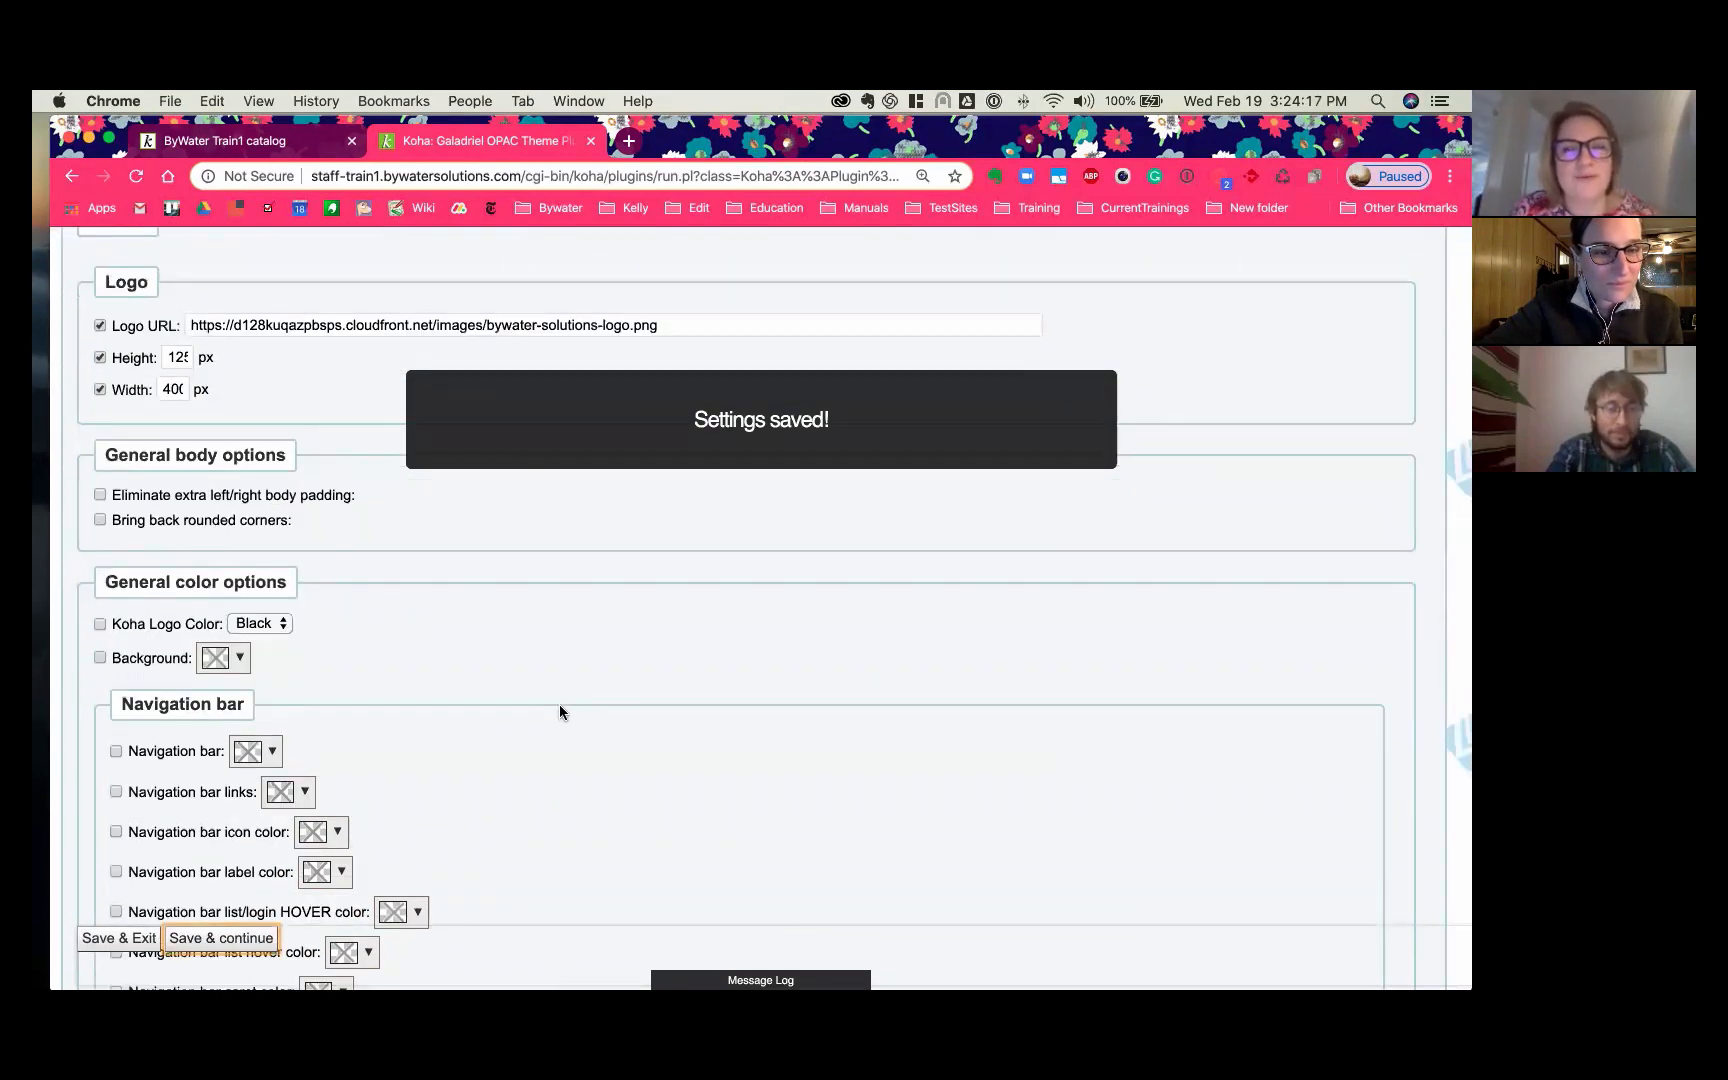
scroll("down", 3)
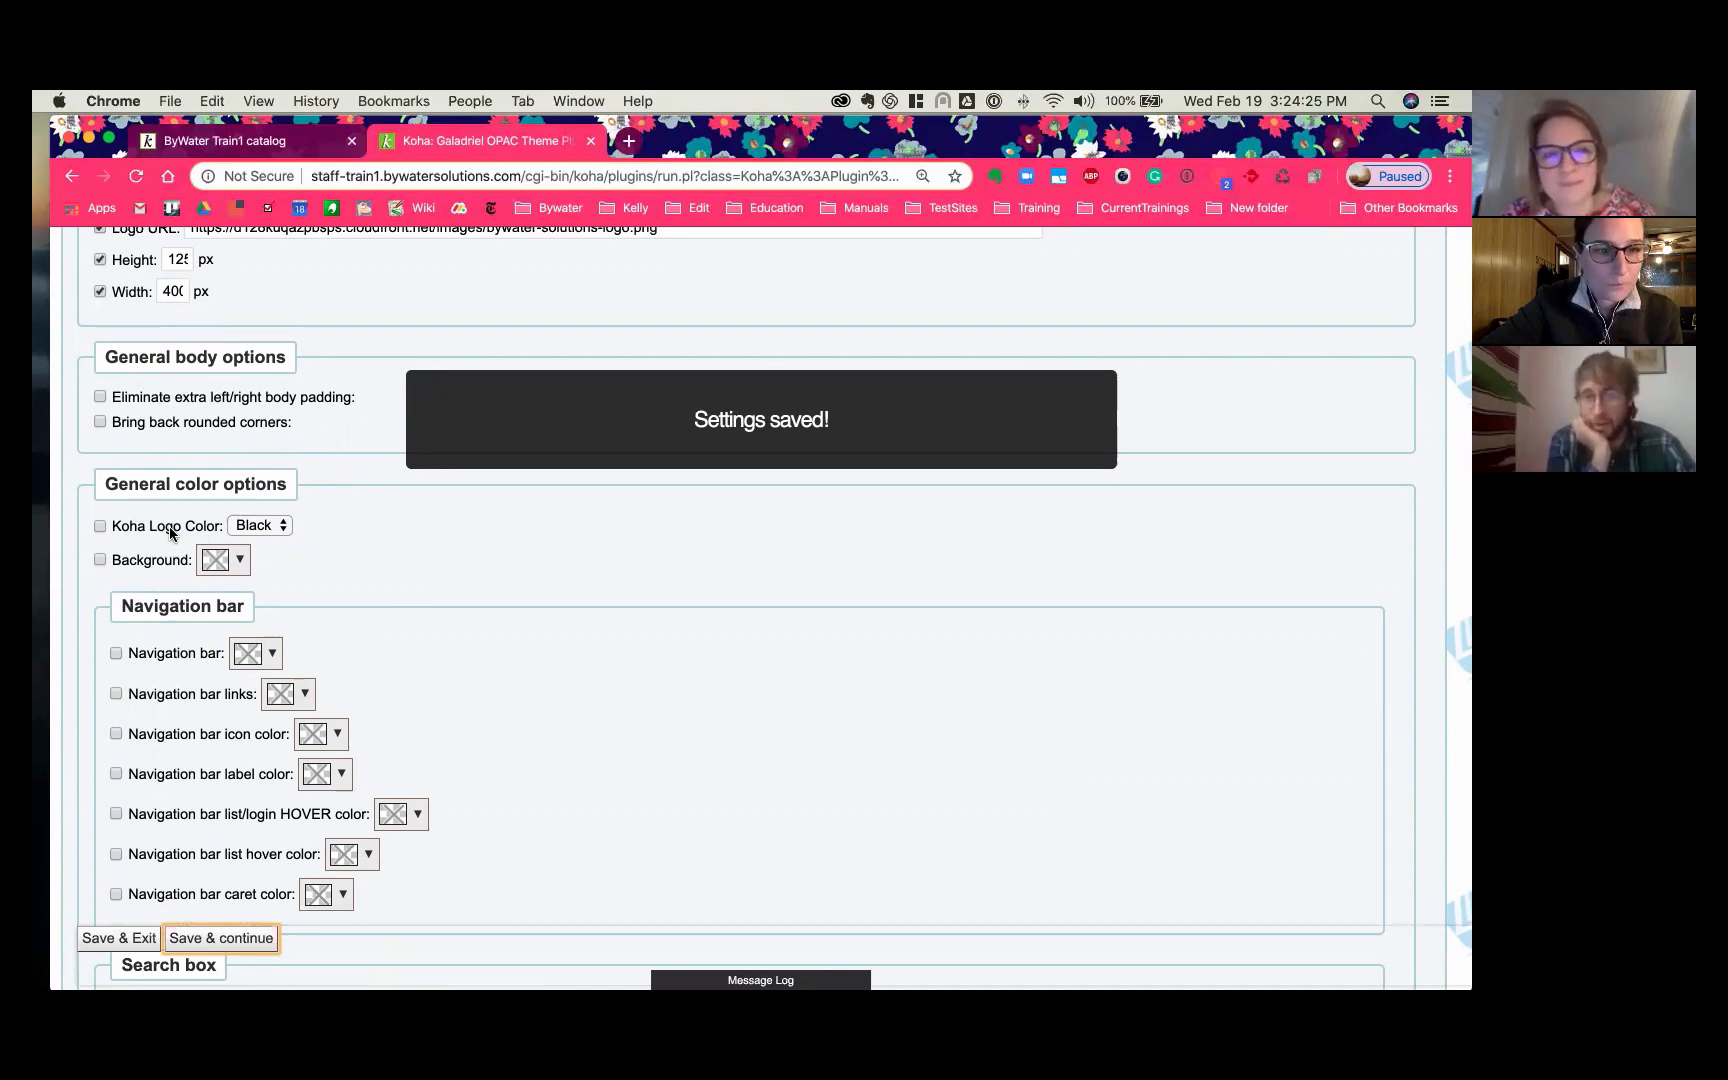
Step: Set Koha Logo Color to Green and enable it
left_click(259, 525)
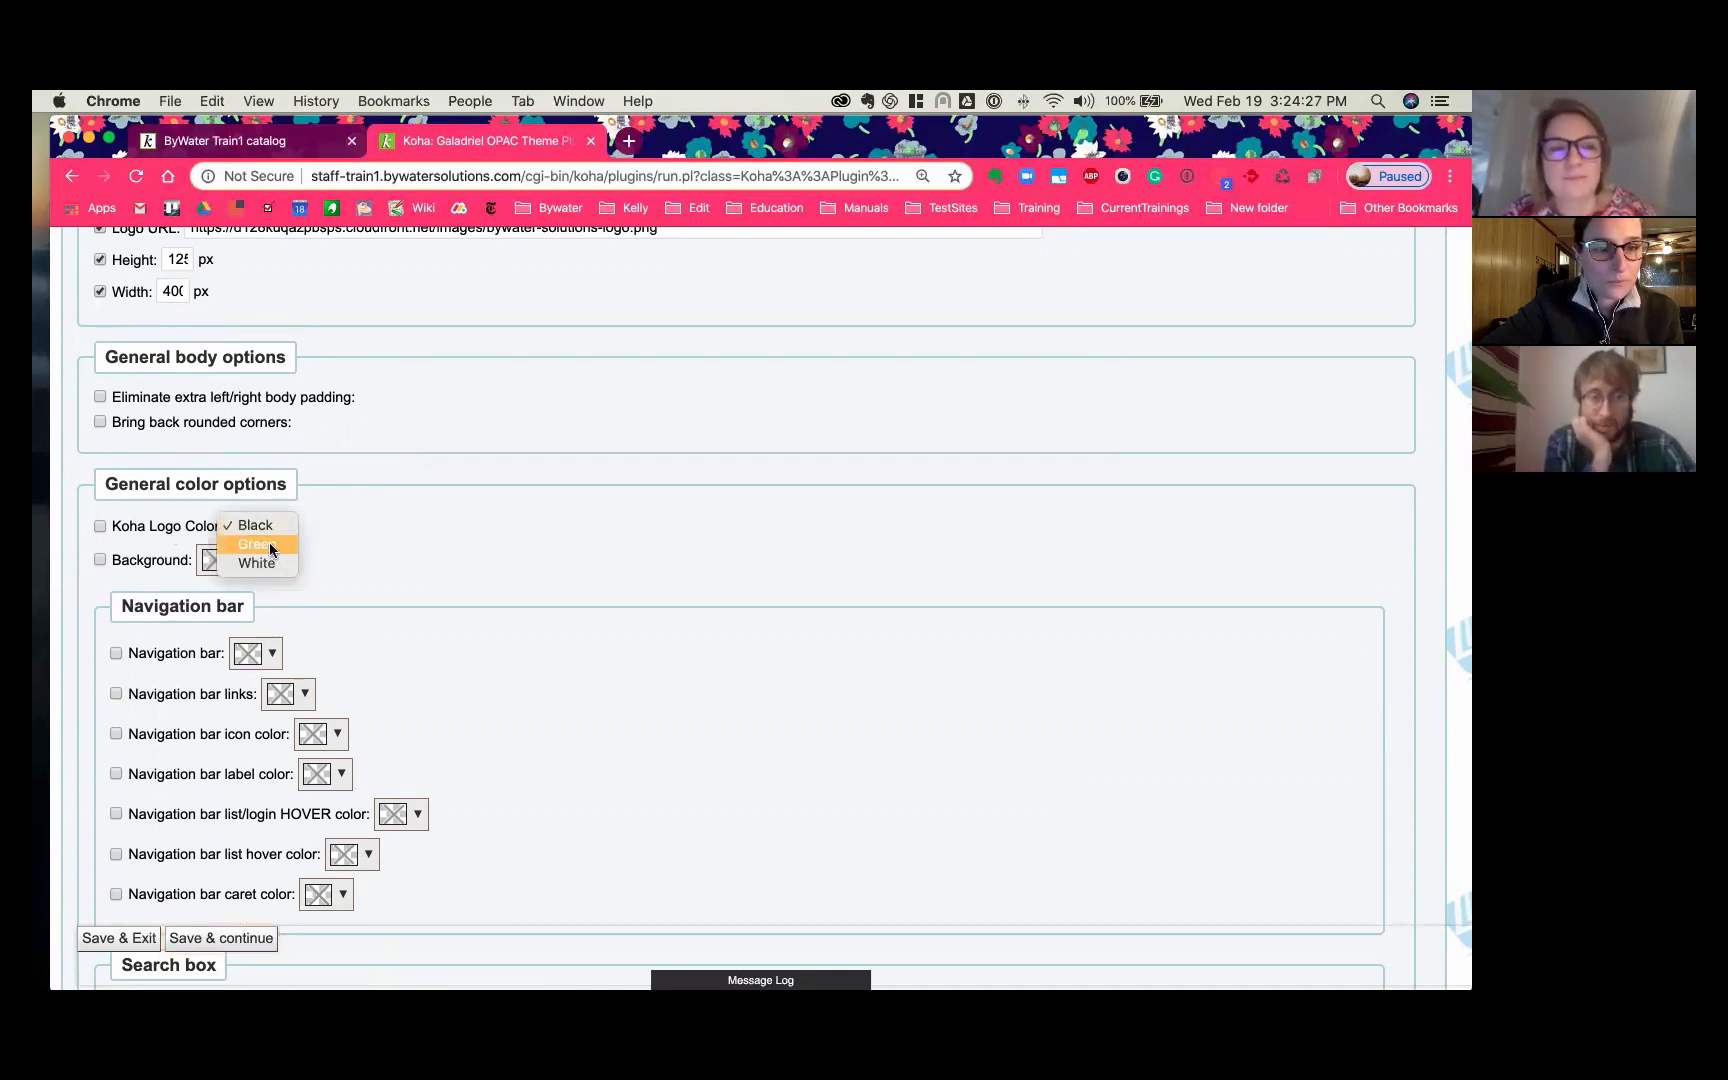
left_click(252, 543)
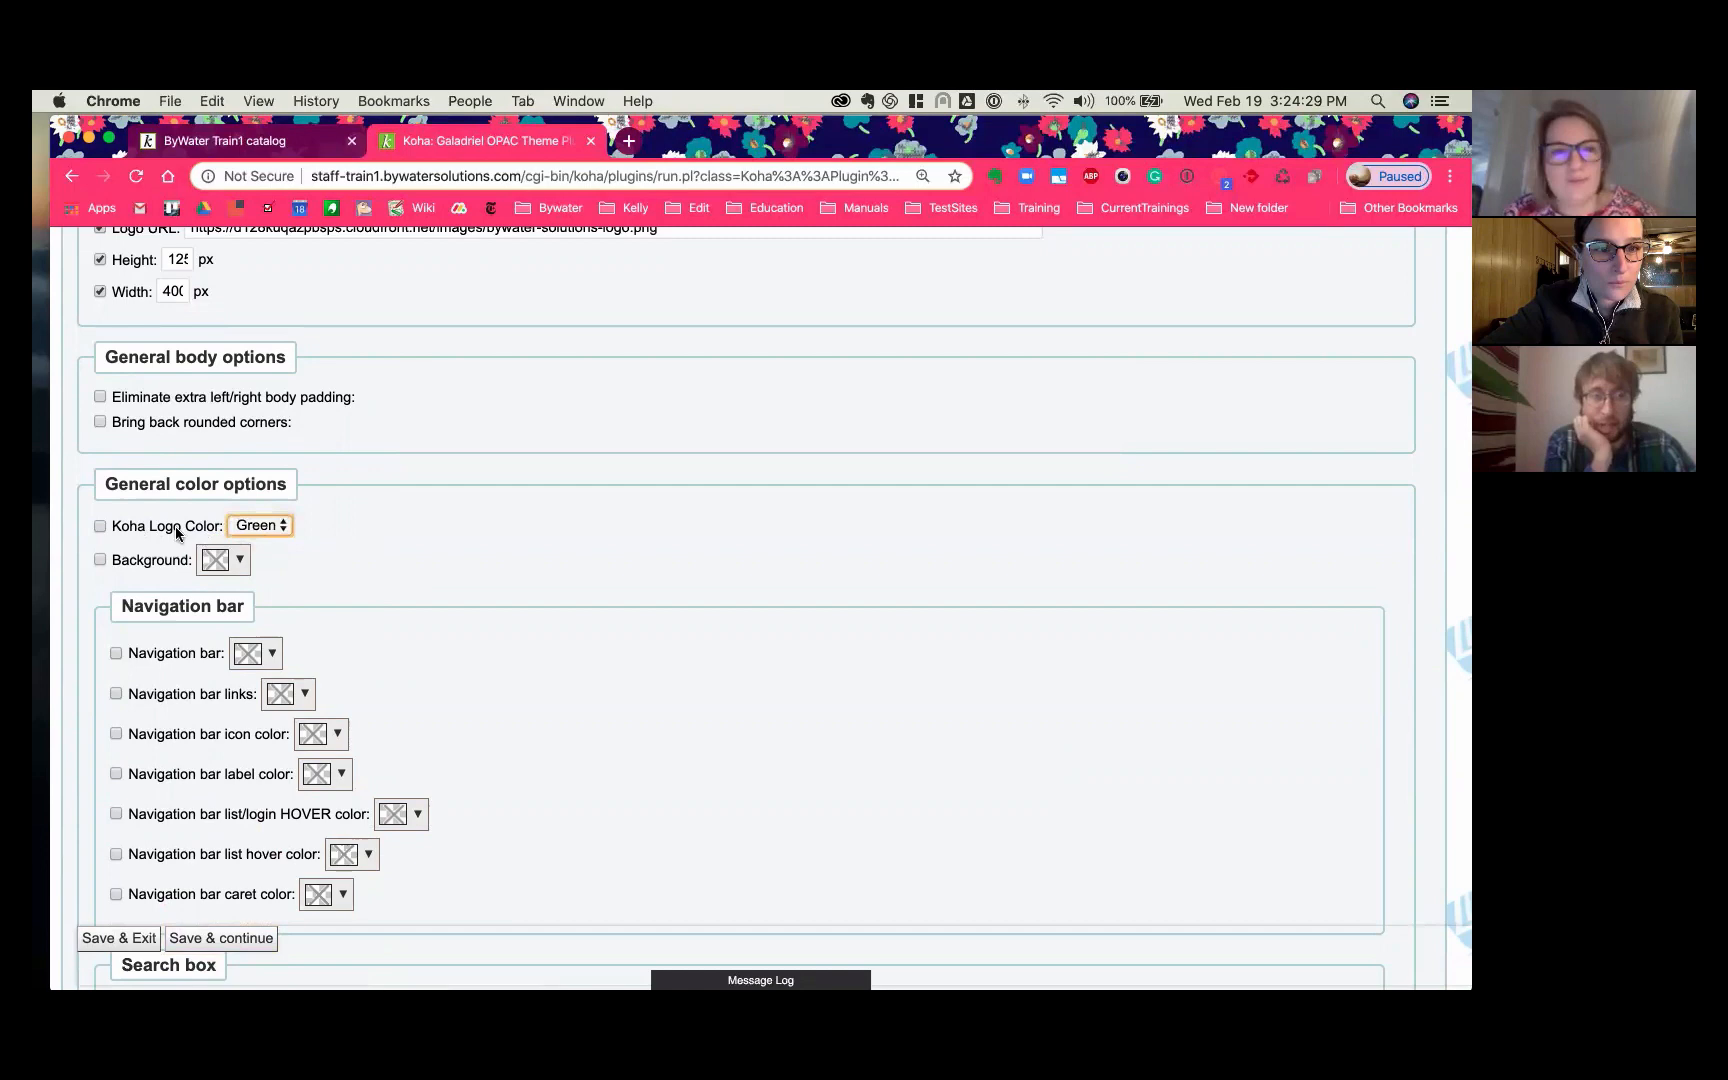
left_click(100, 526)
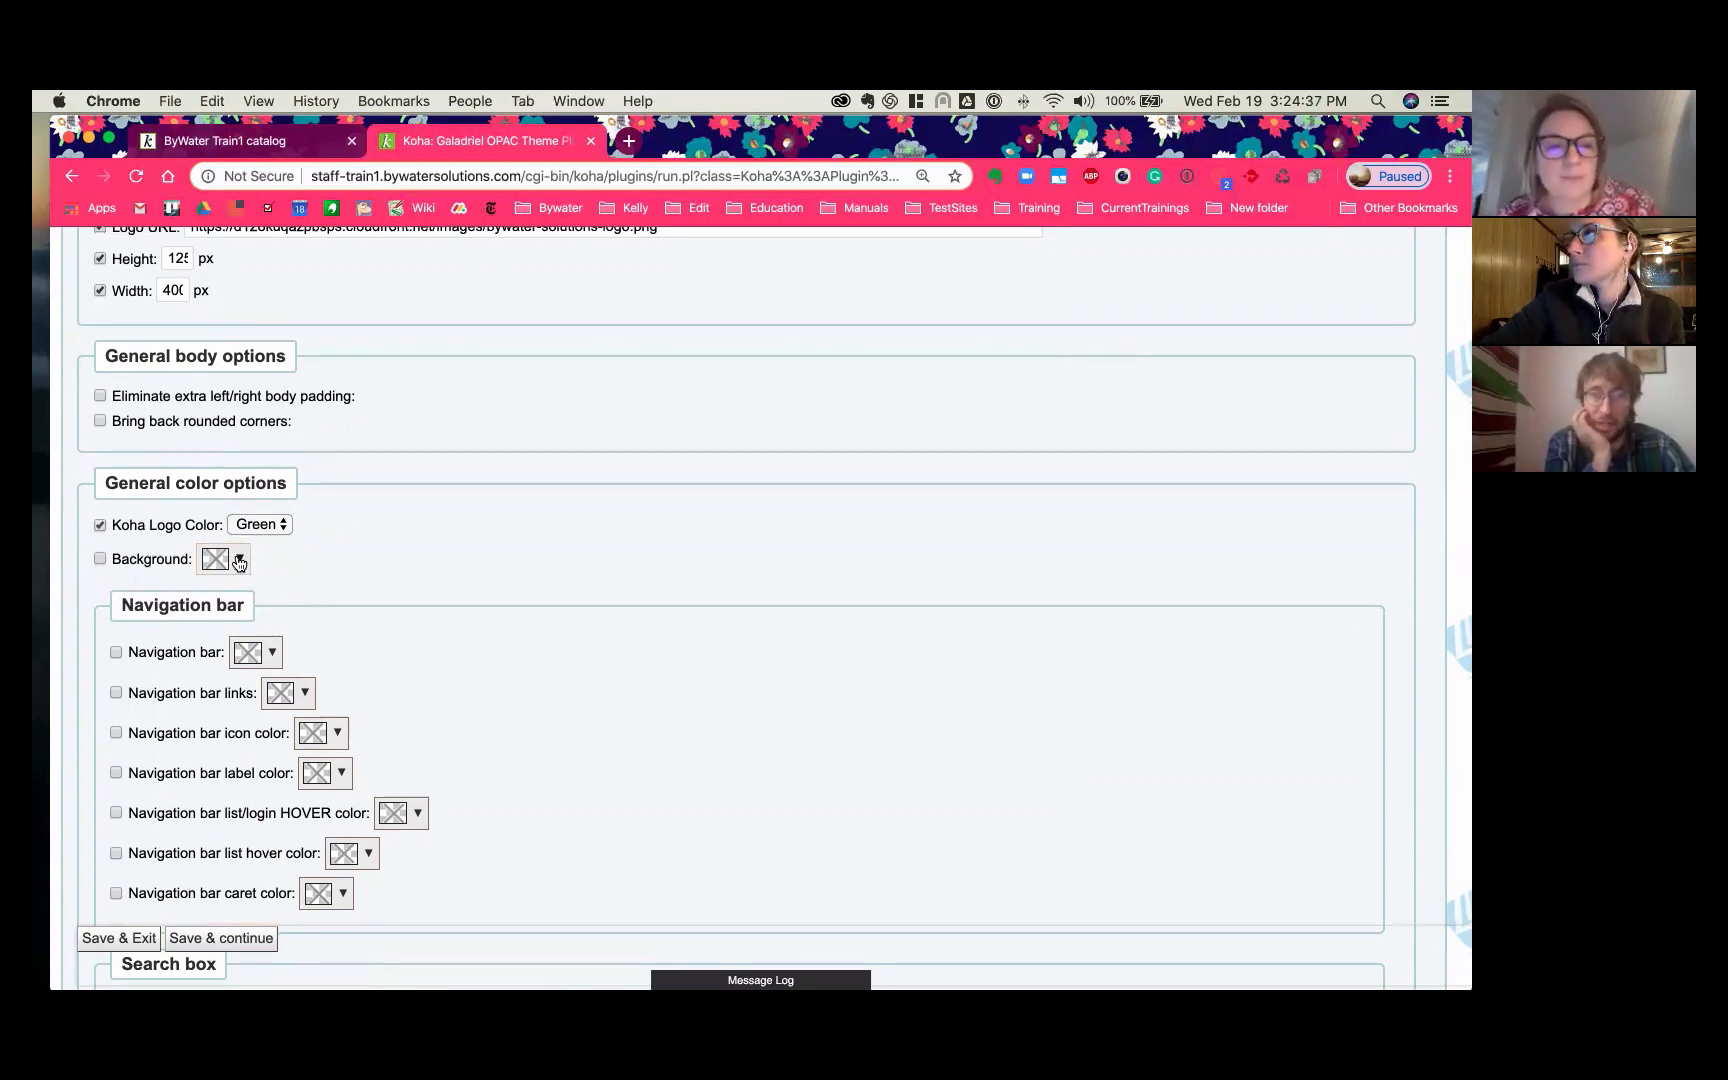
Step: Choose a pale yellow page background colour and save the theme settings
left_click(238, 559)
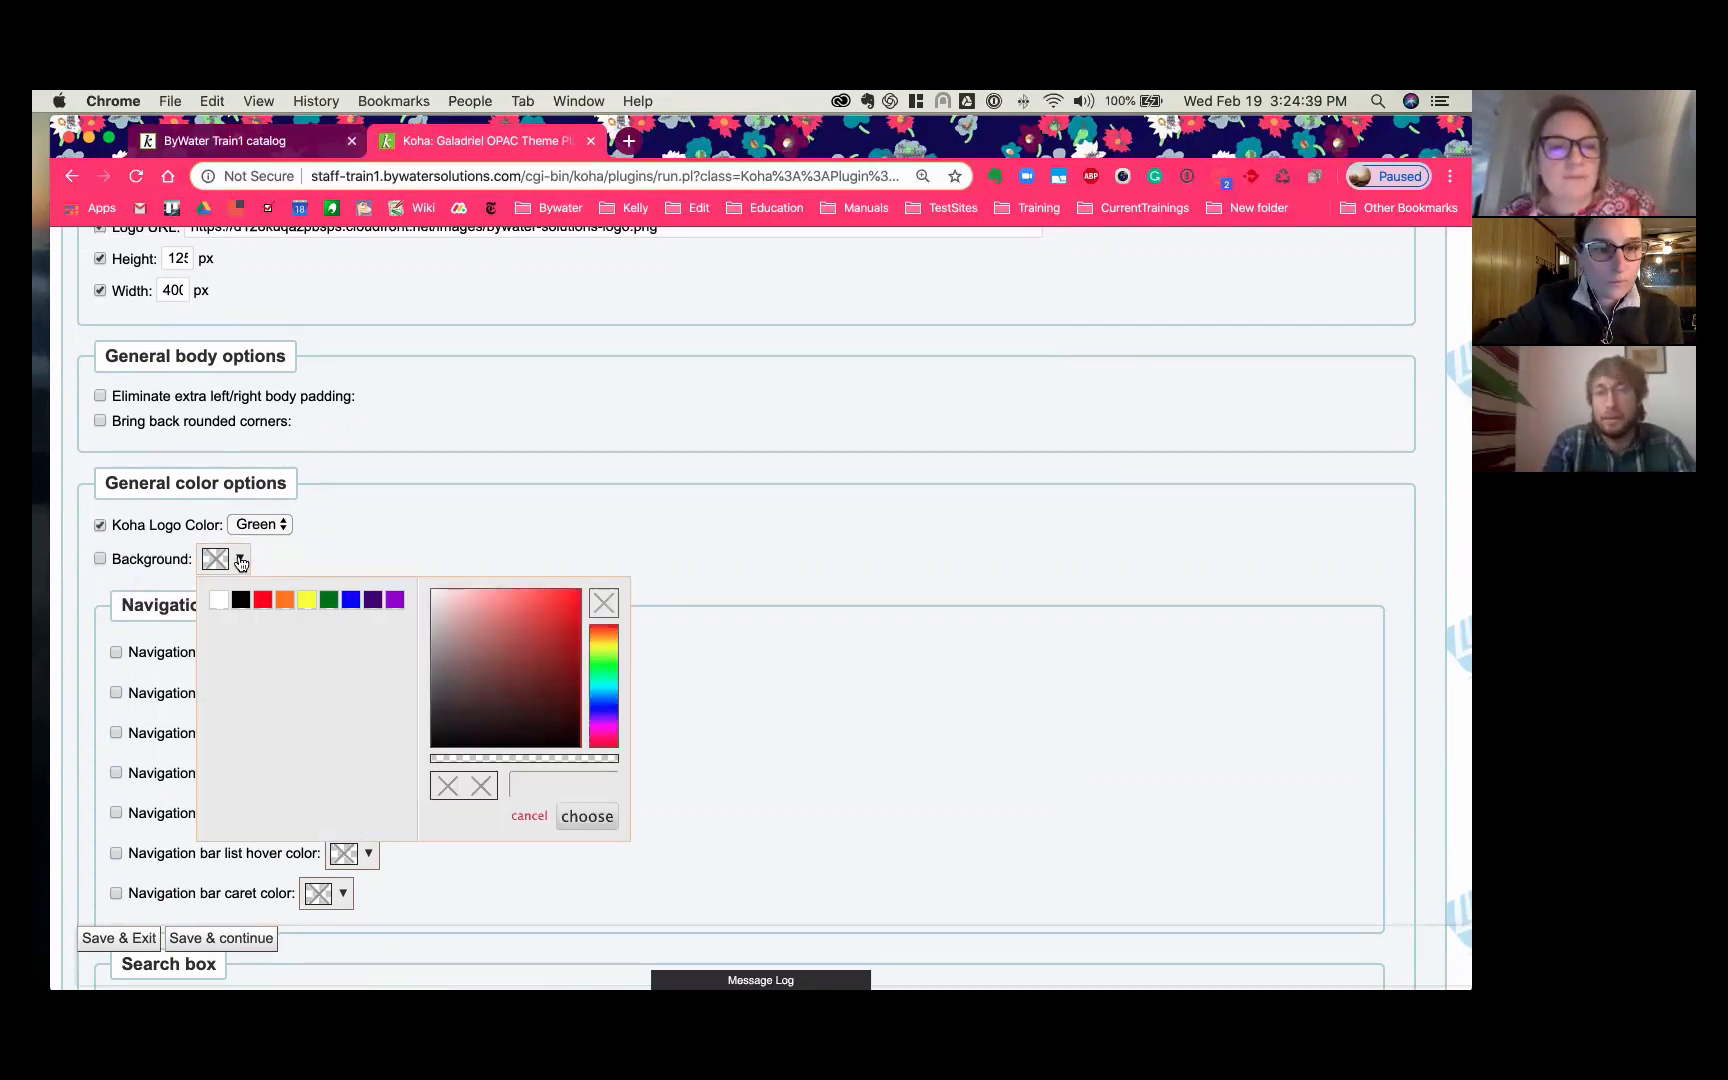
left_click(306, 598)
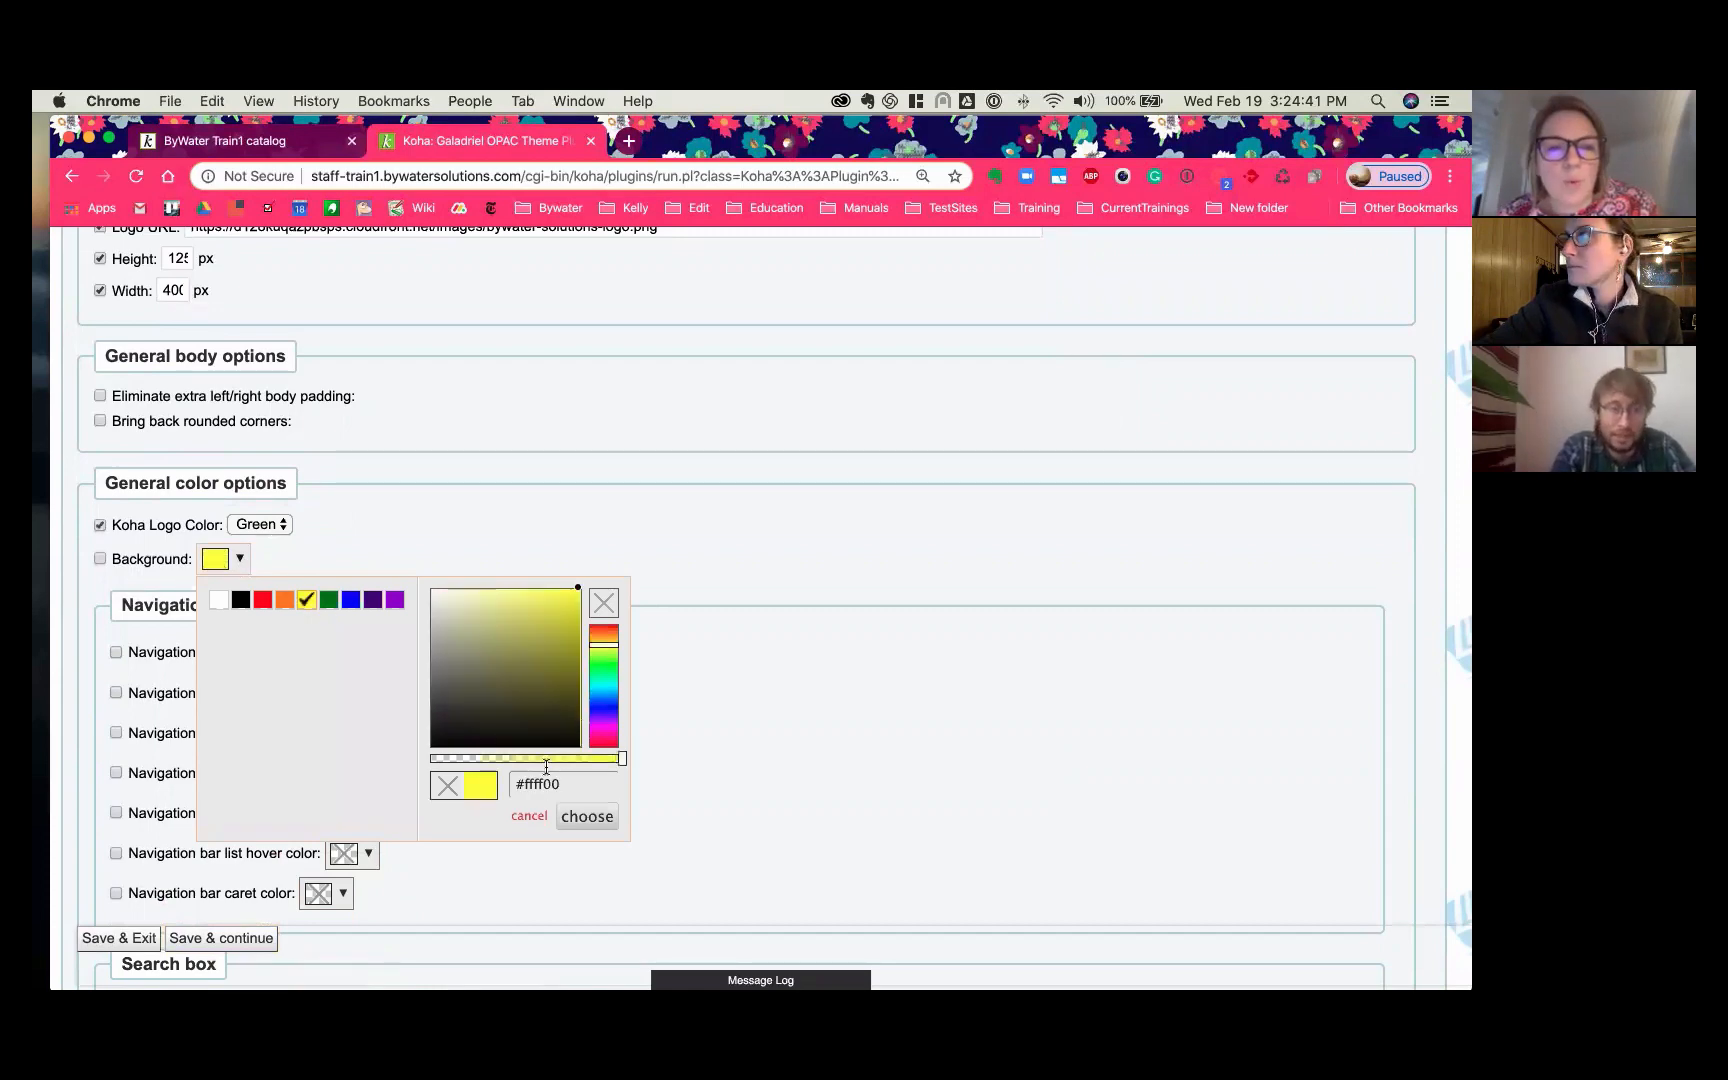
left_click(572, 607)
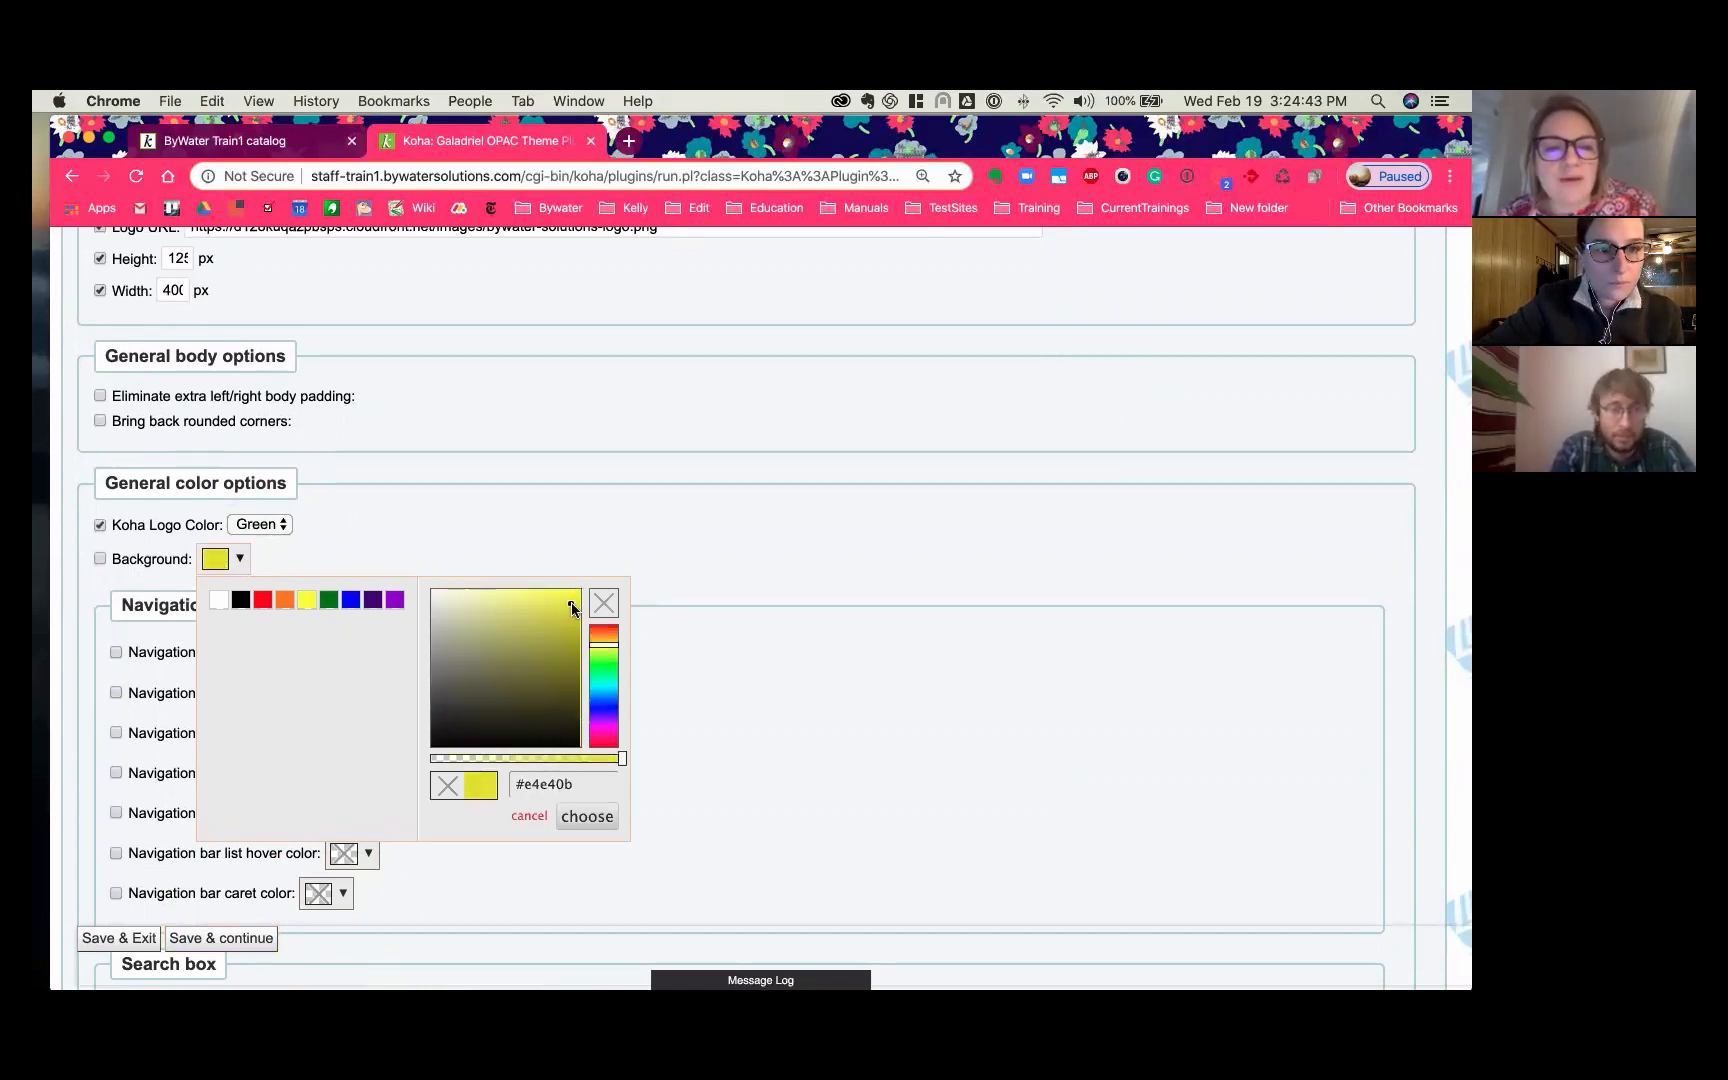
left_click(471, 598)
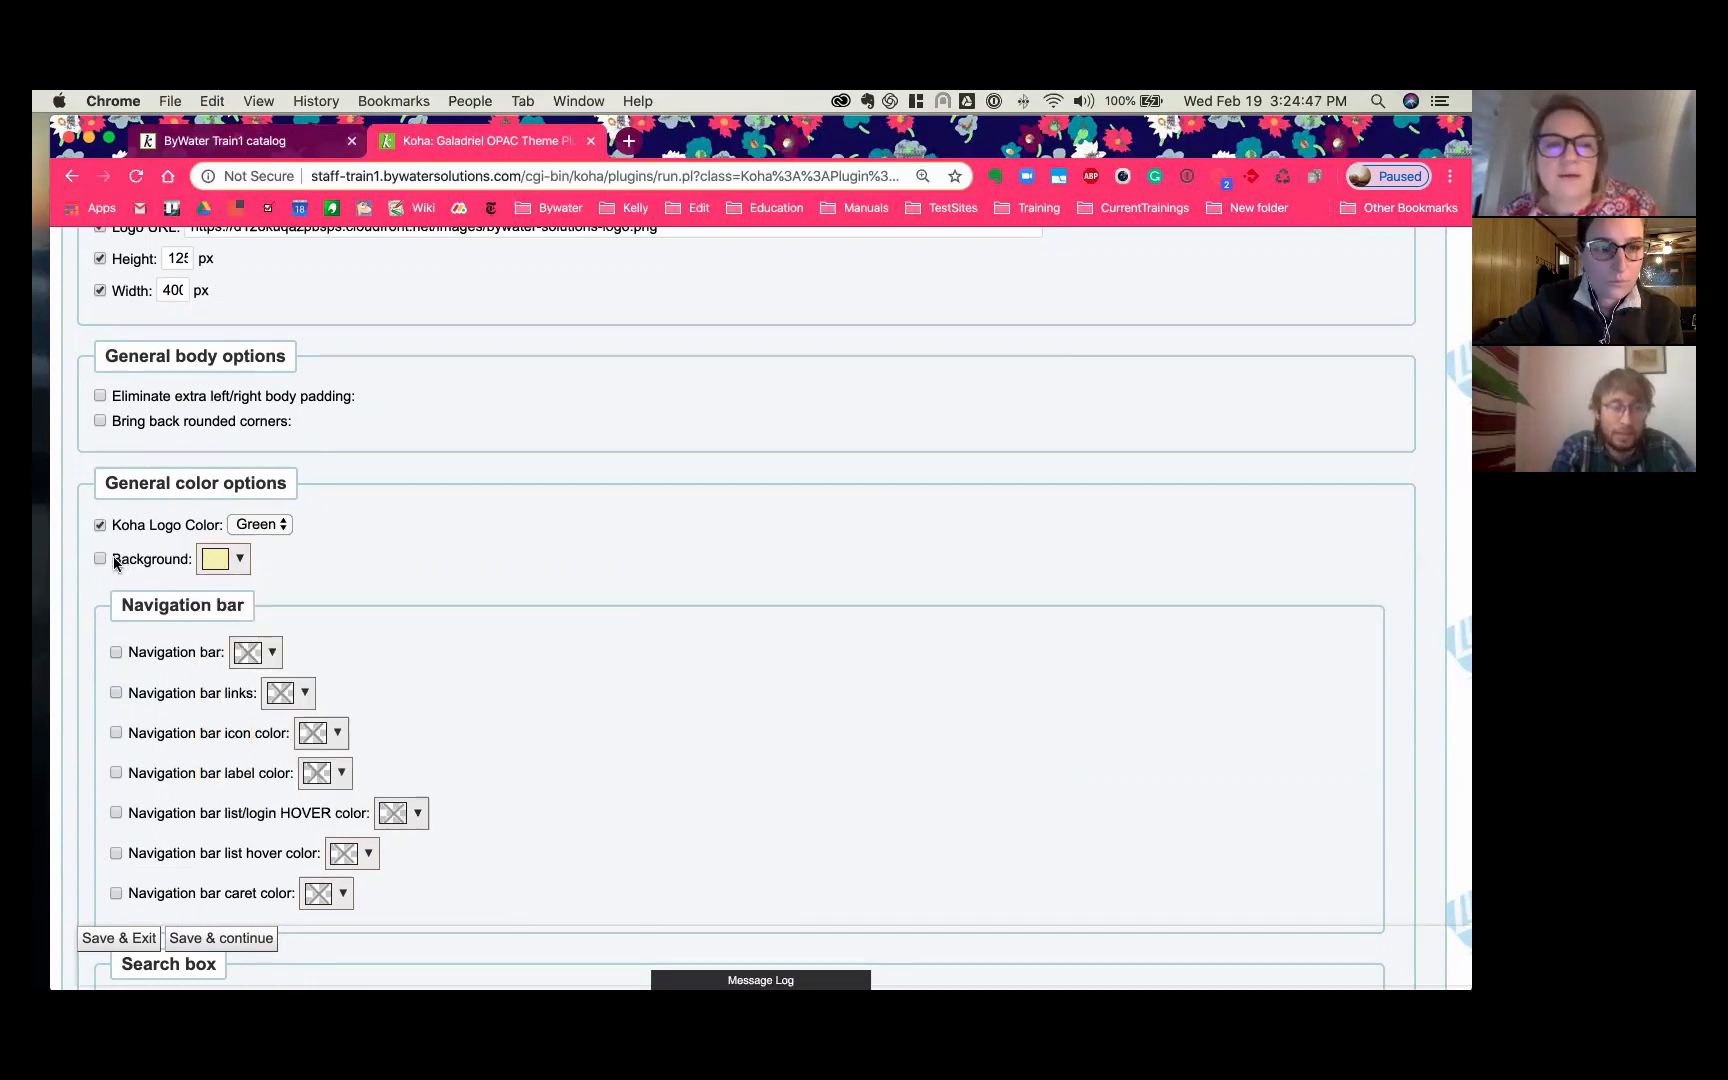
scroll("down", 3)
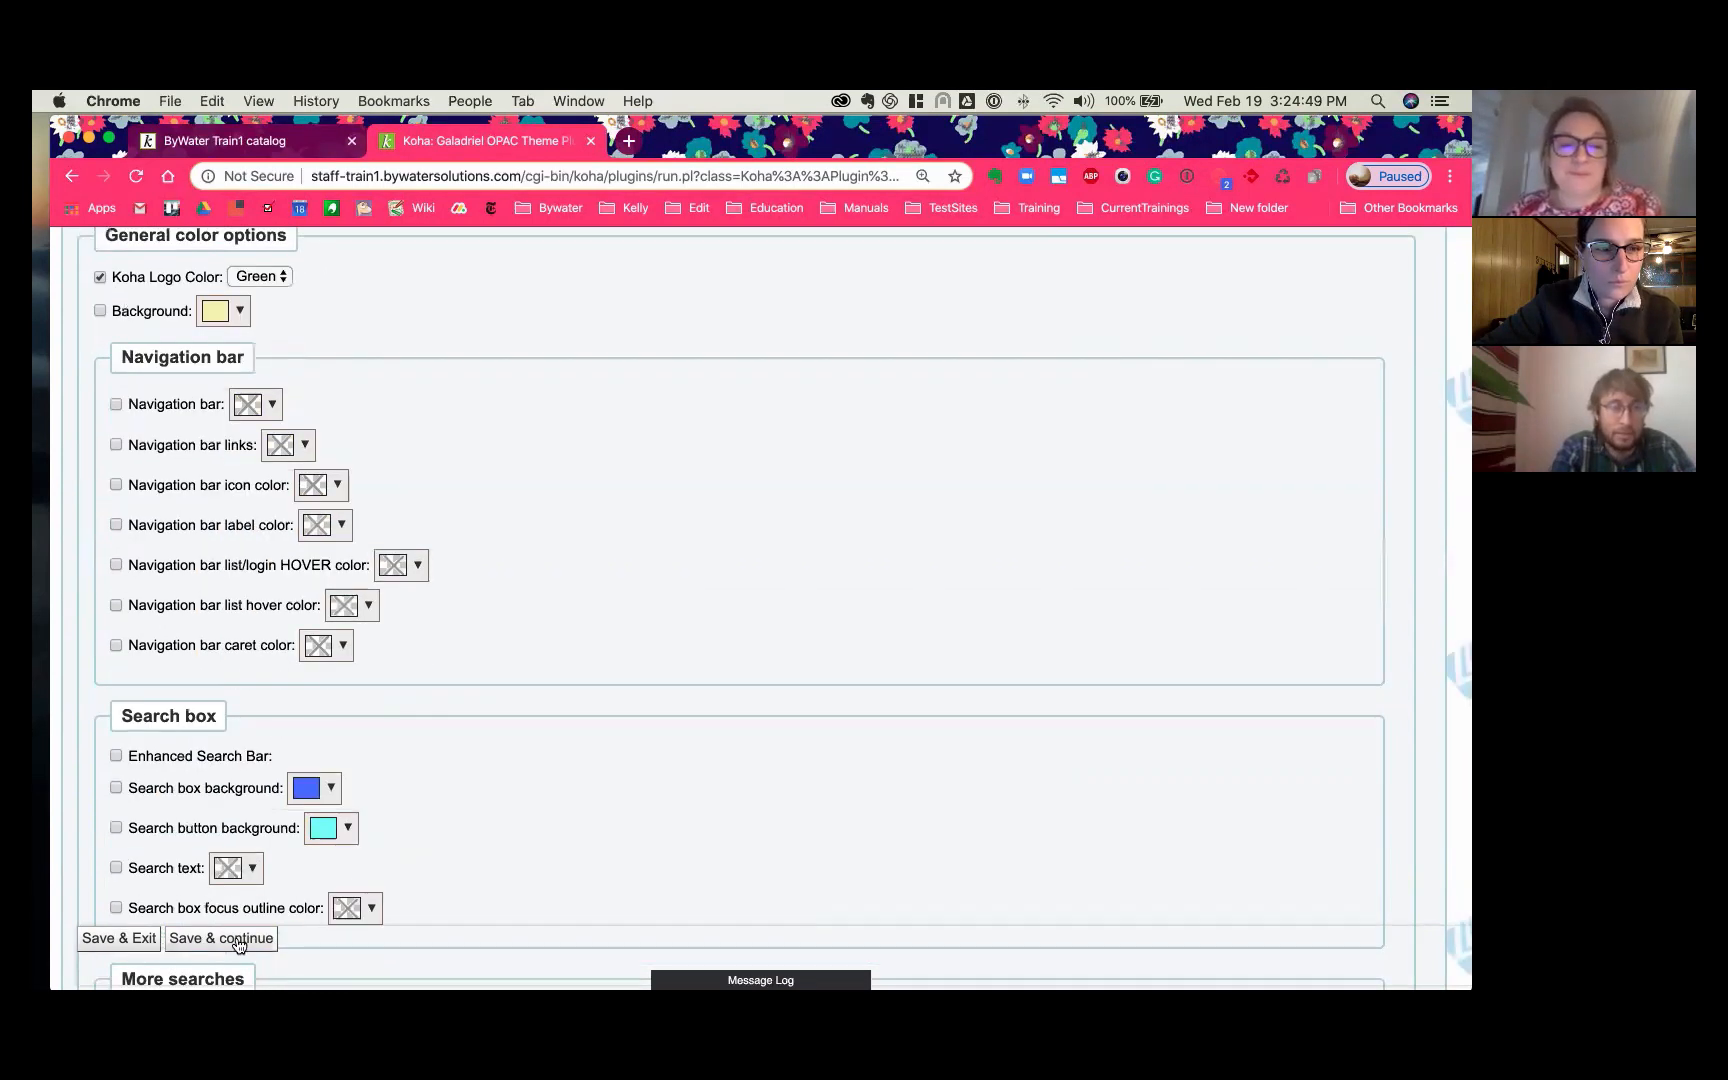
left_click(220, 938)
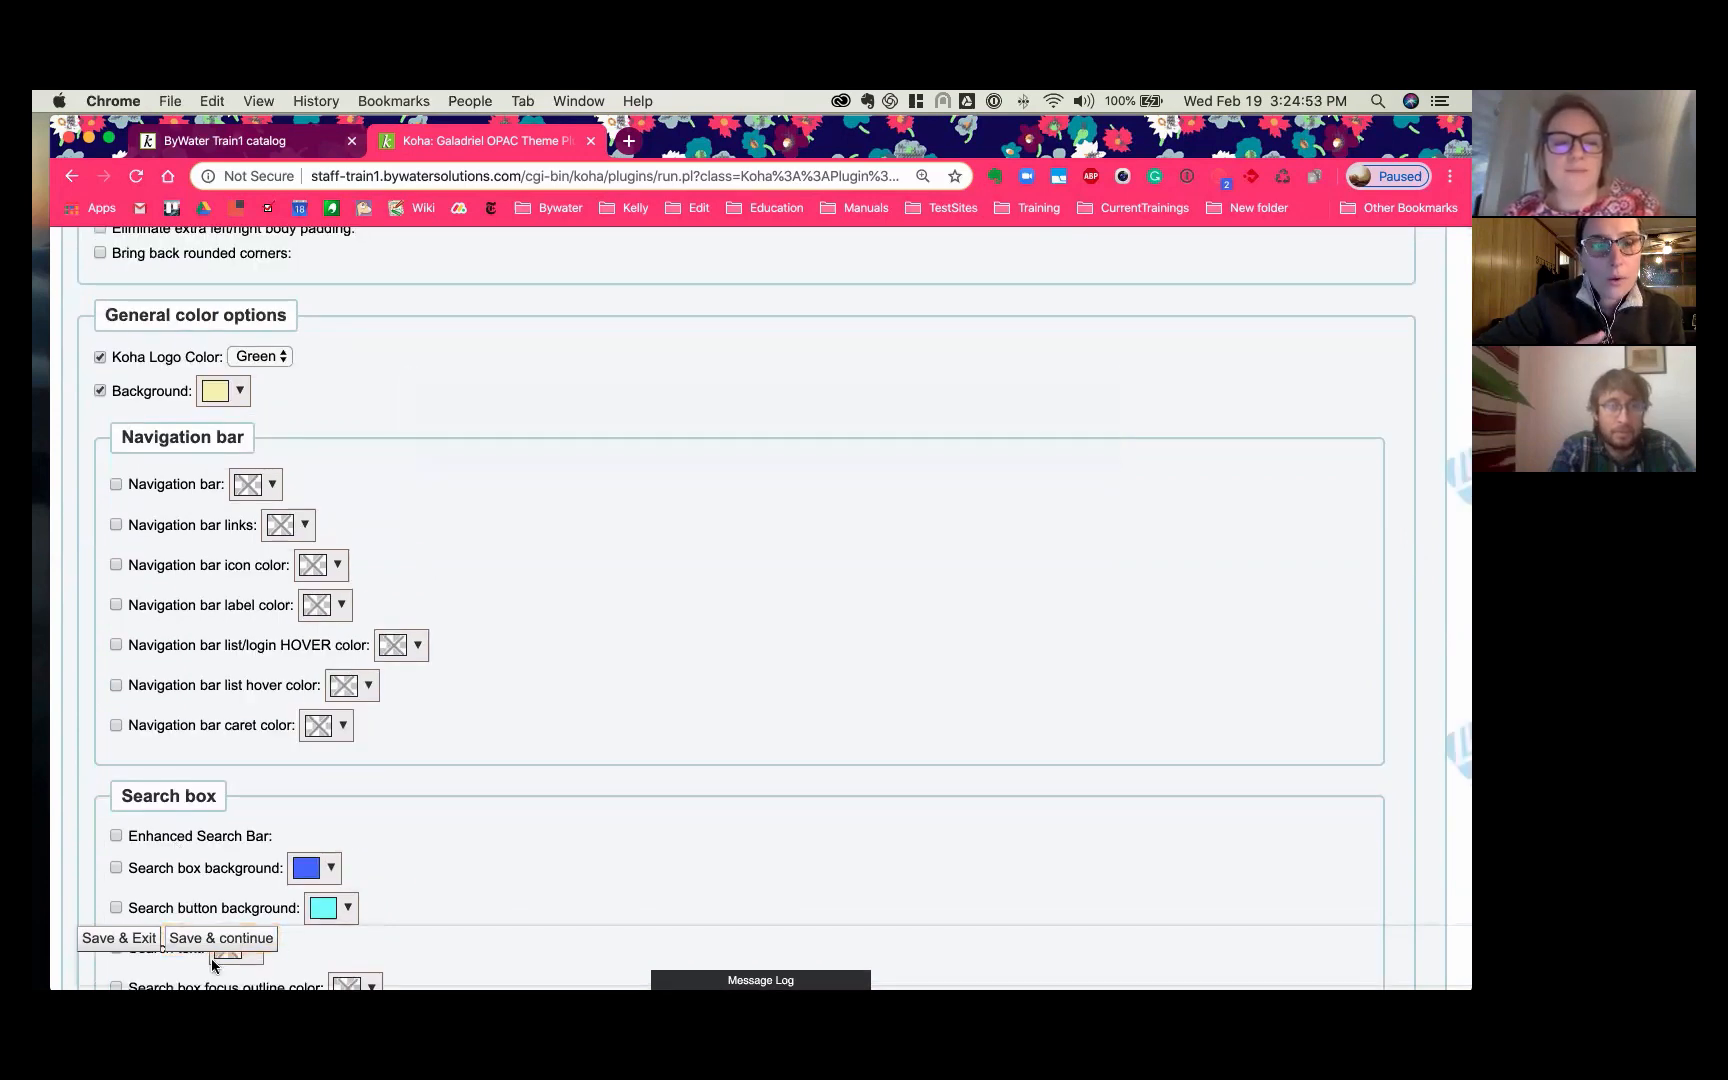
left_click(219, 938)
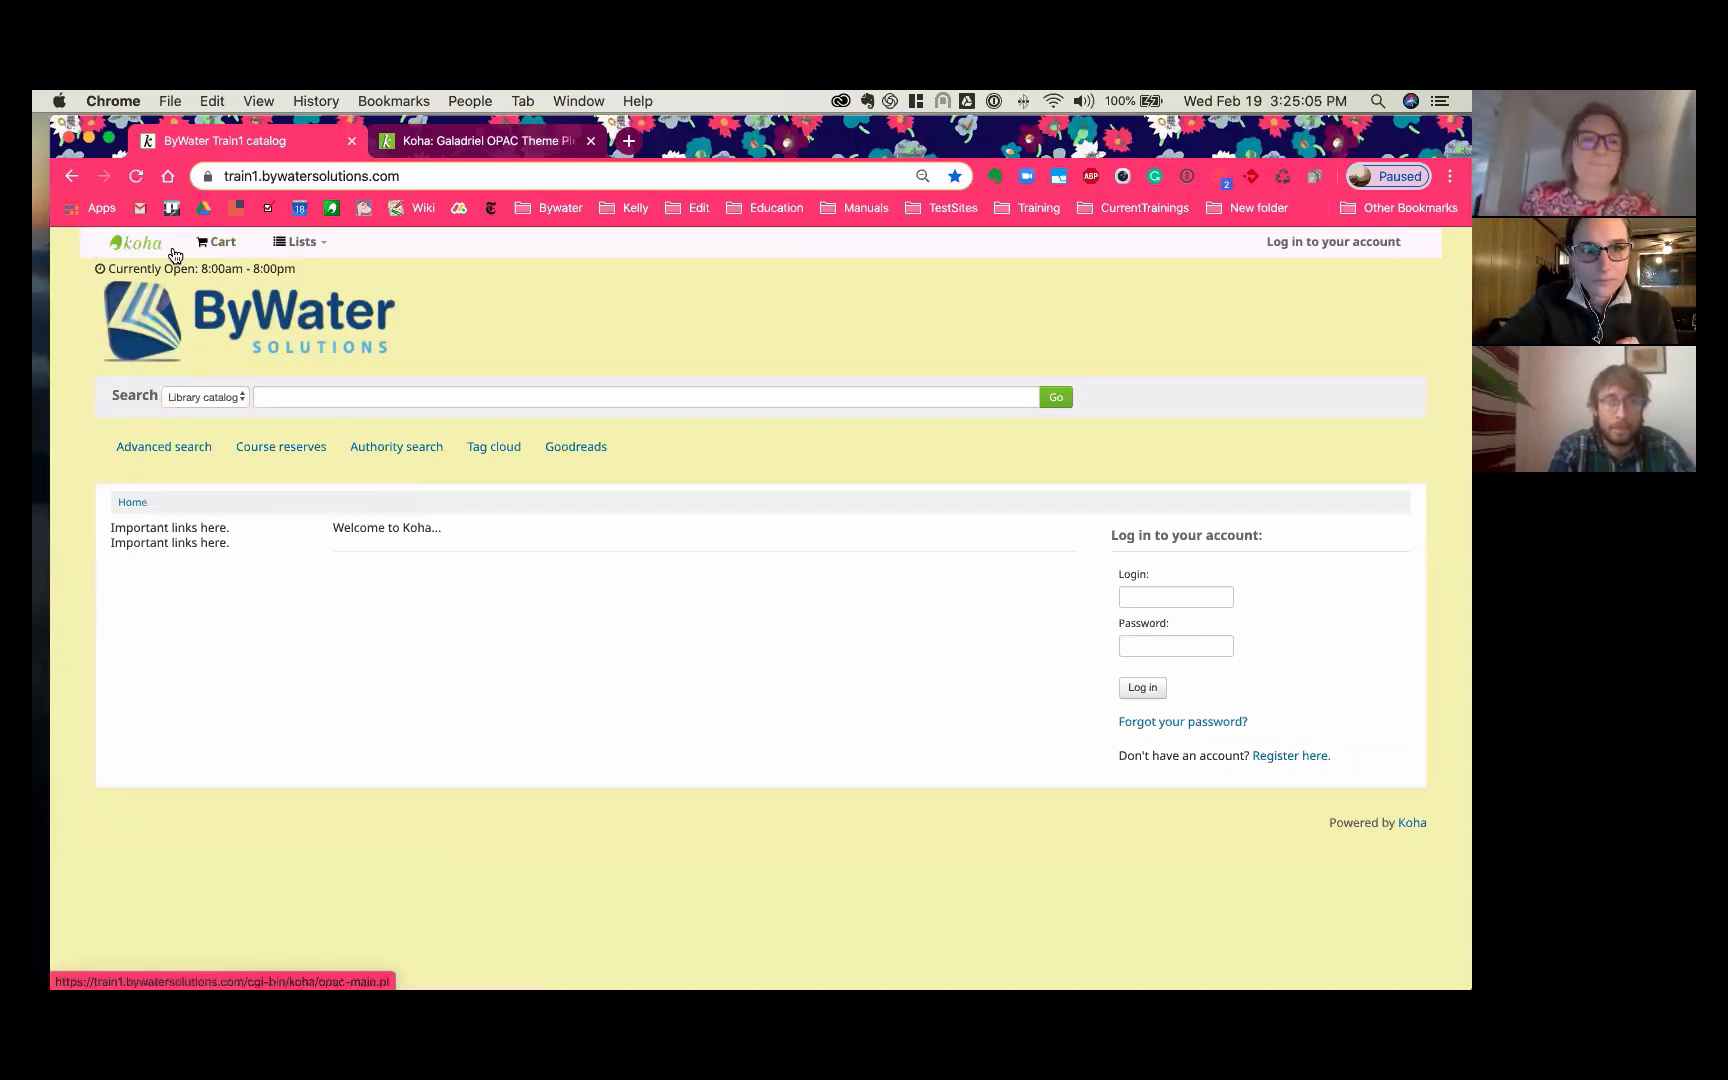
mouse_move(498, 809)
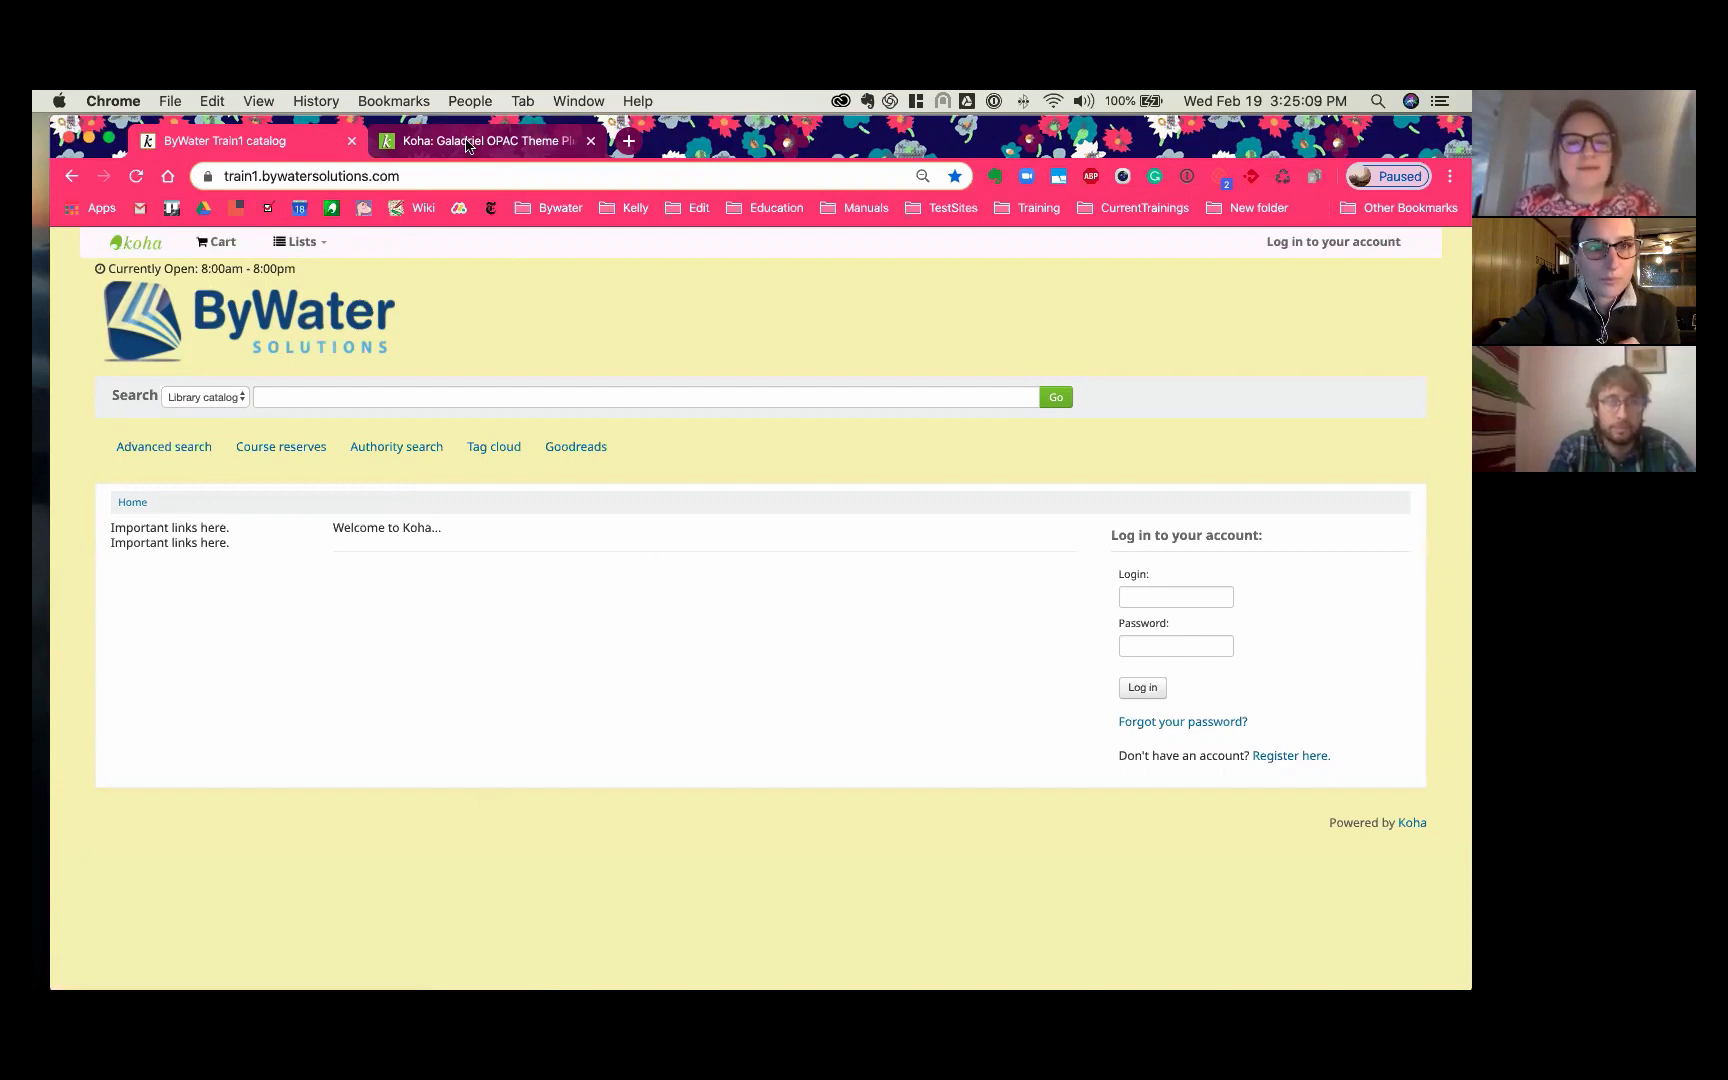
Step: Save the Galadriel settings again and return to the yellow-themed public catalog
left_click(220, 938)
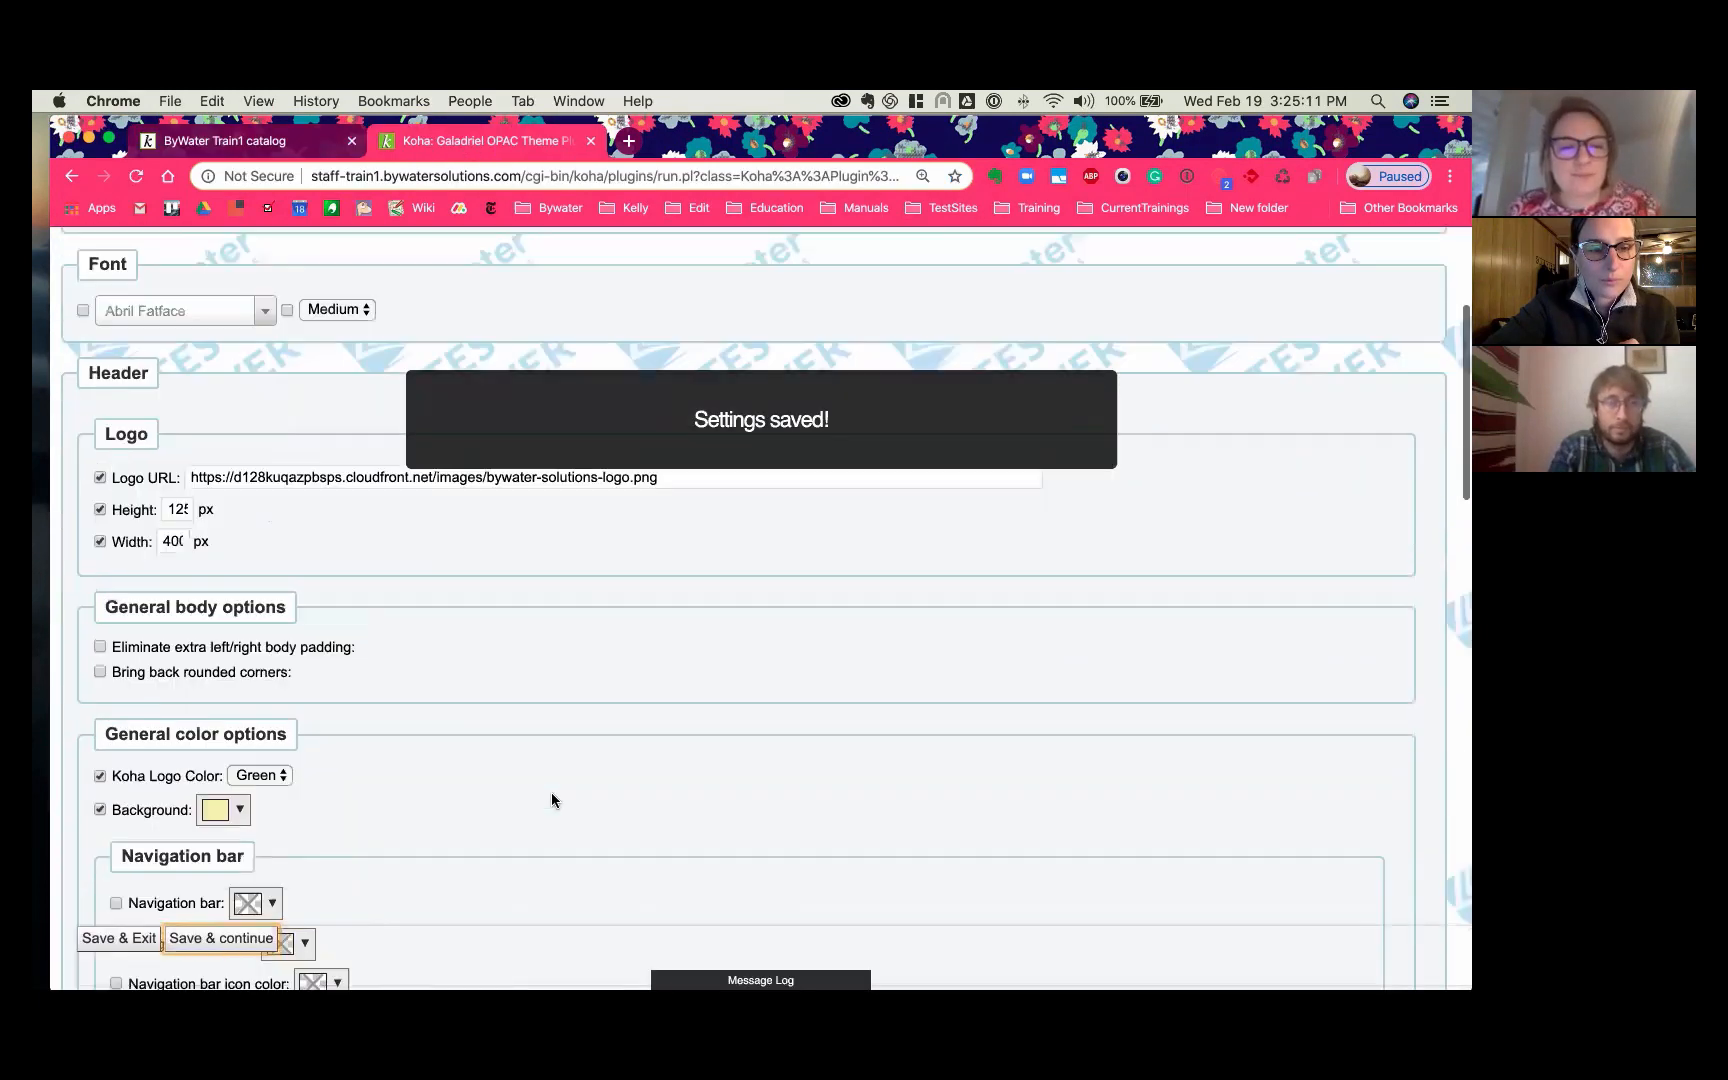
scroll("down", 3)
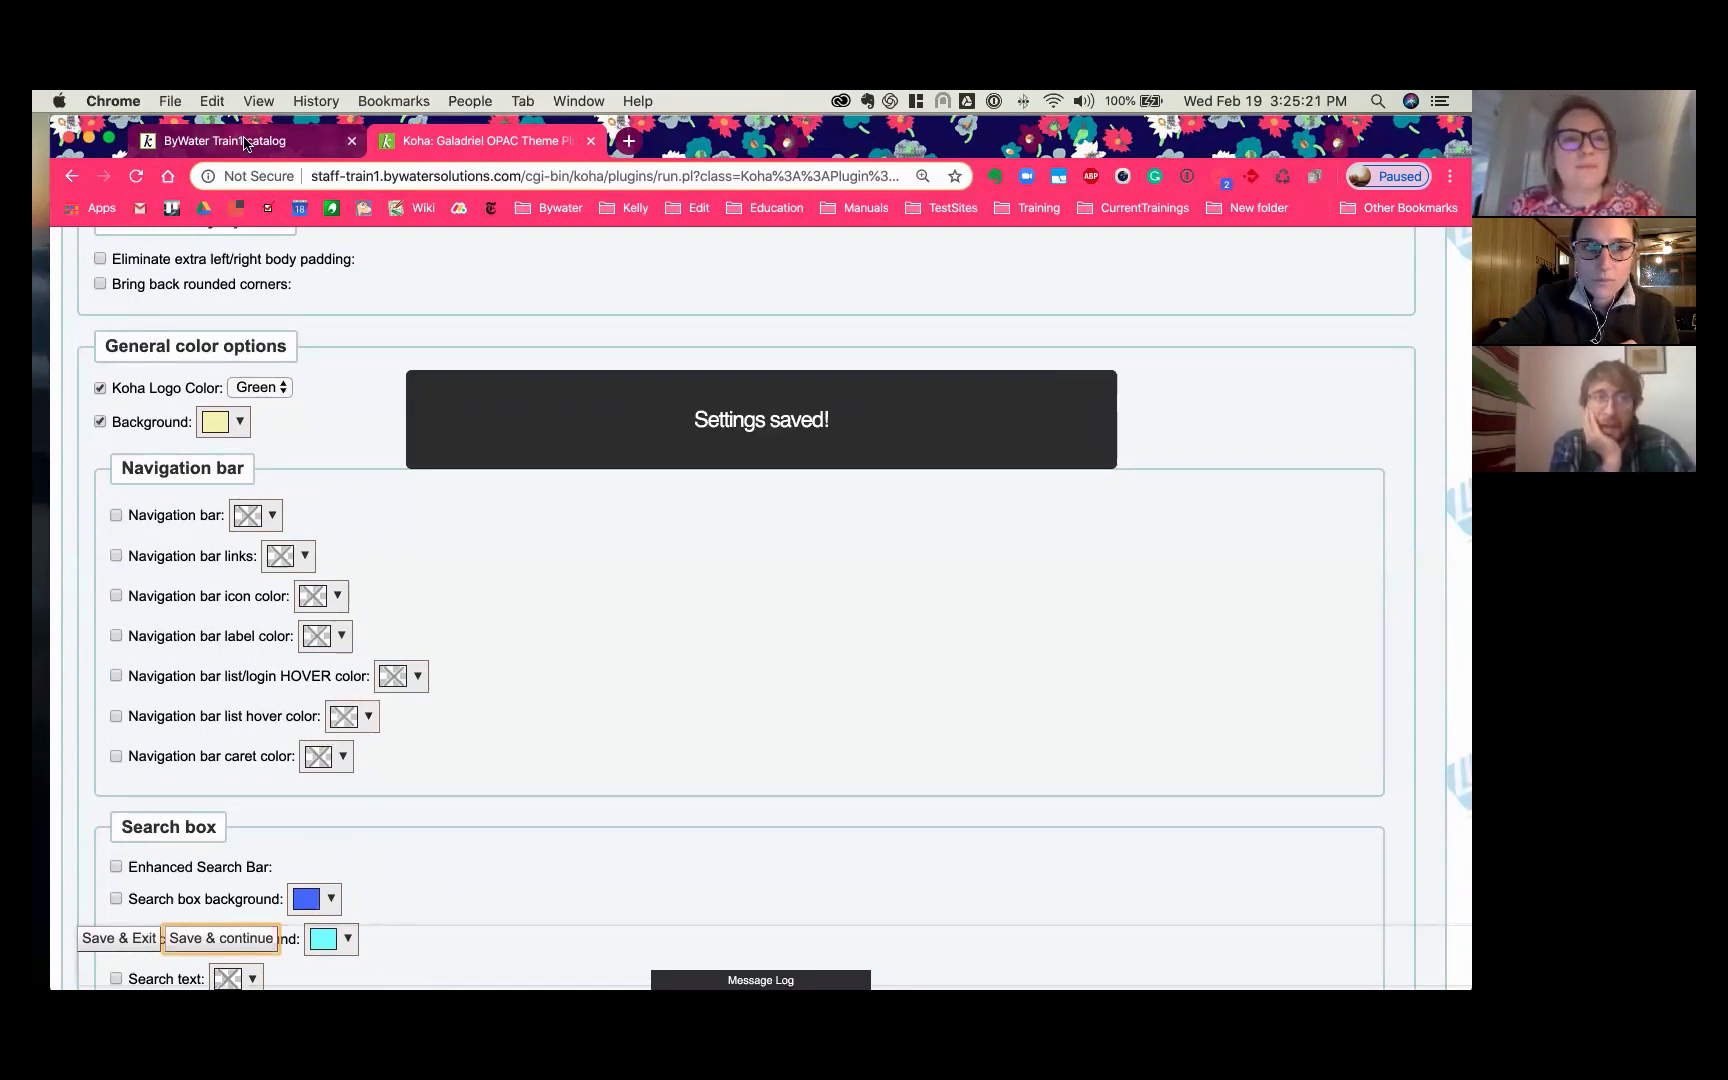
left_click(118, 938)
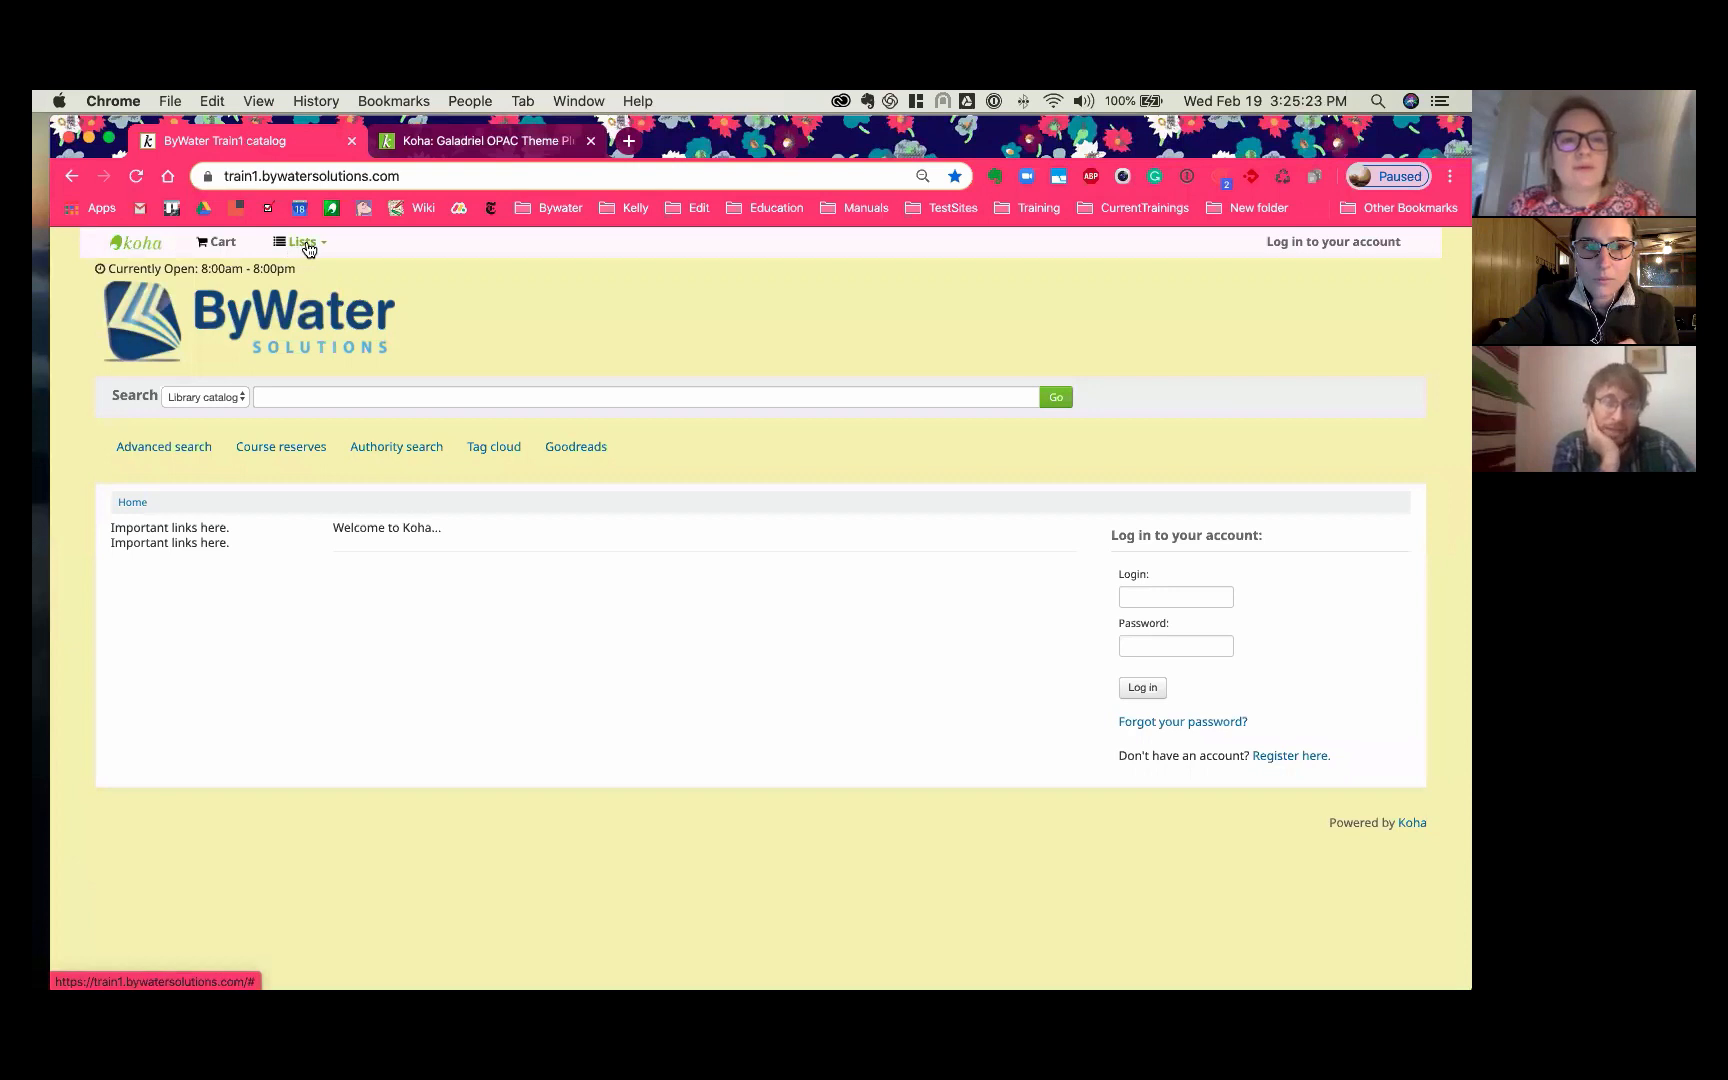
Step: Look over the catalog's Cart and Lists links, then return to the Galadriel settings
left_click(300, 241)
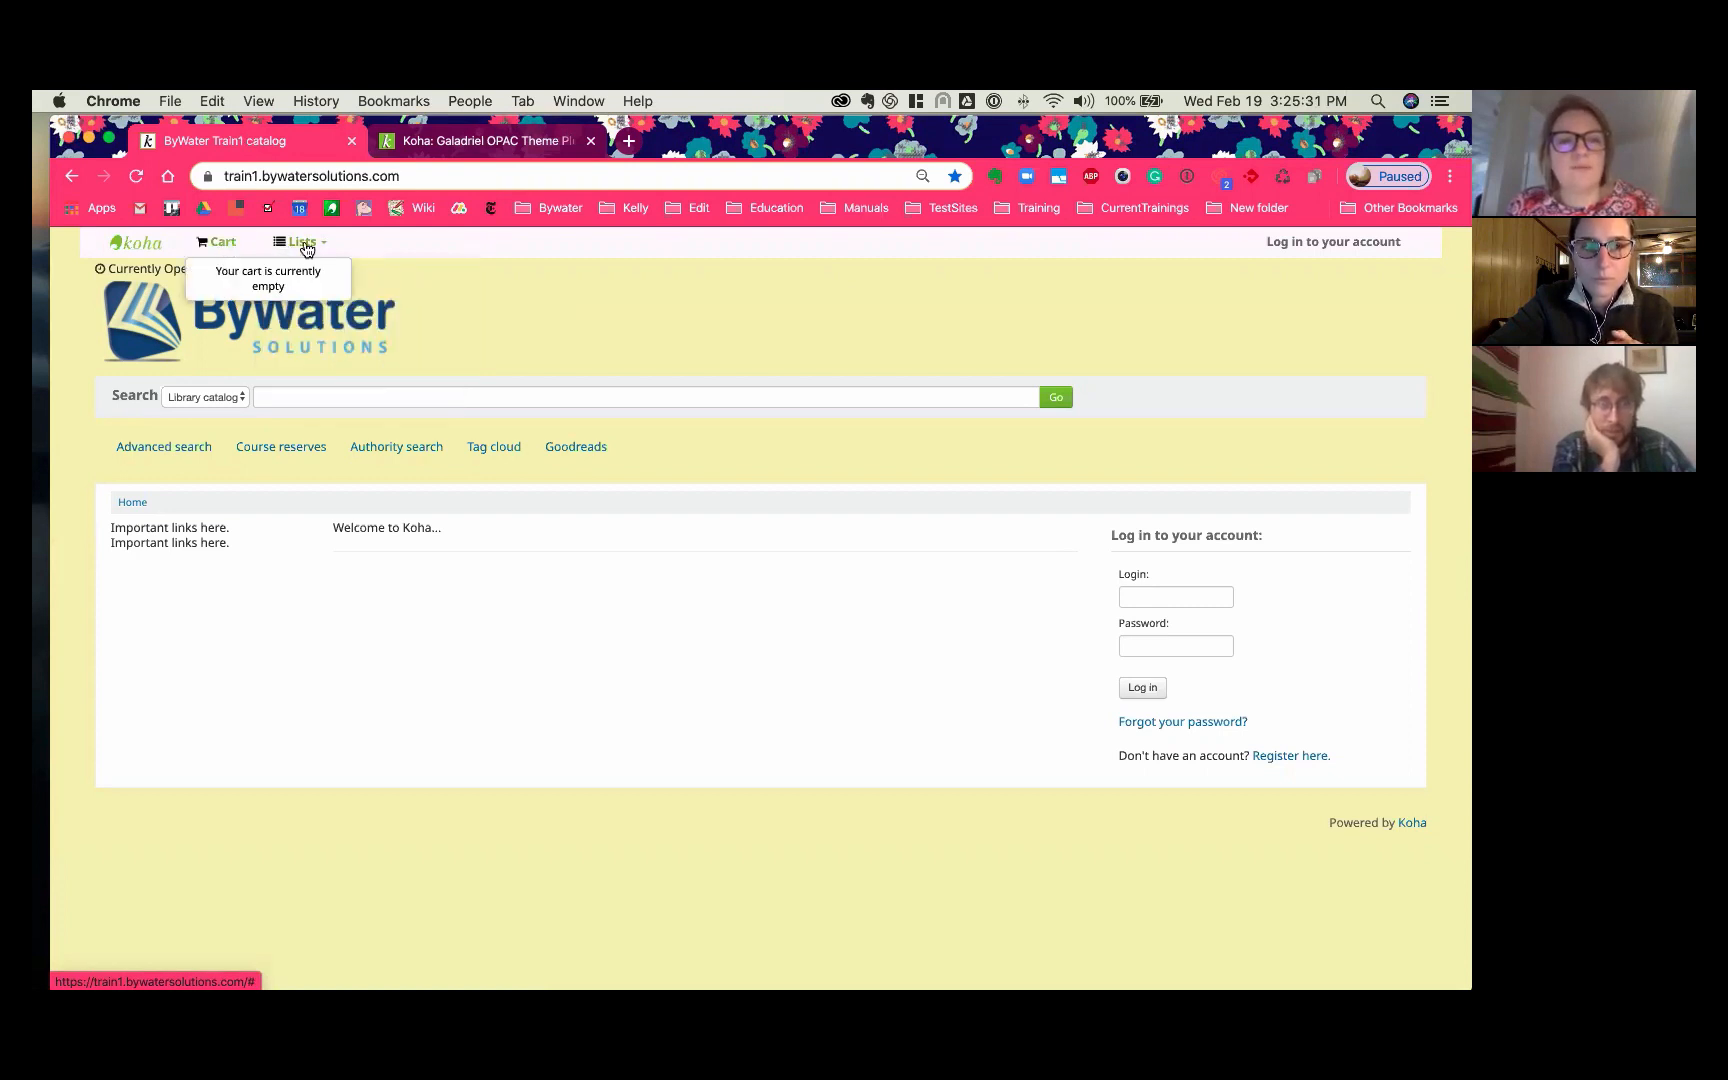
left_click(300, 241)
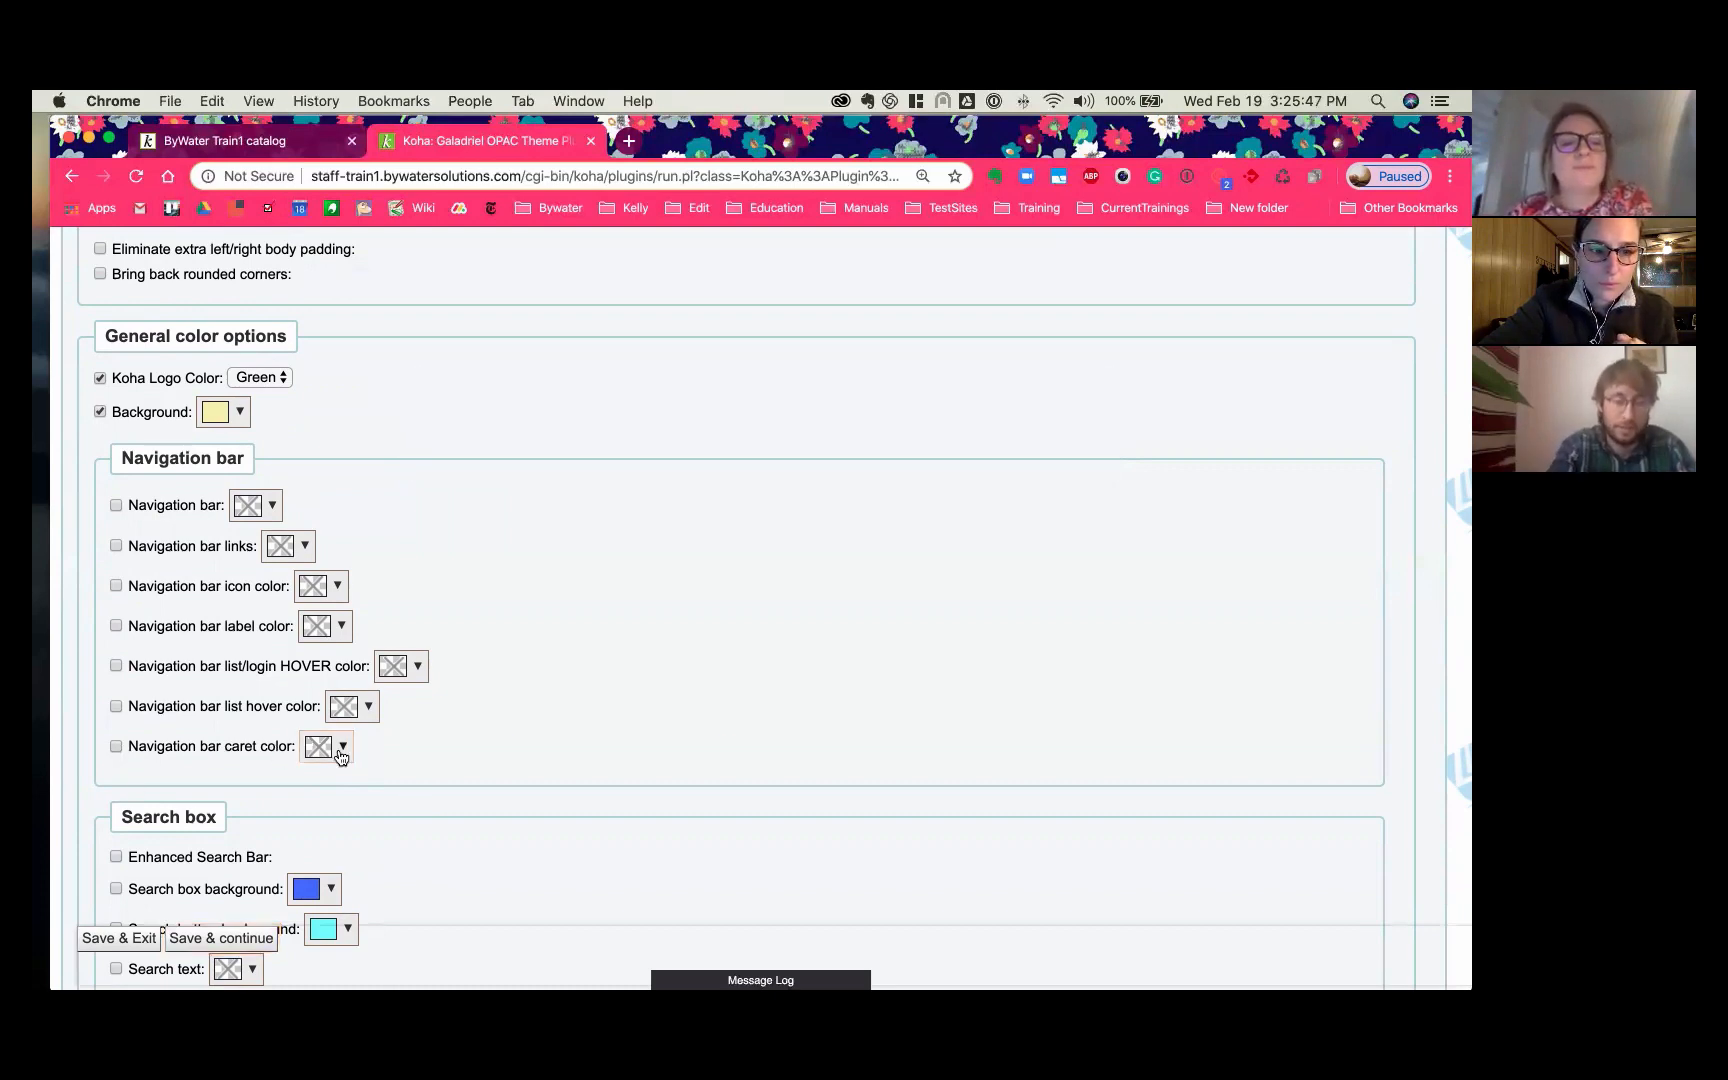
Step: Set the navigation bar caret colour to red, save, and check the Lists caret
left_click(343, 747)
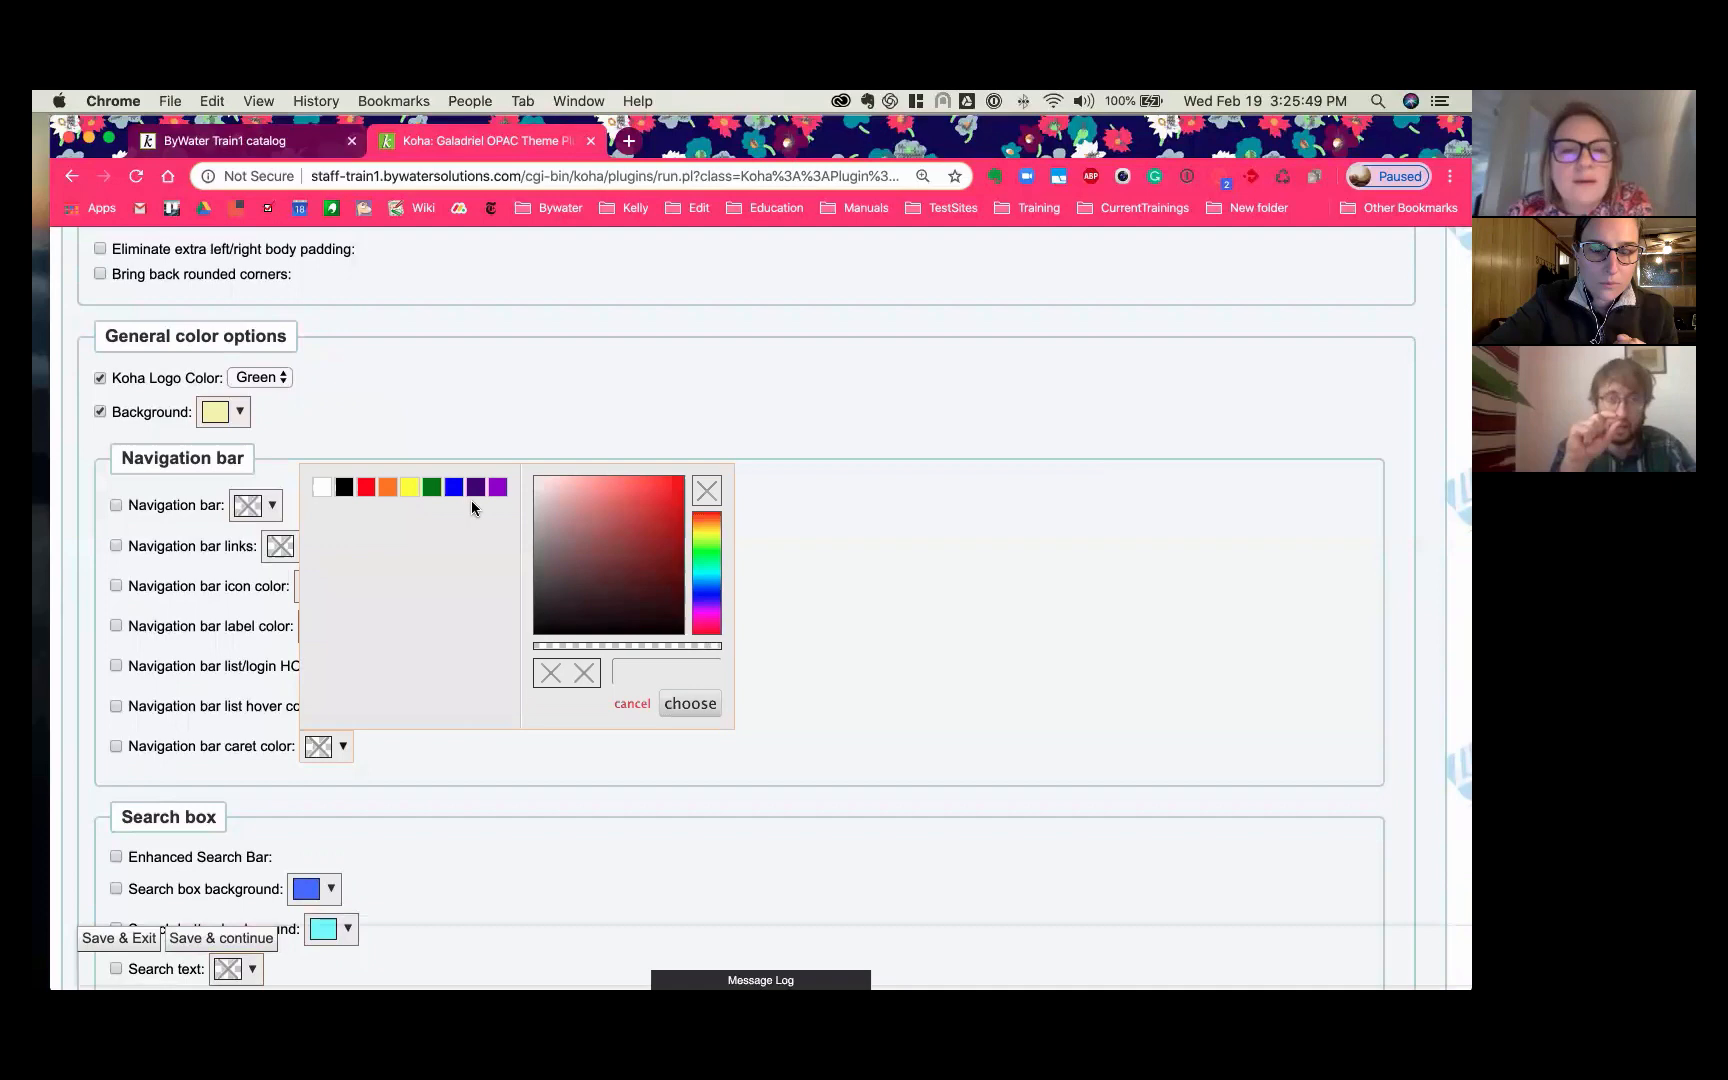
left_click(365, 487)
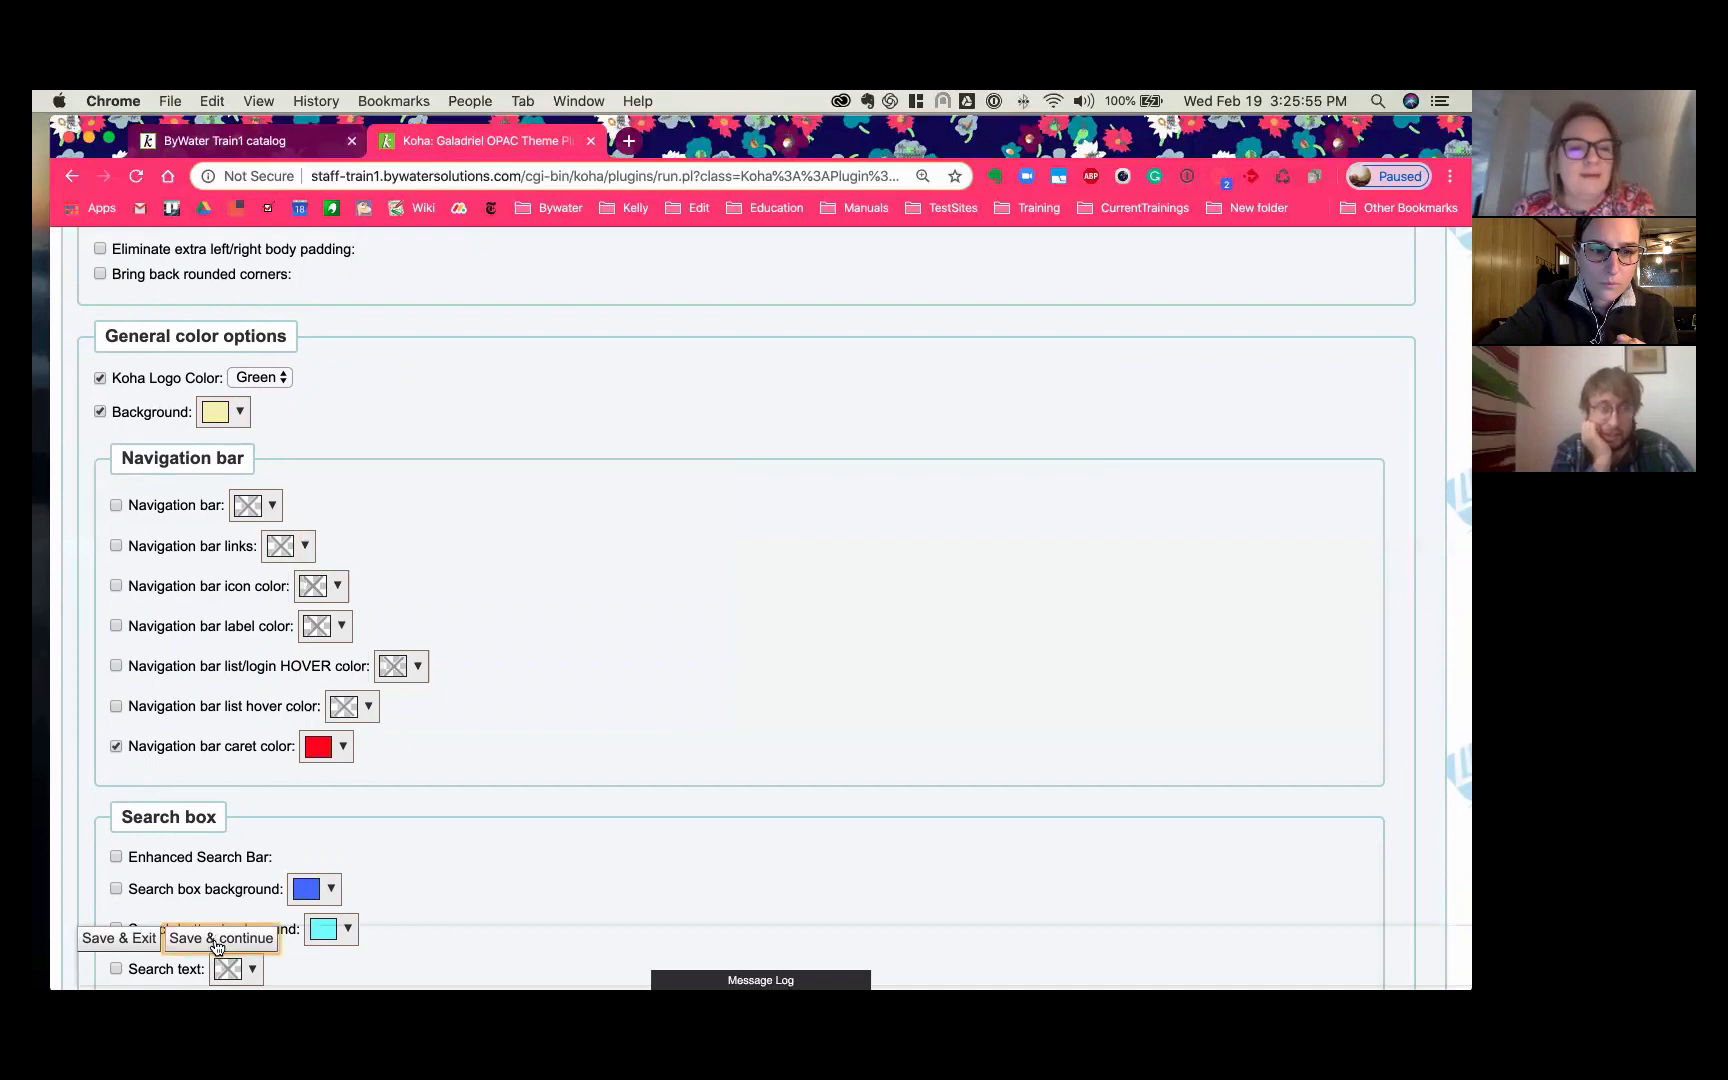
left_click(219, 938)
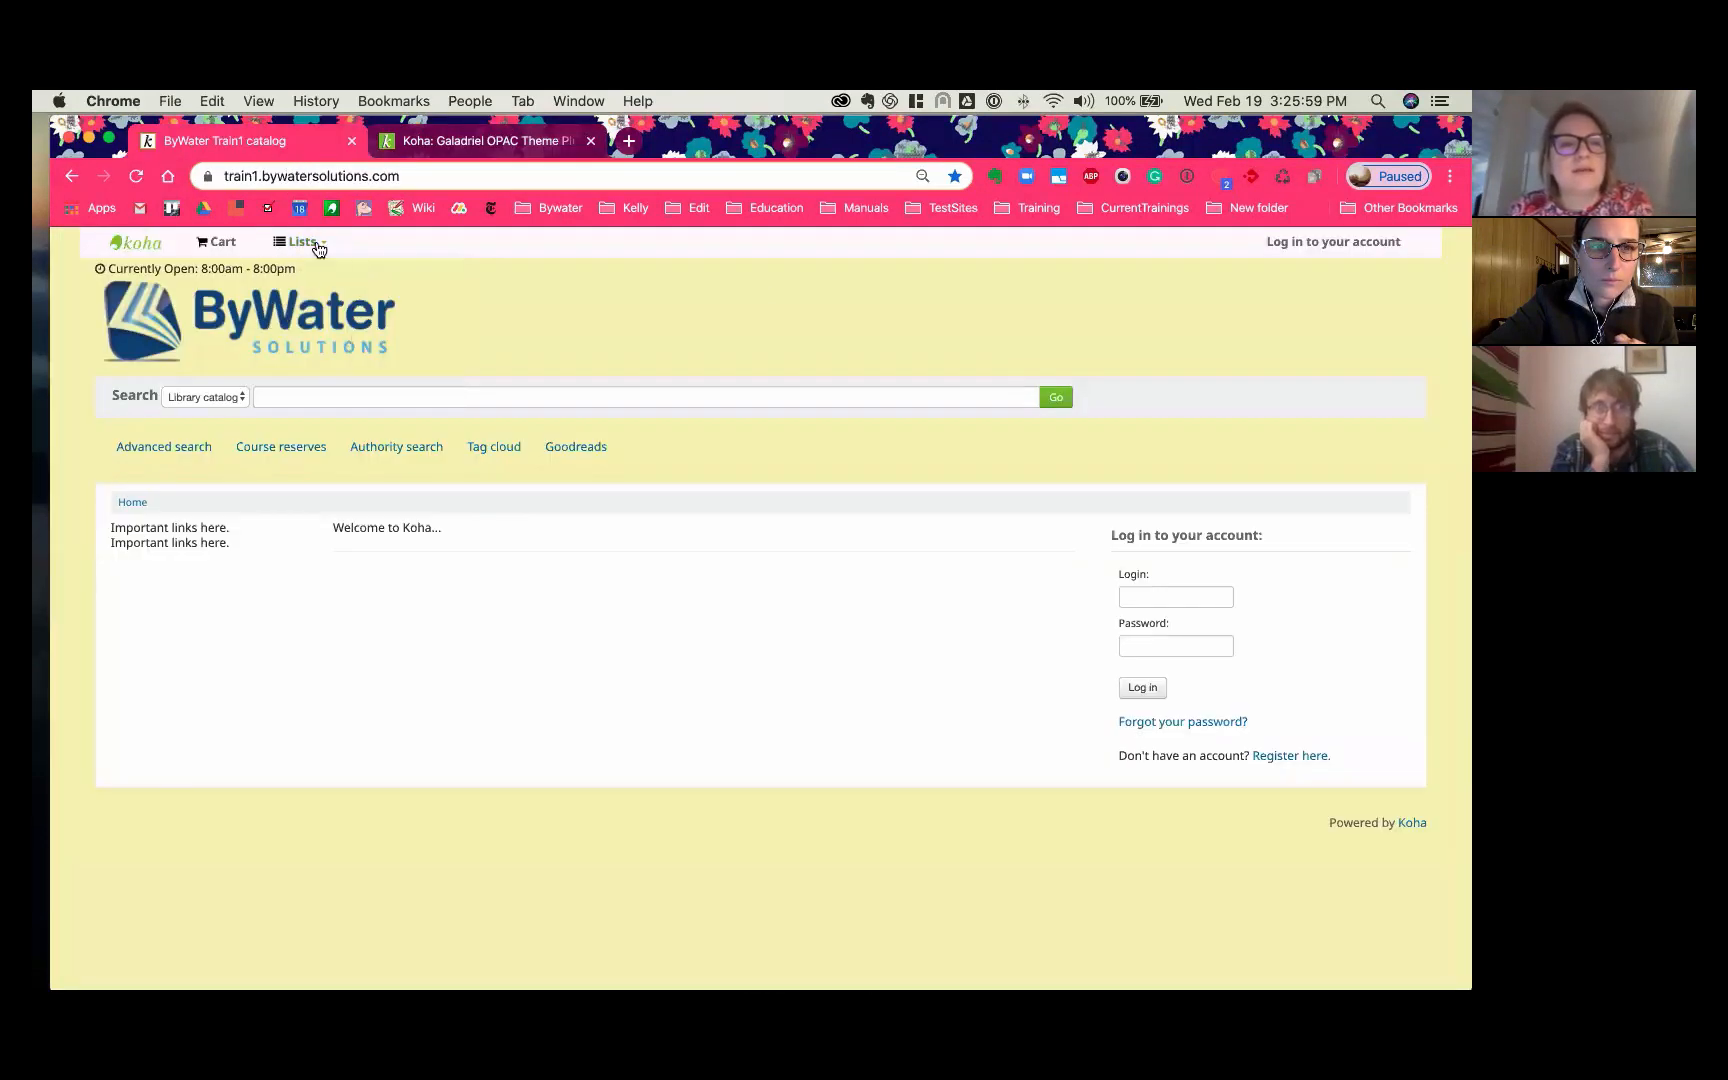
left_click(299, 241)
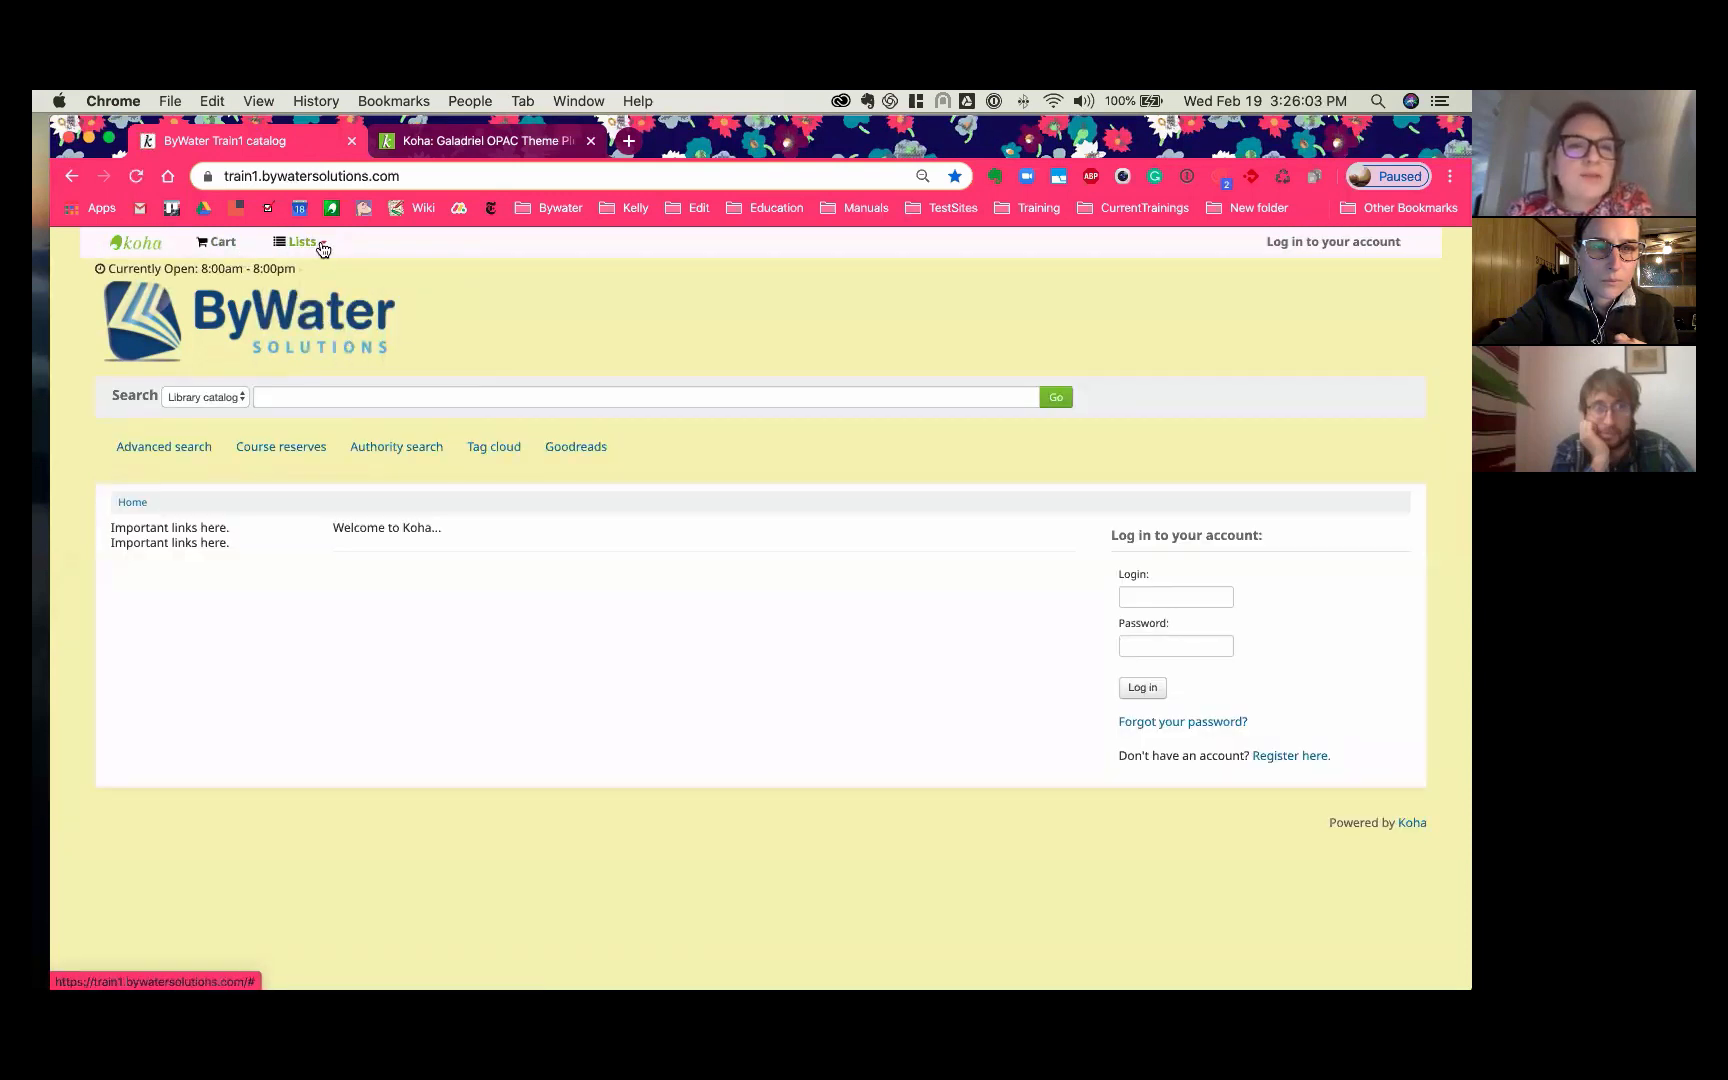
mouse_move(302, 241)
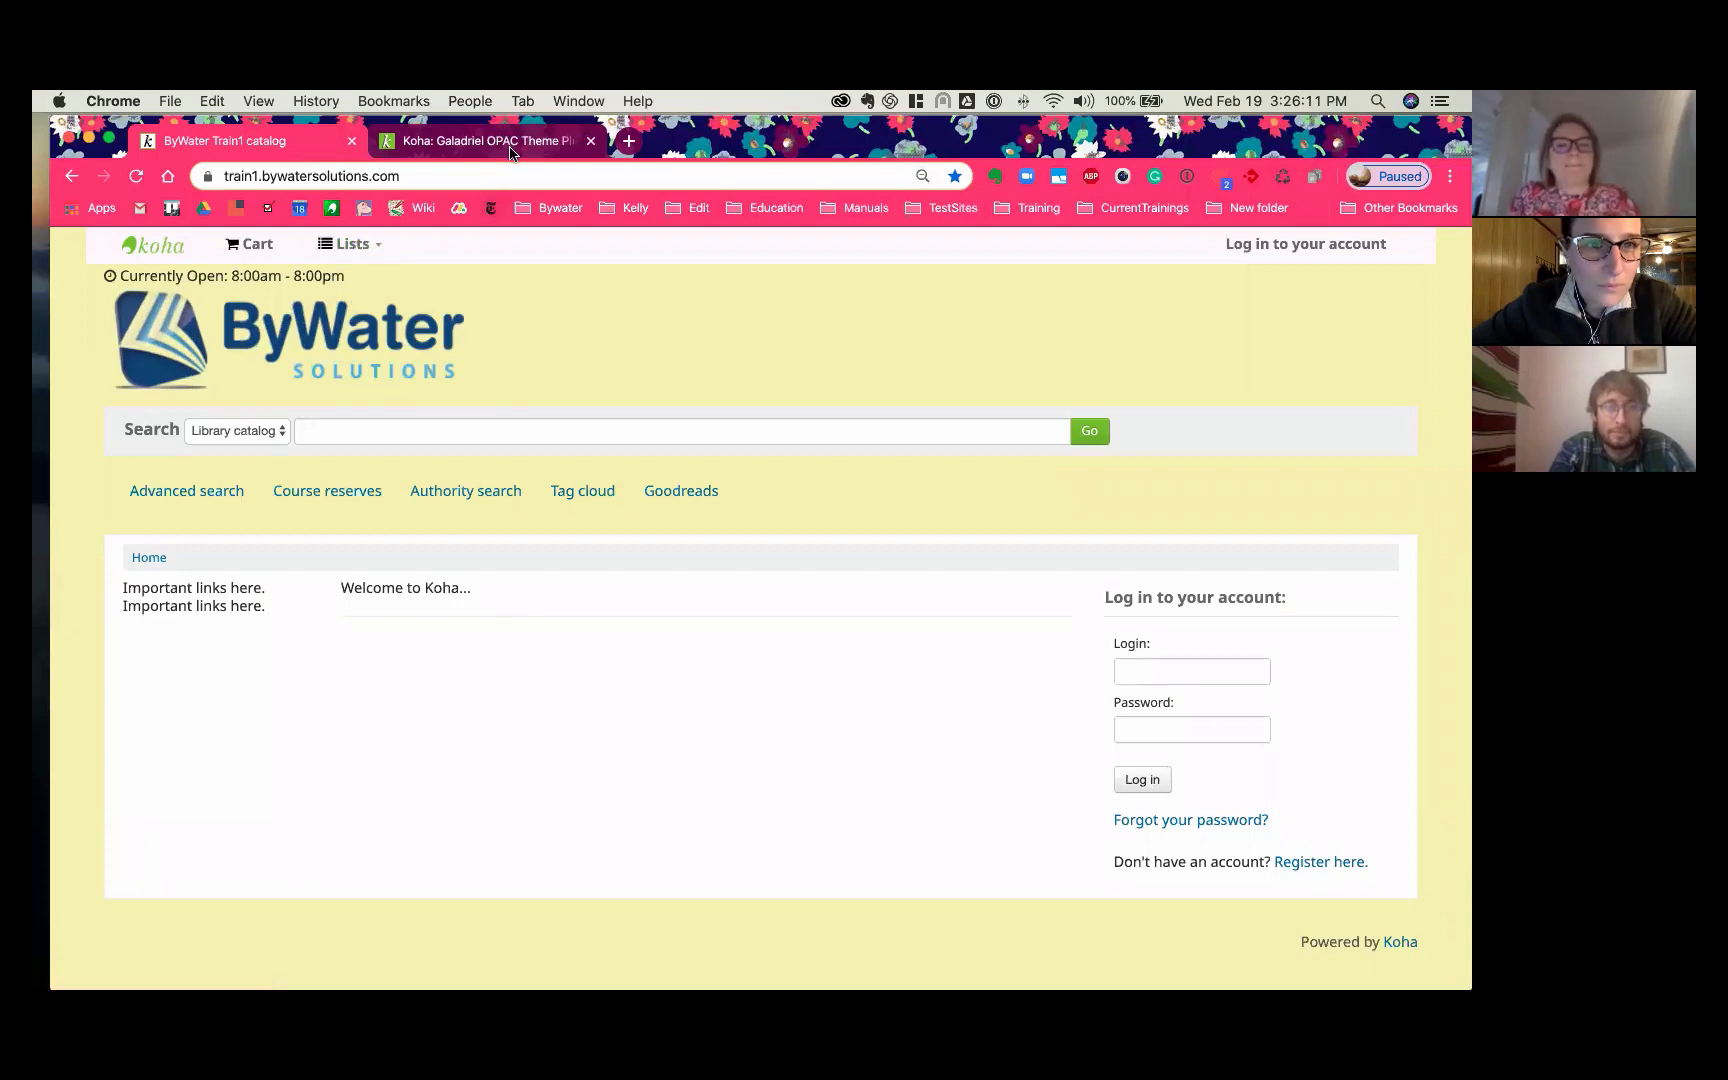
left_click(220, 938)
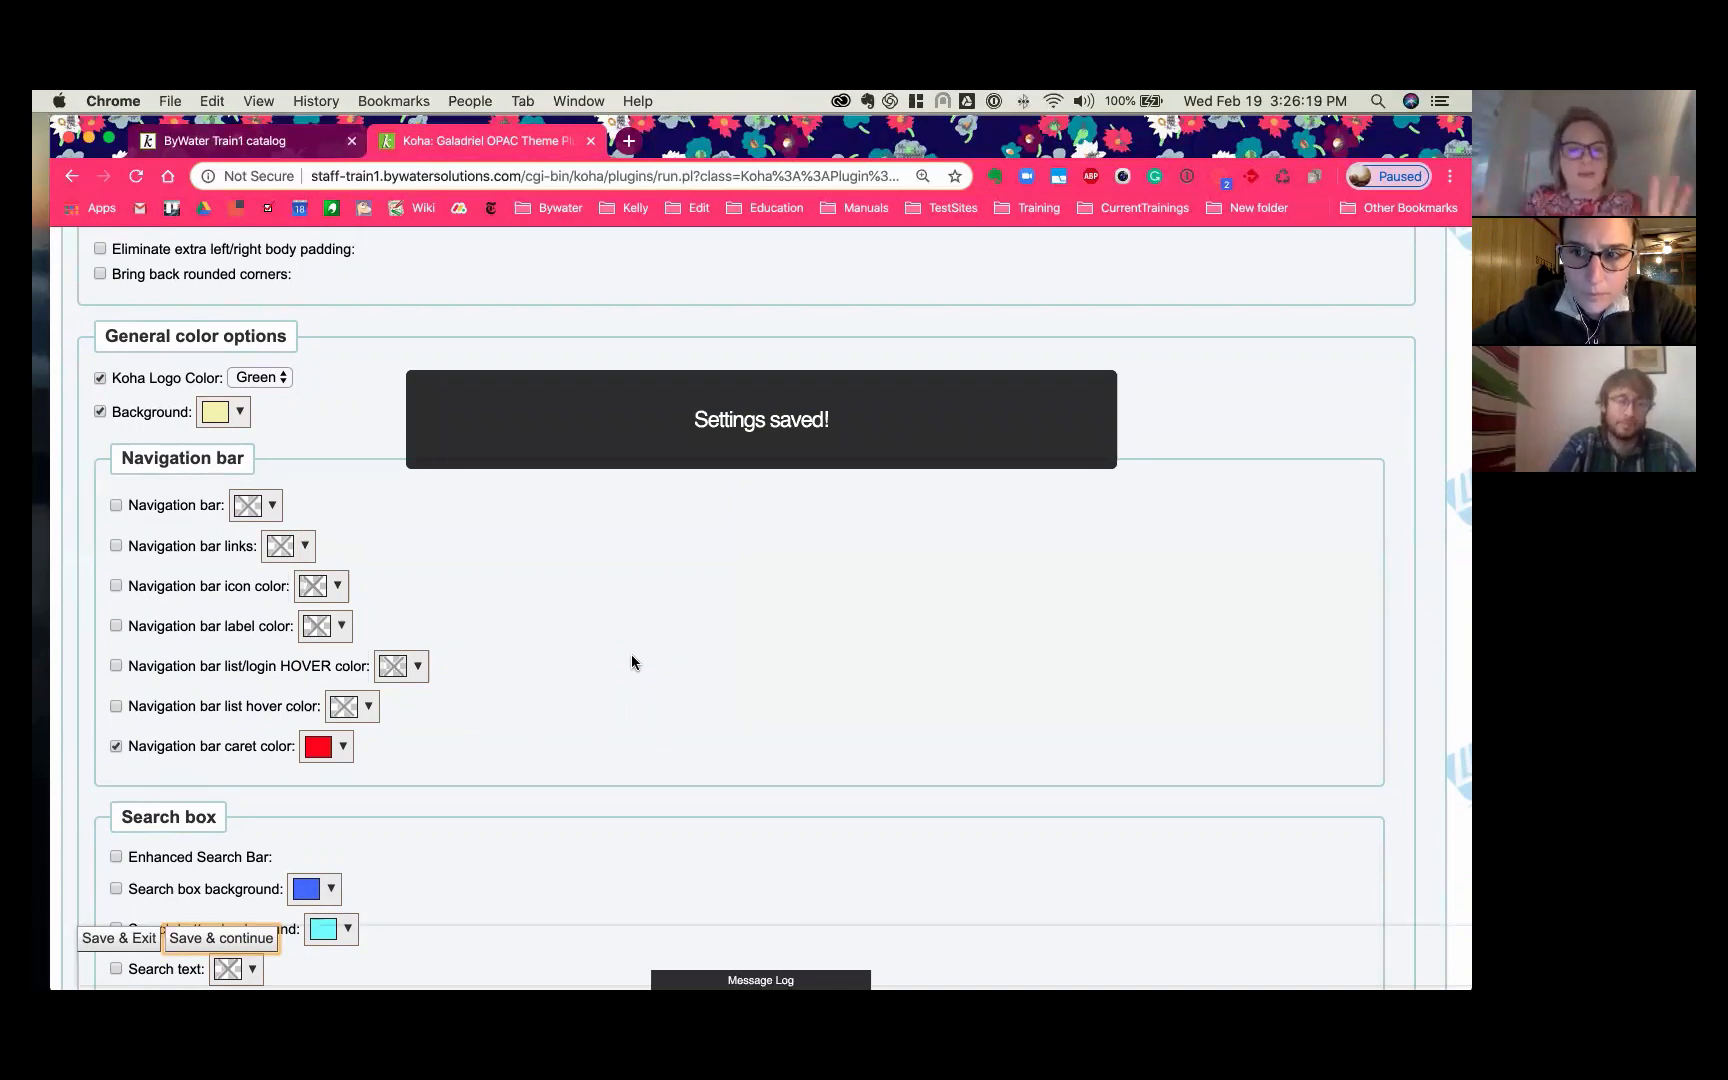
Step: Scroll the Galadriel configuration down to the Search results options
scroll("down", 3)
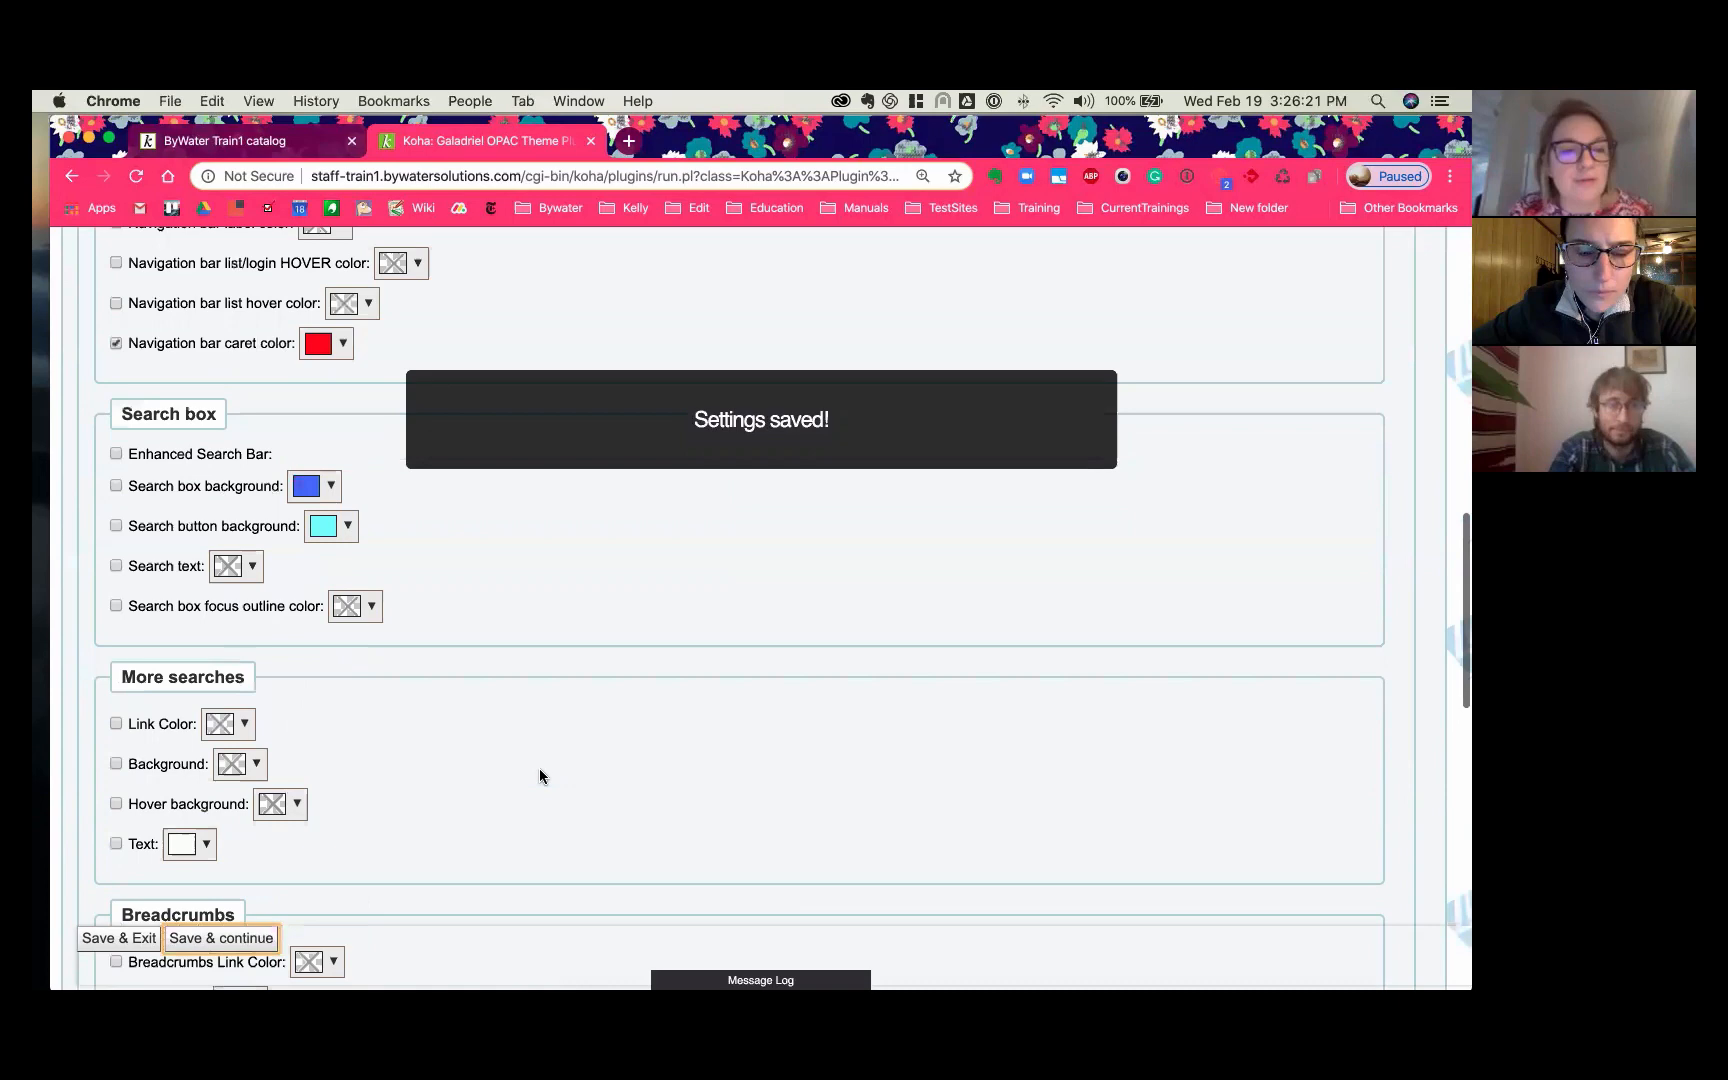
scroll("down", 3)
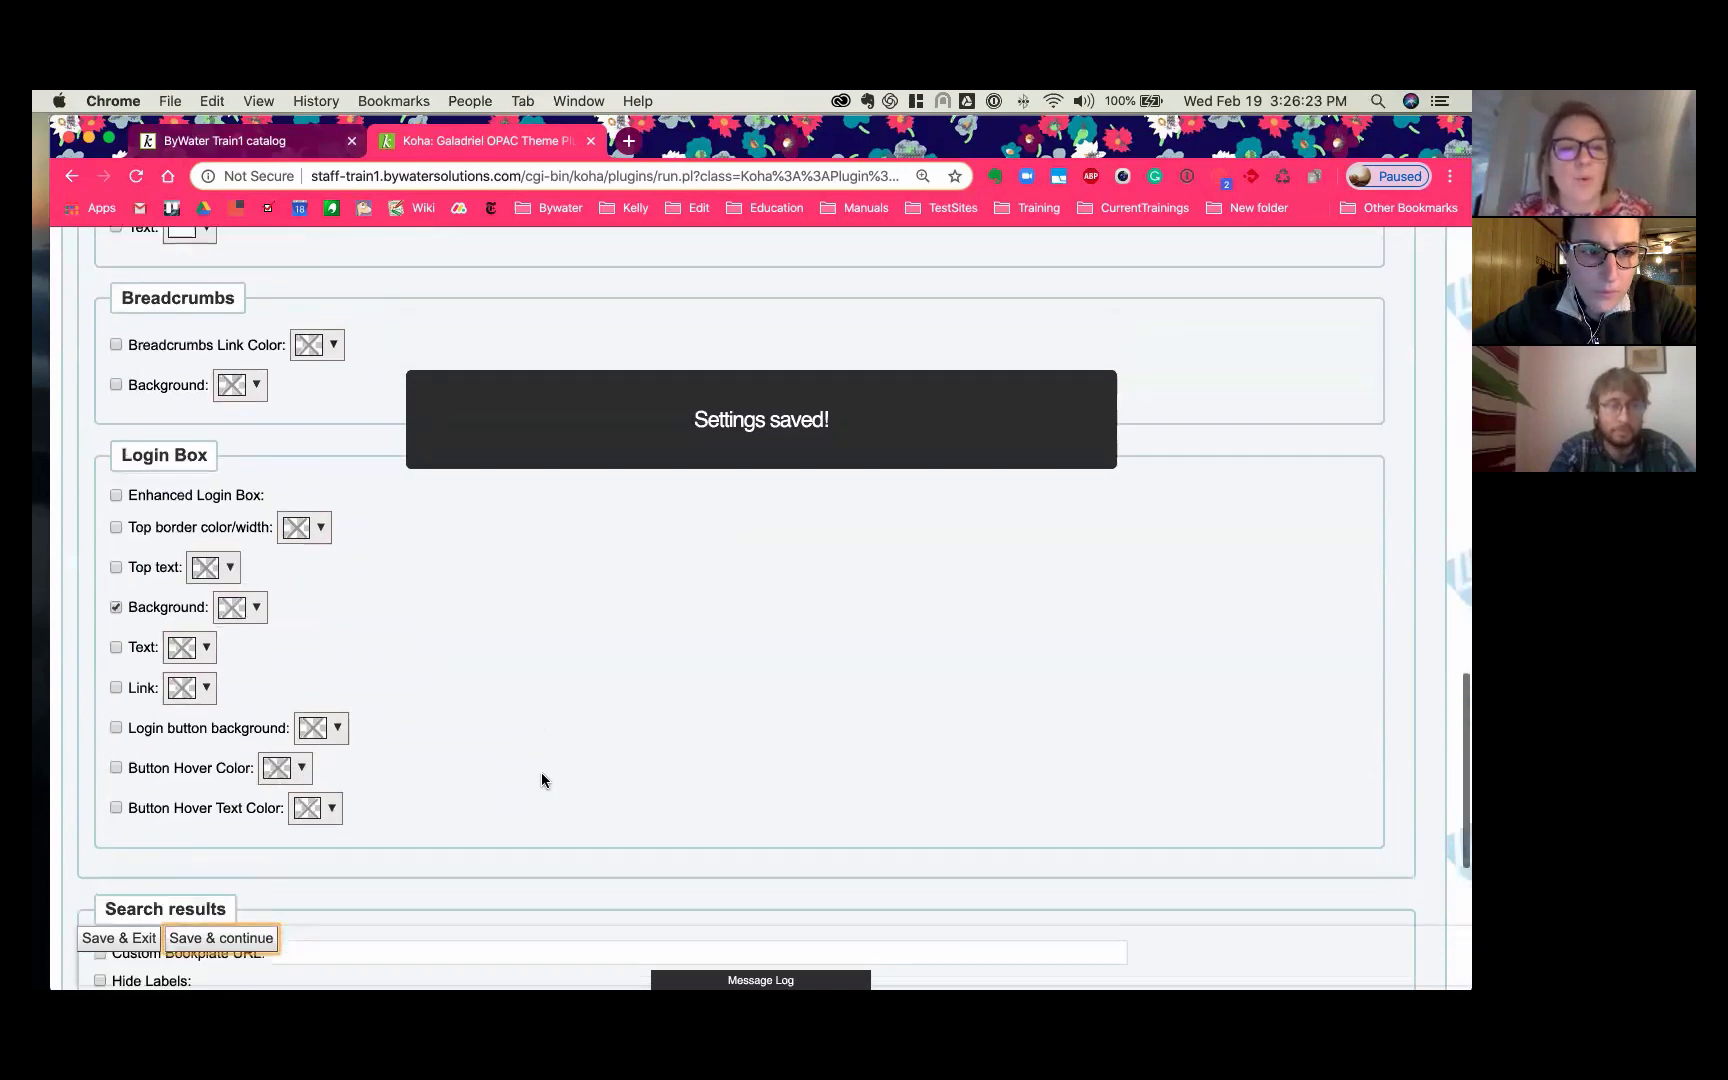
scroll("down", 3)
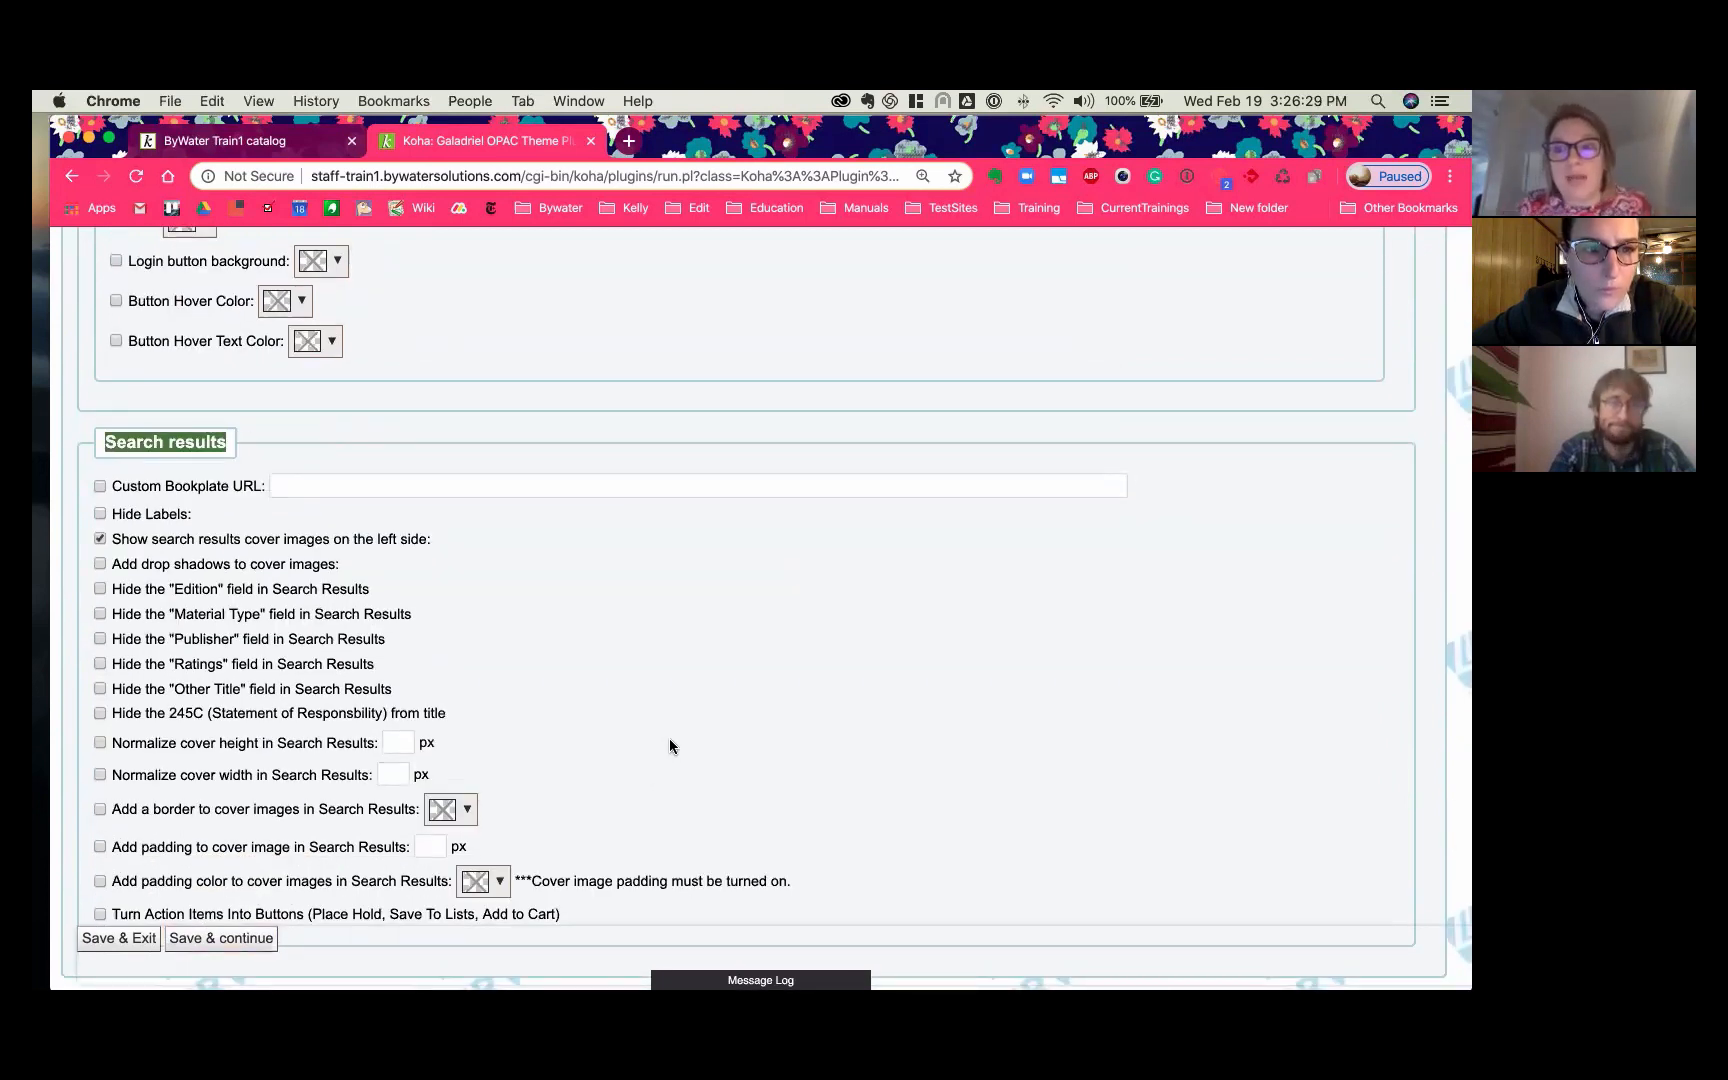
mouse_move(573, 716)
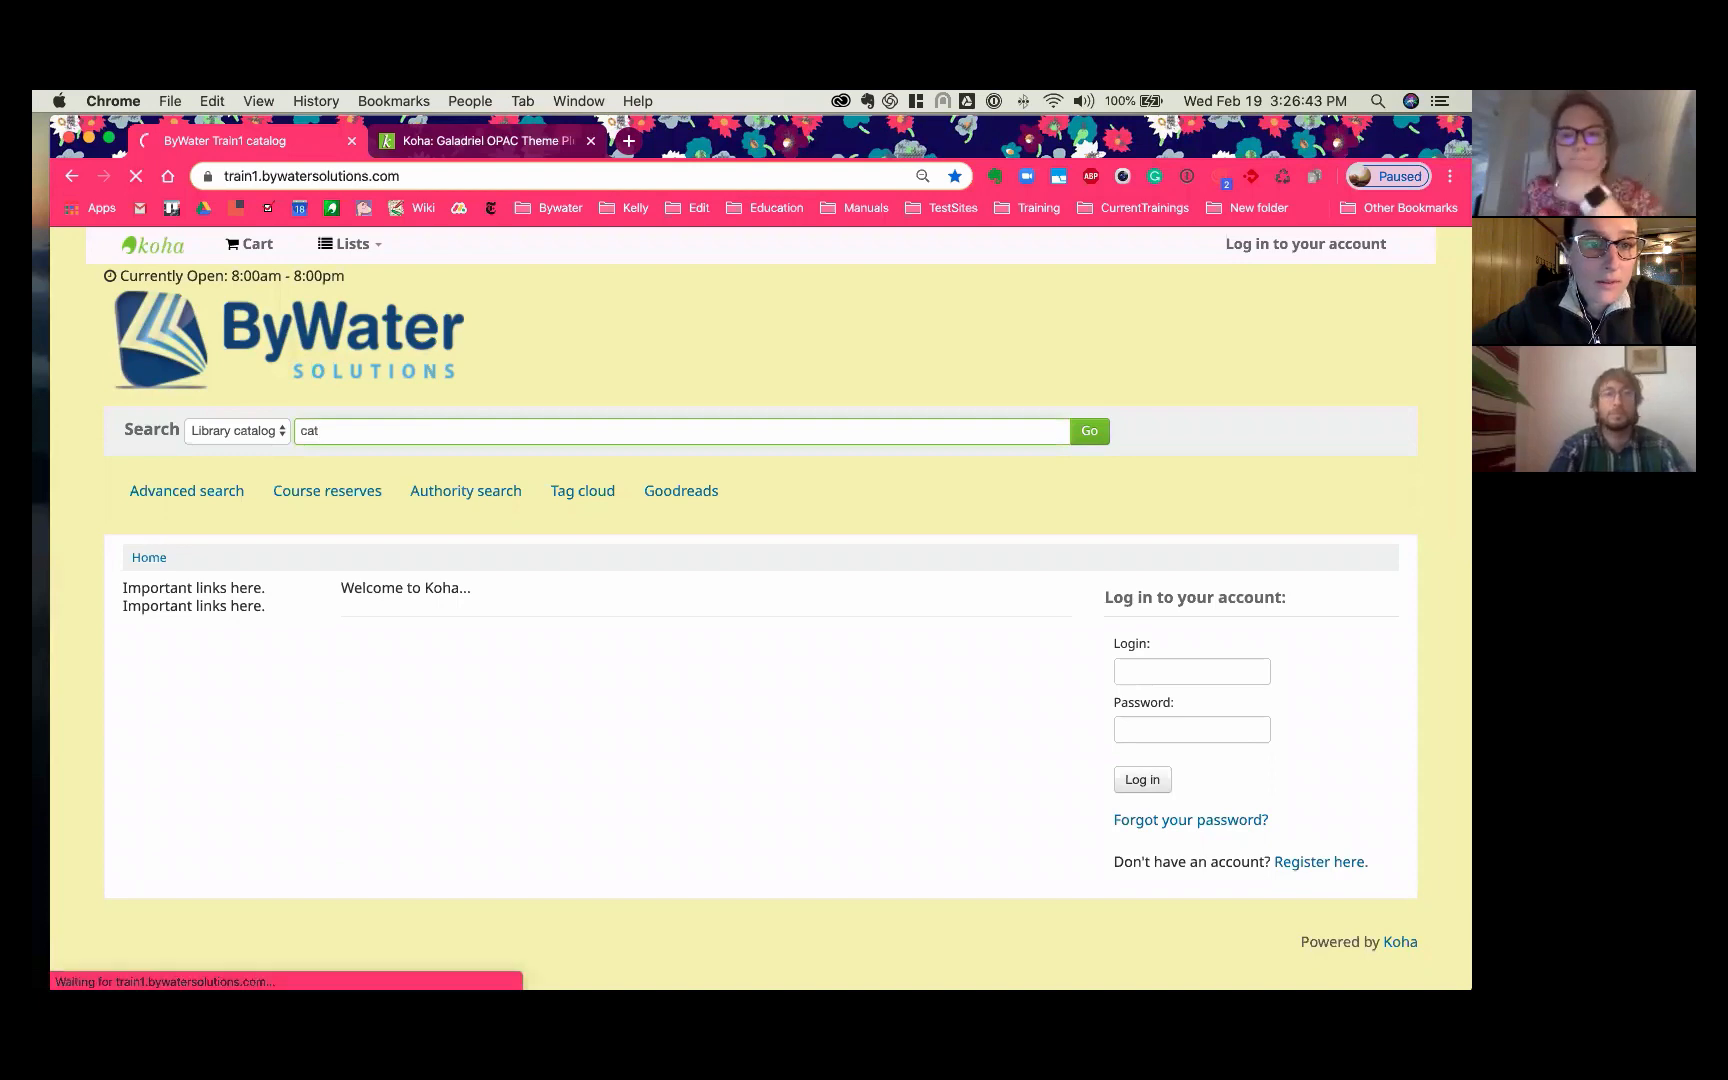
mouse_move(433, 433)
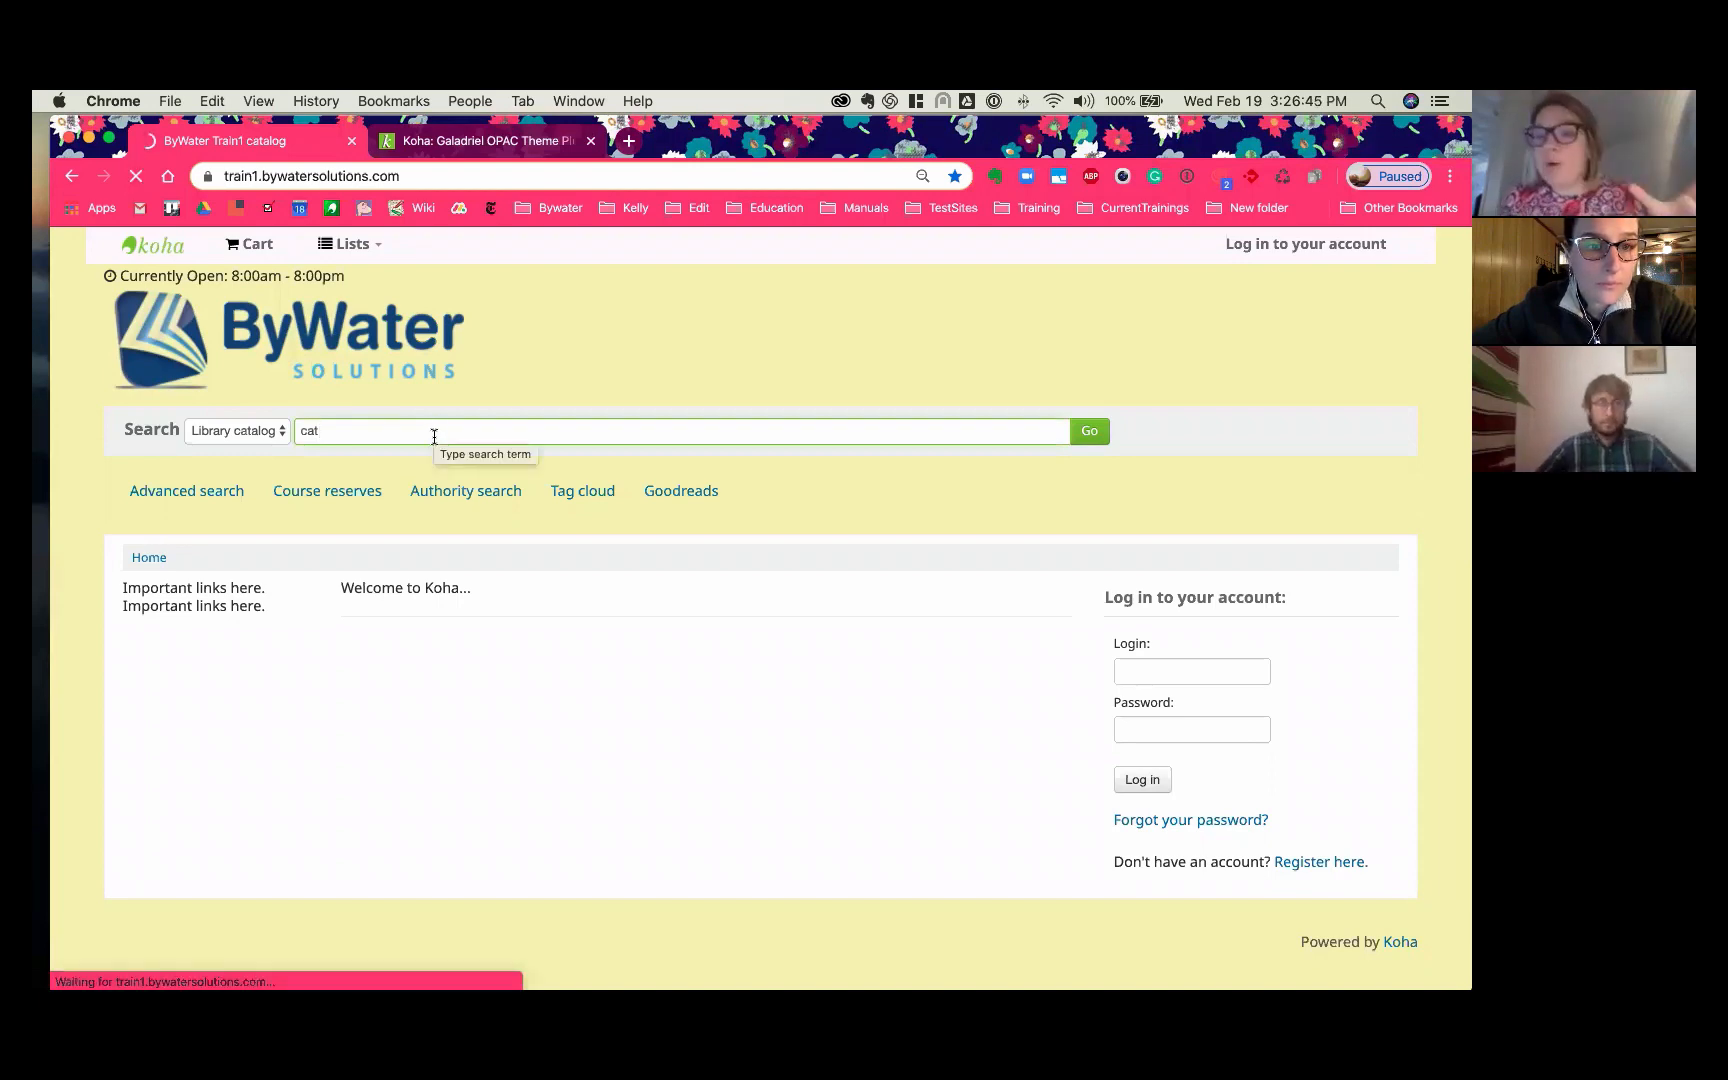
Step: Bring up the Galadriel OPAC Theme plugin's Search results settings in place of the catalogue results
left_click(1087, 431)
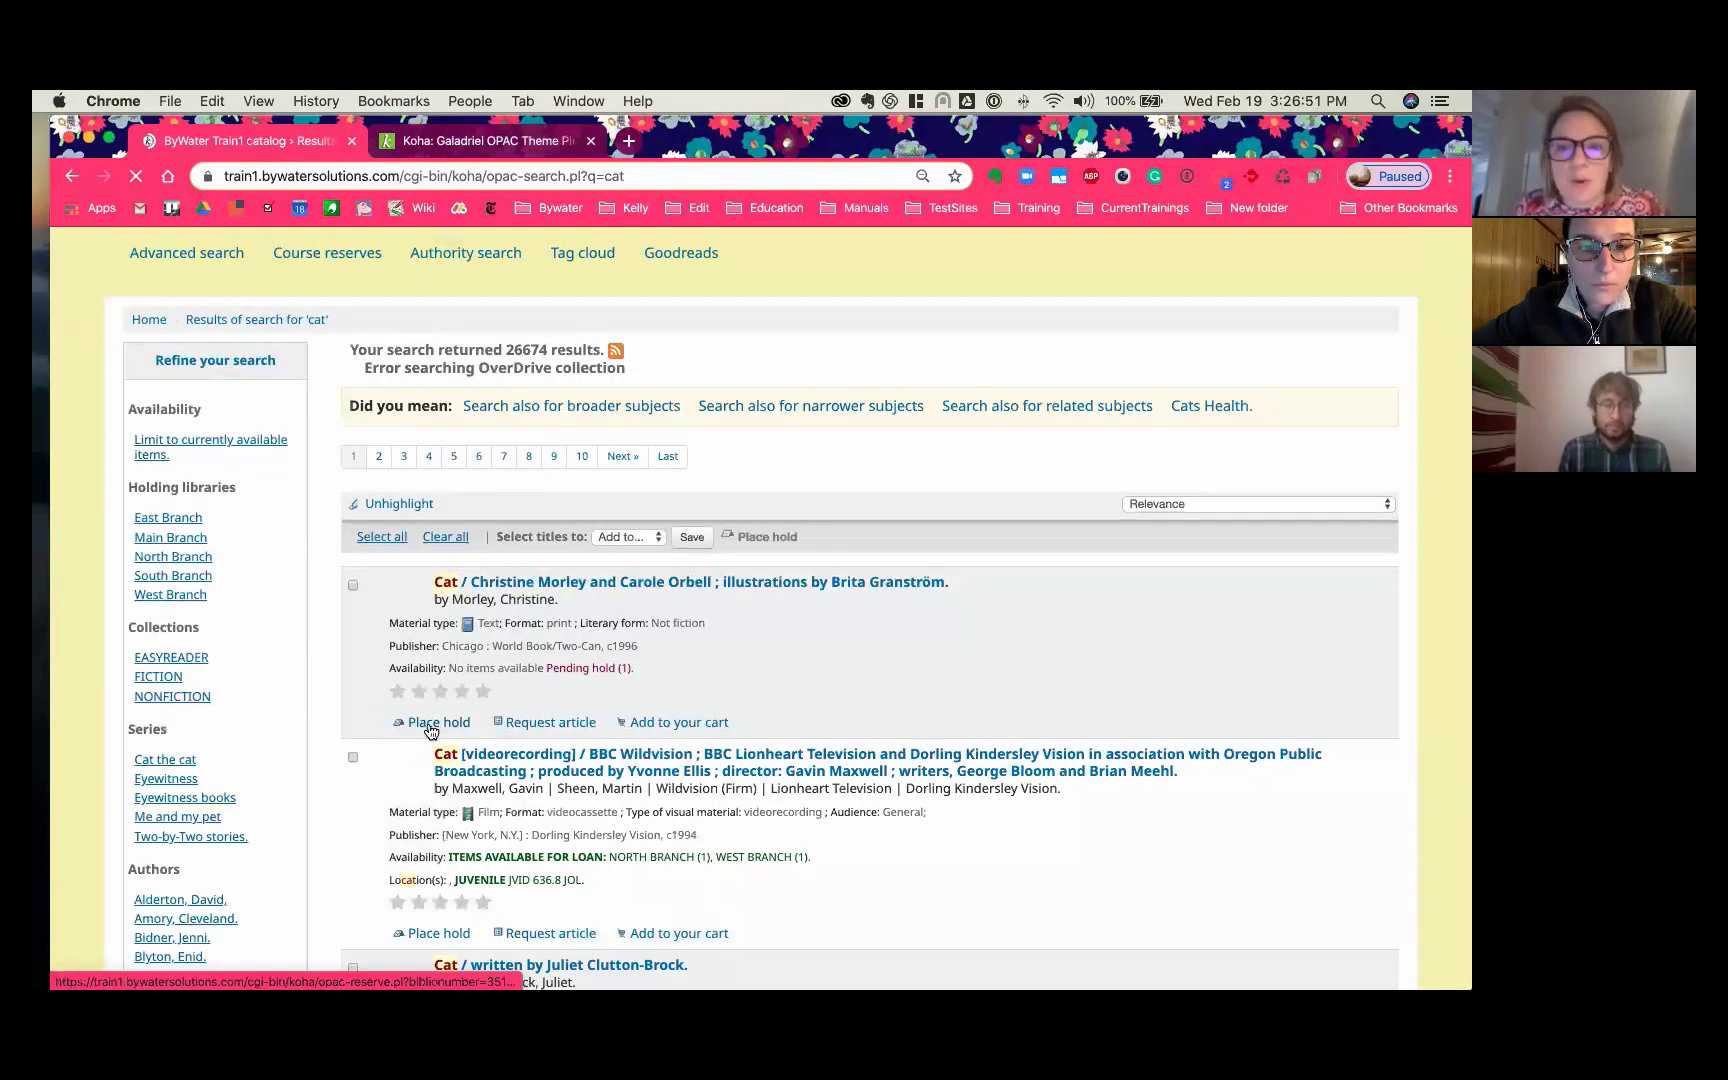
mouse_move(680, 727)
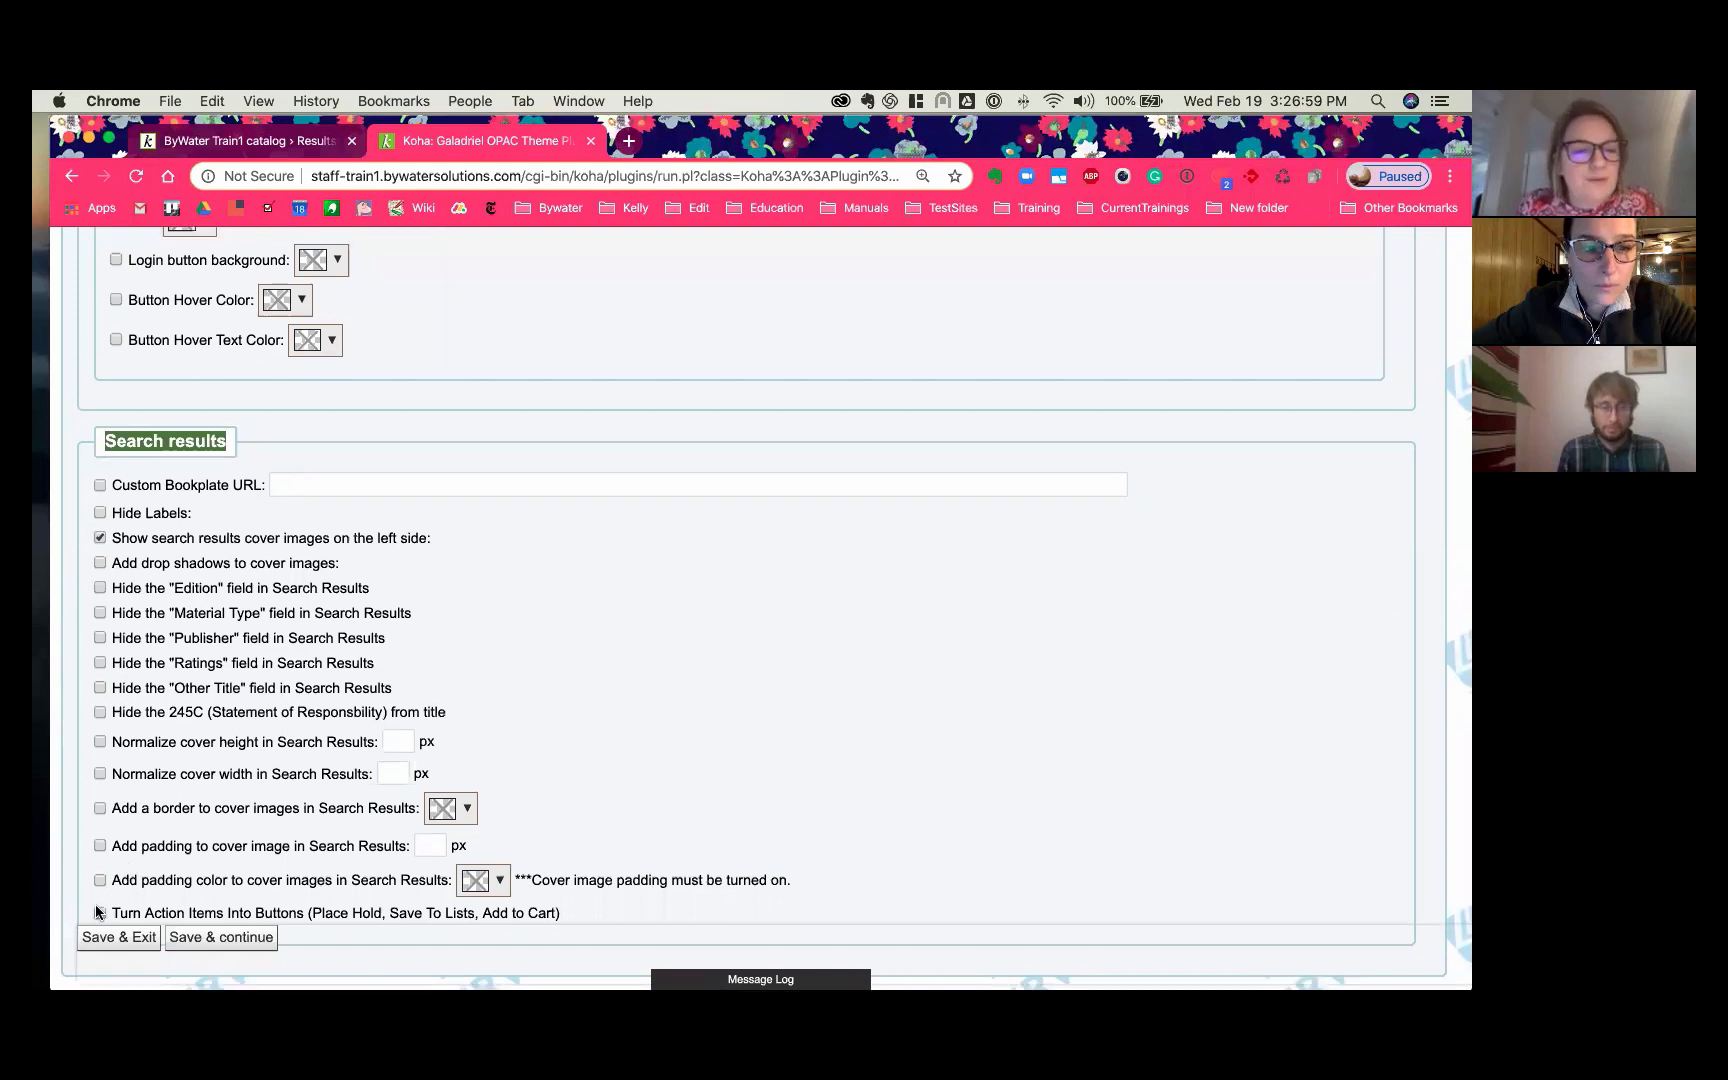
Step: Enable 'Turn Action Items Into Buttons' for search results and save the setting
left_click(100, 912)
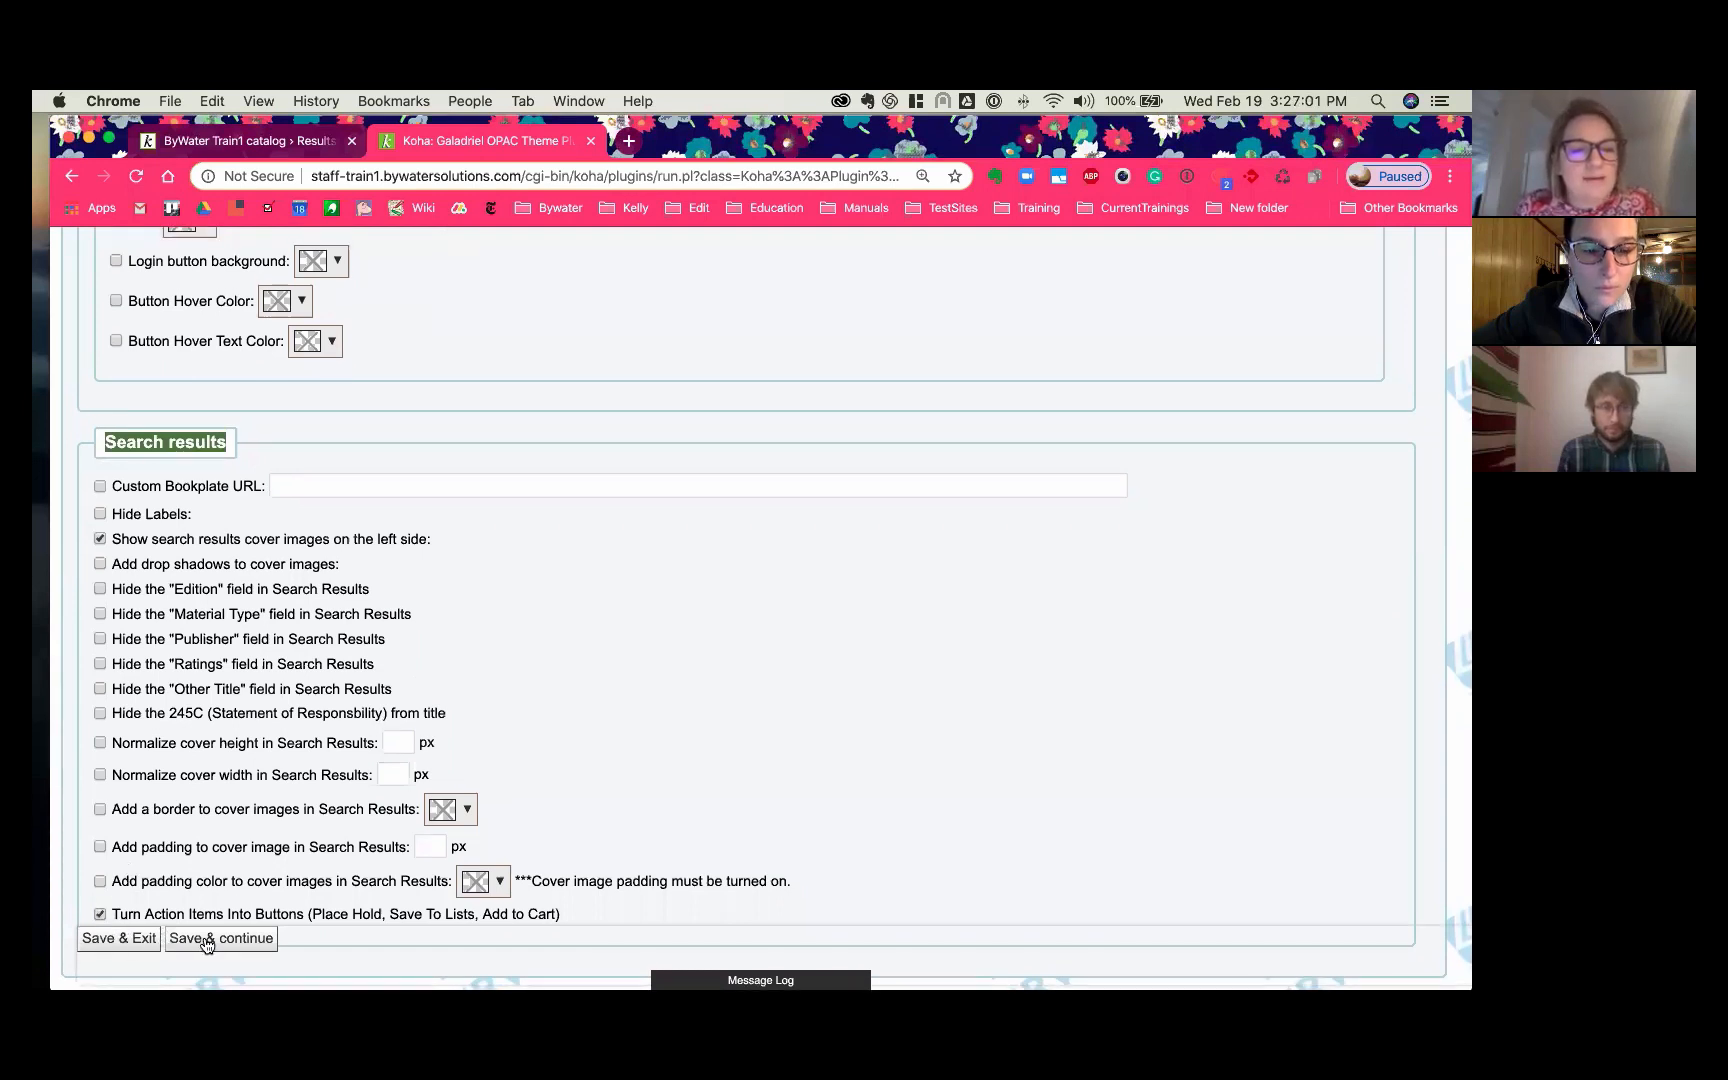
left_click(219, 938)
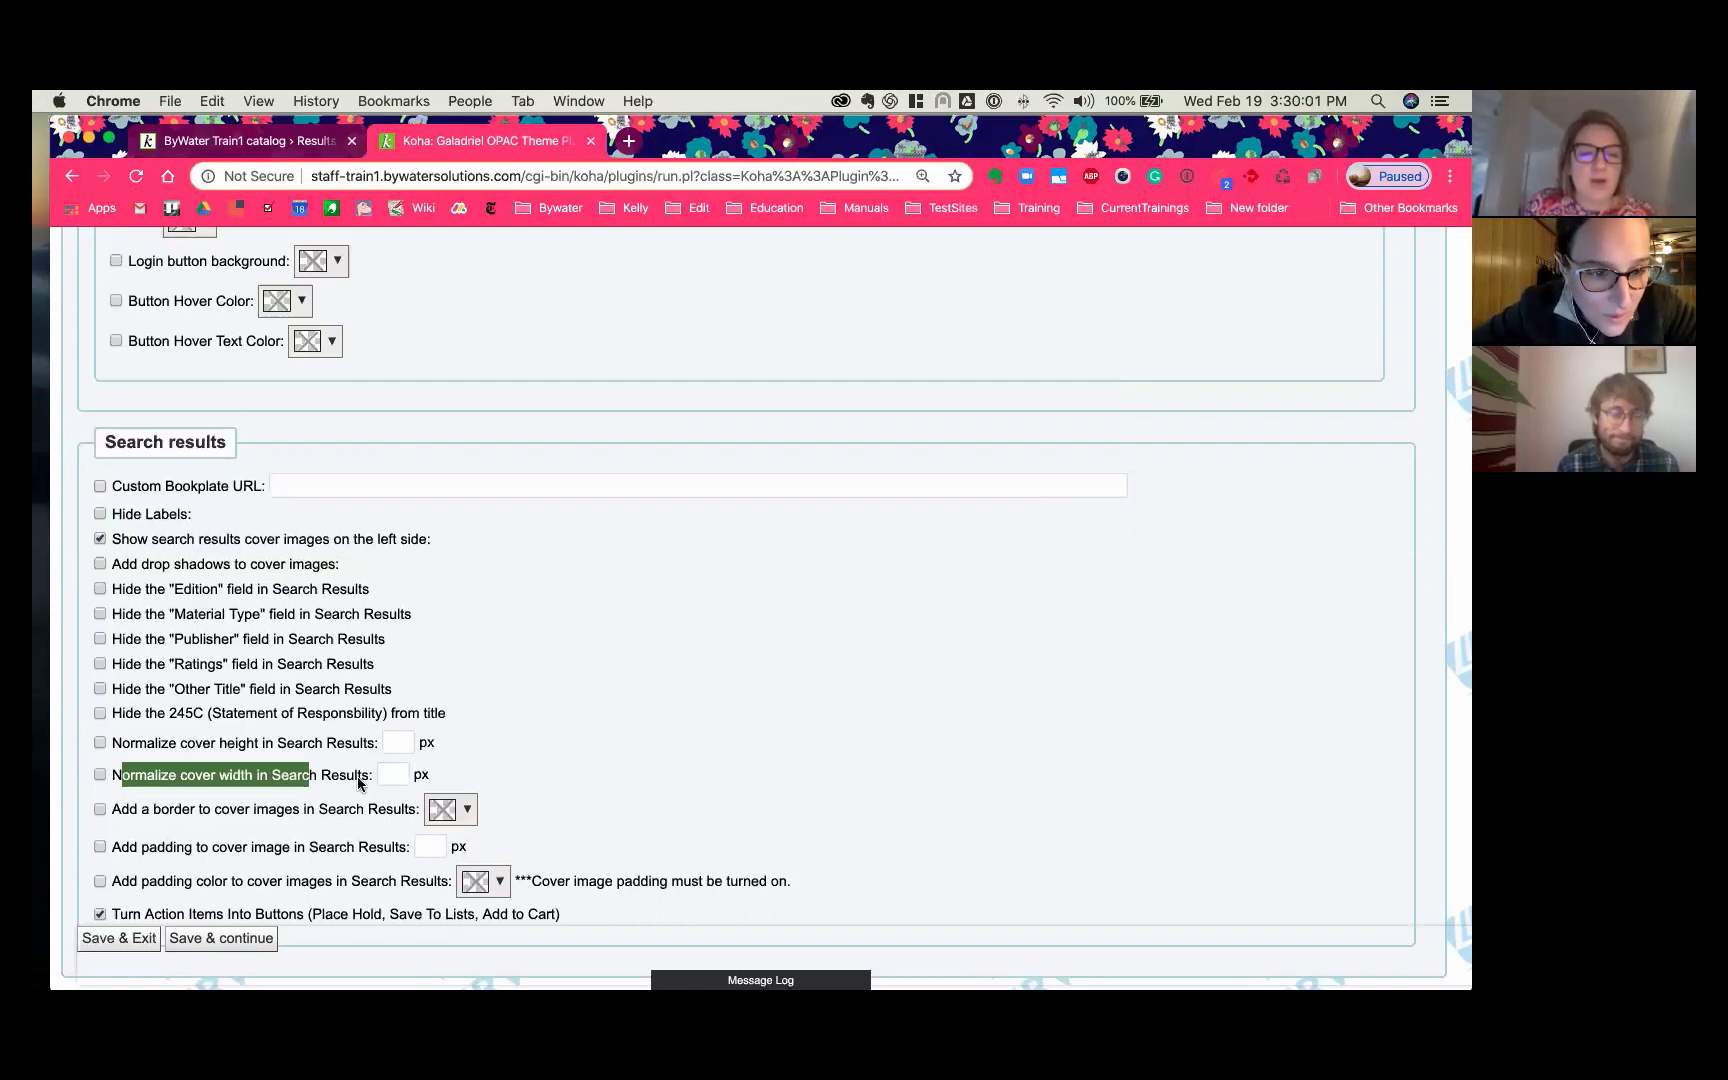
Step: Normalize result covers to 150 px high and 100 px wide, and save
left_click(392, 774)
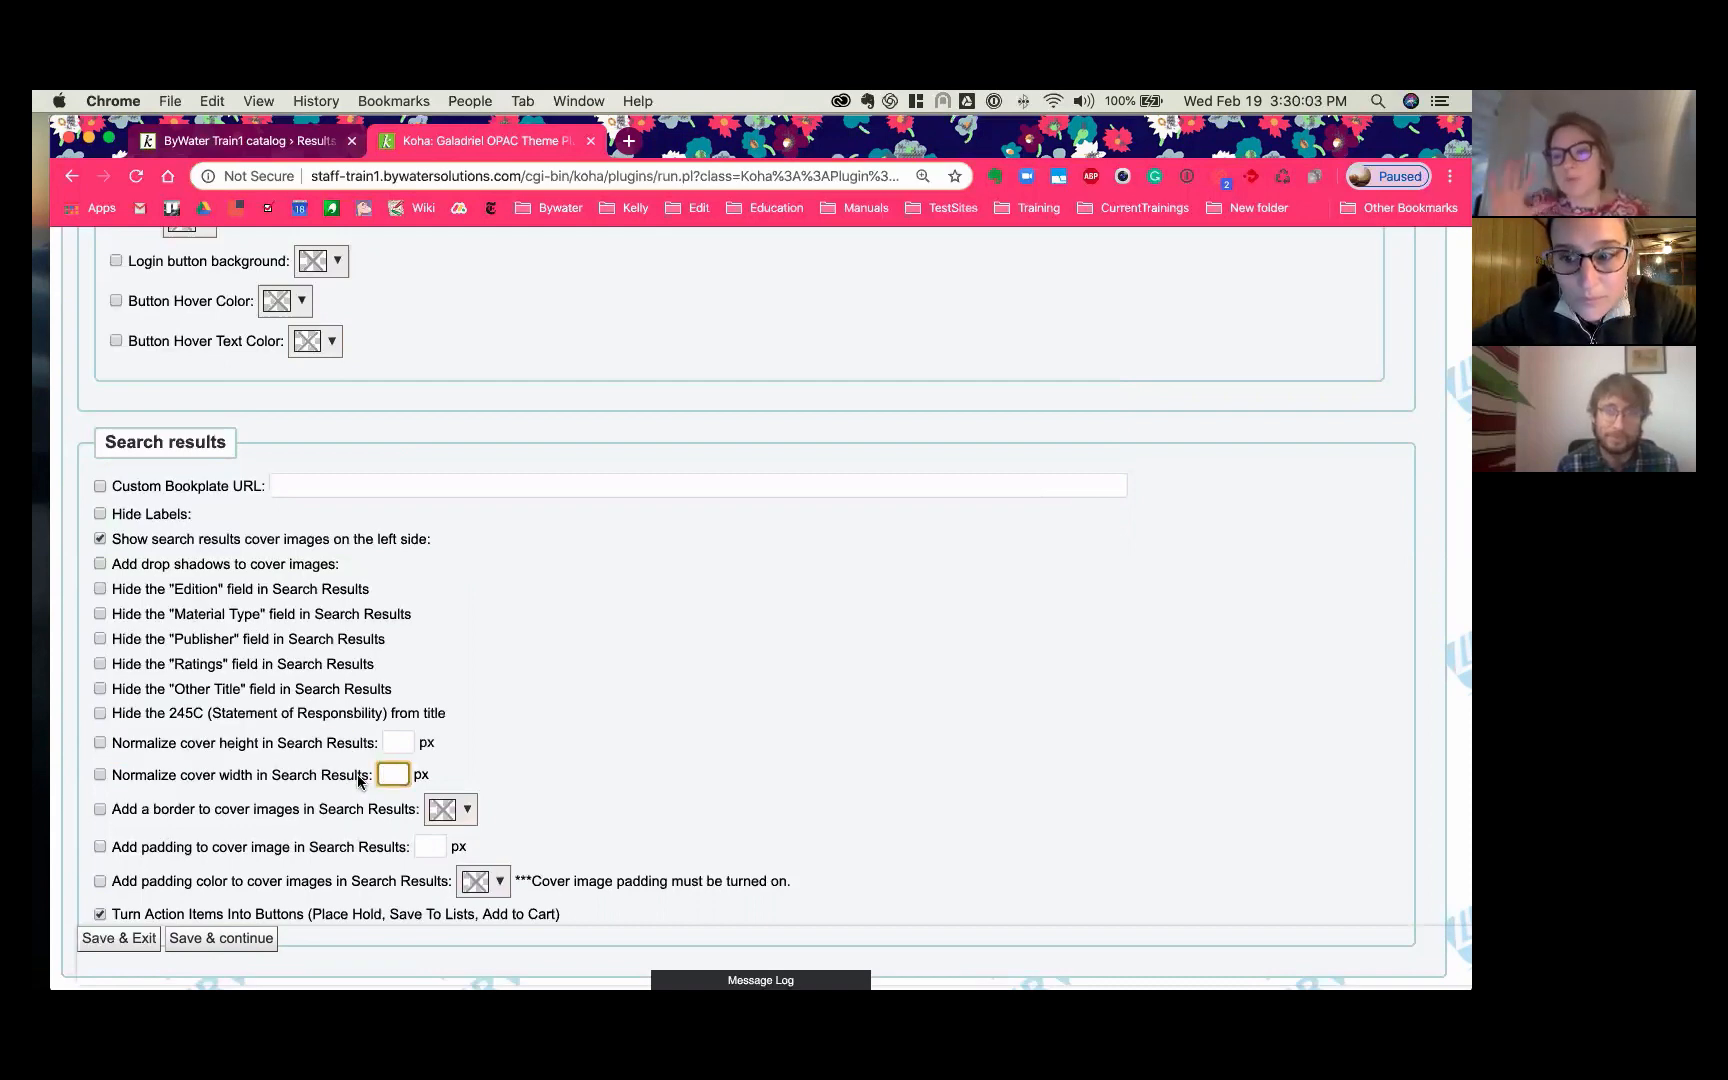
left_click(99, 742)
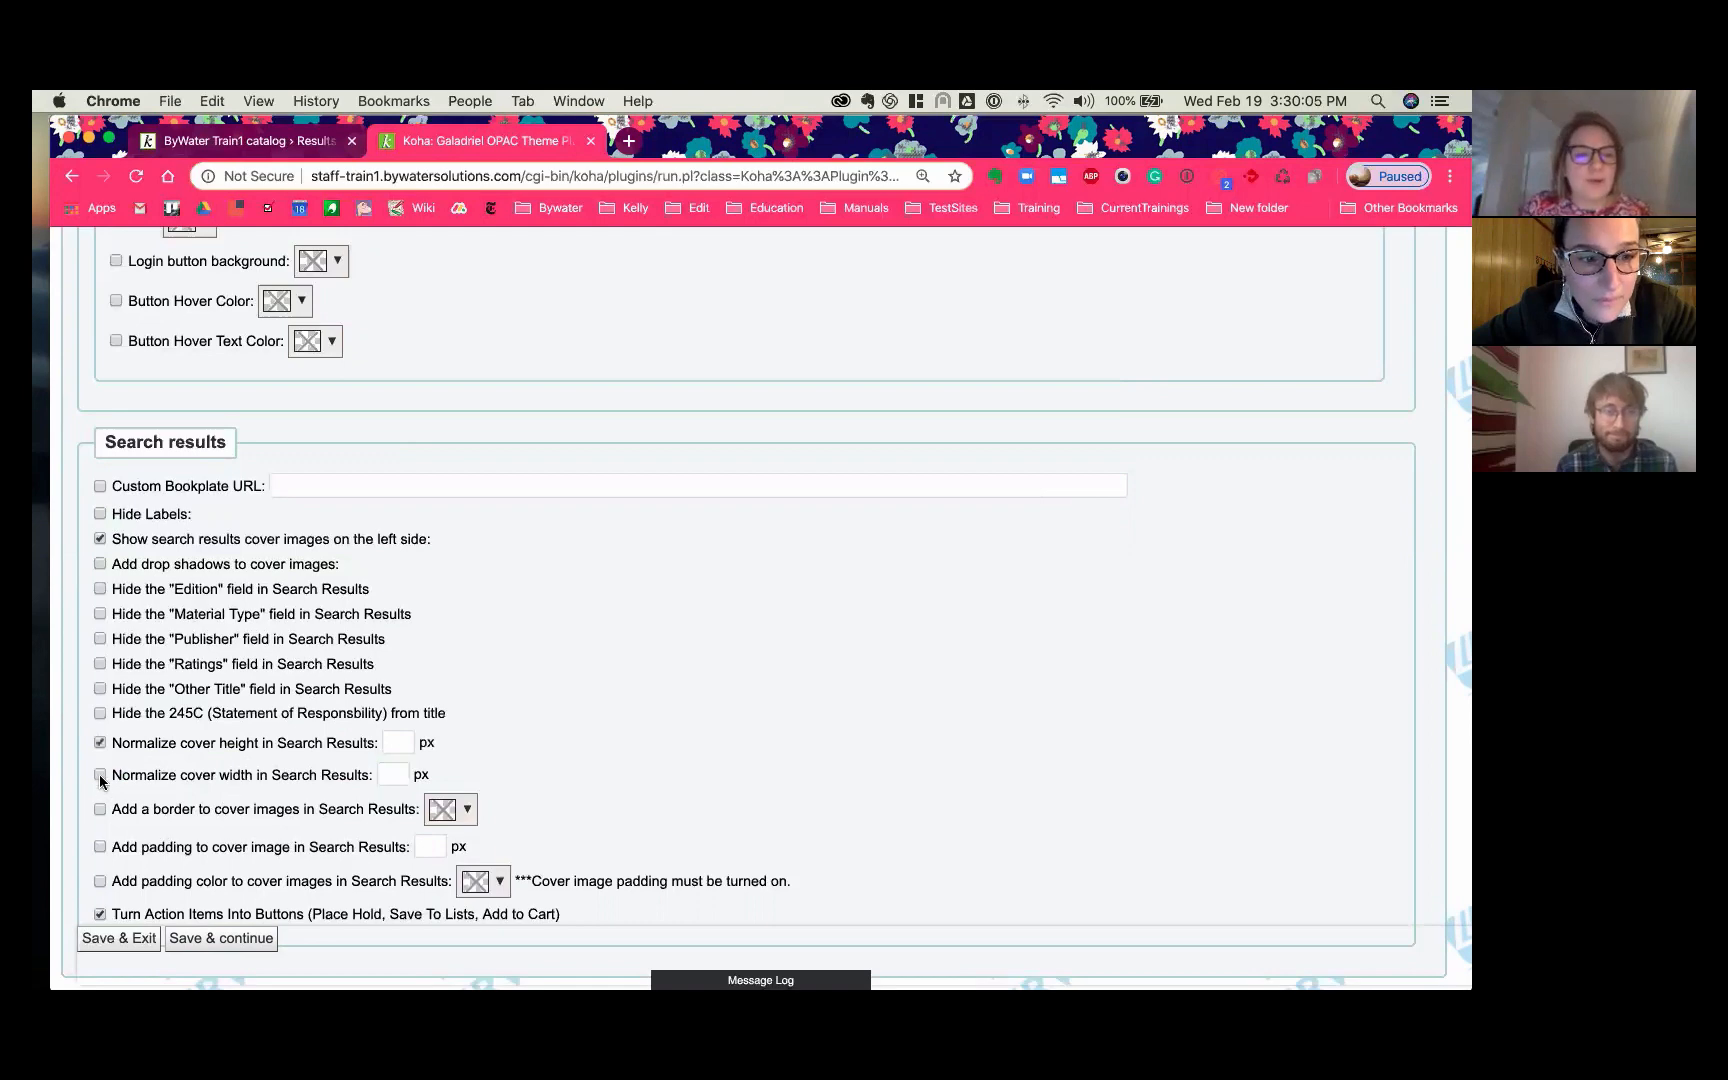
left_click(99, 774)
type("150")
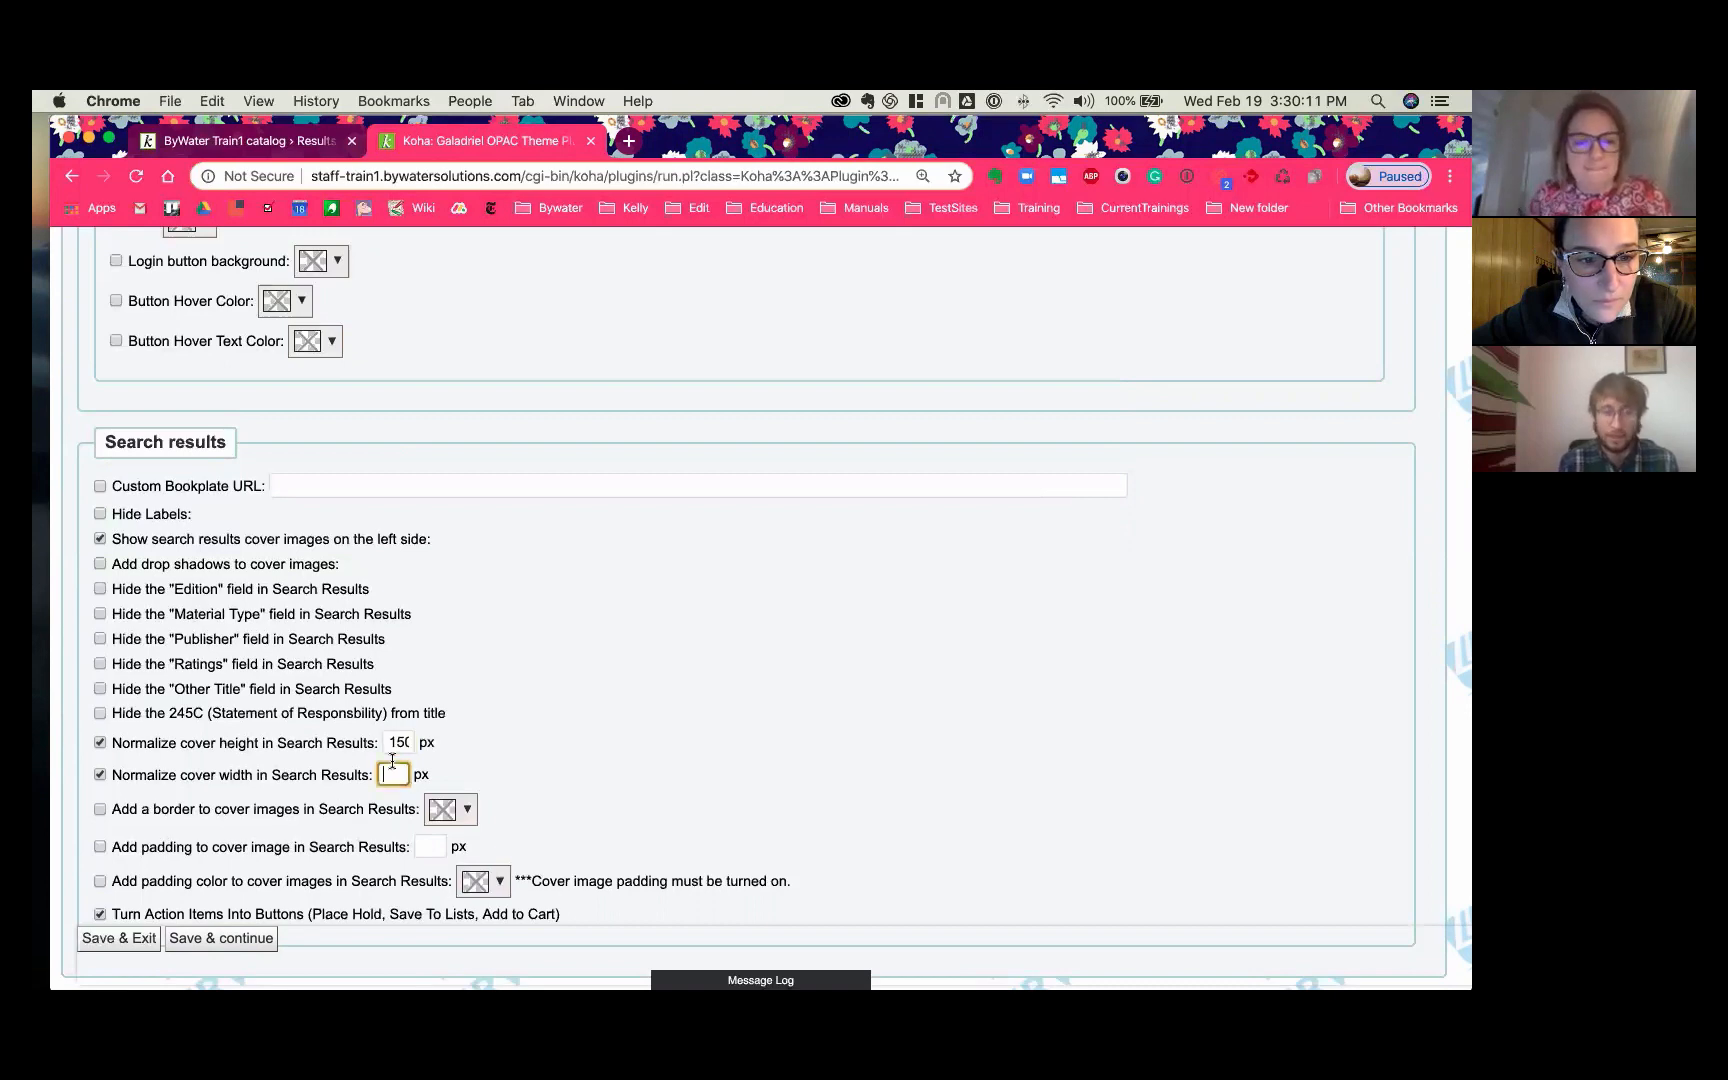
type("100")
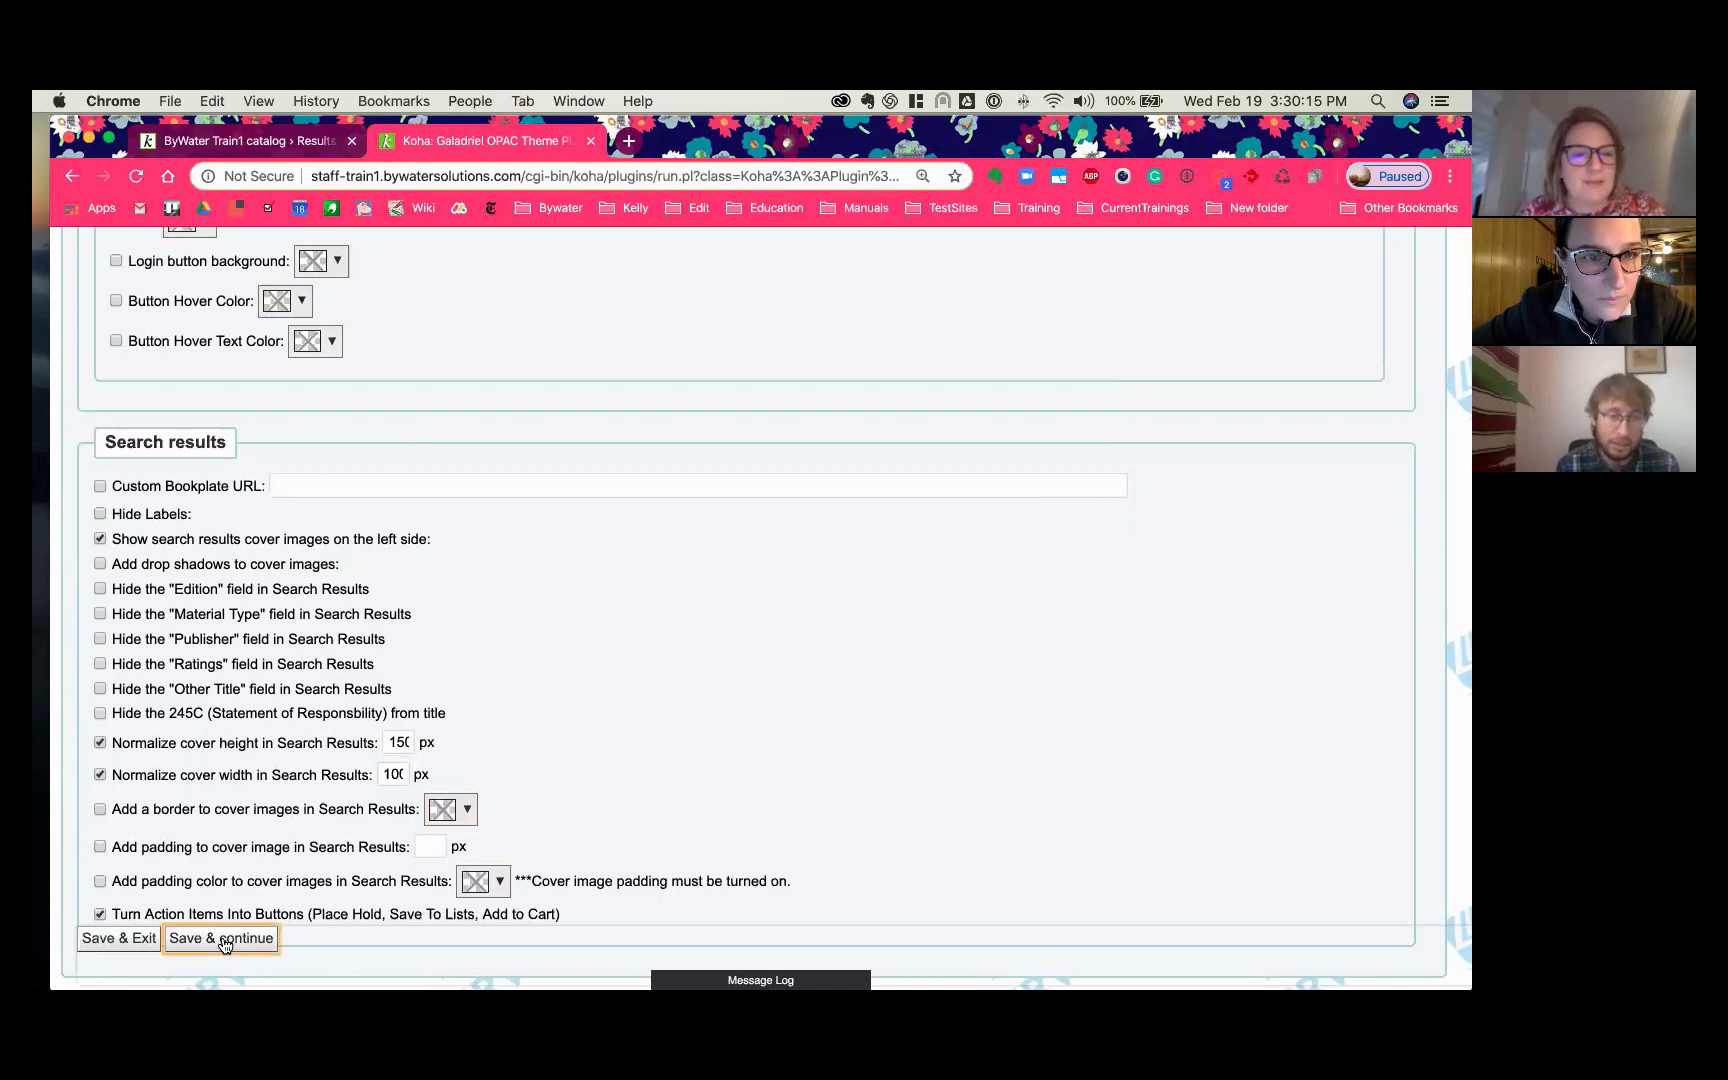
left_click(220, 938)
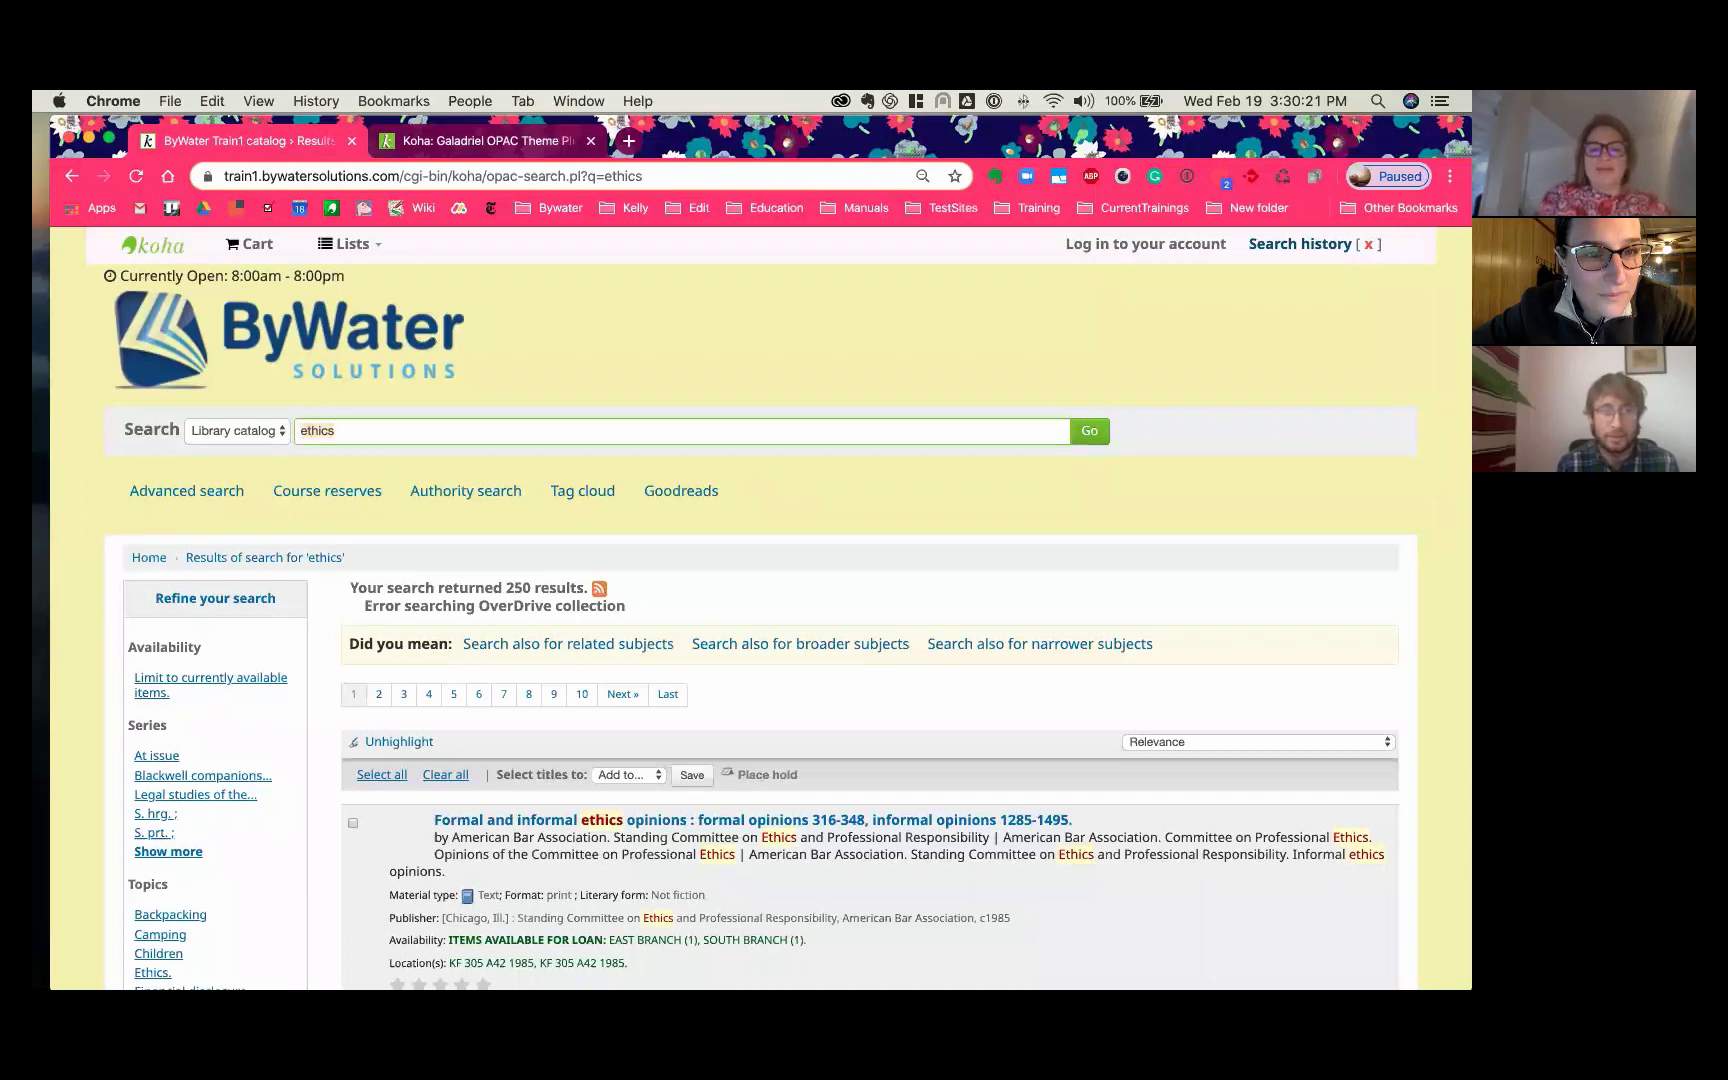
Step: Search the OPAC for 'dog' and browse the results showing action buttons and even covers
type("dog")
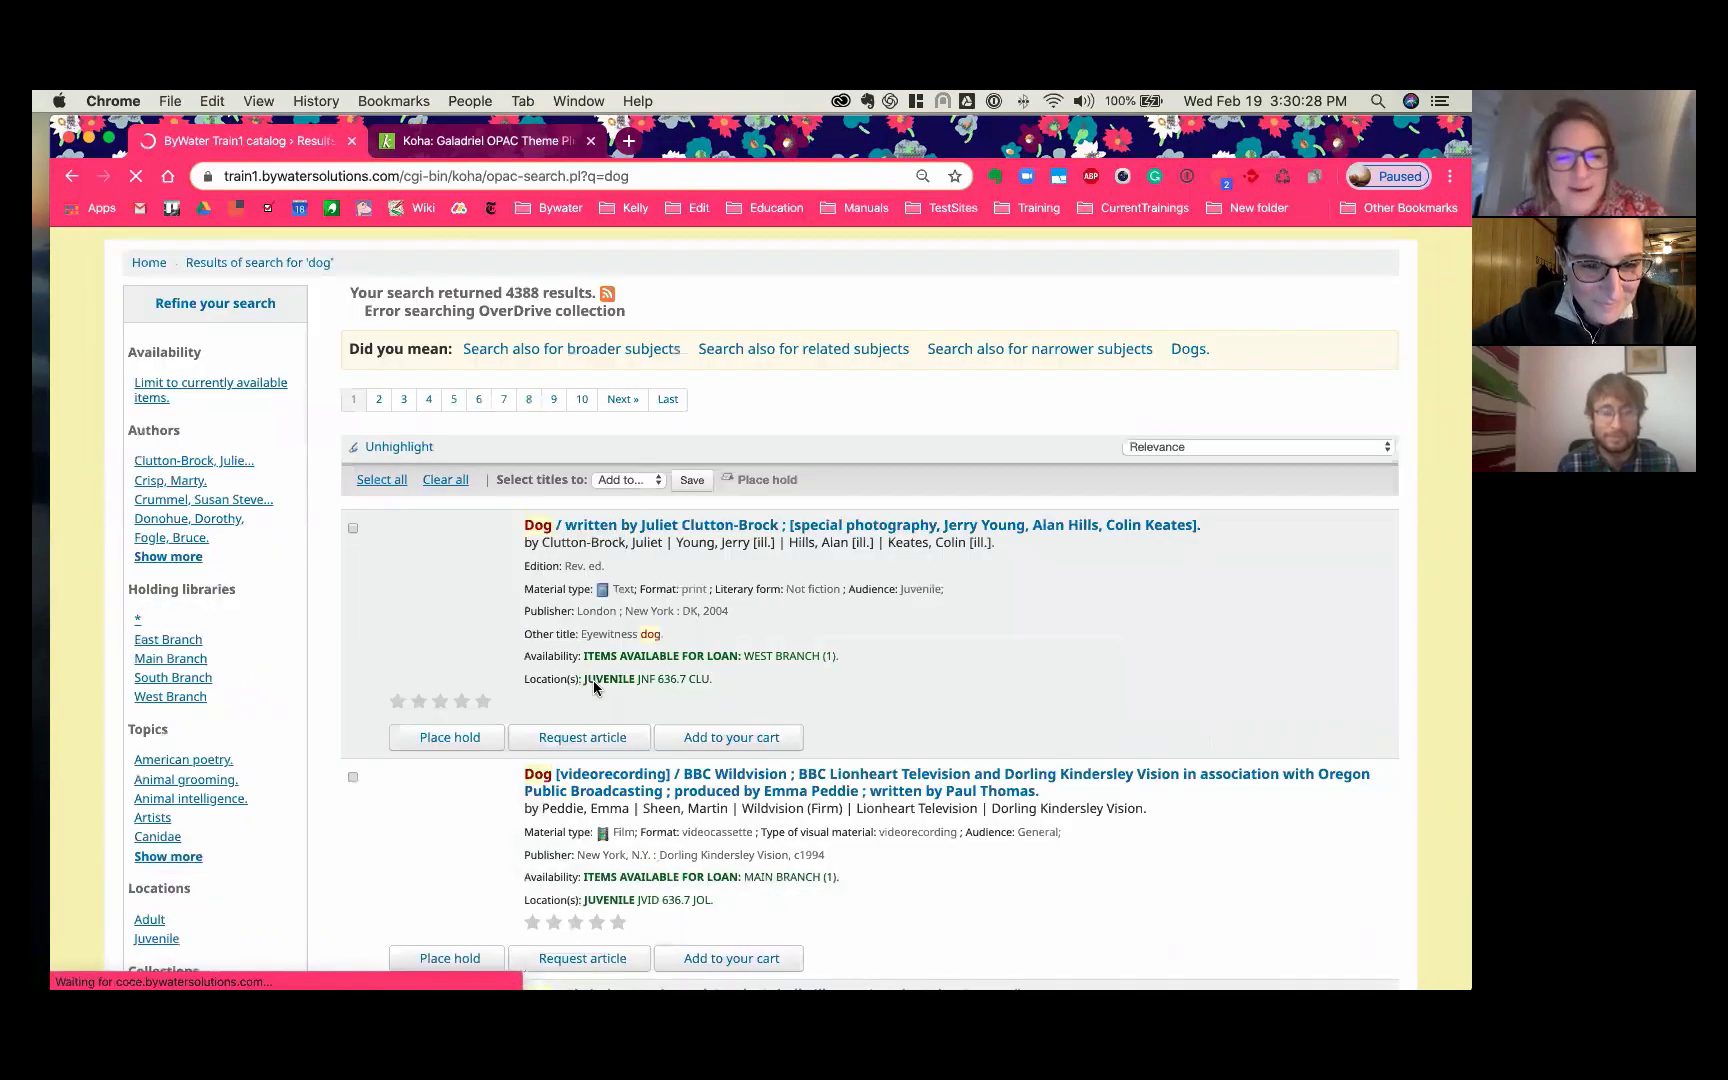
scroll("down", 3)
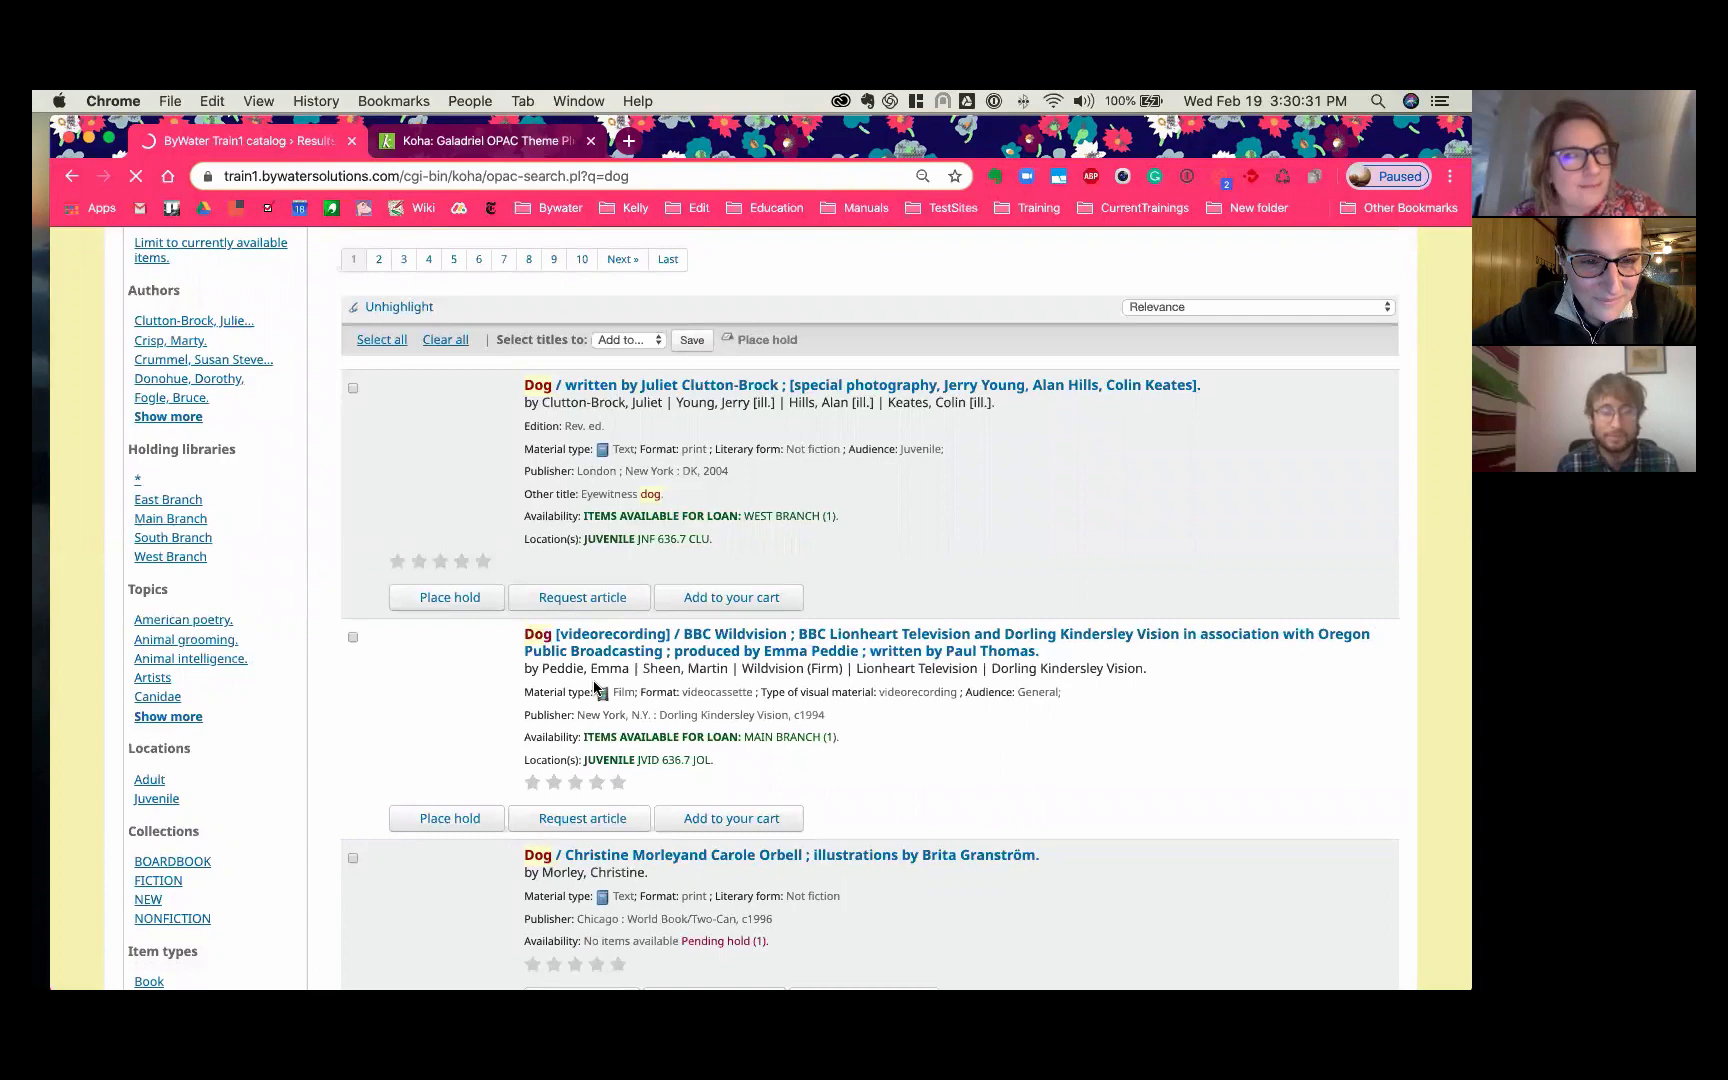
scroll("down", 3)
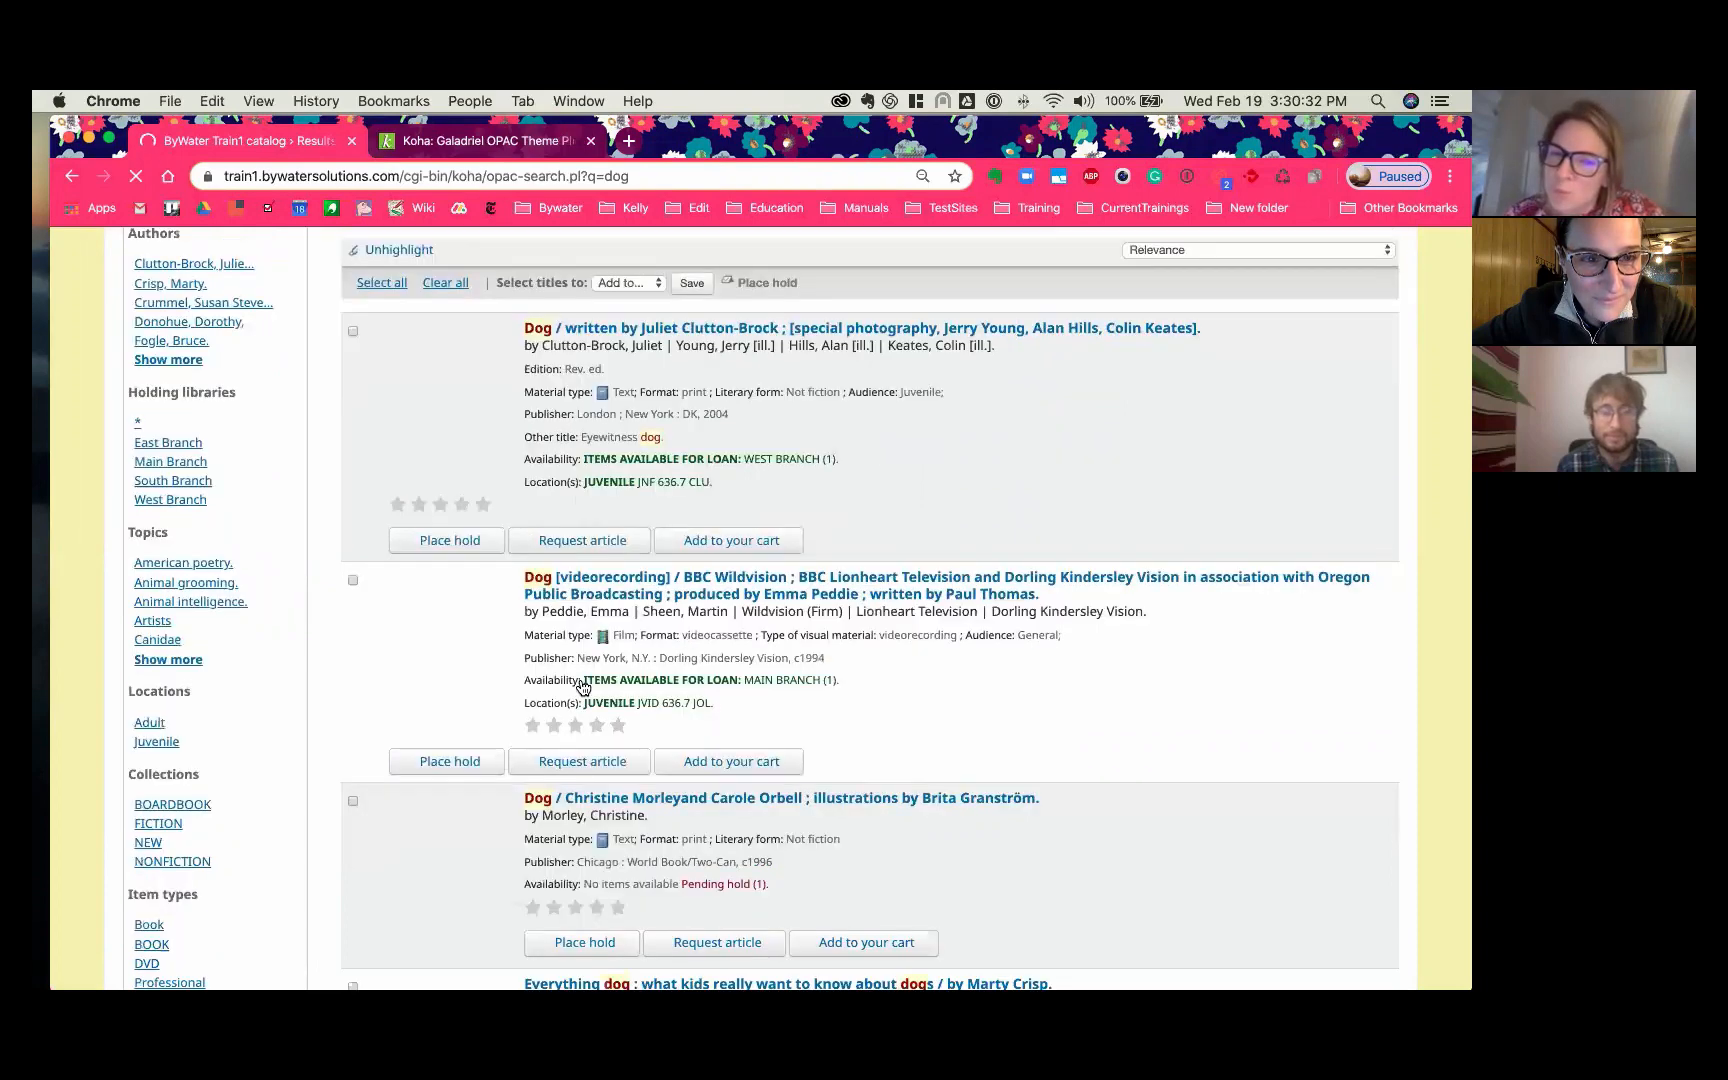
scroll("down", 3)
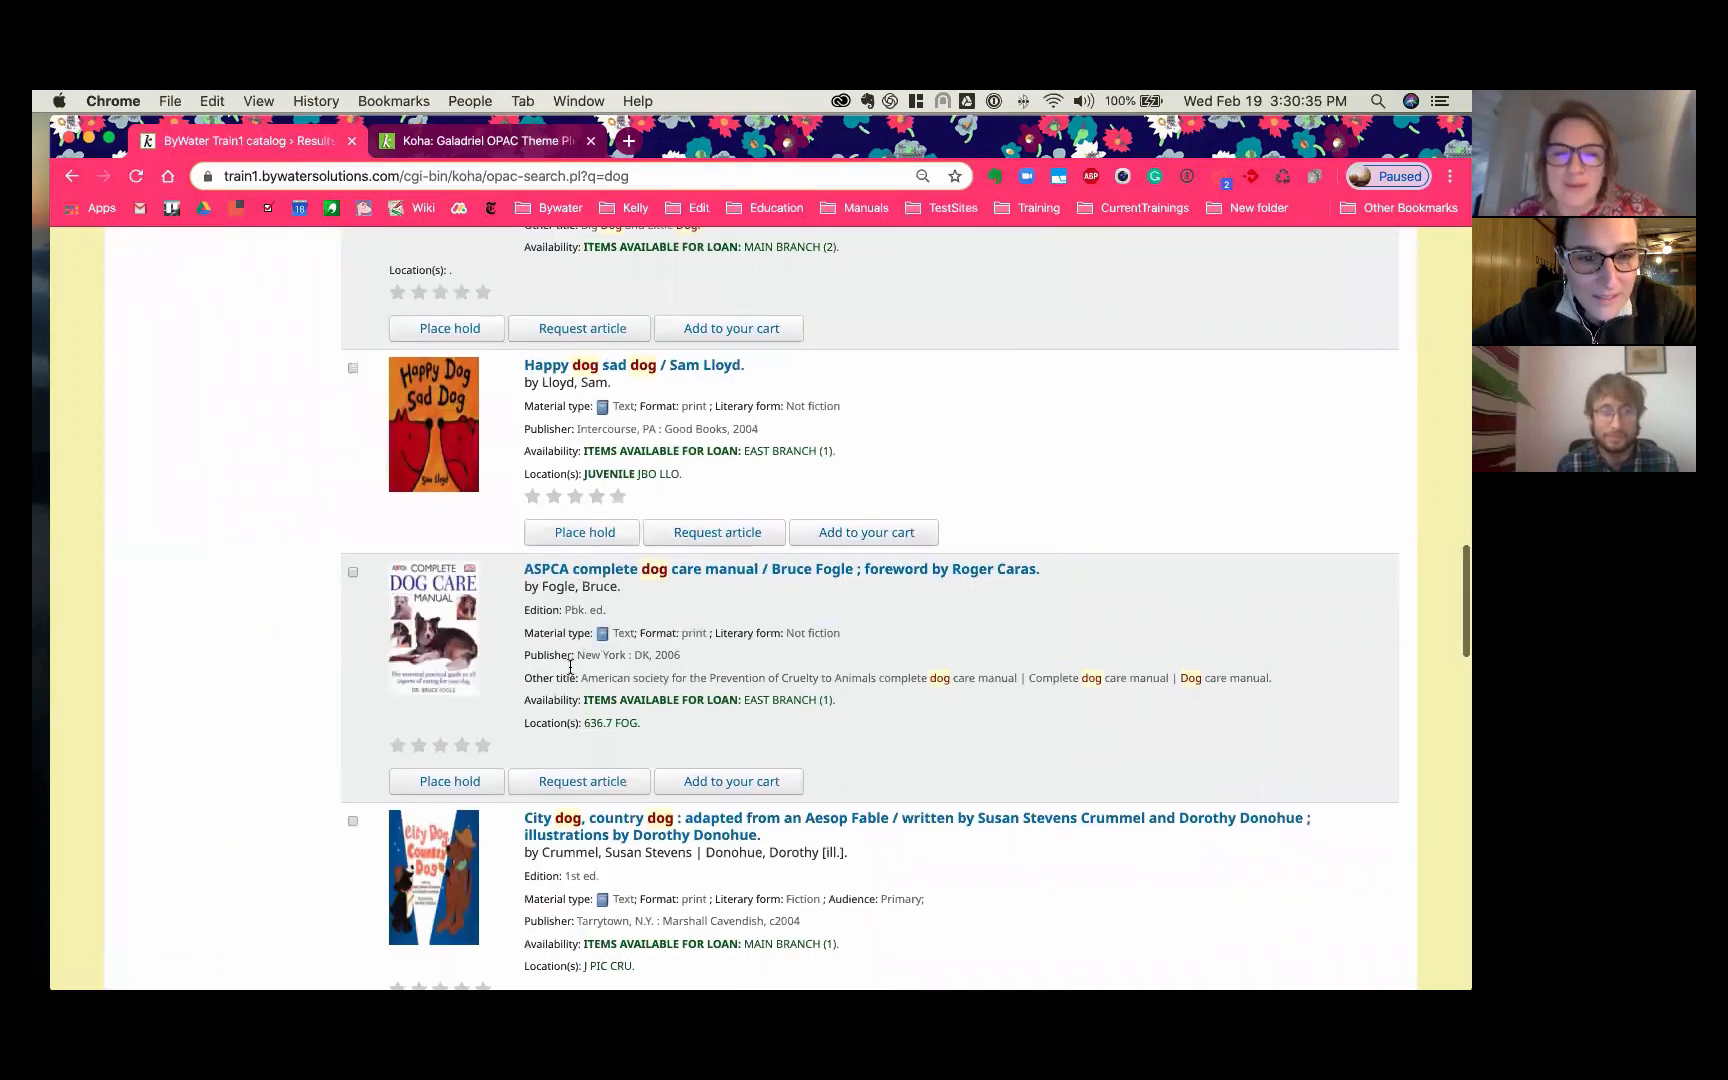
scroll("down", 3)
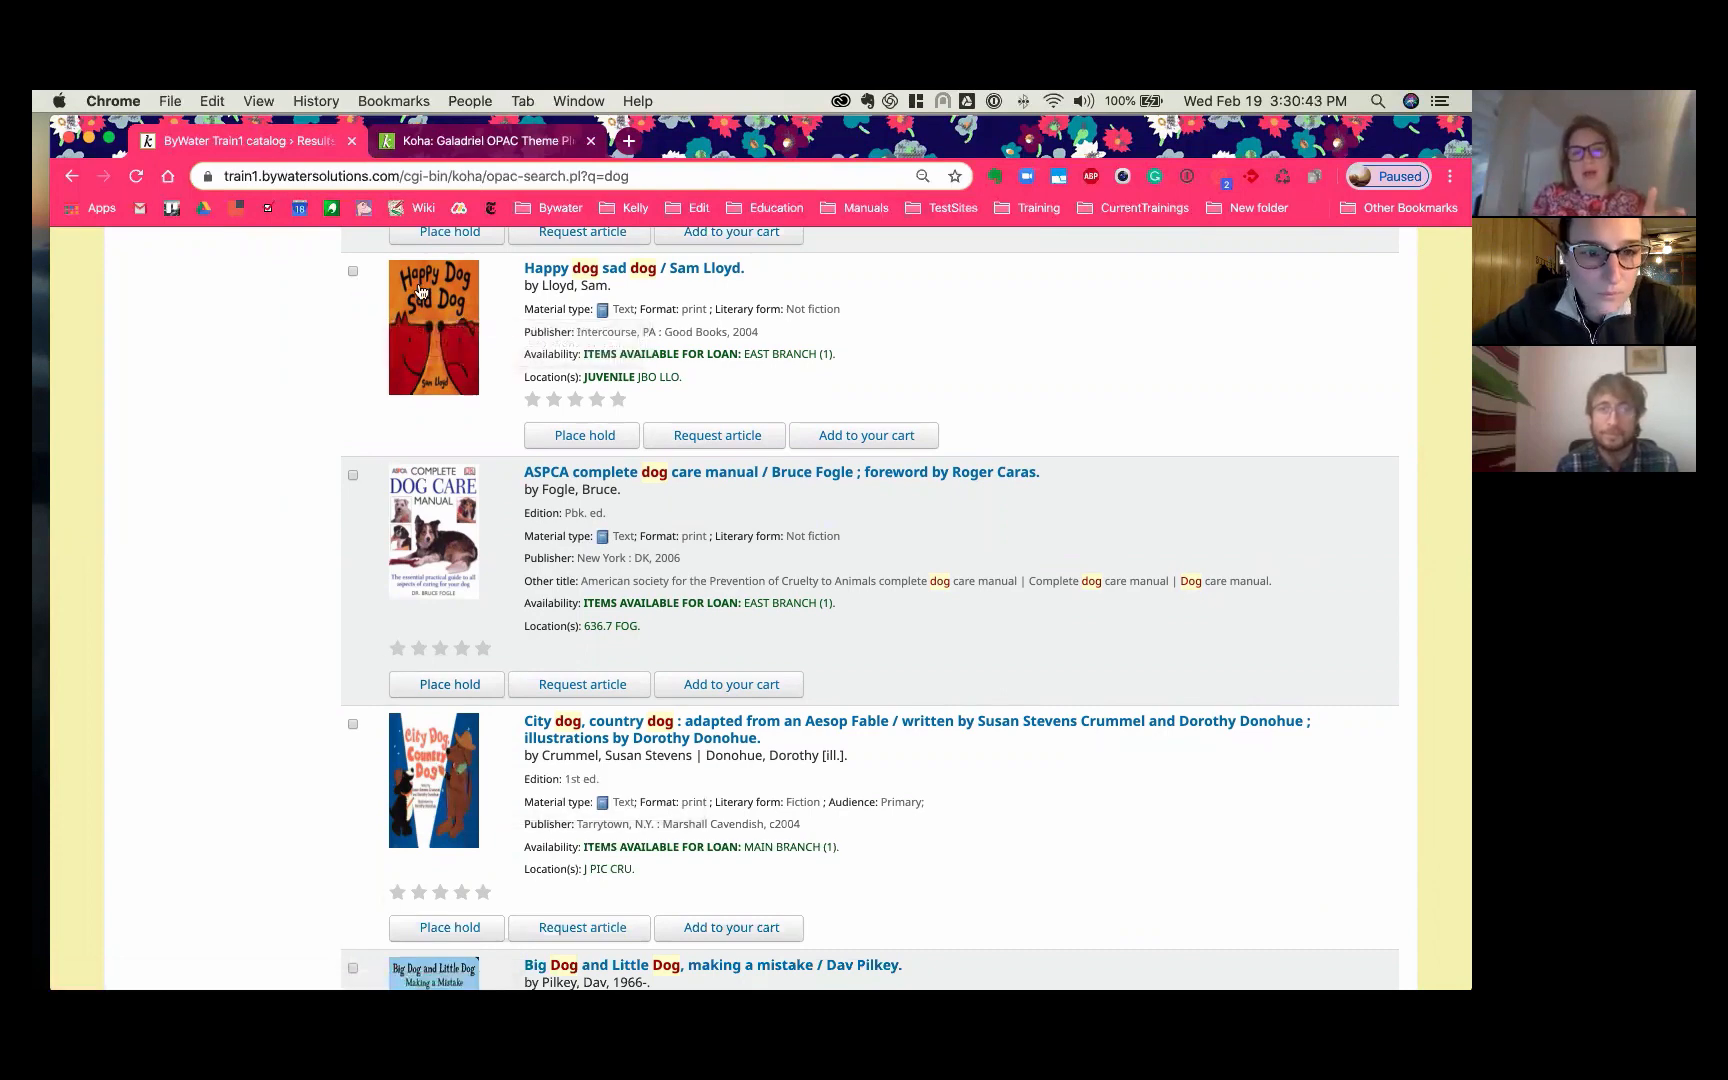
scroll("down", 3)
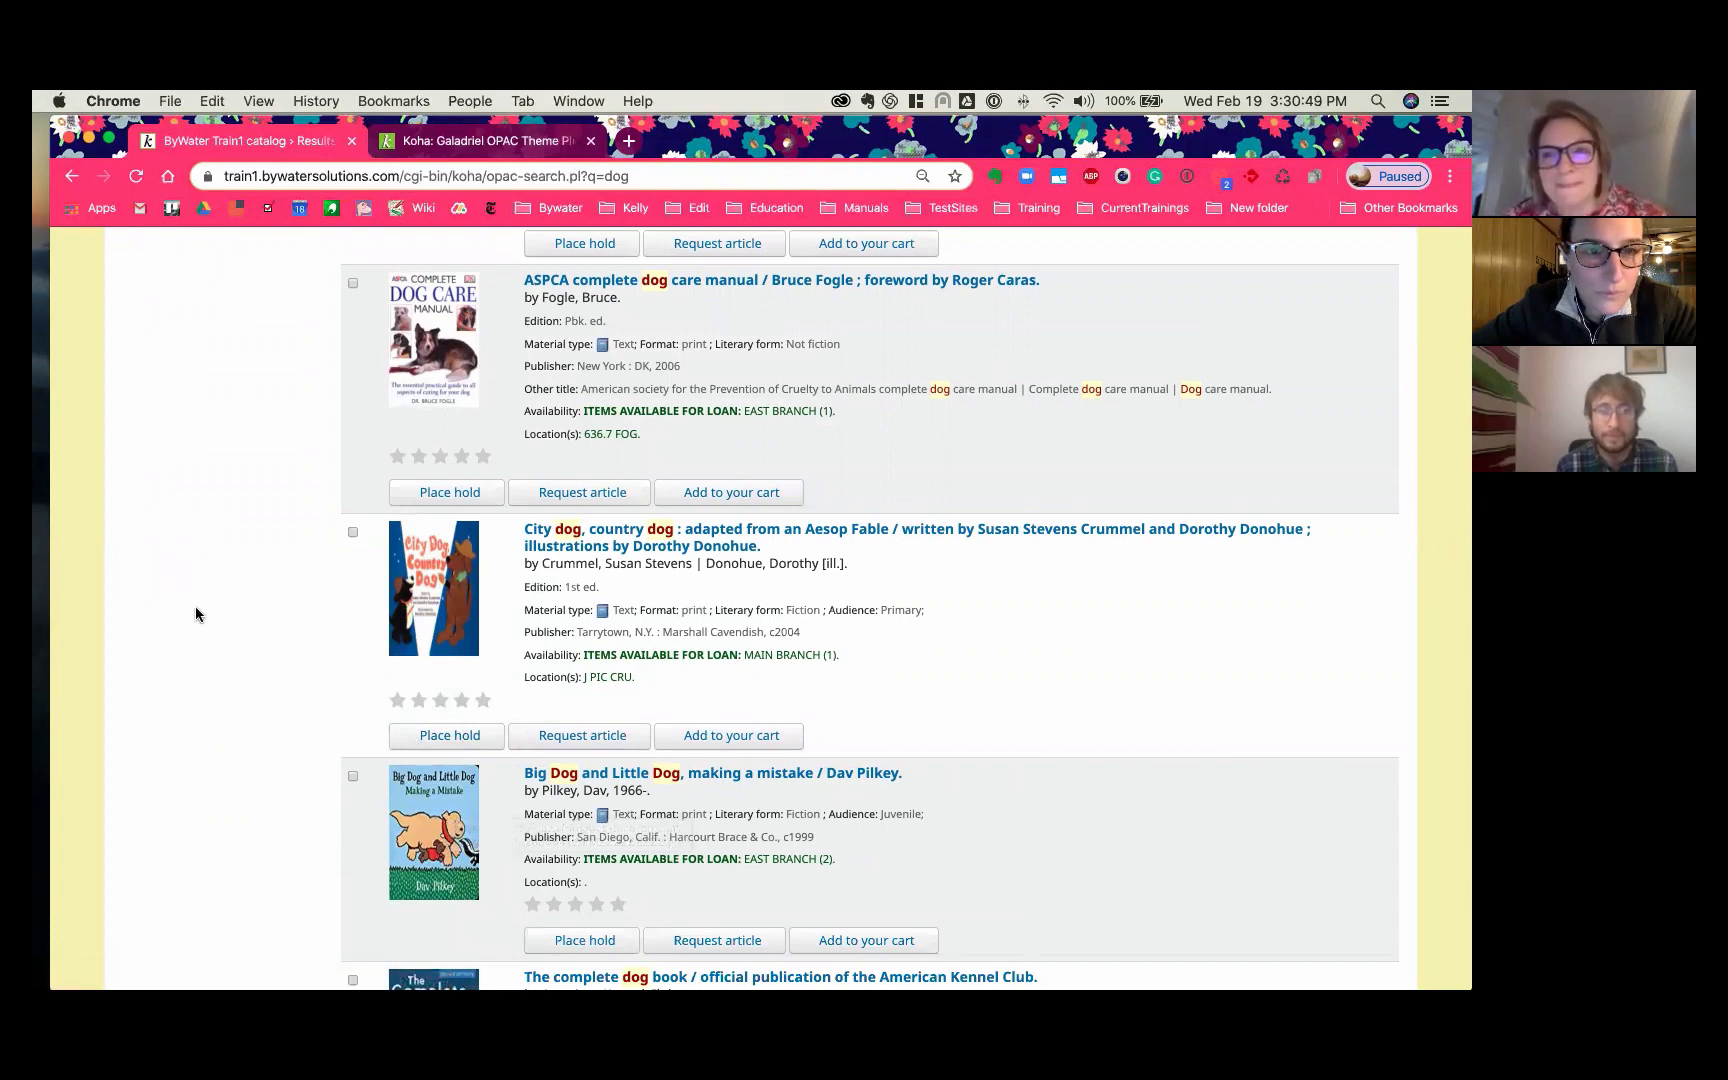
left_click(220, 938)
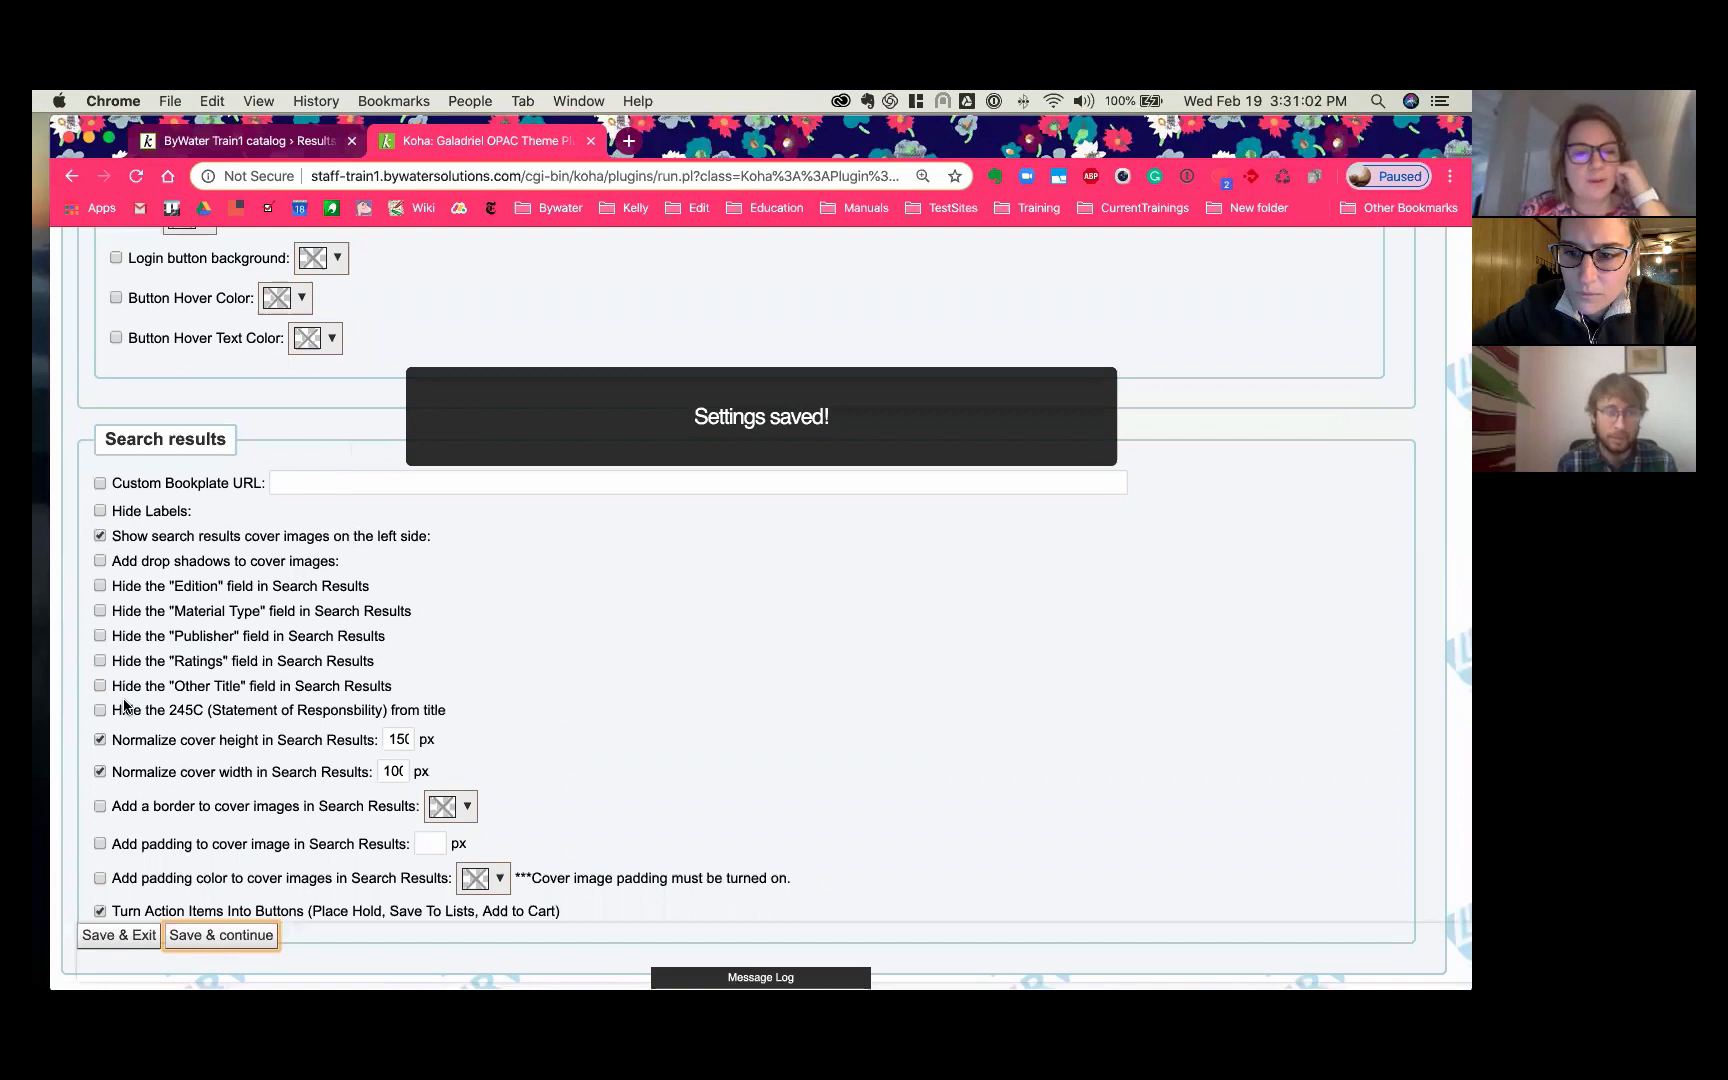
Step: Hide the Edition, Material Type, Publisher and Other Title result fields, save, and return to dog results
double_click(216, 663)
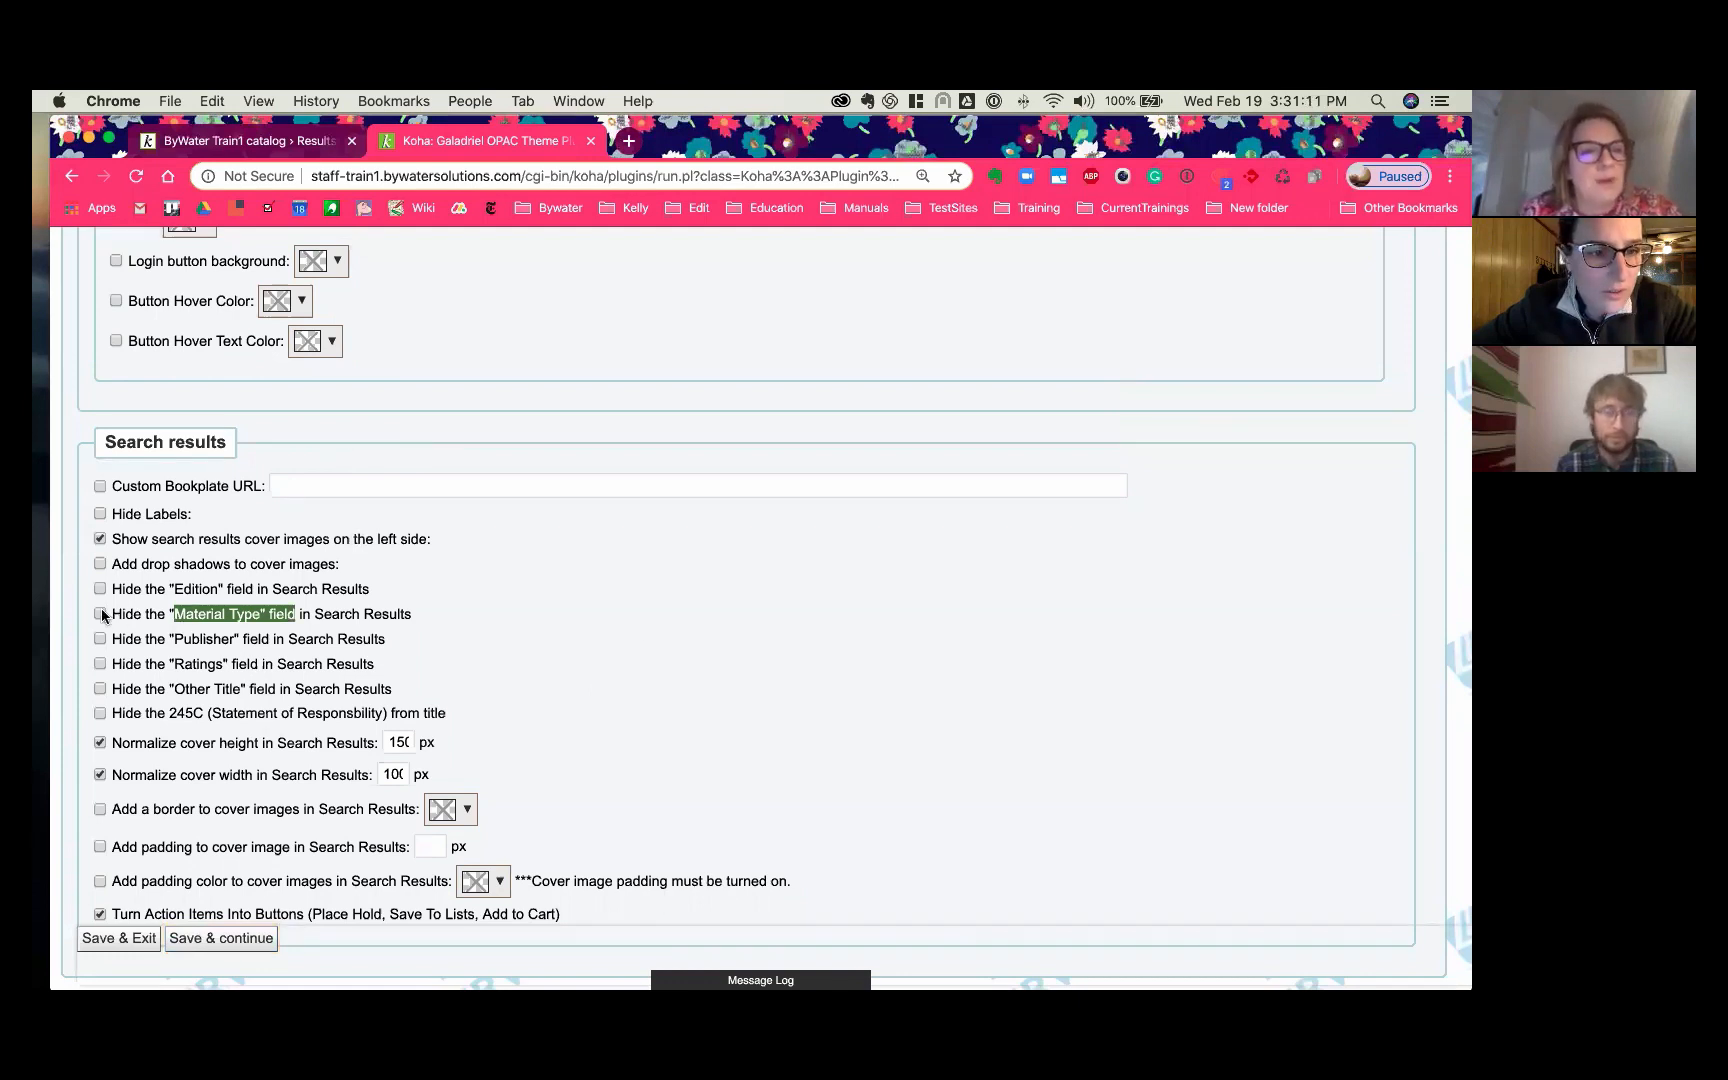
left_click(99, 614)
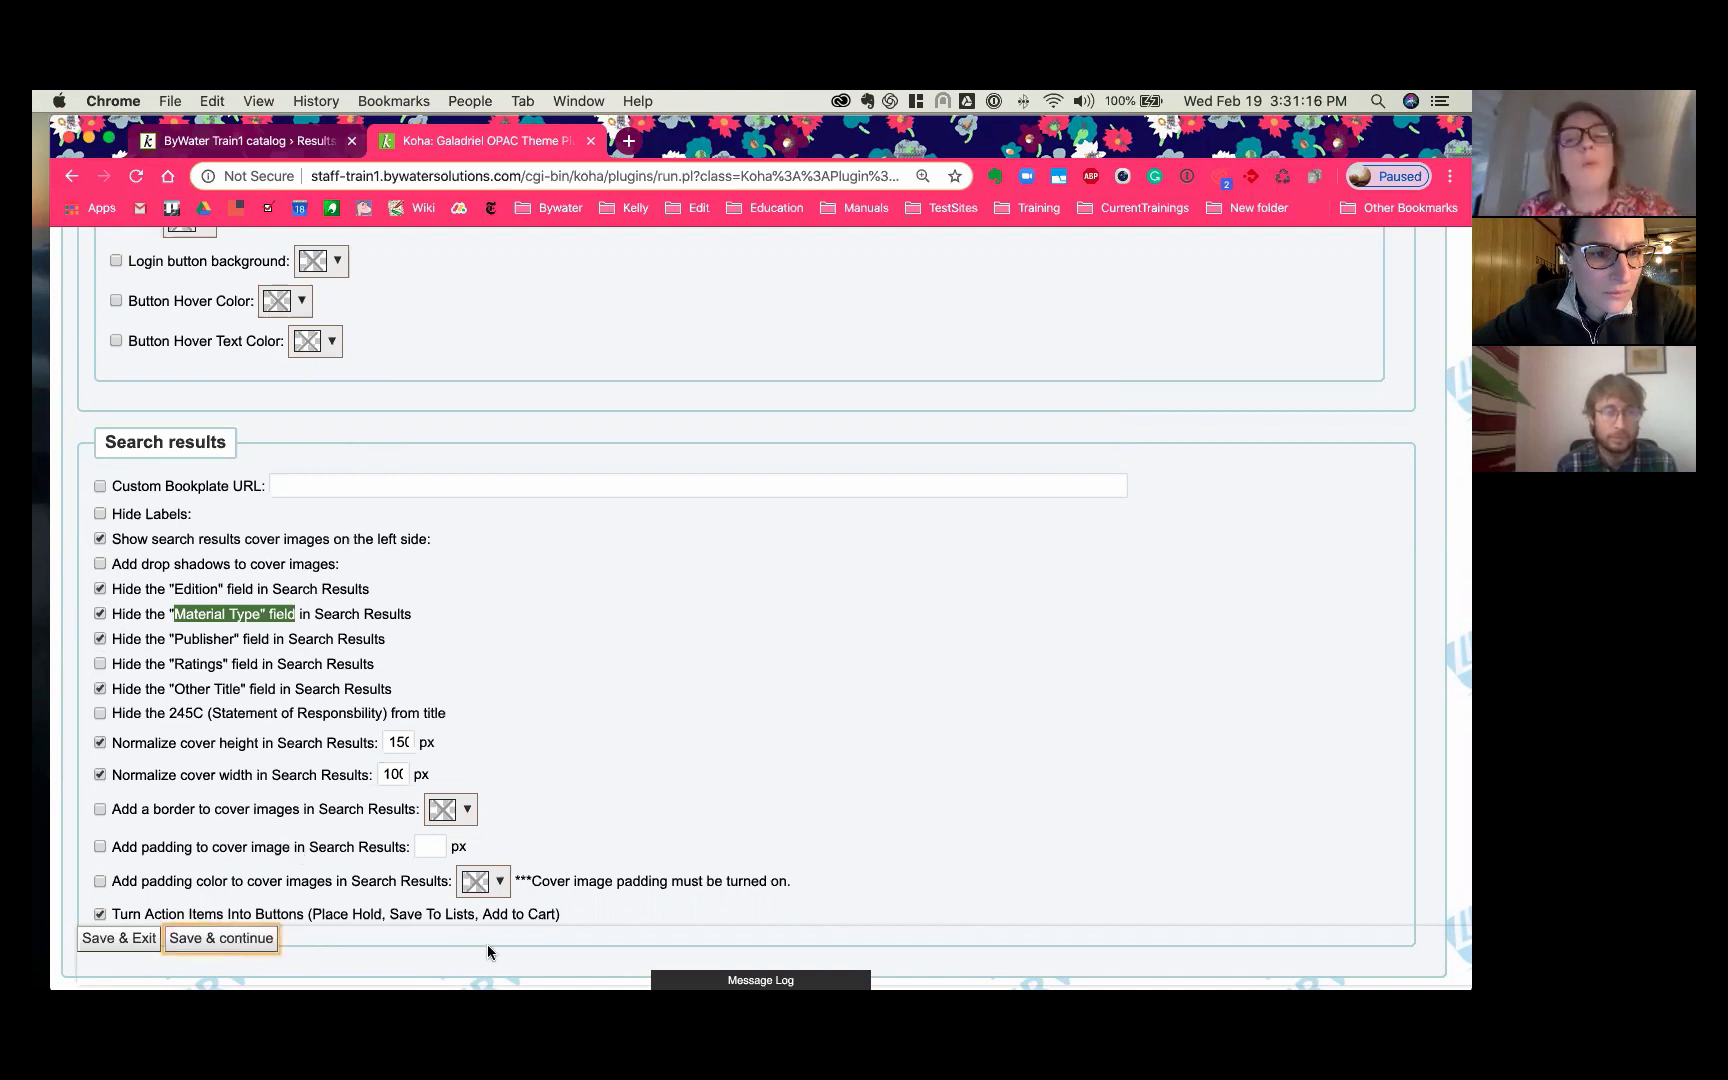
left_click(219, 938)
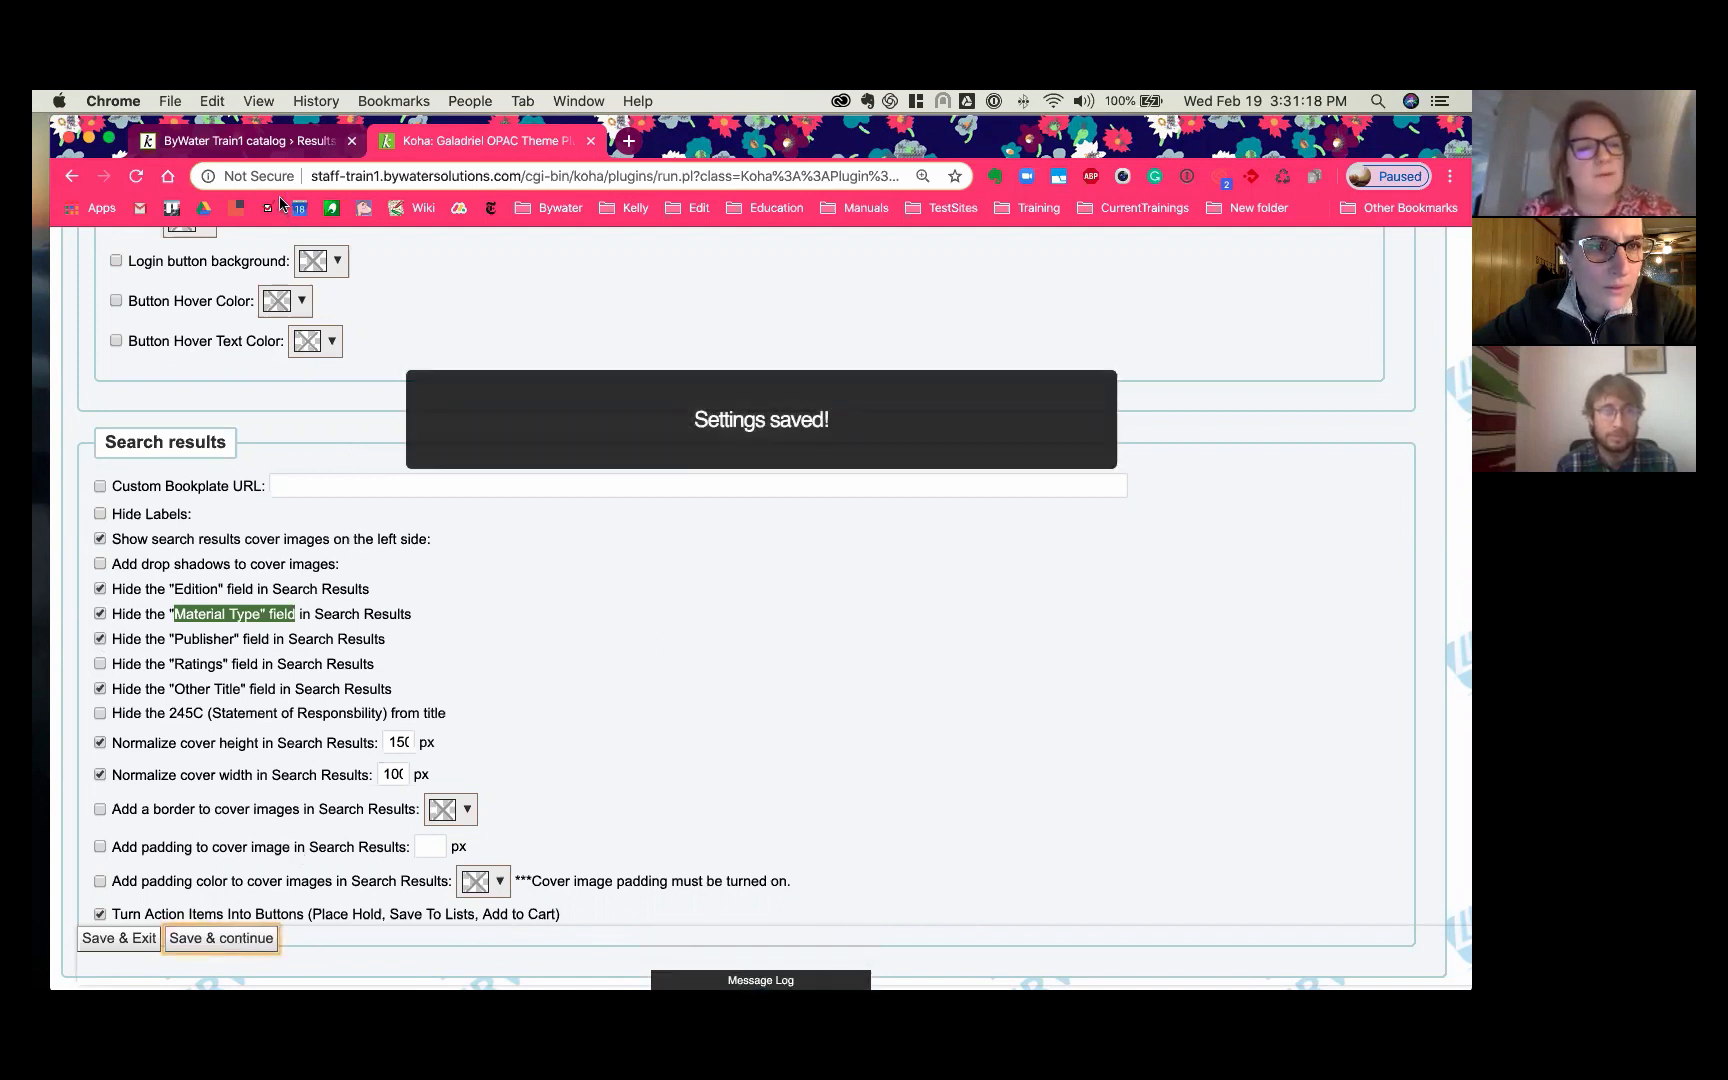
left_click(231, 141)
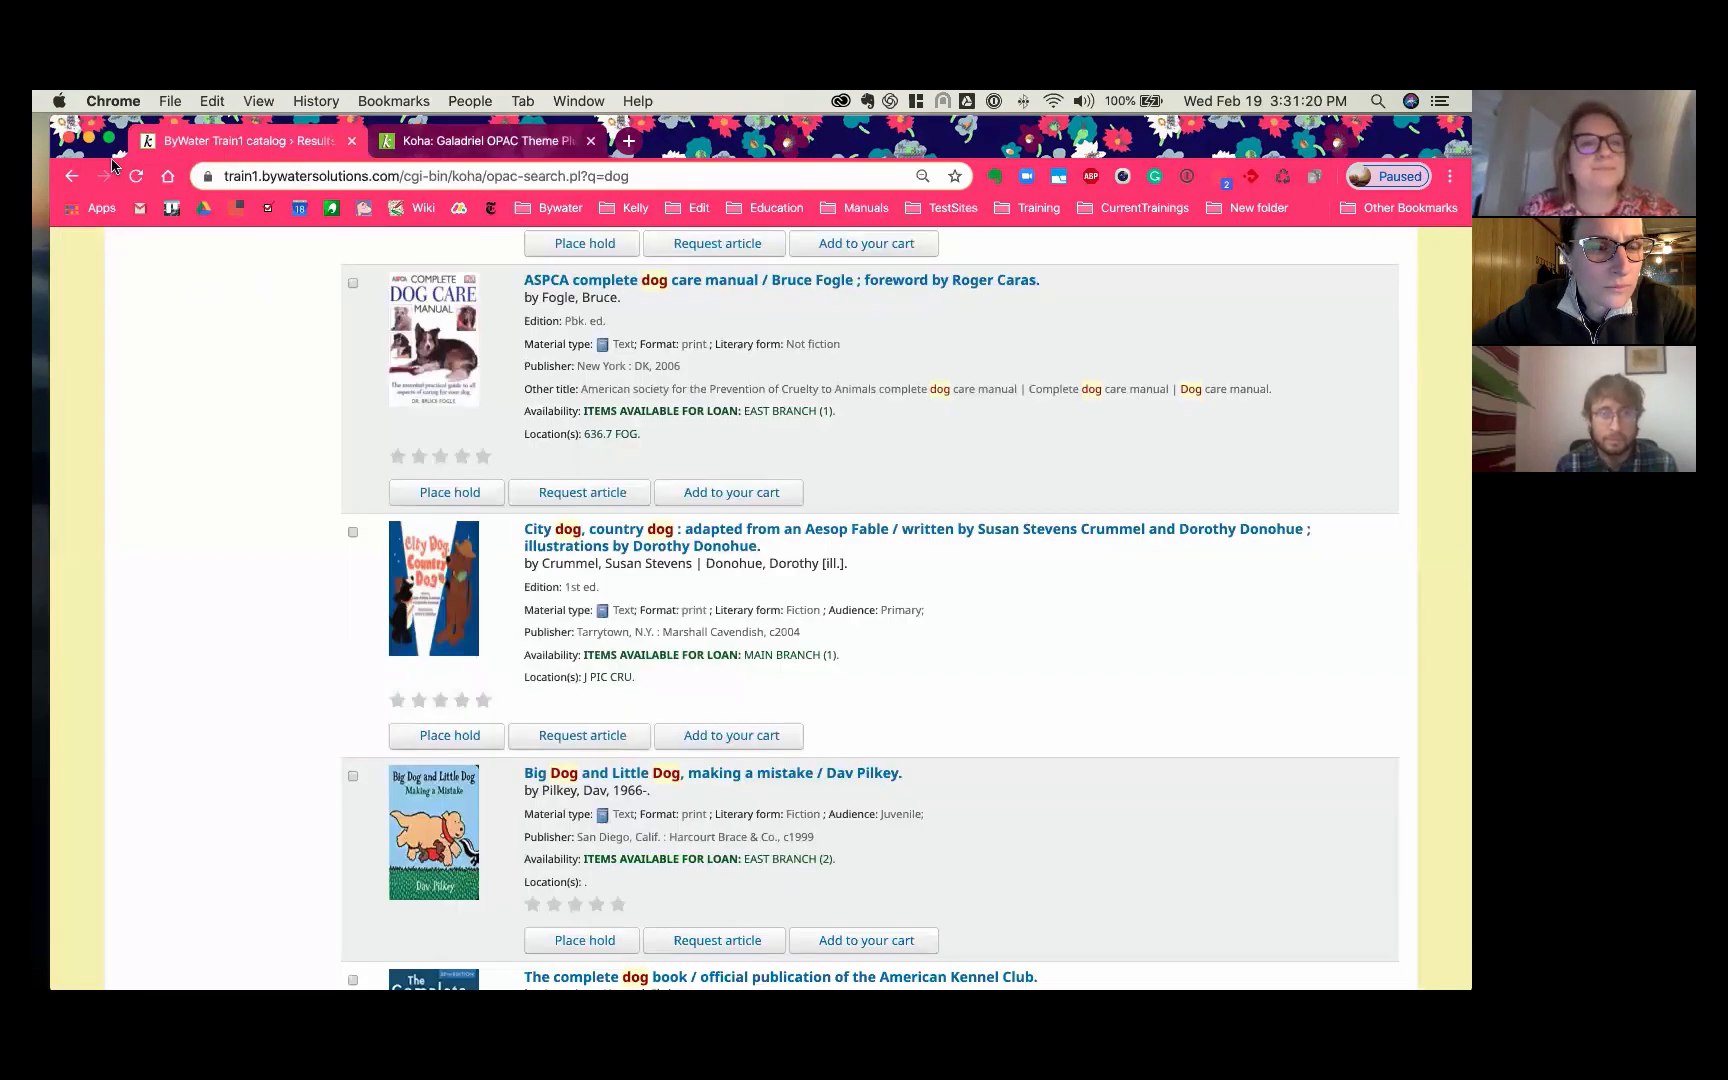
Step: Reload the dog results to confirm the hidden fields and open the ASPCA dog care manual record
left_click(136, 176)
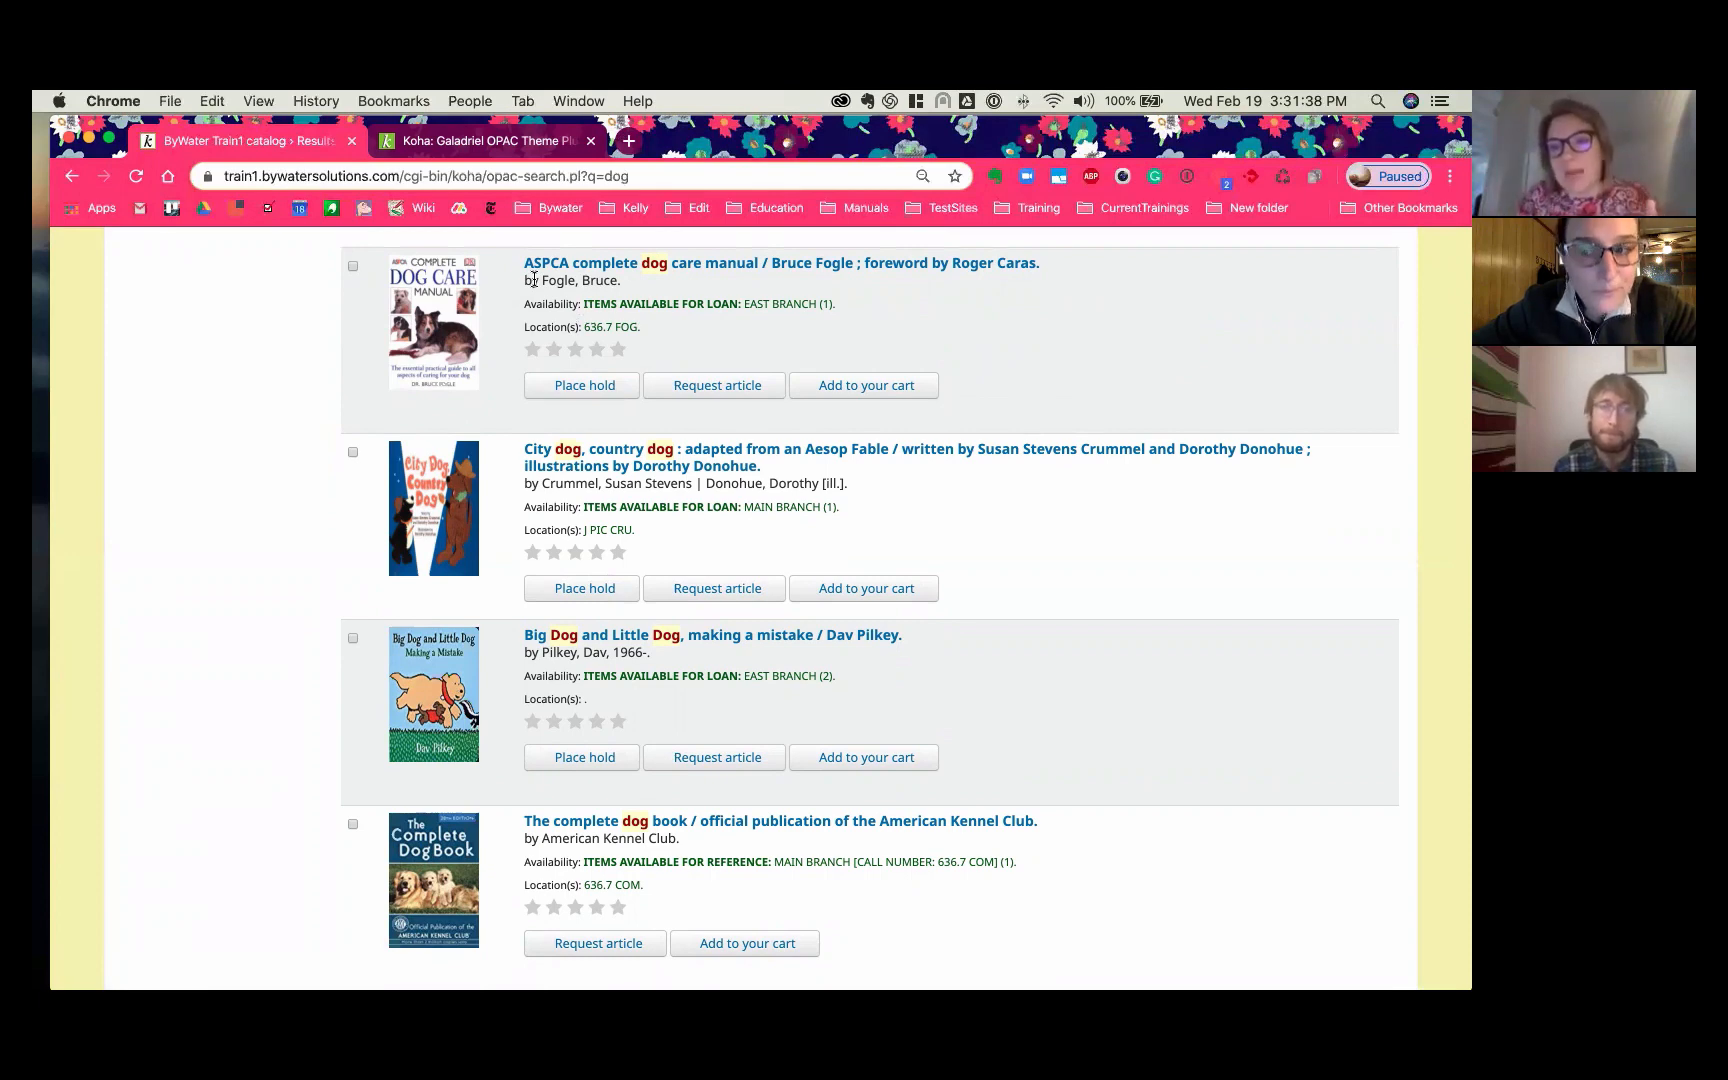
mouse_move(503, 309)
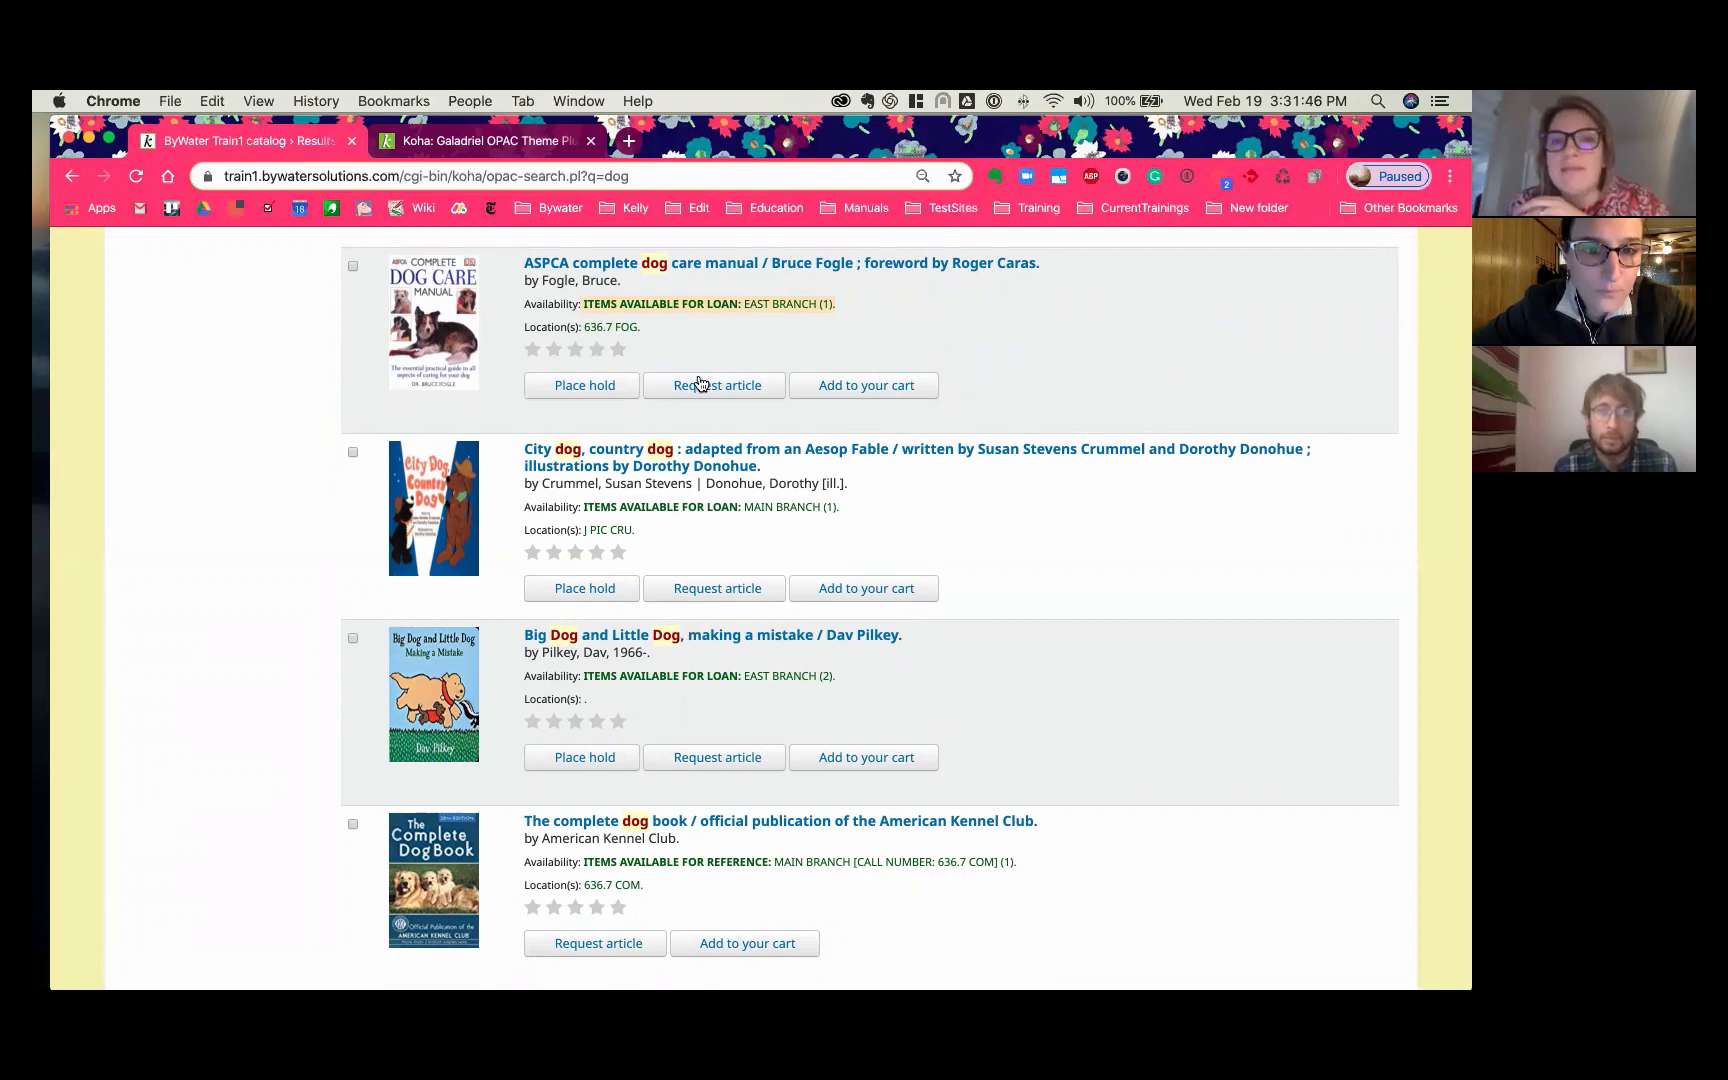
mouse_move(952, 387)
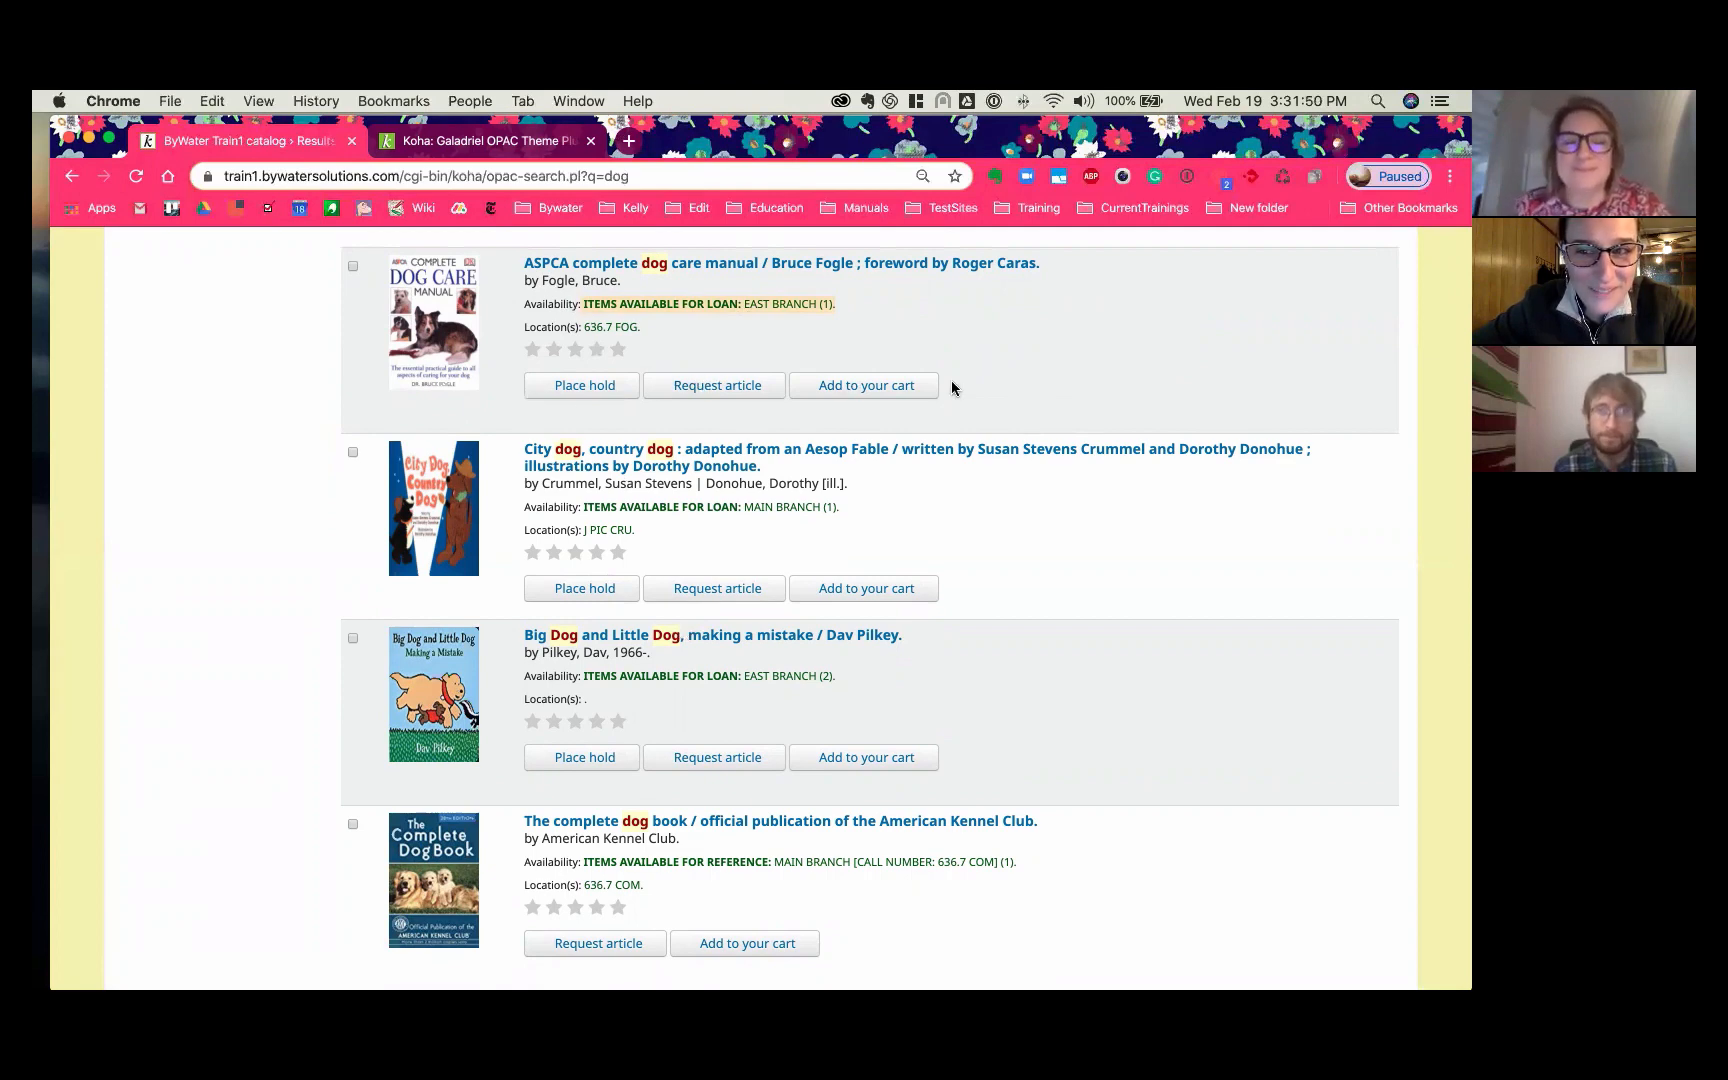
left_click(781, 262)
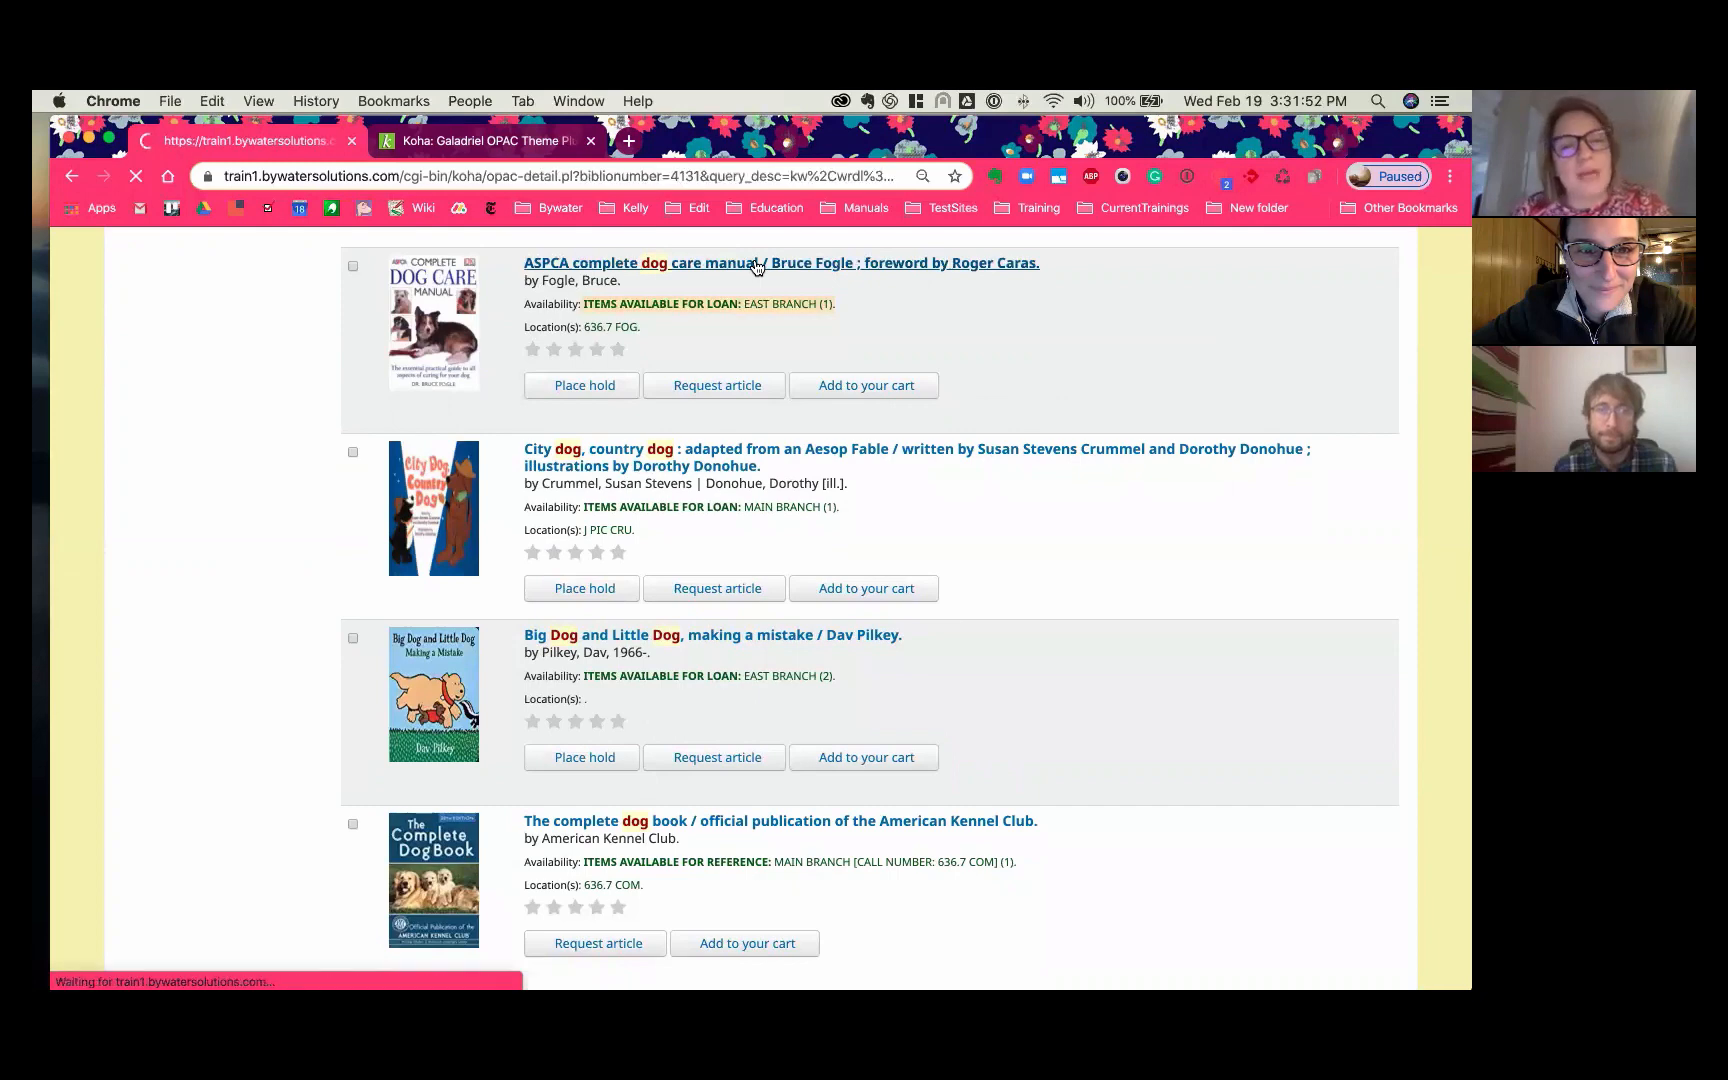
left_click(780, 262)
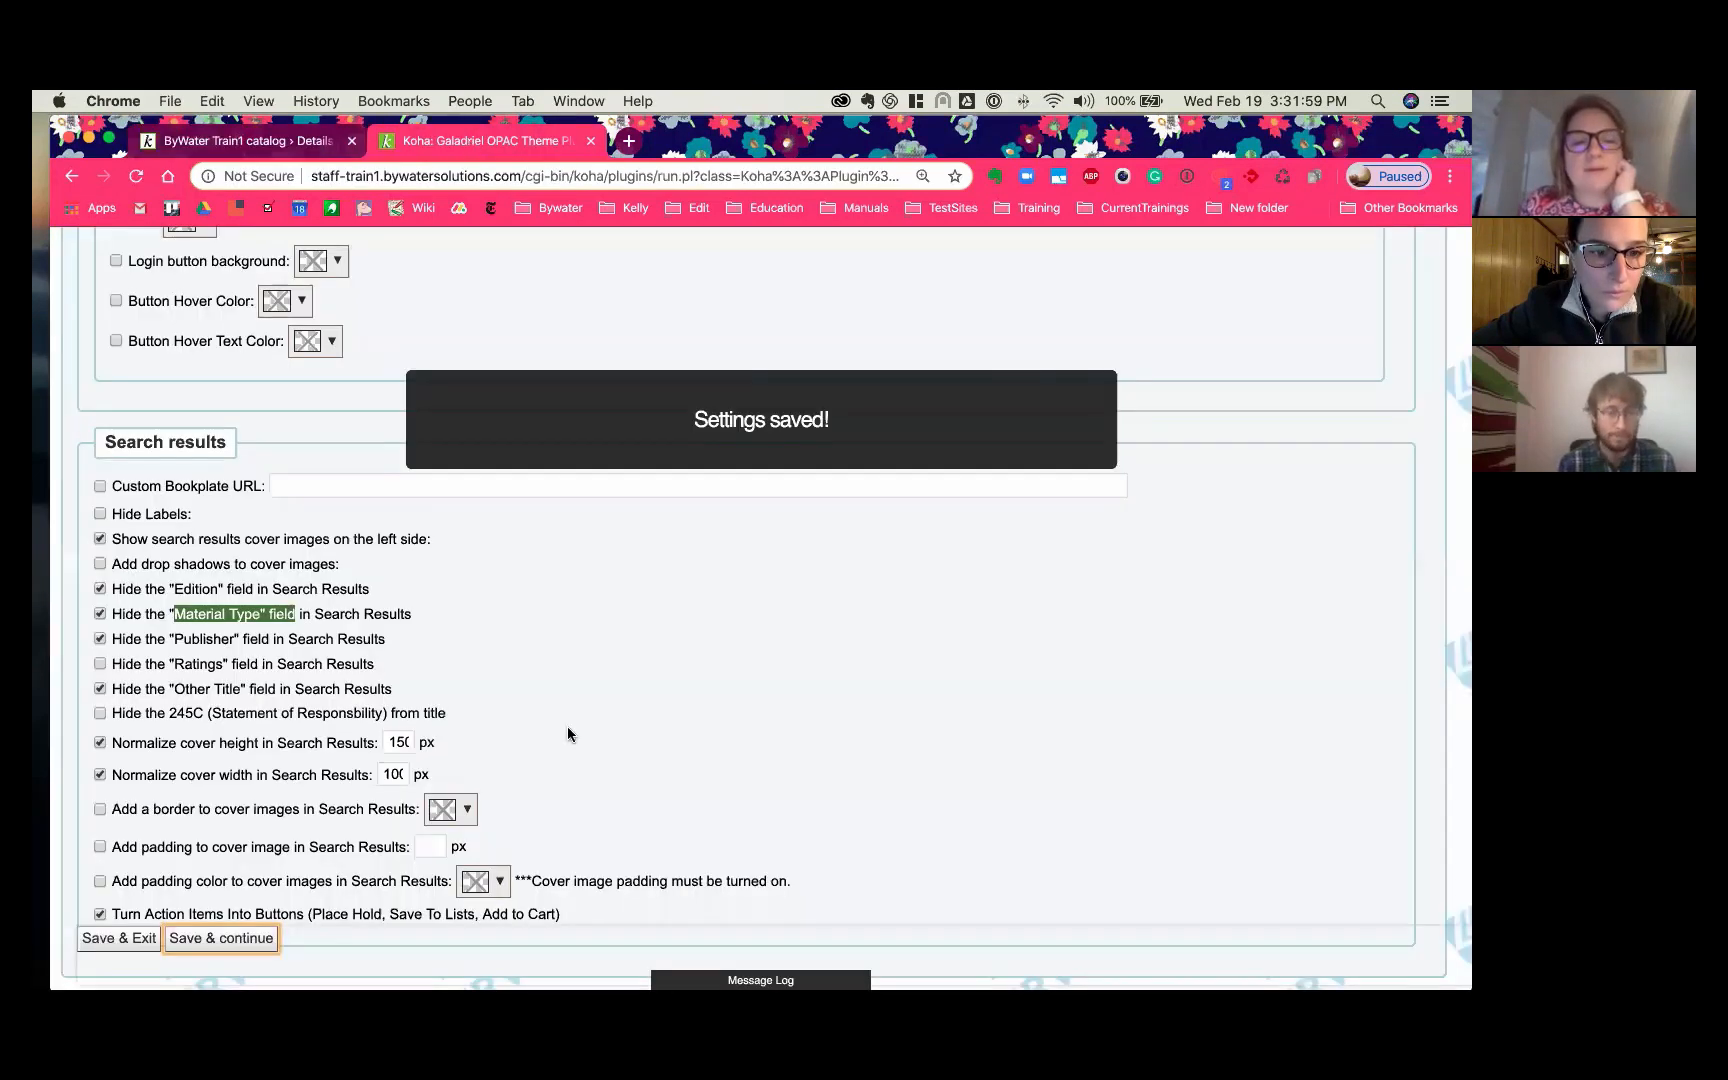
mouse_move(564, 727)
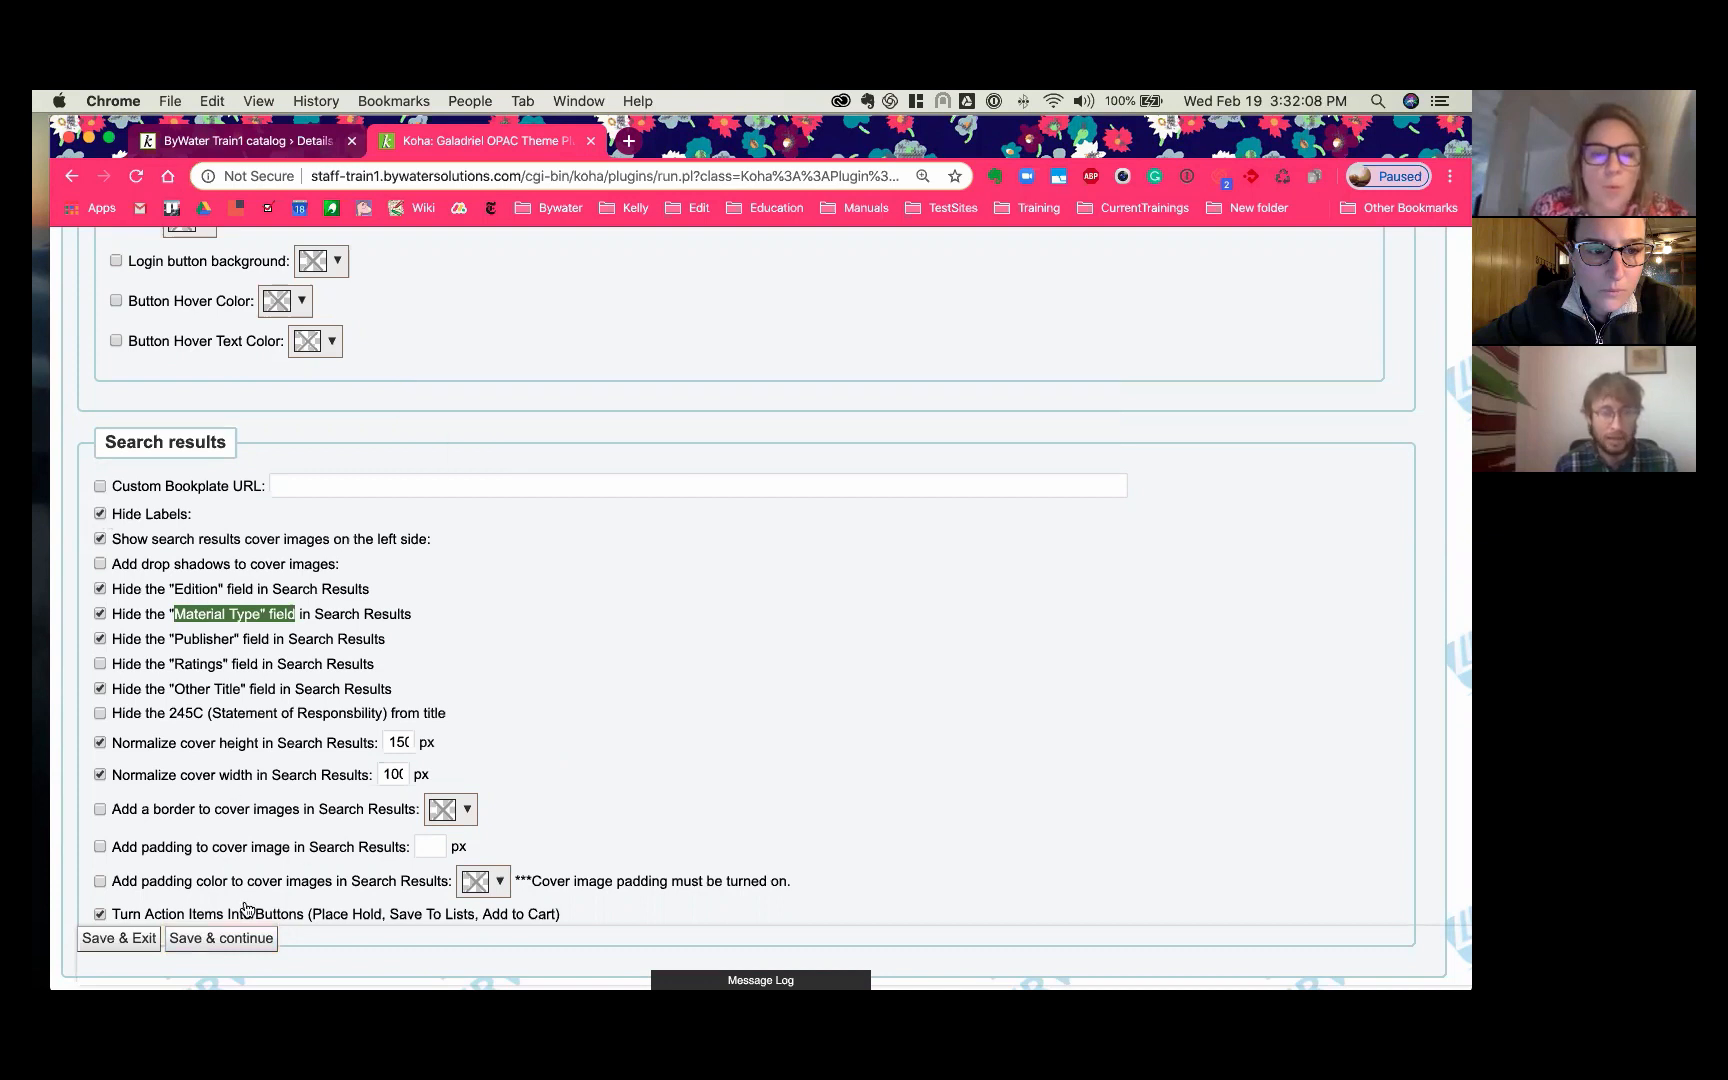
Step: Save the Hide Labels option so result availability and location appear without labels
left_click(219, 938)
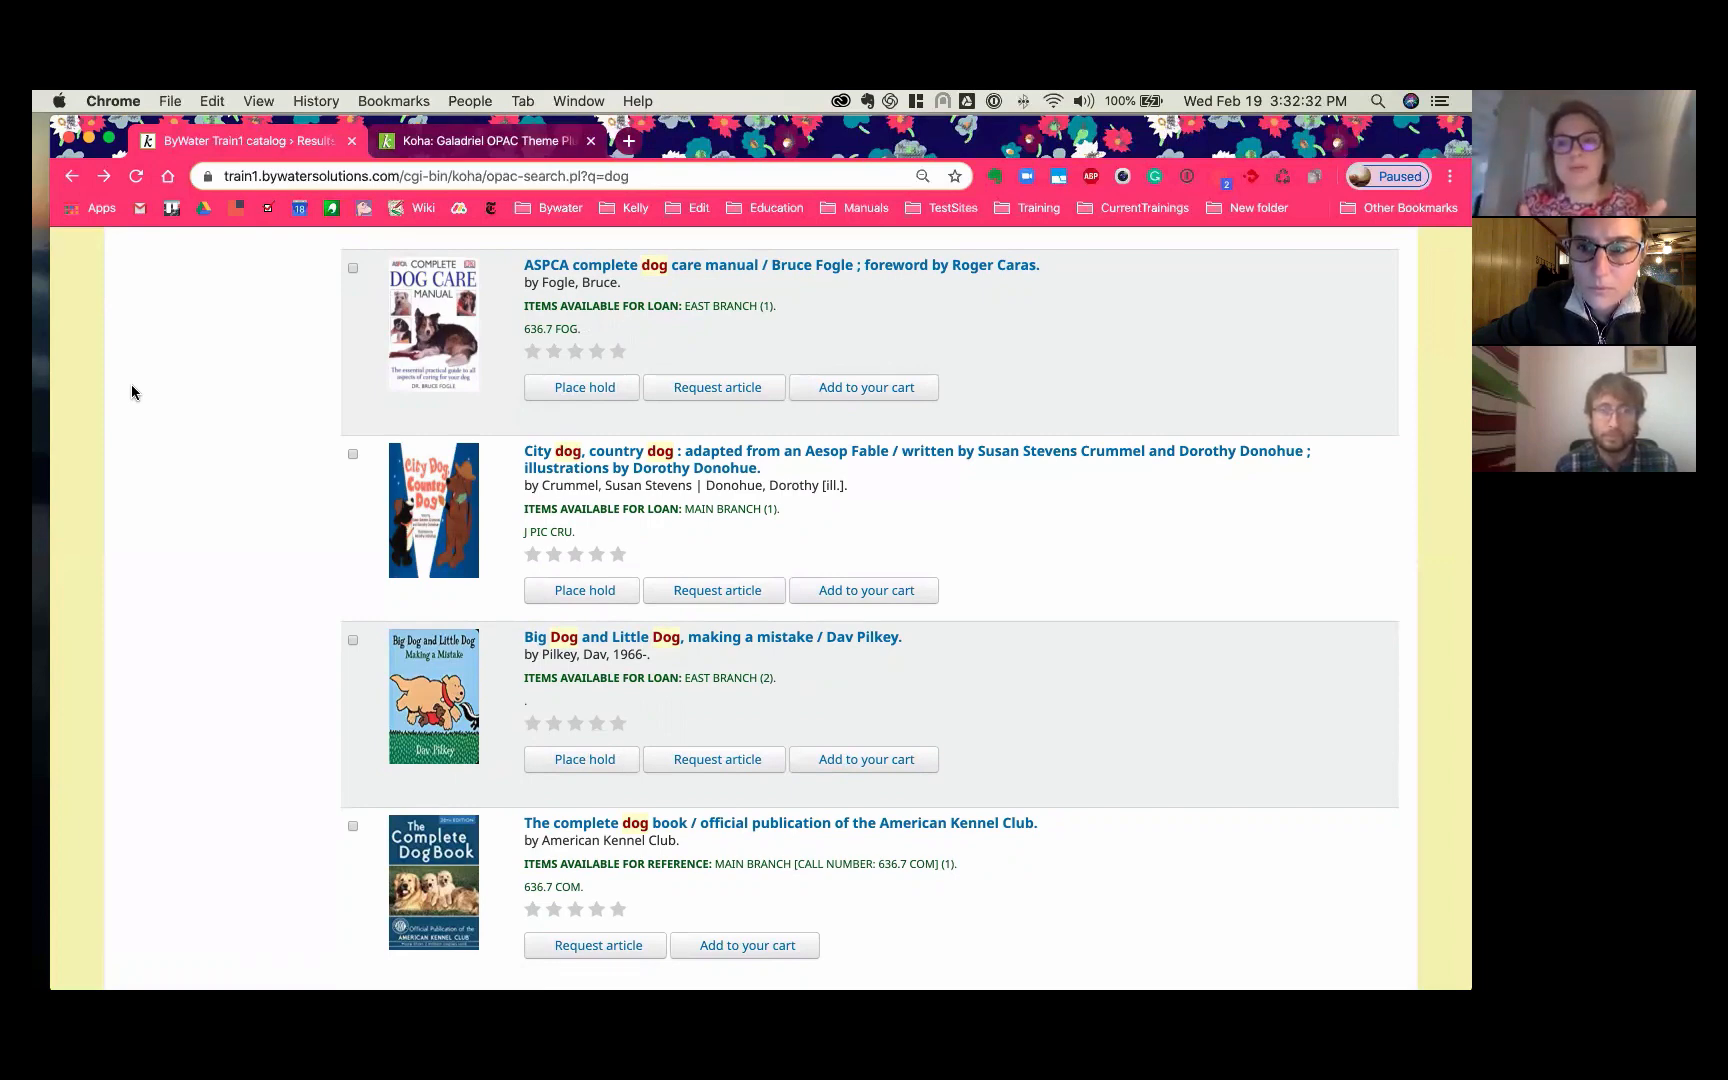
mouse_move(173, 408)
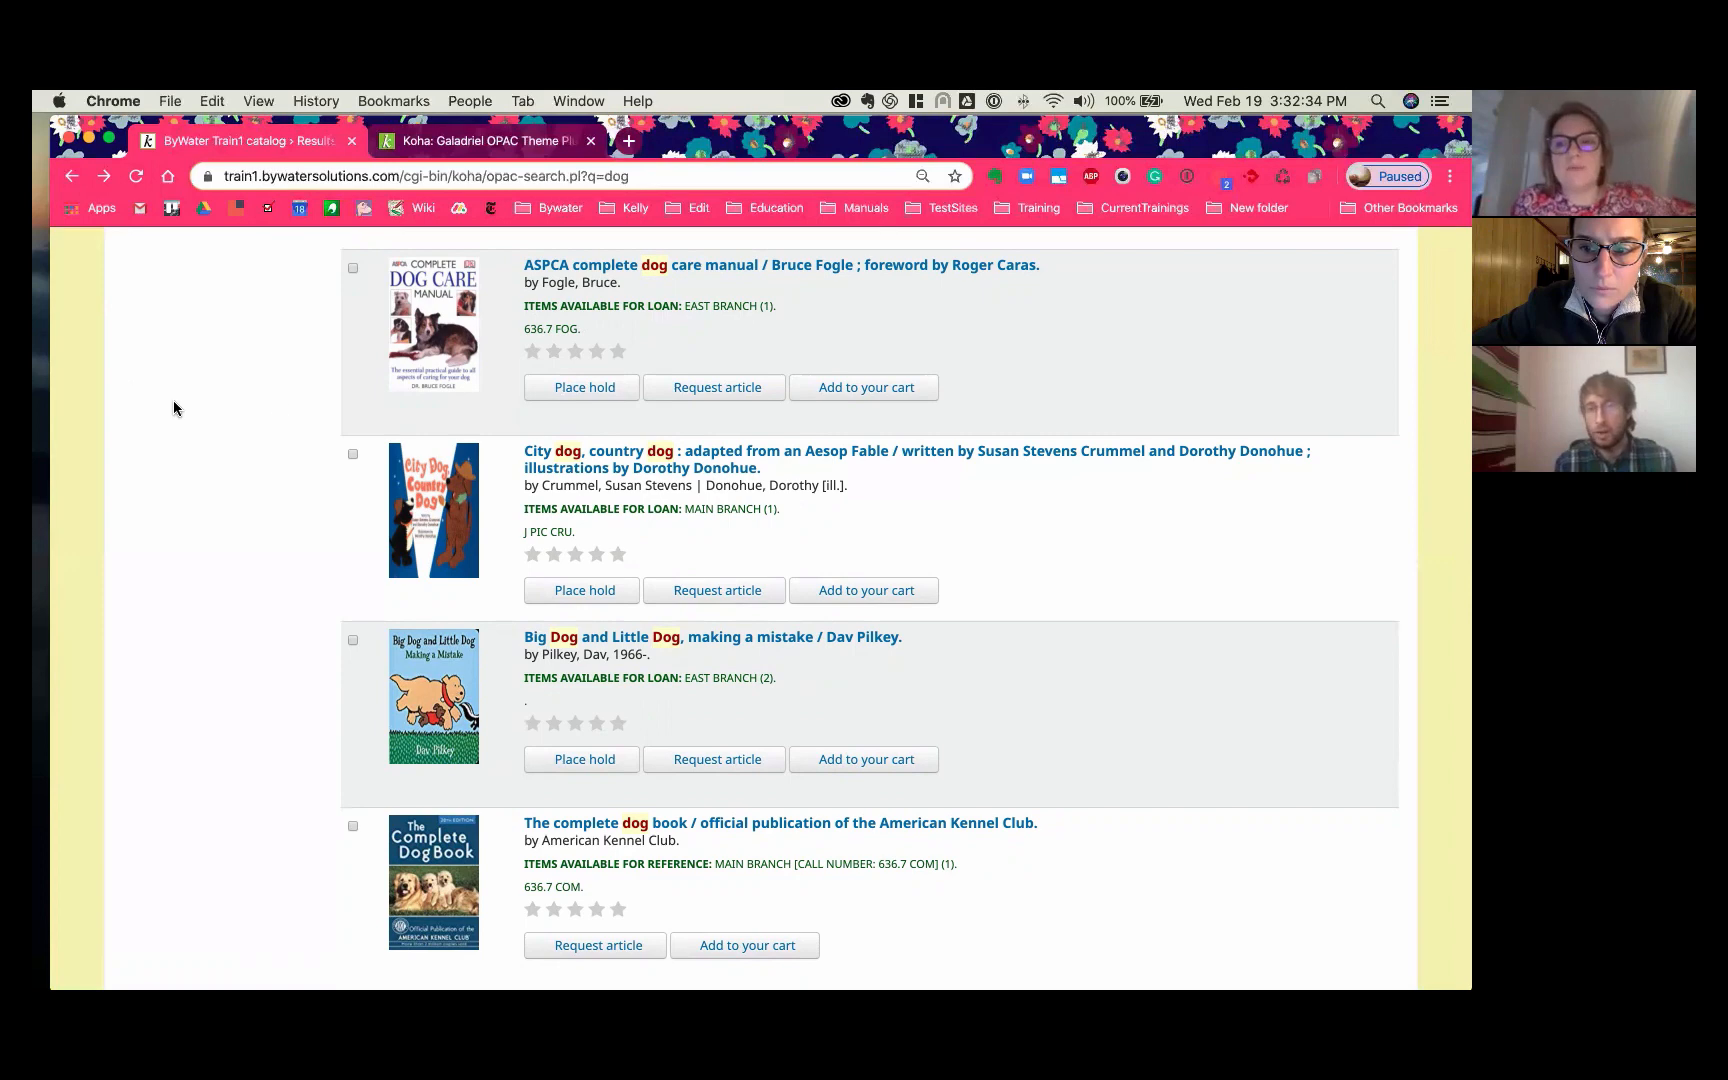
mouse_move(576, 264)
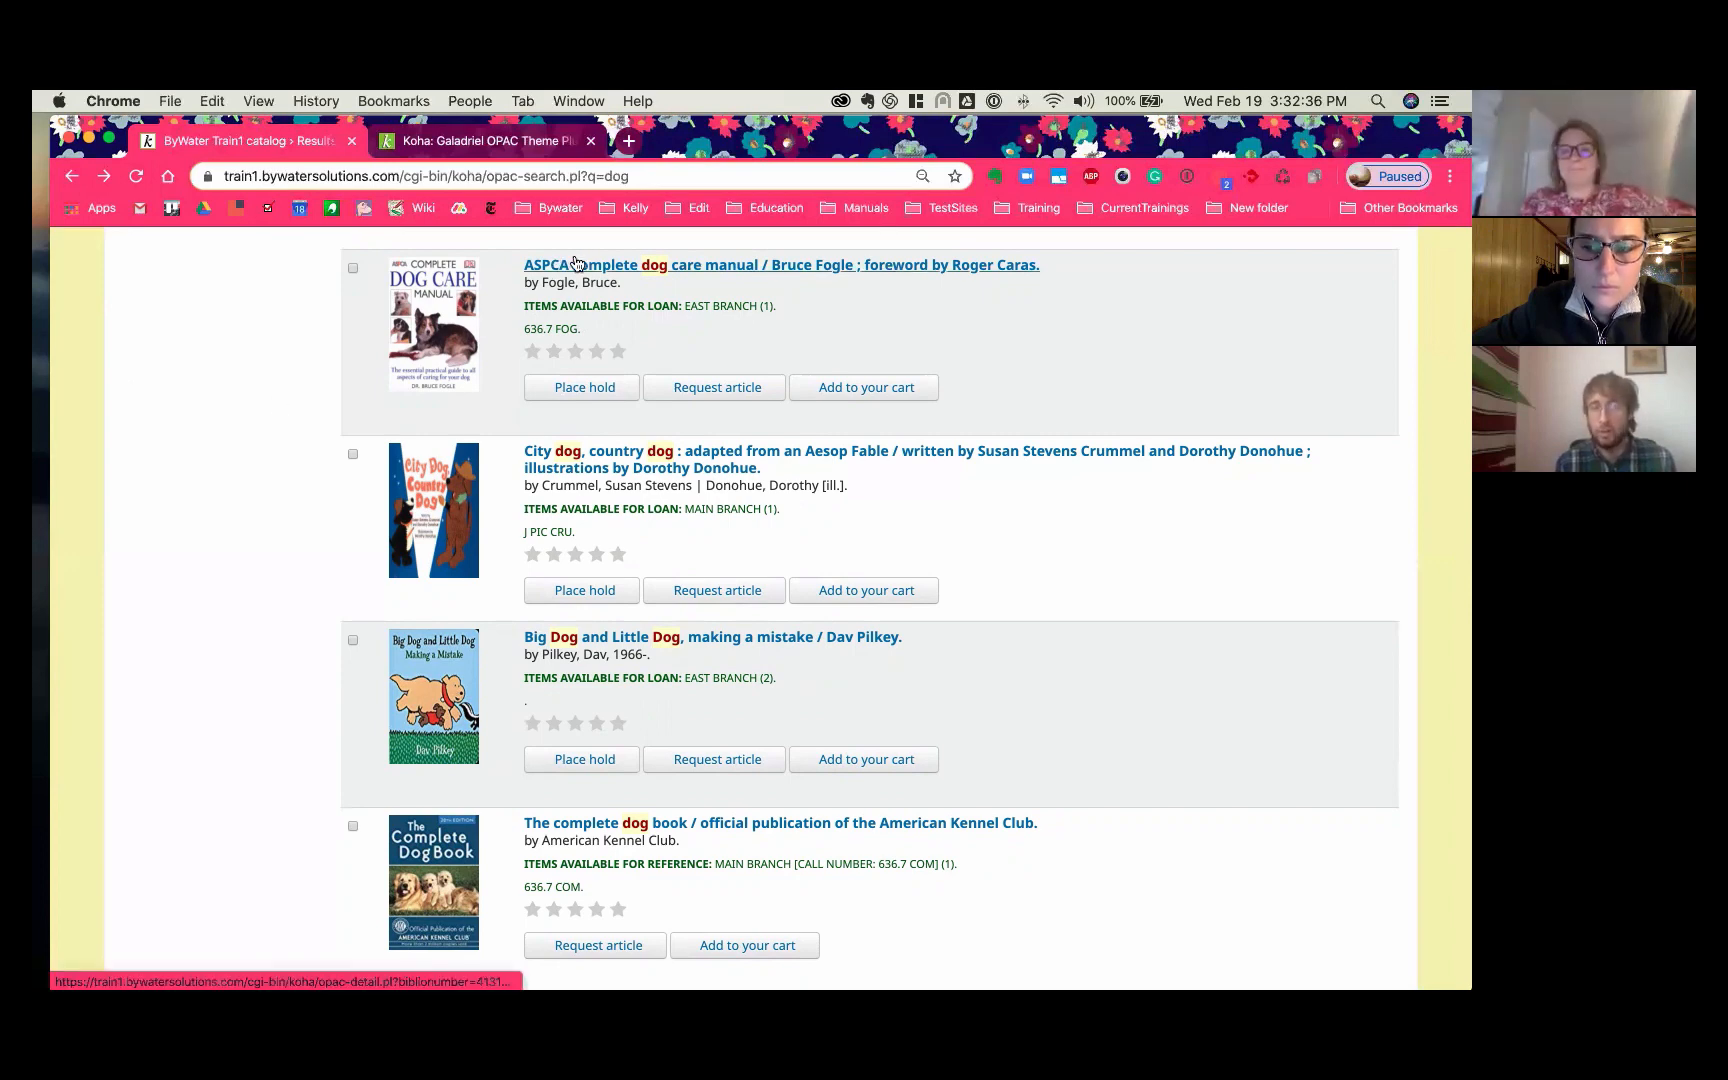